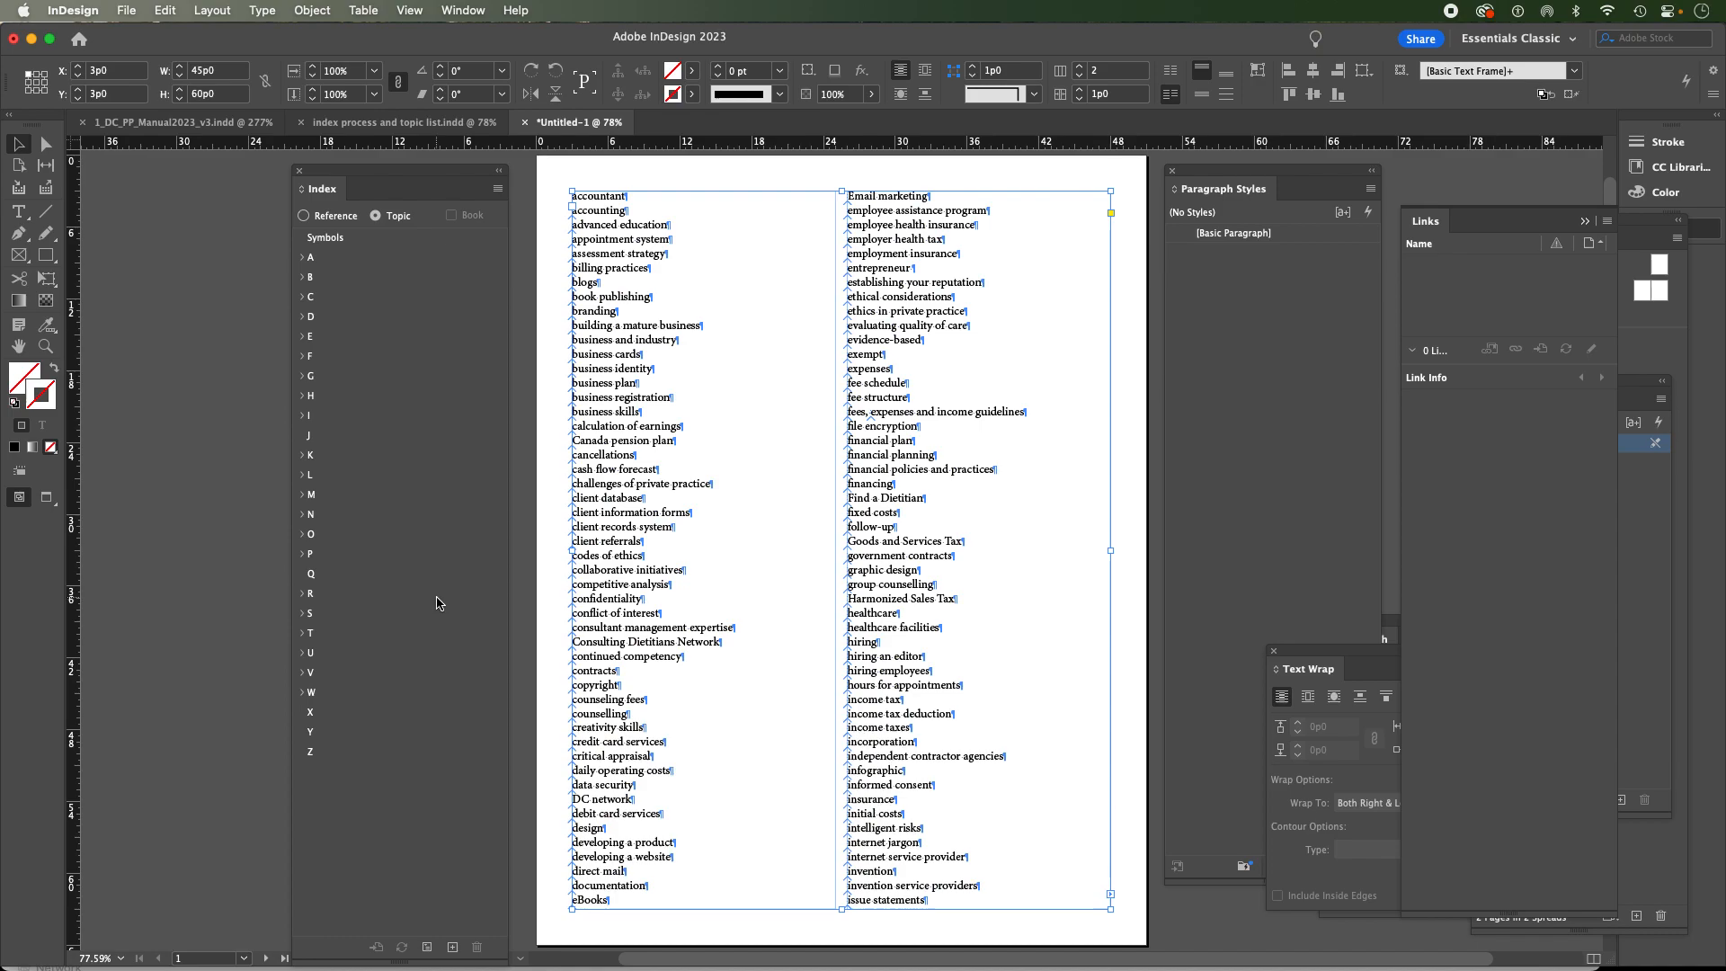
{"action": "mouse_move", "coordinate": [595, 521]}
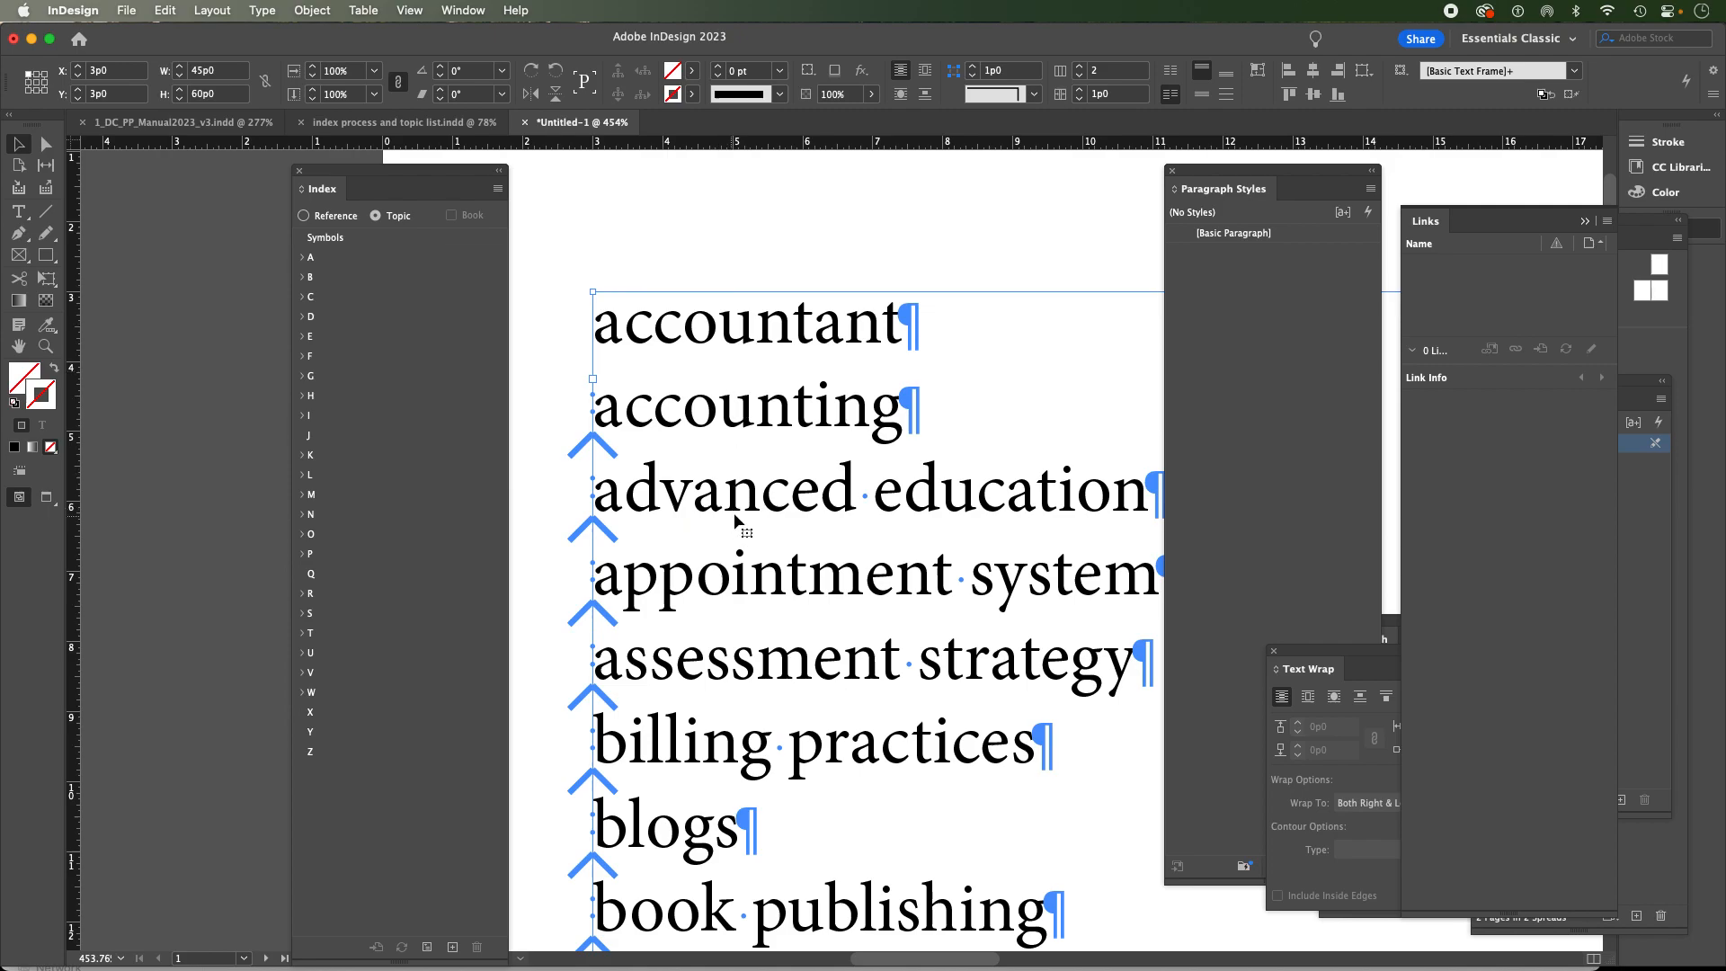
{"action": "mouse_move", "coordinate": [812, 433]}
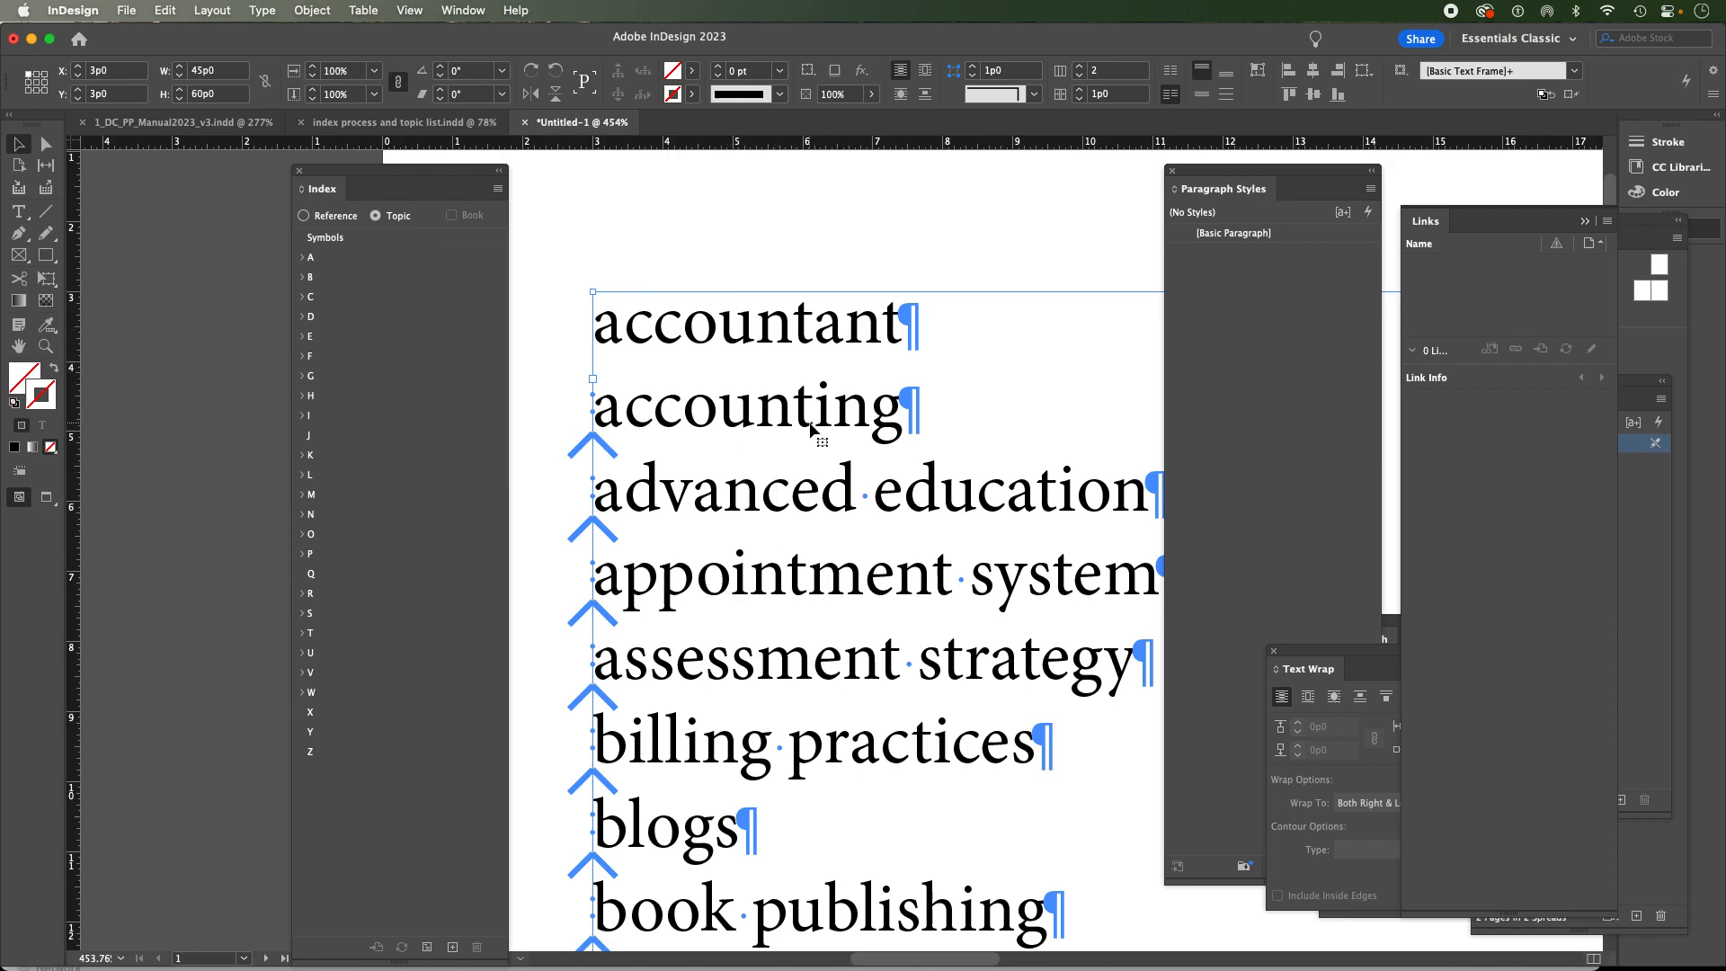
{"action": "mouse_move", "coordinate": [623, 433]}
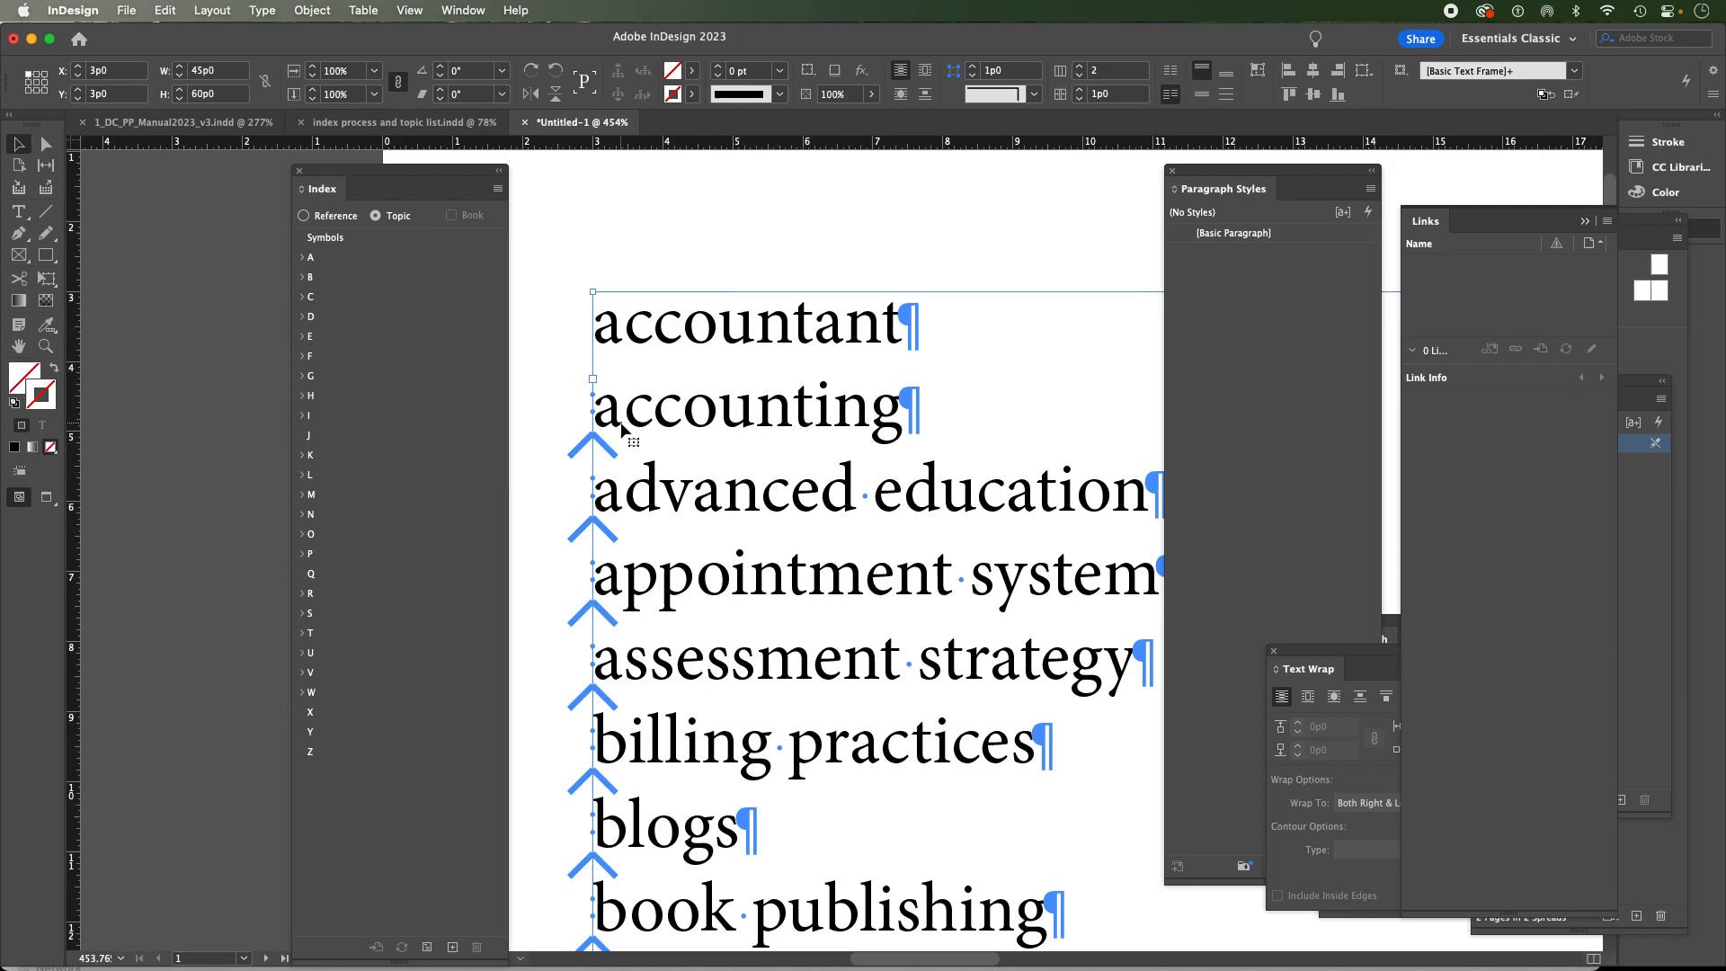
{"action": "mouse_move", "coordinate": [606, 454]}
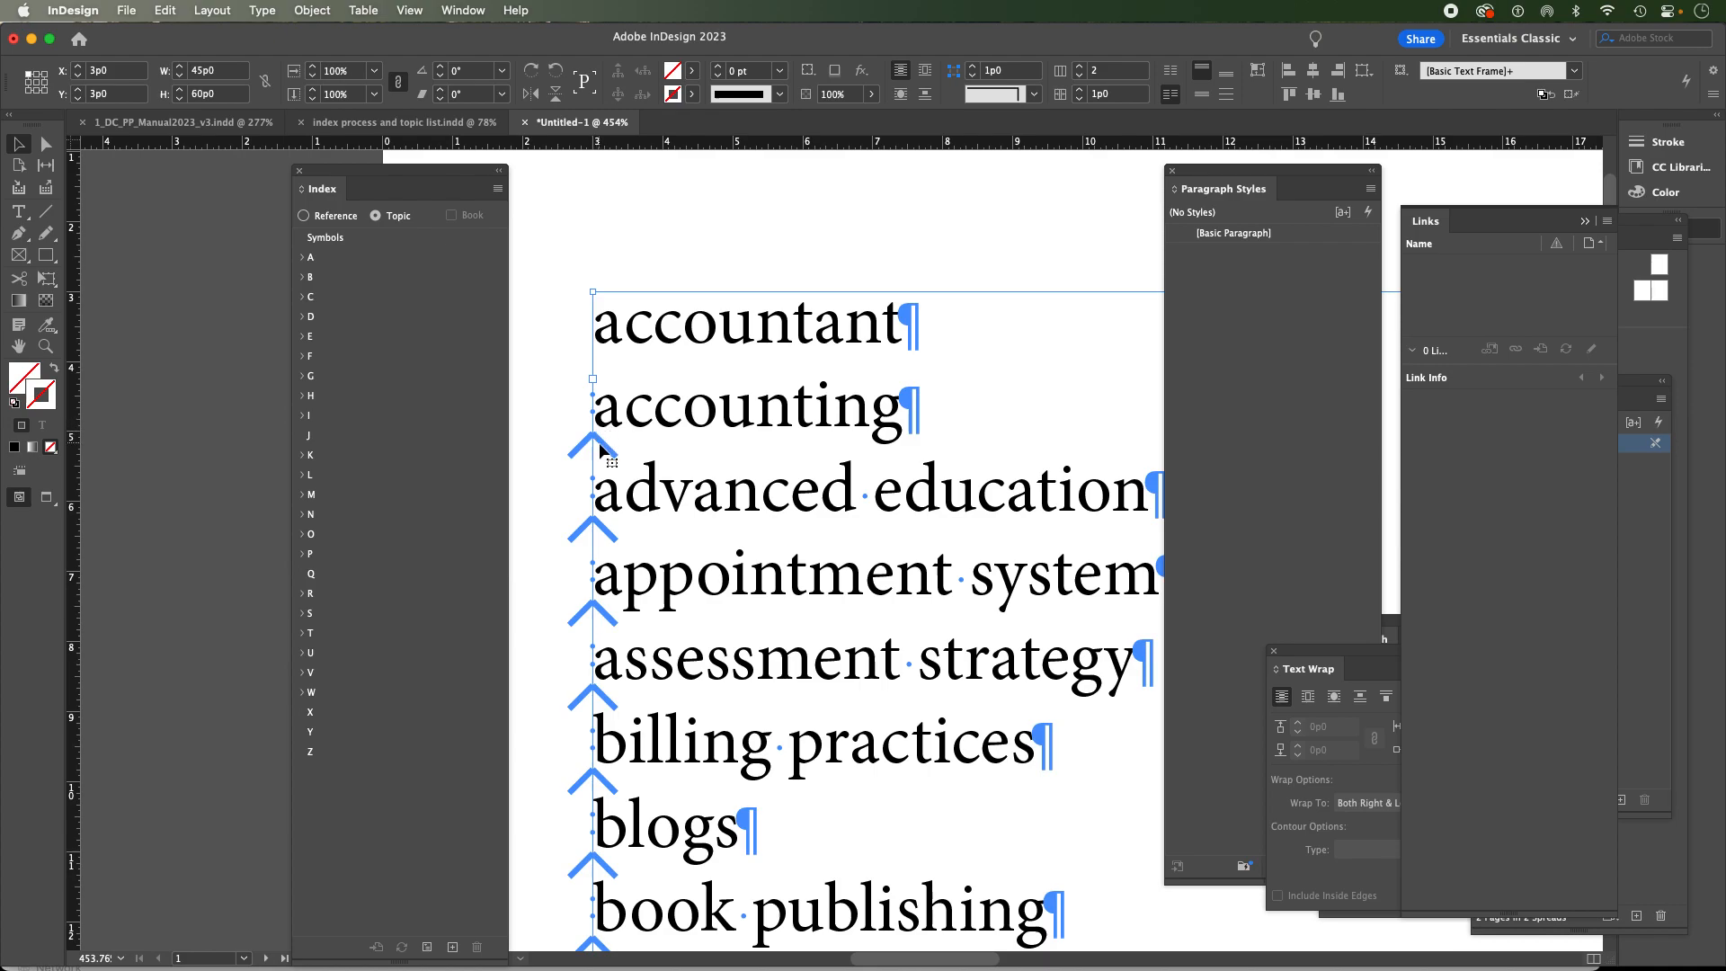
Switch the Index panel to Reference mode via the Type menu and zoom back out
{"action": "left_click", "coordinate": [261, 11]}
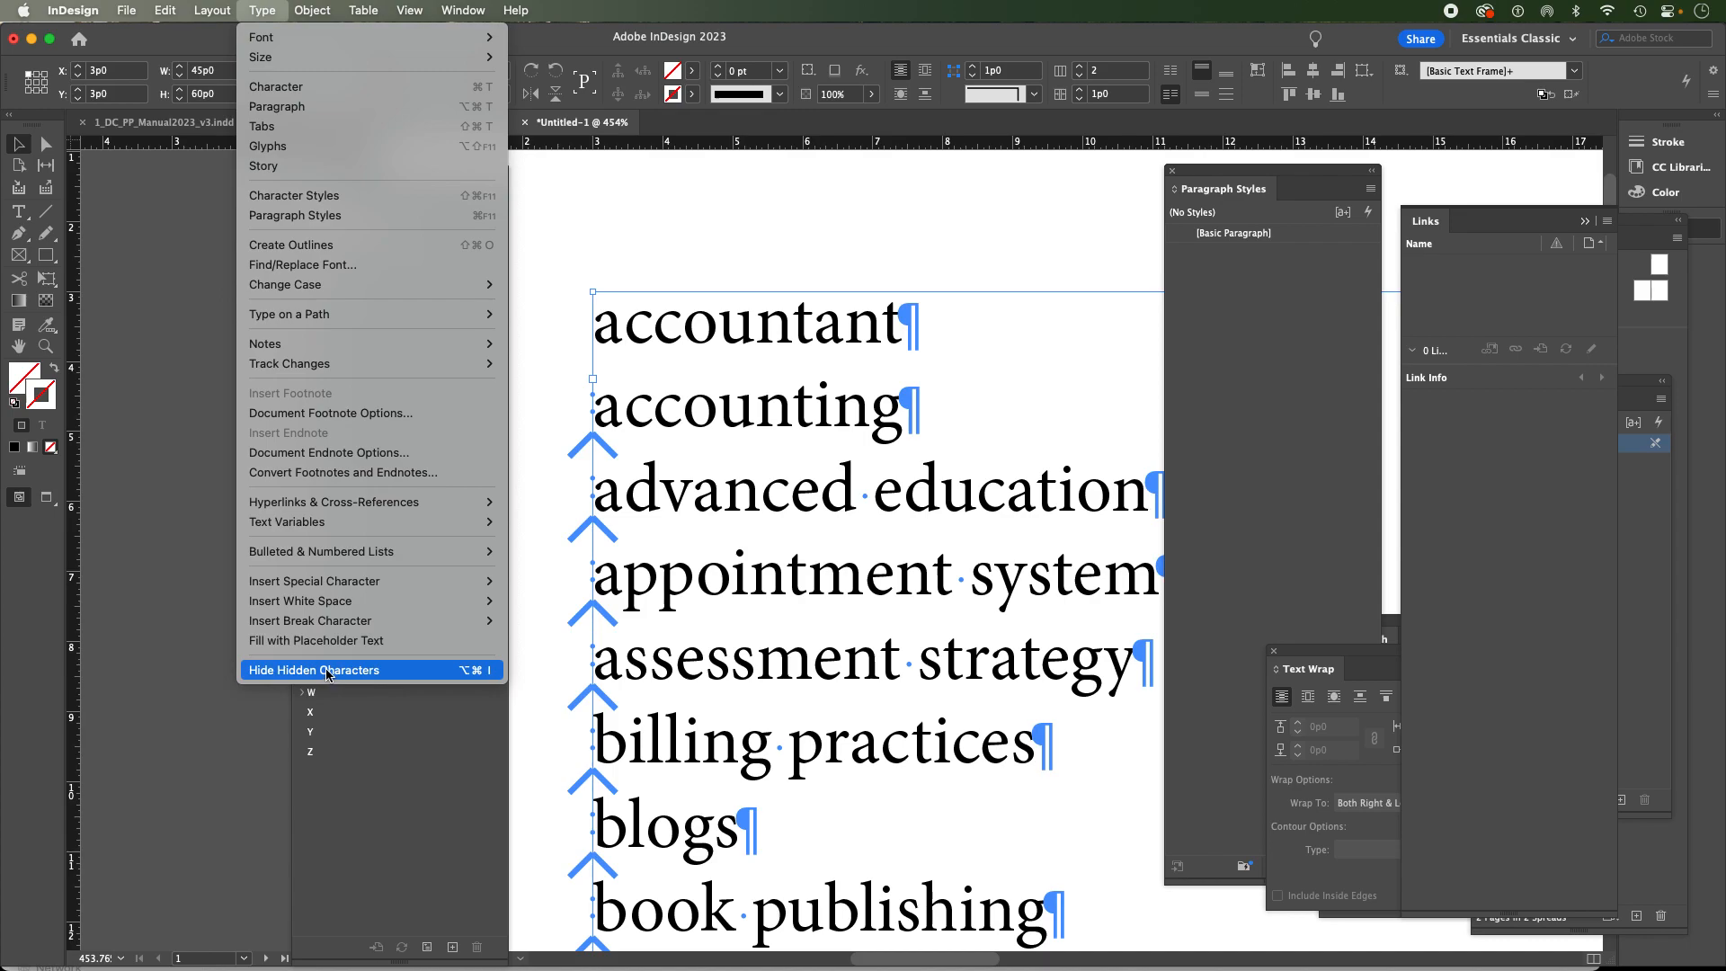
{"action": "mouse_move", "coordinate": [294, 689]}
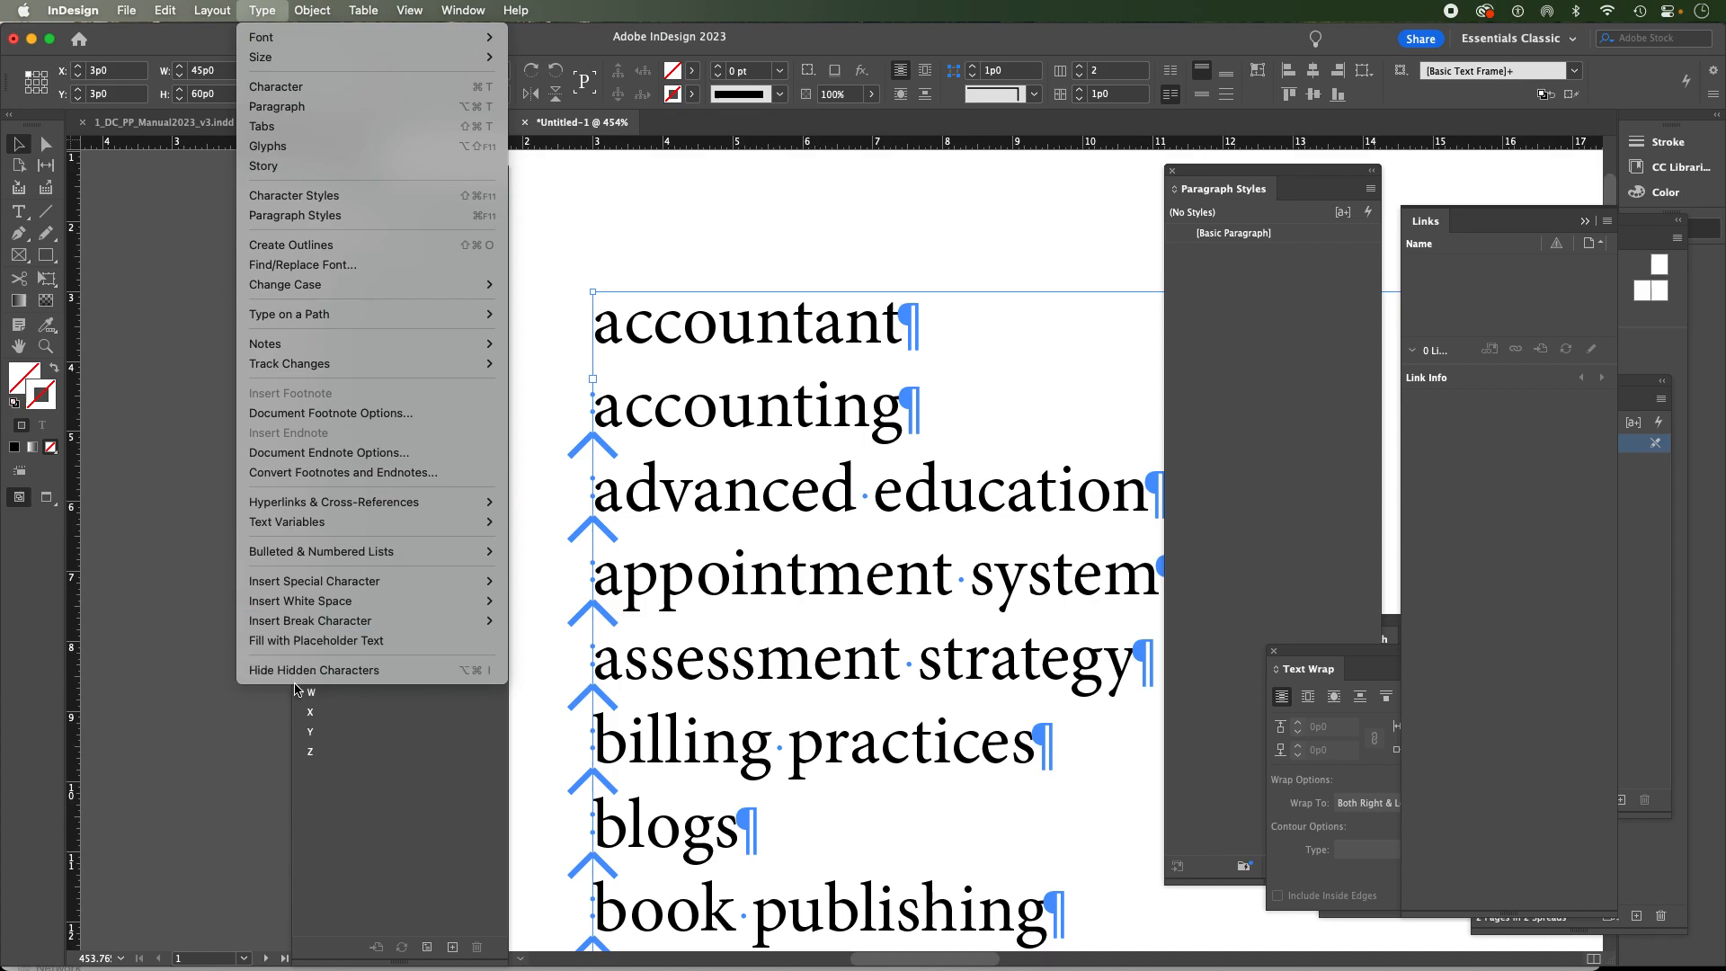
{"action": "mouse_move", "coordinate": [313, 669]}
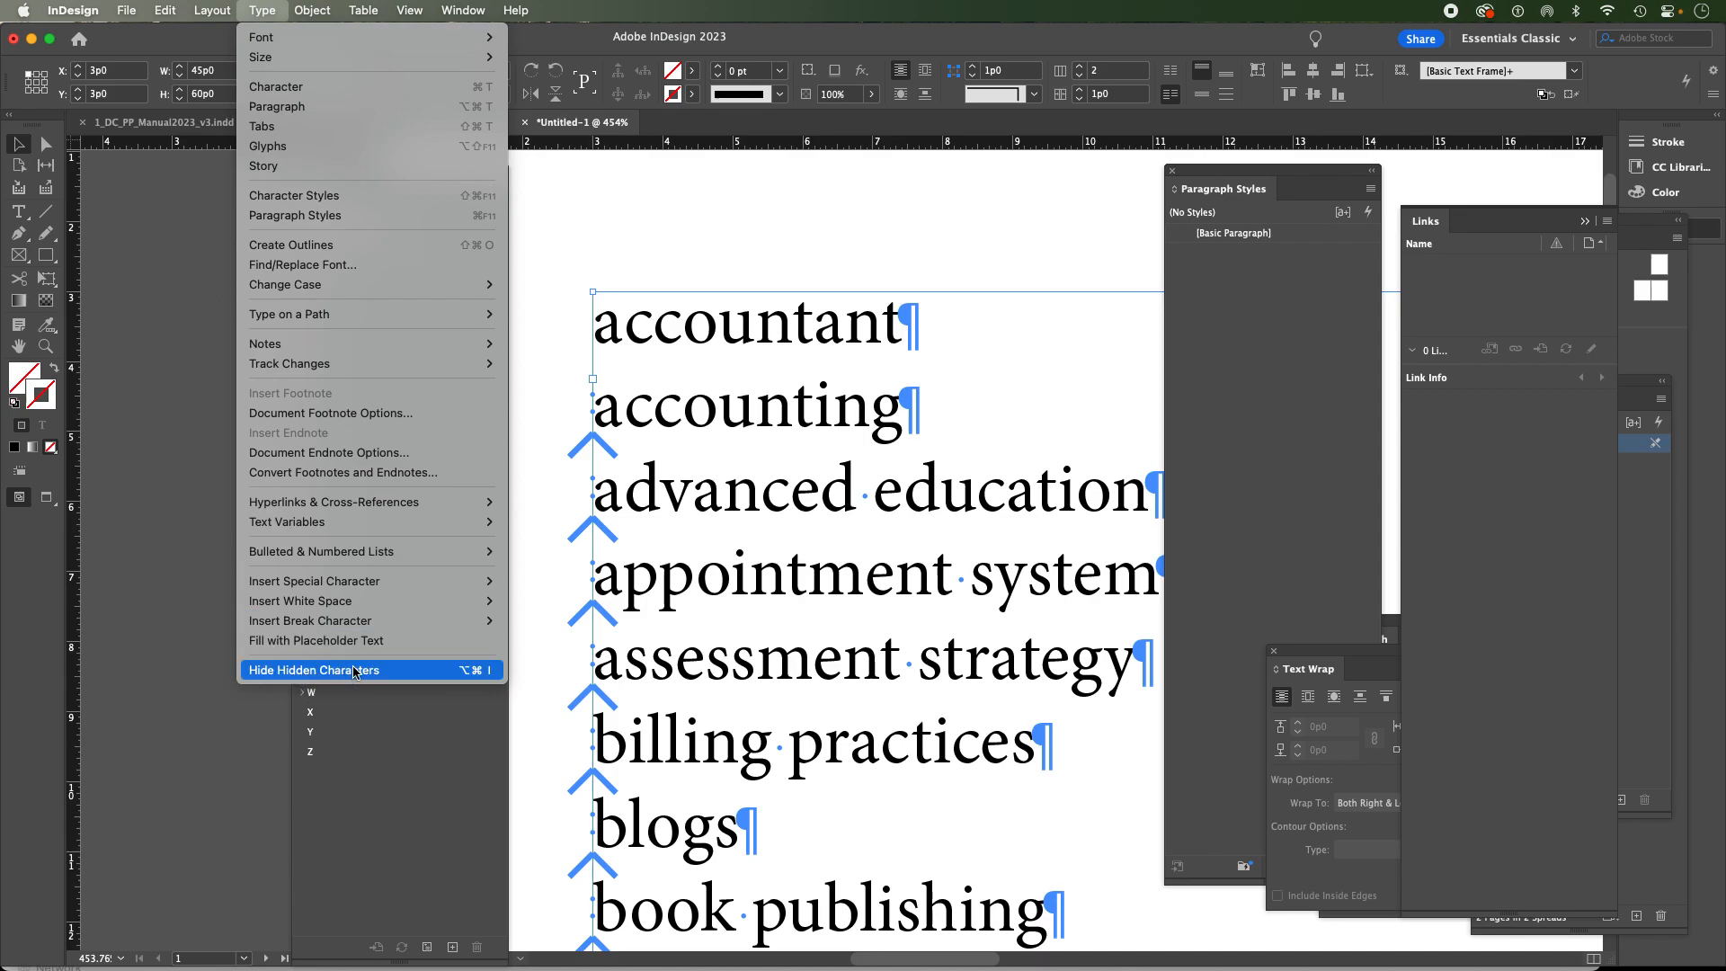
{"action": "left_click", "coordinate": [313, 669]}
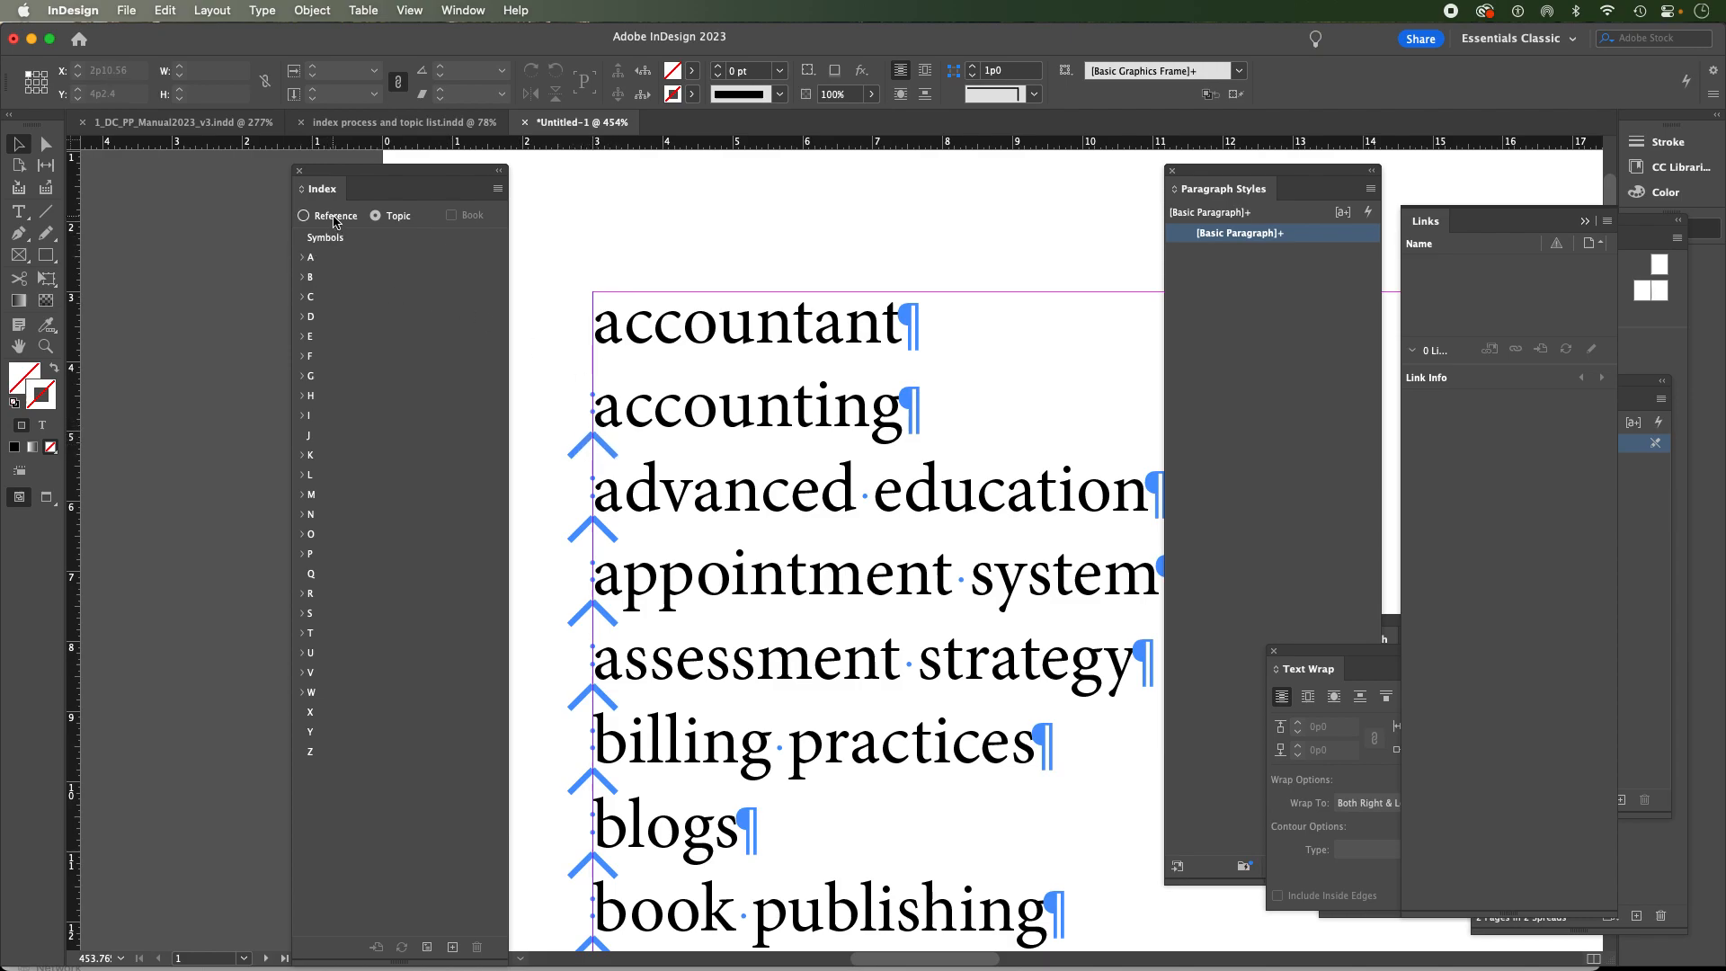
{"action": "left_click", "coordinate": [305, 213]}
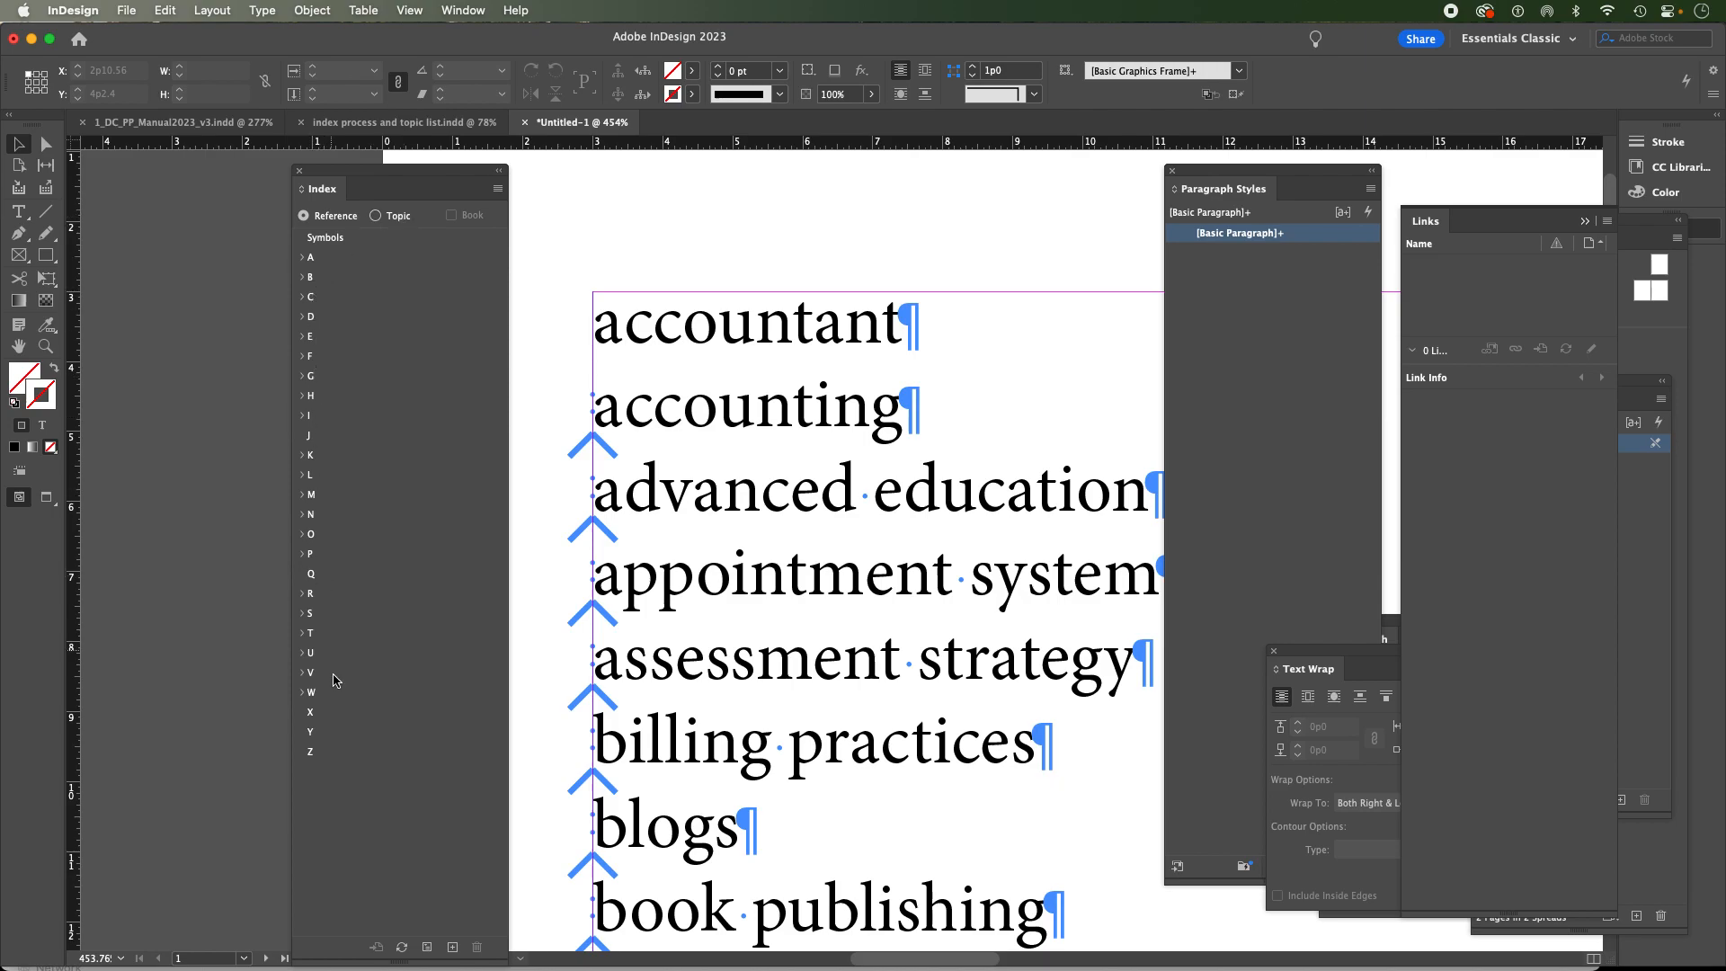
{"action": "mouse_move", "coordinate": [334, 366]}
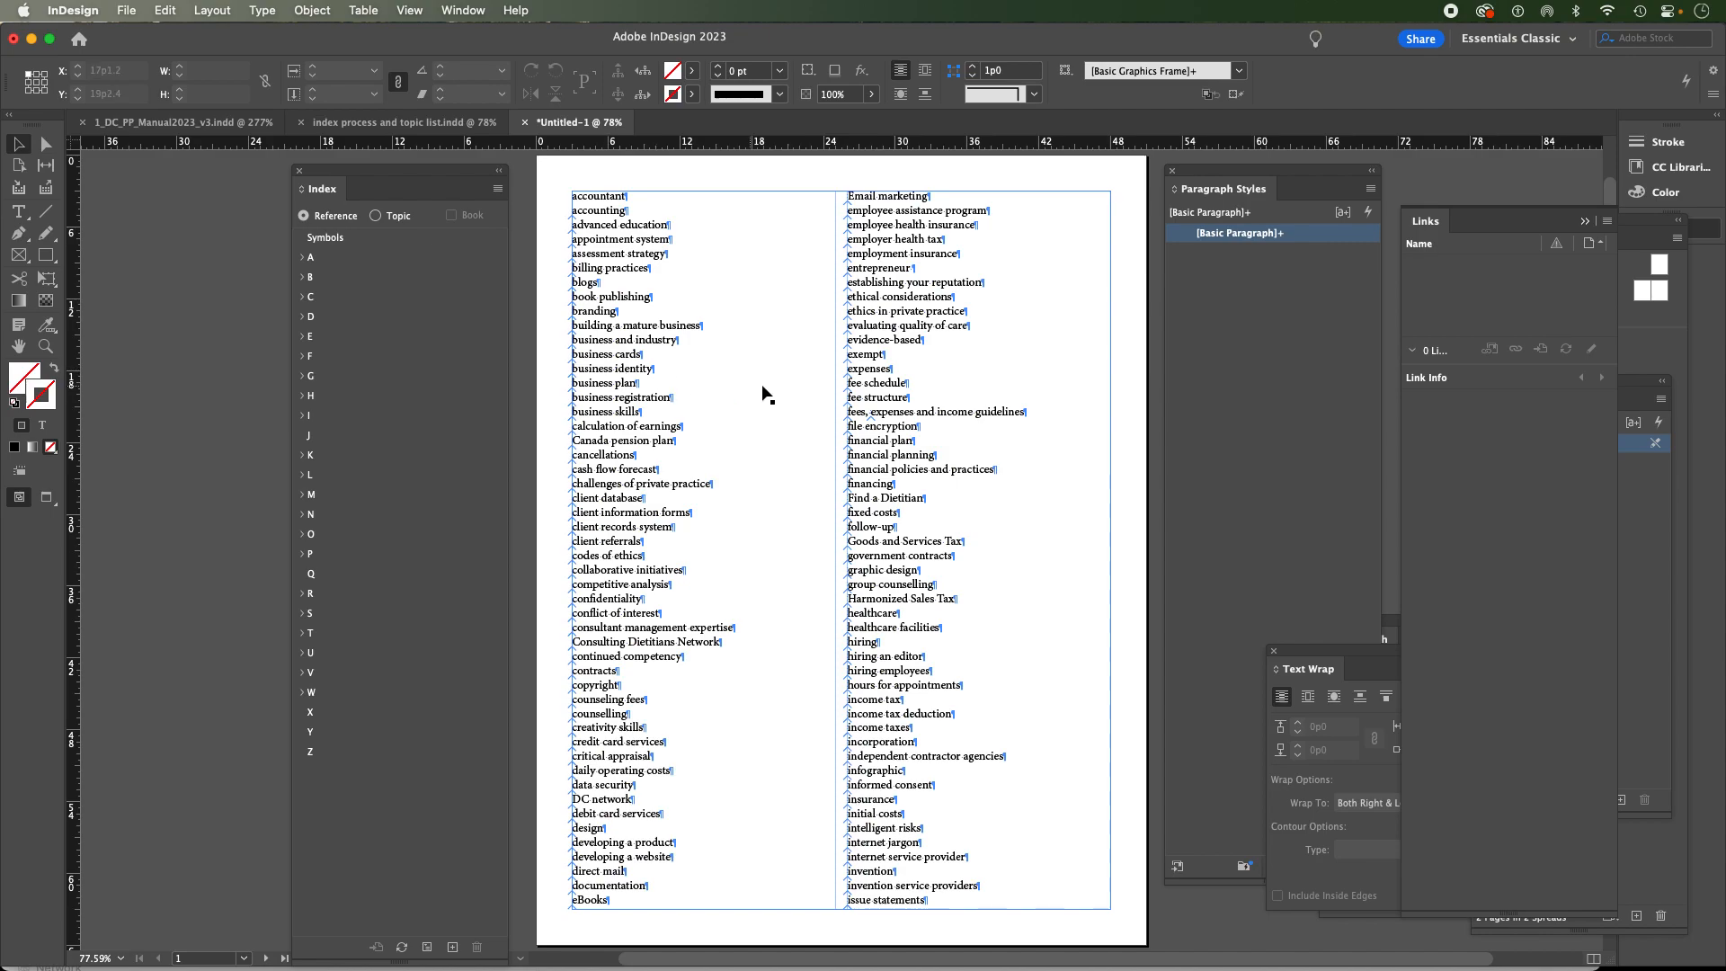
{"action": "mouse_move", "coordinate": [782, 395]}
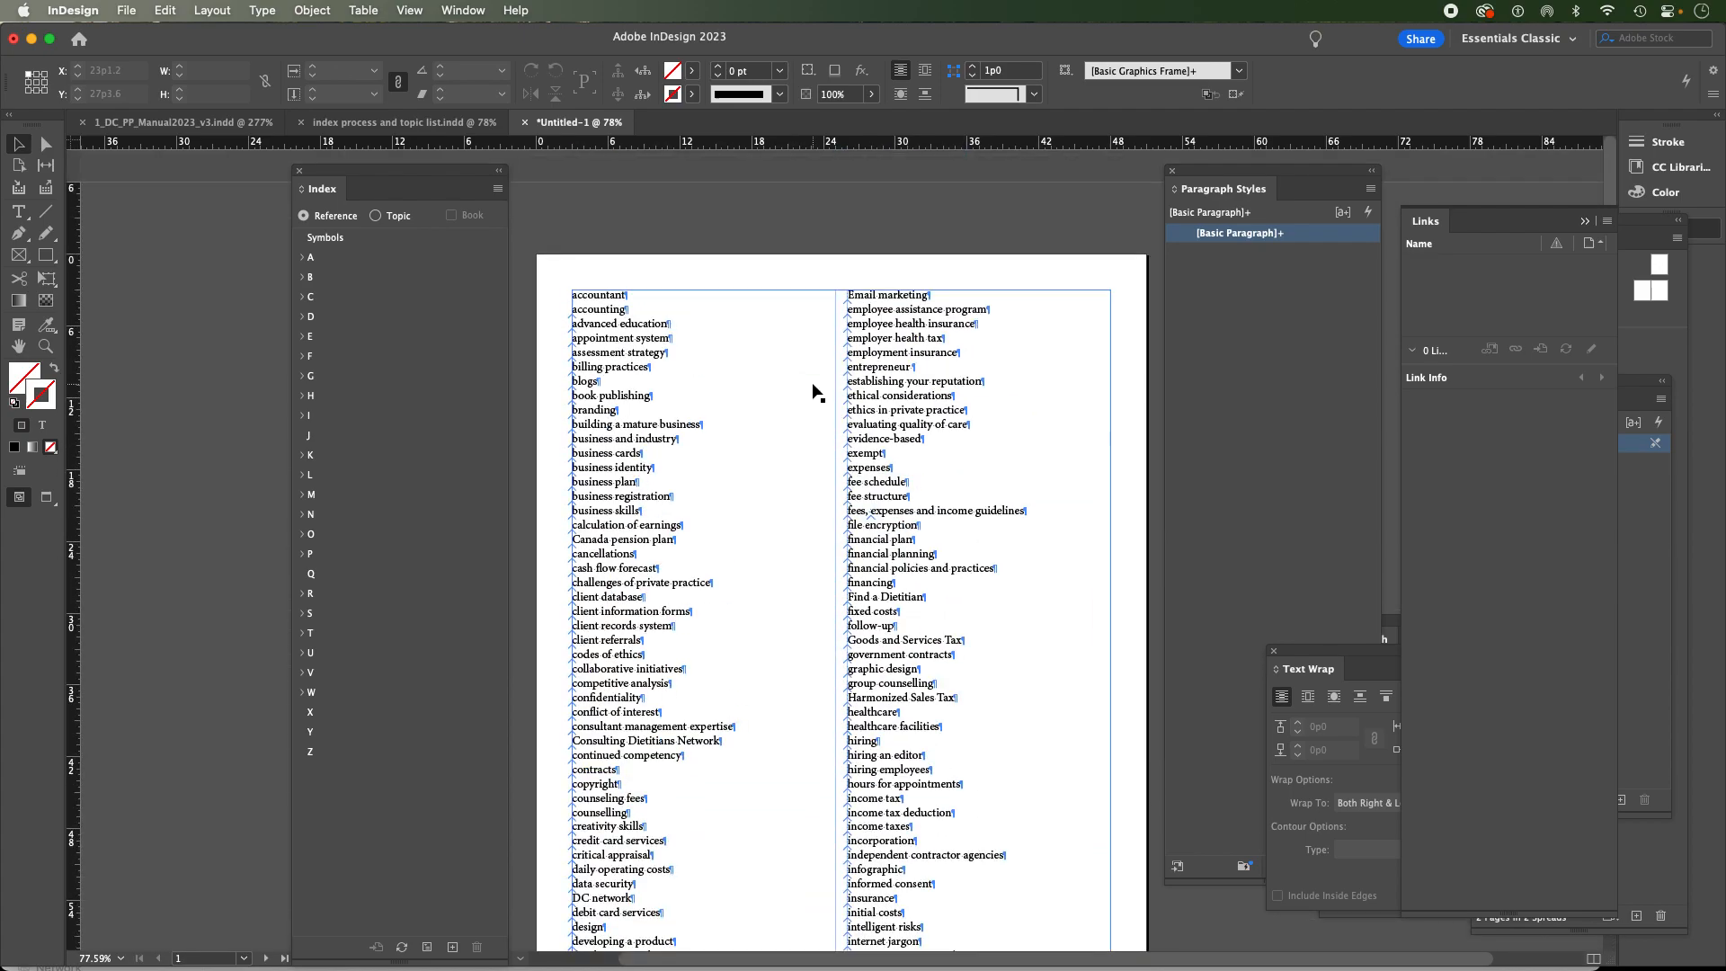
{"action": "scroll", "scroll_direction": "up", "scroll_amount": 3}
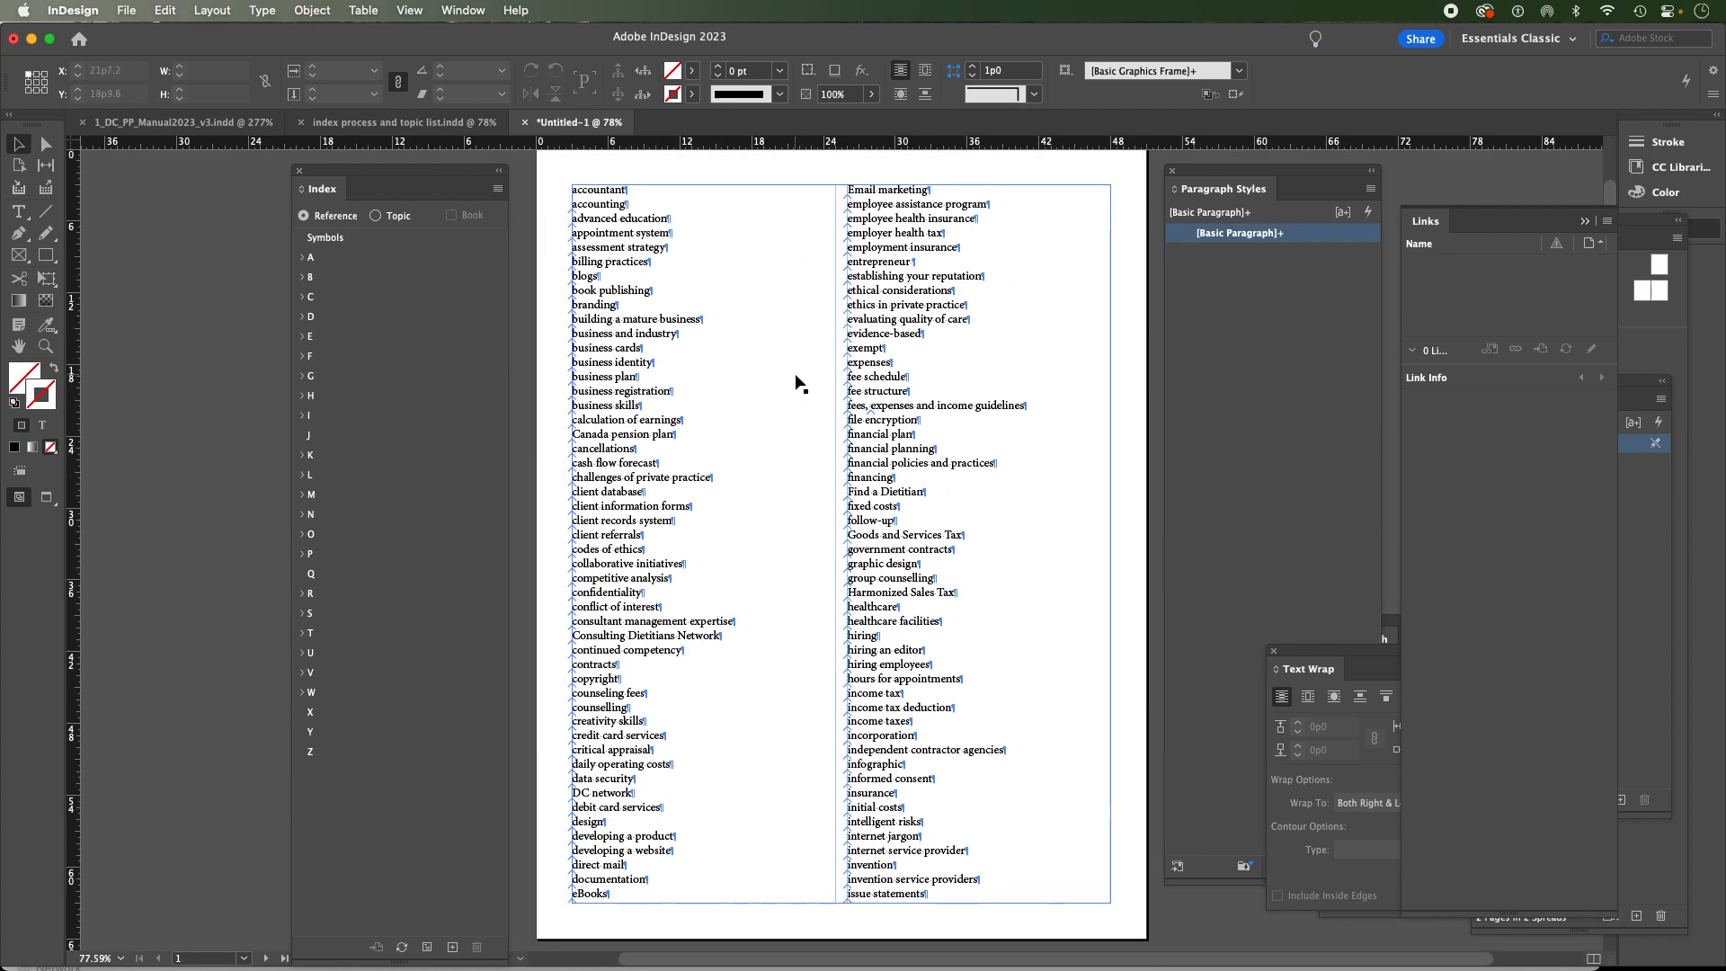
{"action": "mouse_move", "coordinate": [790, 367]}
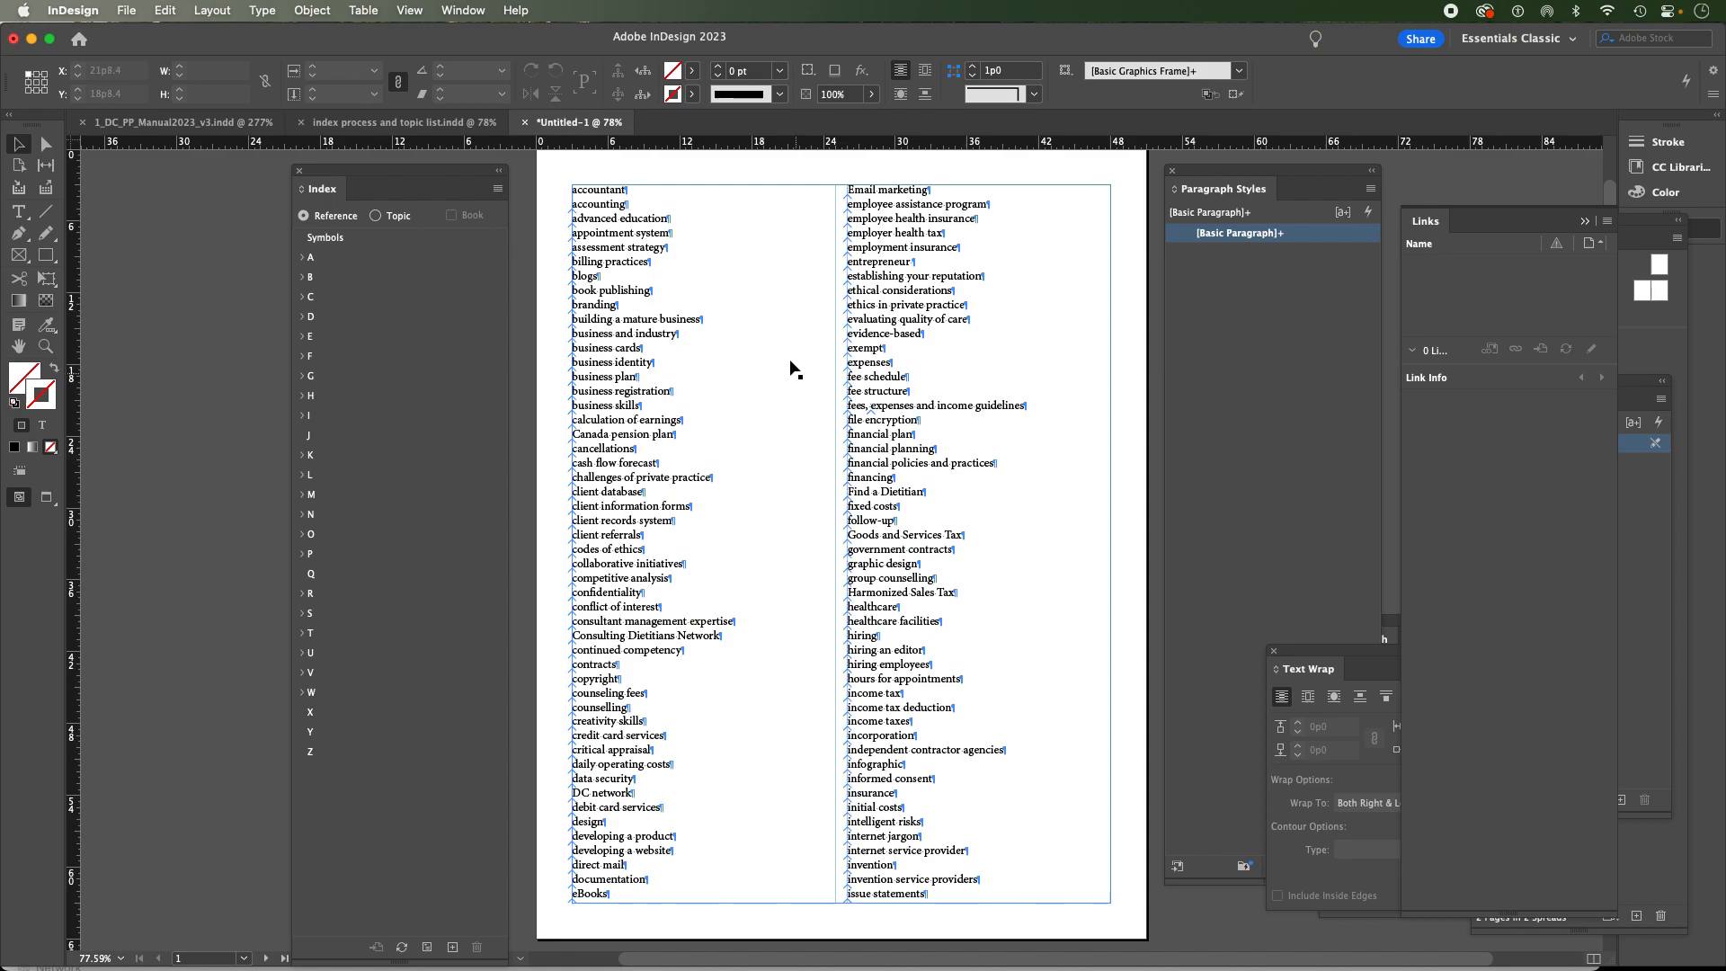
Switch the Index panel back to Topic mode, glancing at the Window menu without choosing anything
{"action": "left_click", "coordinate": [376, 216]}
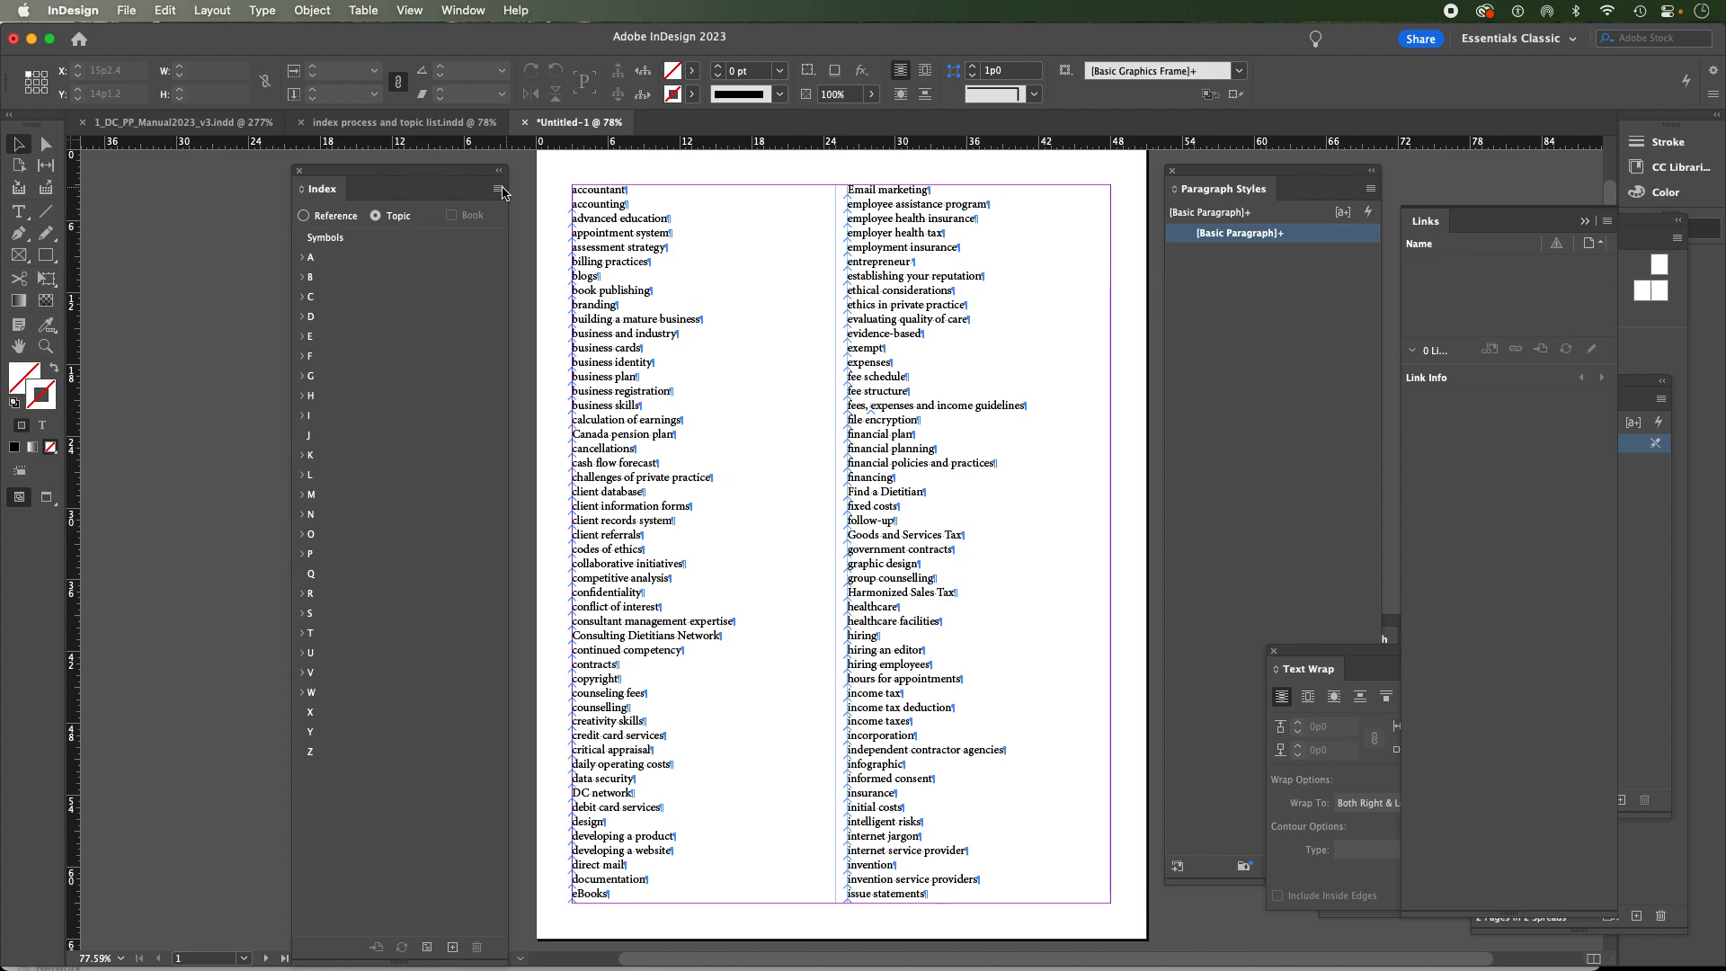
{"action": "mouse_move", "coordinate": [350, 183]}
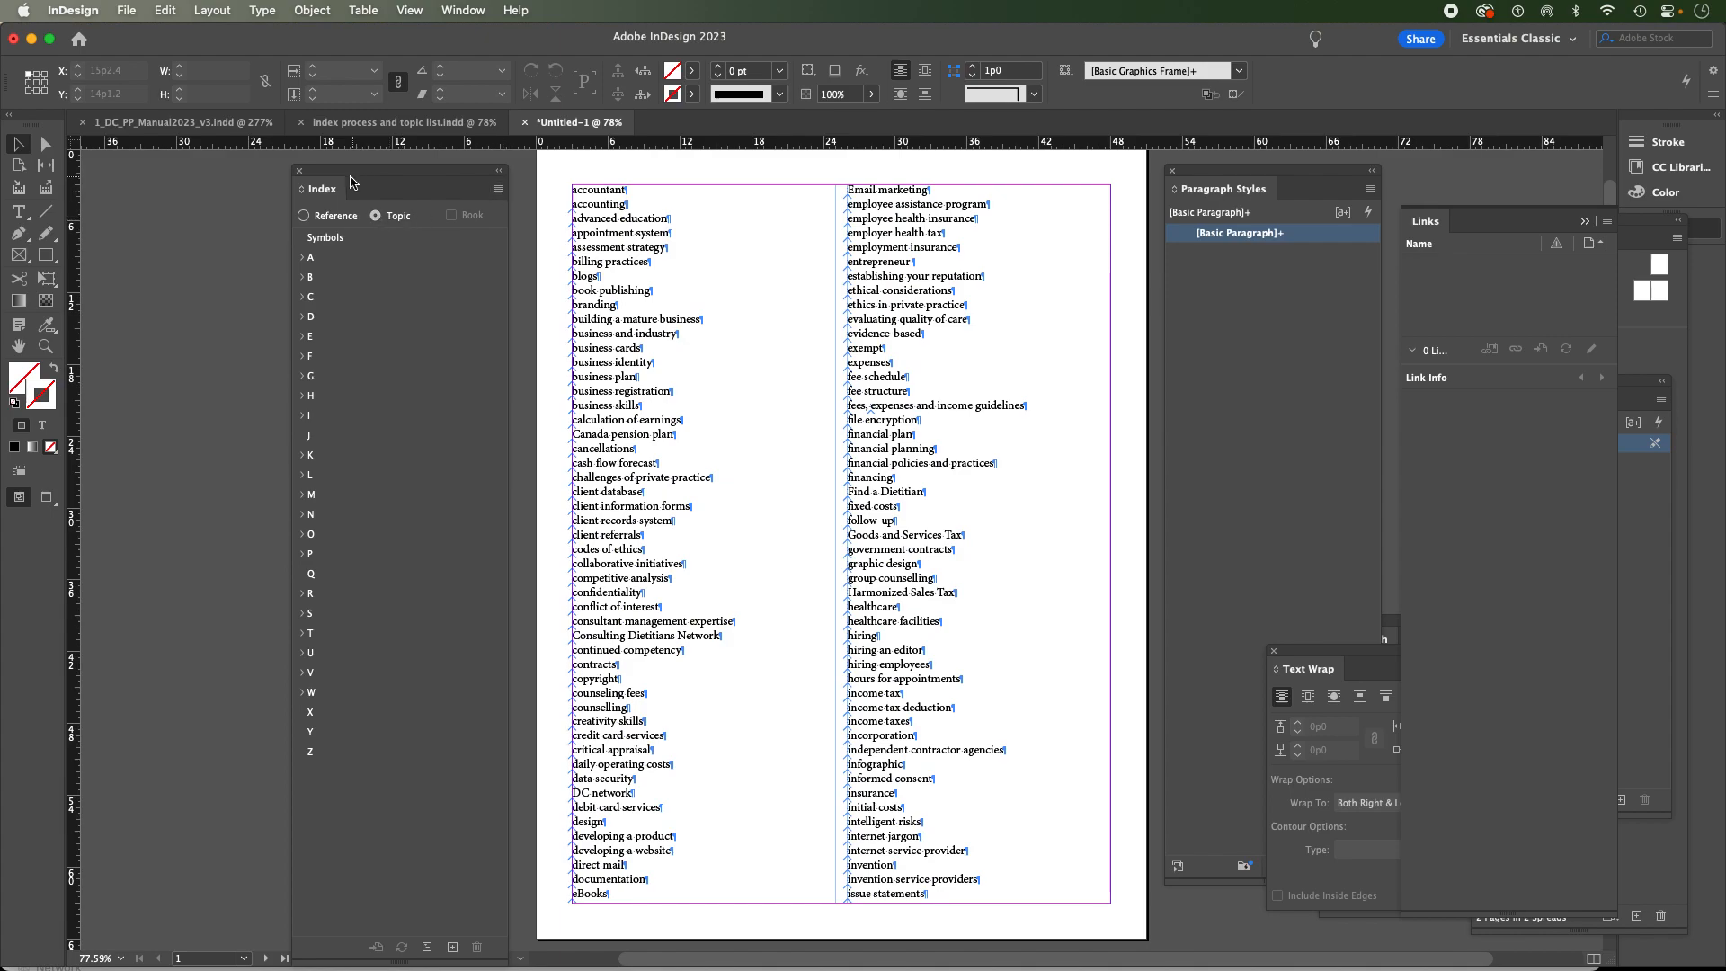
{"action": "left_click", "coordinate": [462, 11]}
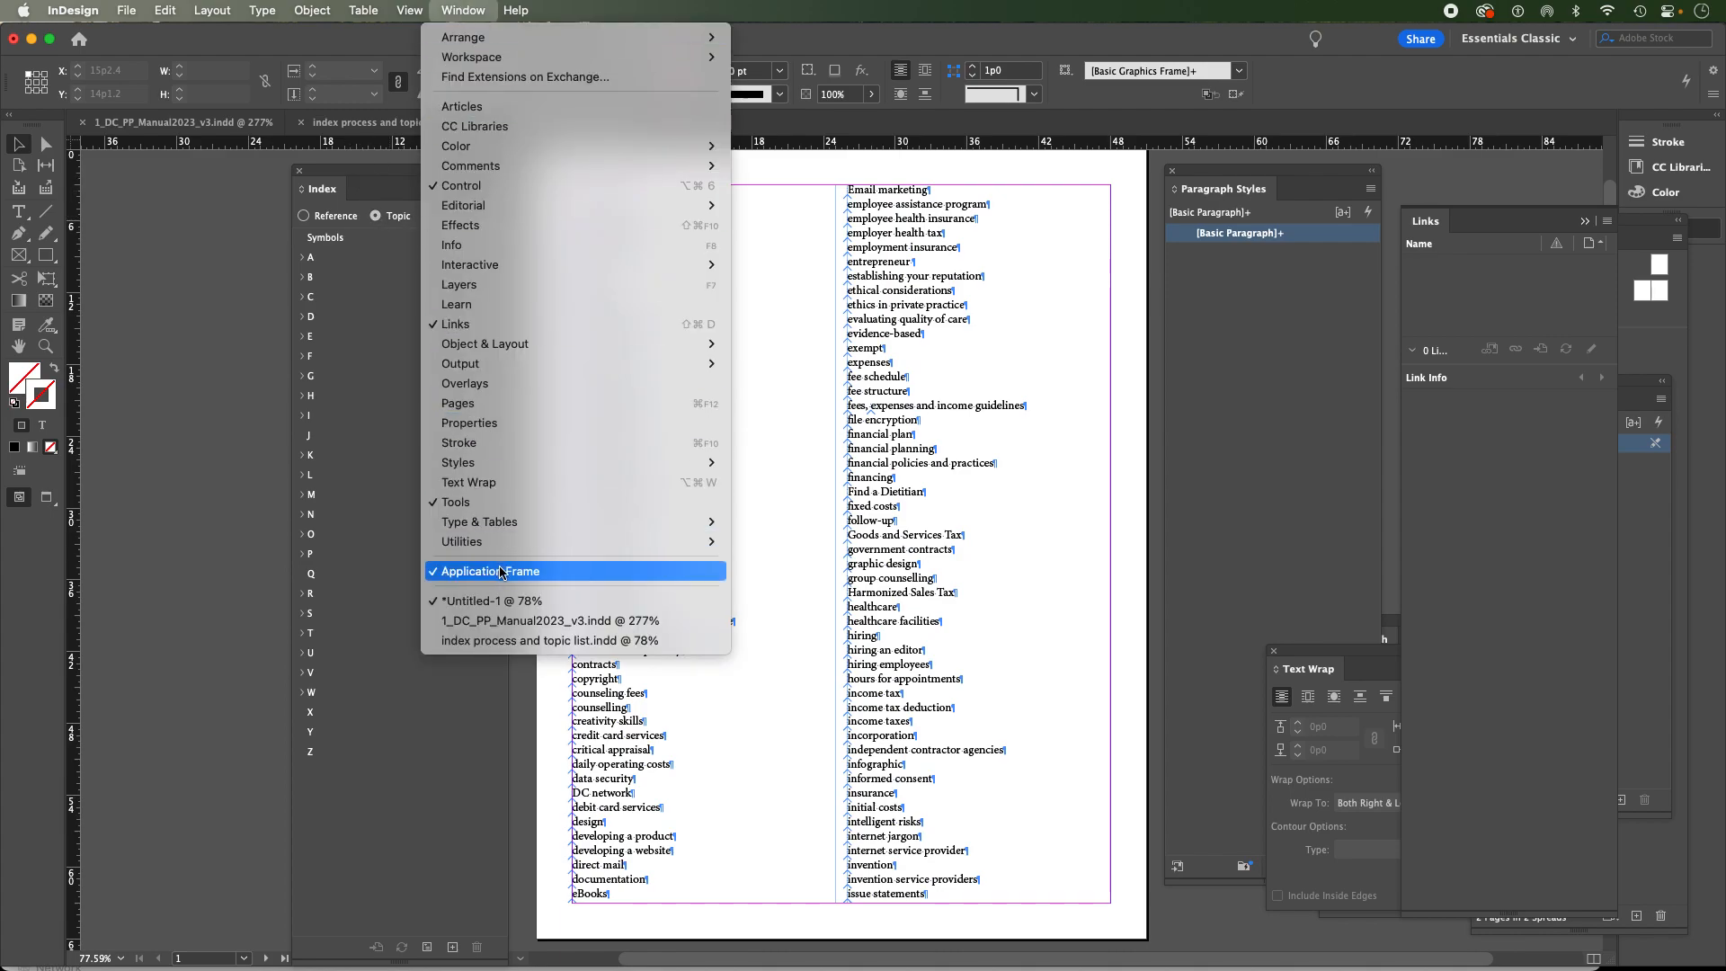
{"action": "mouse_move", "coordinate": [336, 99]}
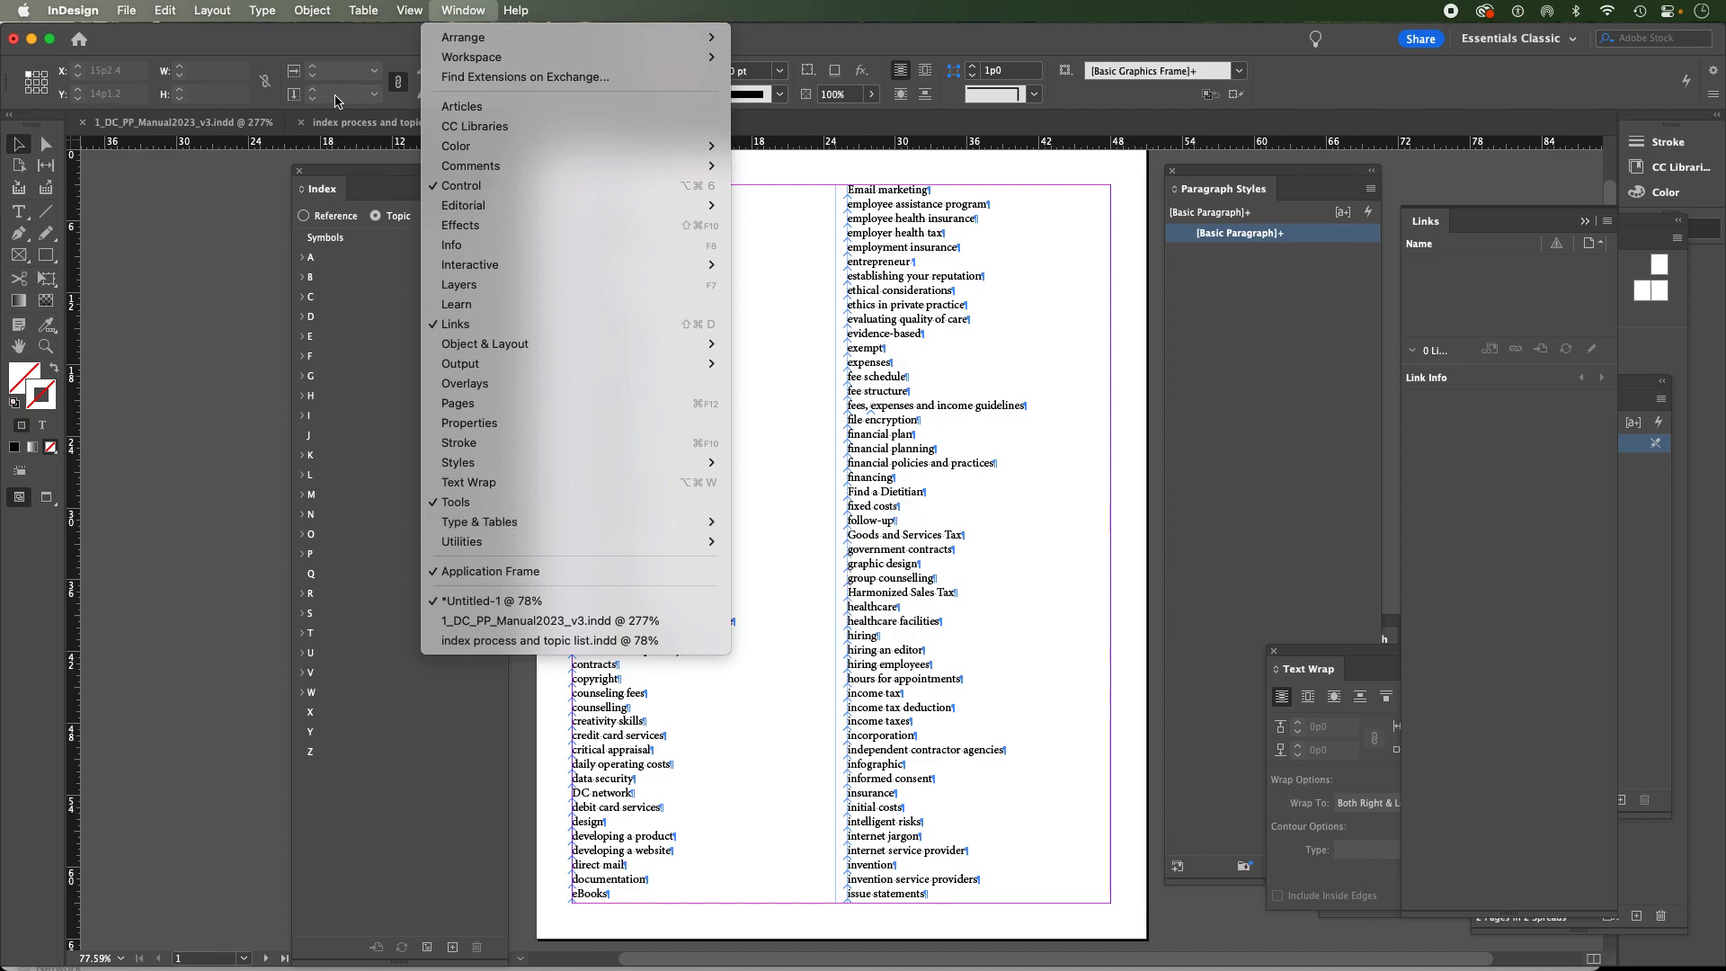
{"action": "mouse_move", "coordinate": [462, 11]}
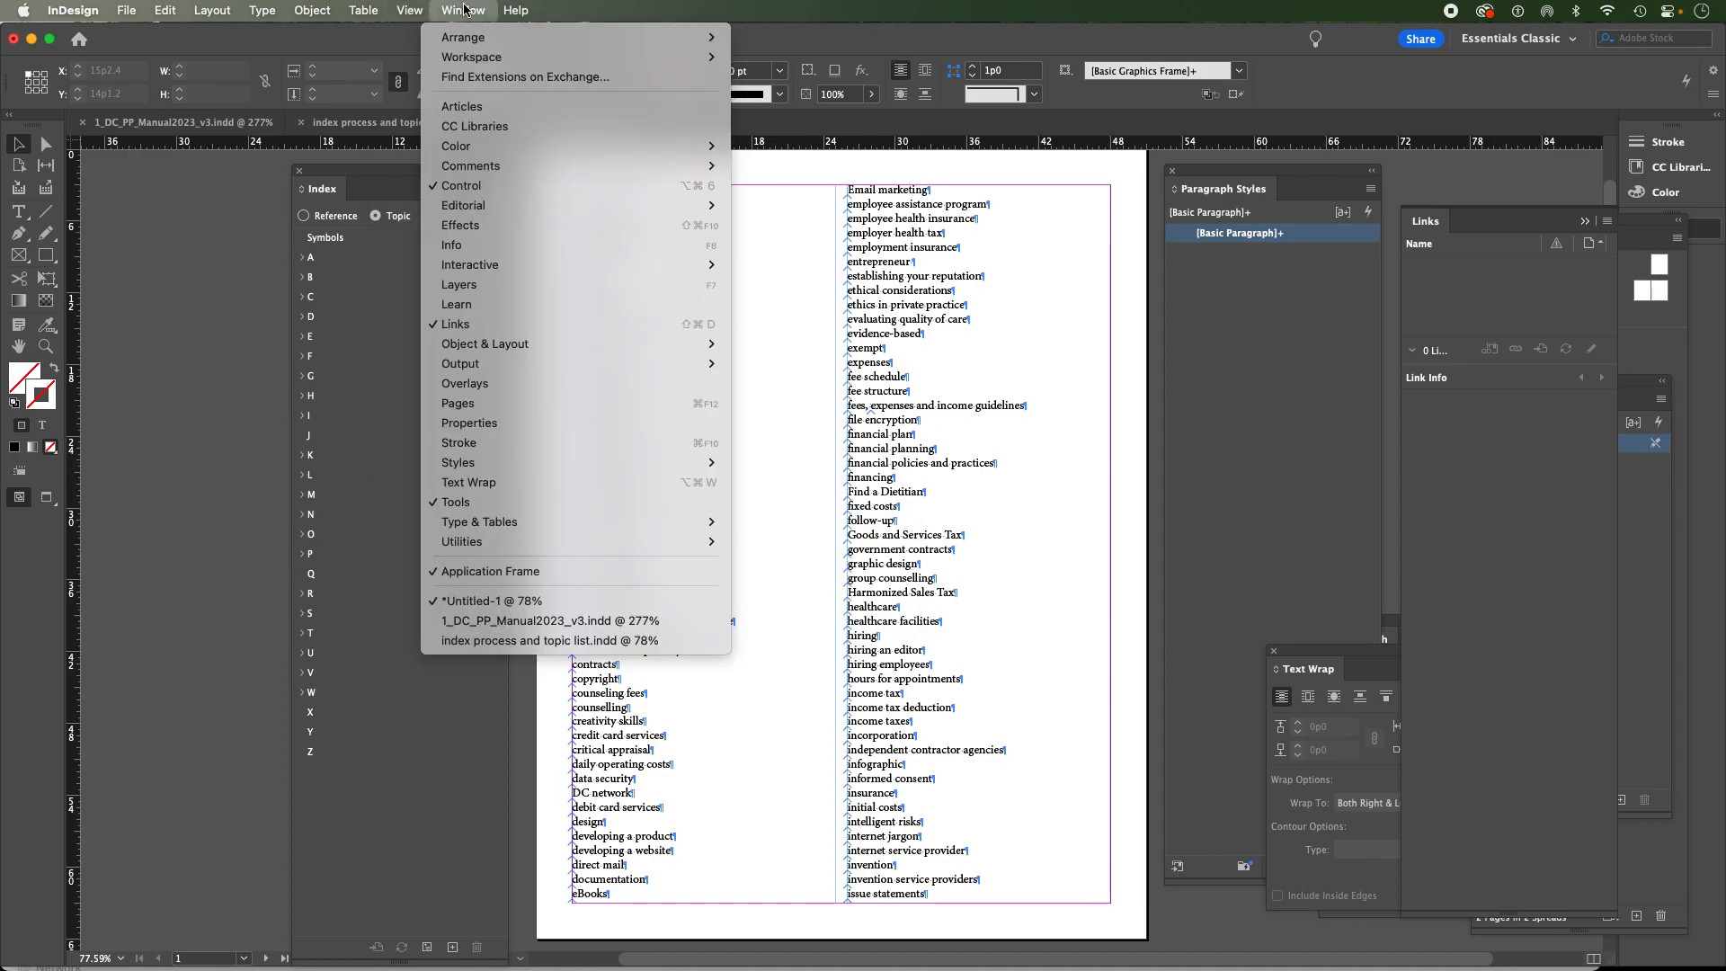
{"action": "left_click", "coordinate": [488, 601]}
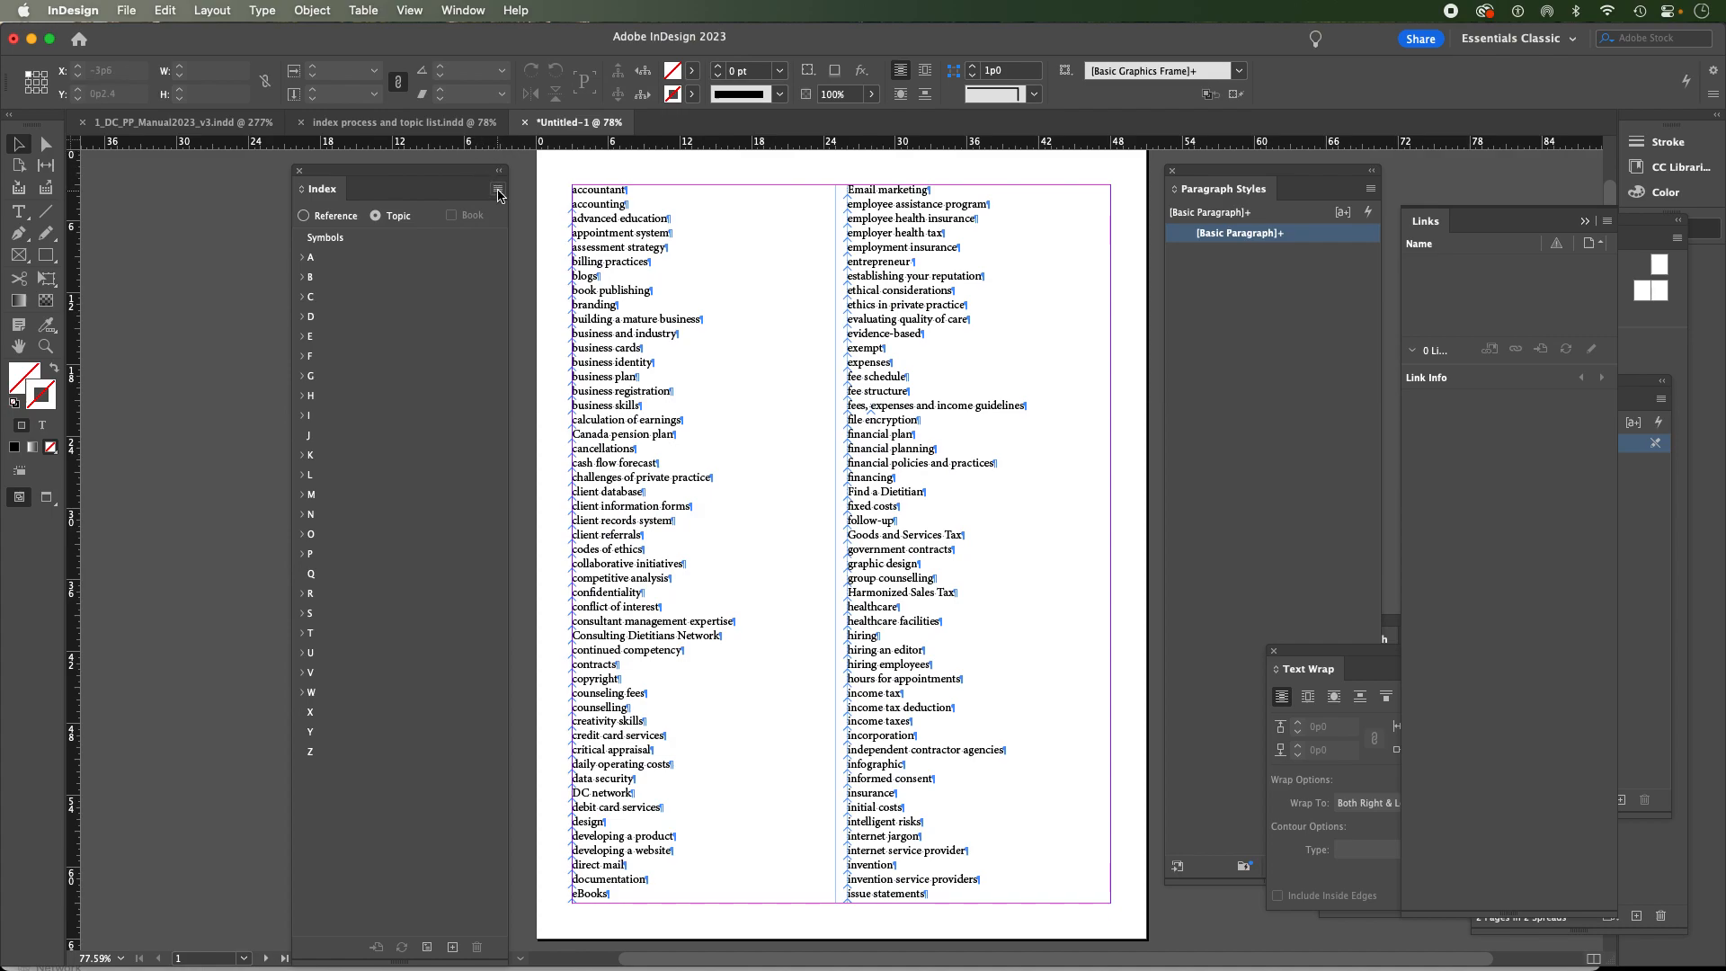
{"action": "left_click", "coordinate": [498, 189]}
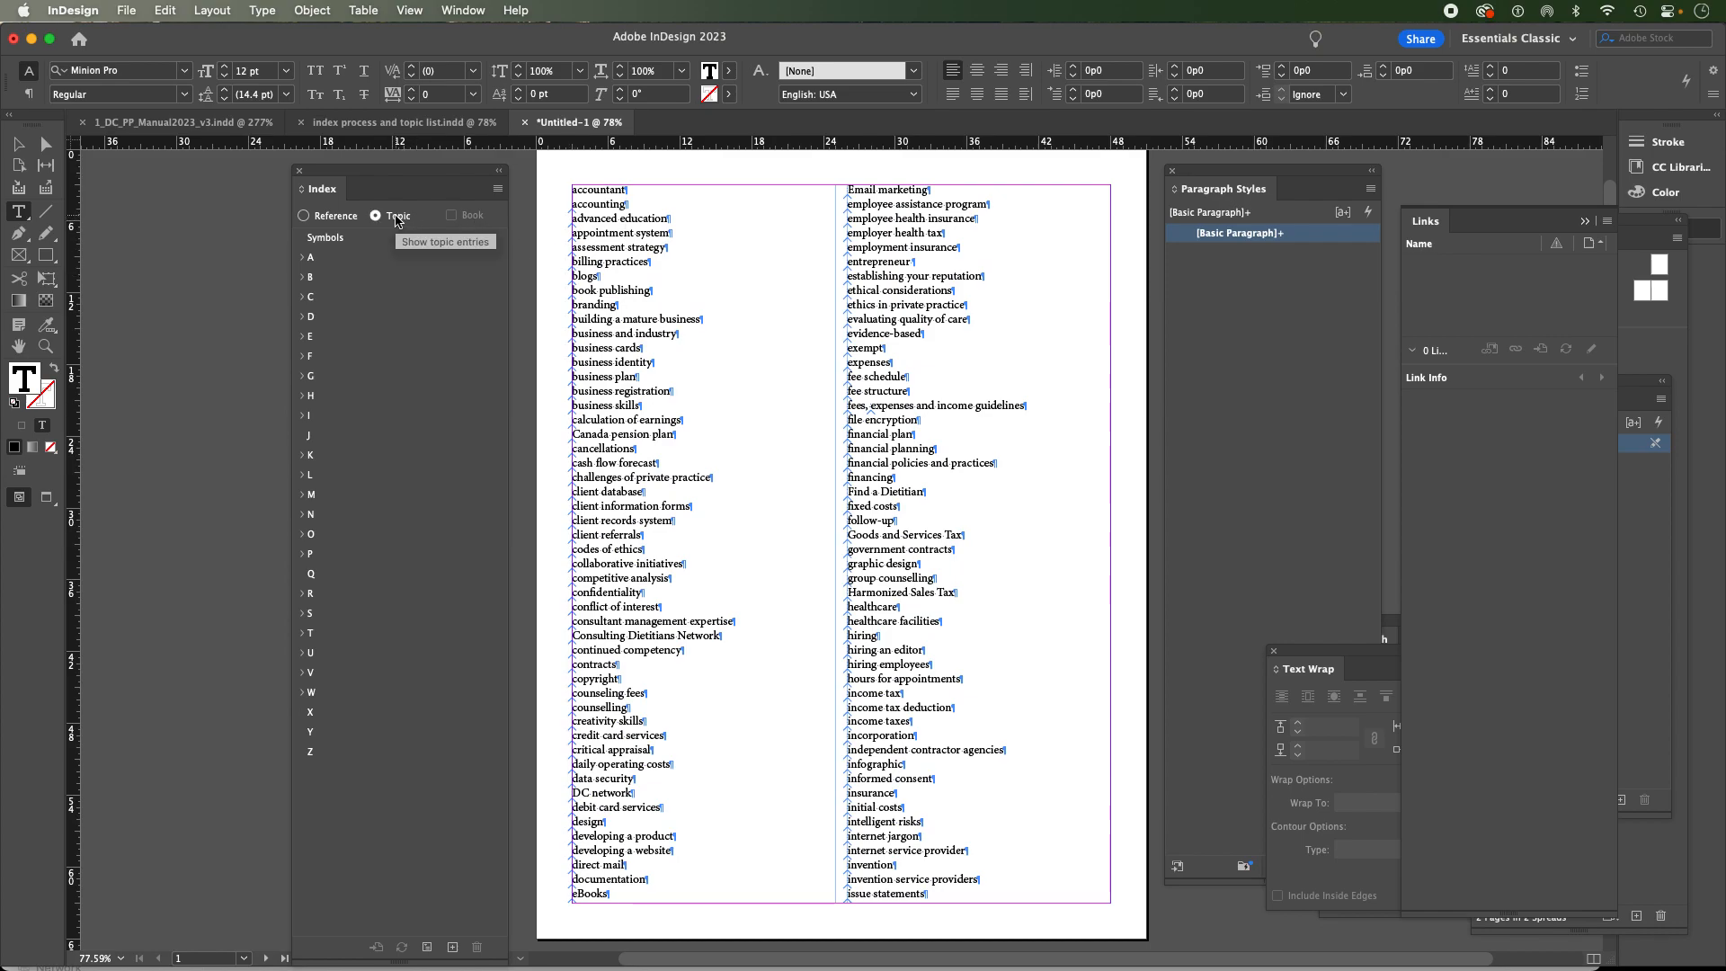
Choose Reference mode, then expand and collapse the A topics group in the Index panel
{"action": "left_click", "coordinate": [304, 216]}
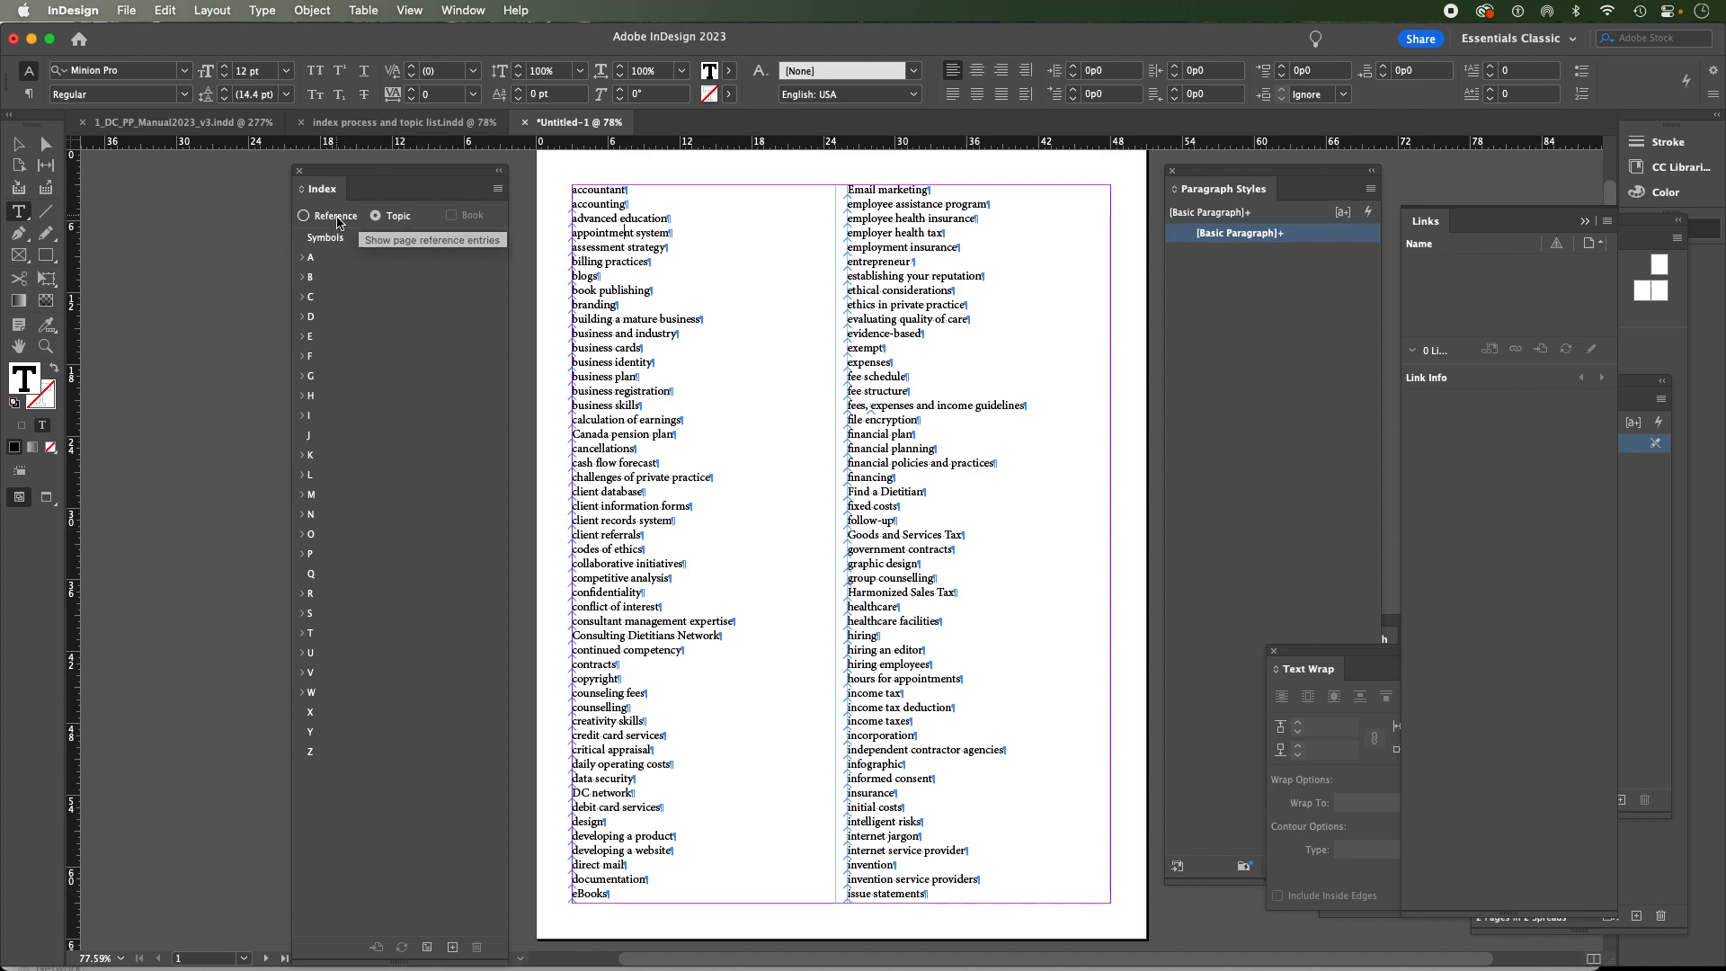
{"action": "left_click", "coordinate": [376, 214]}
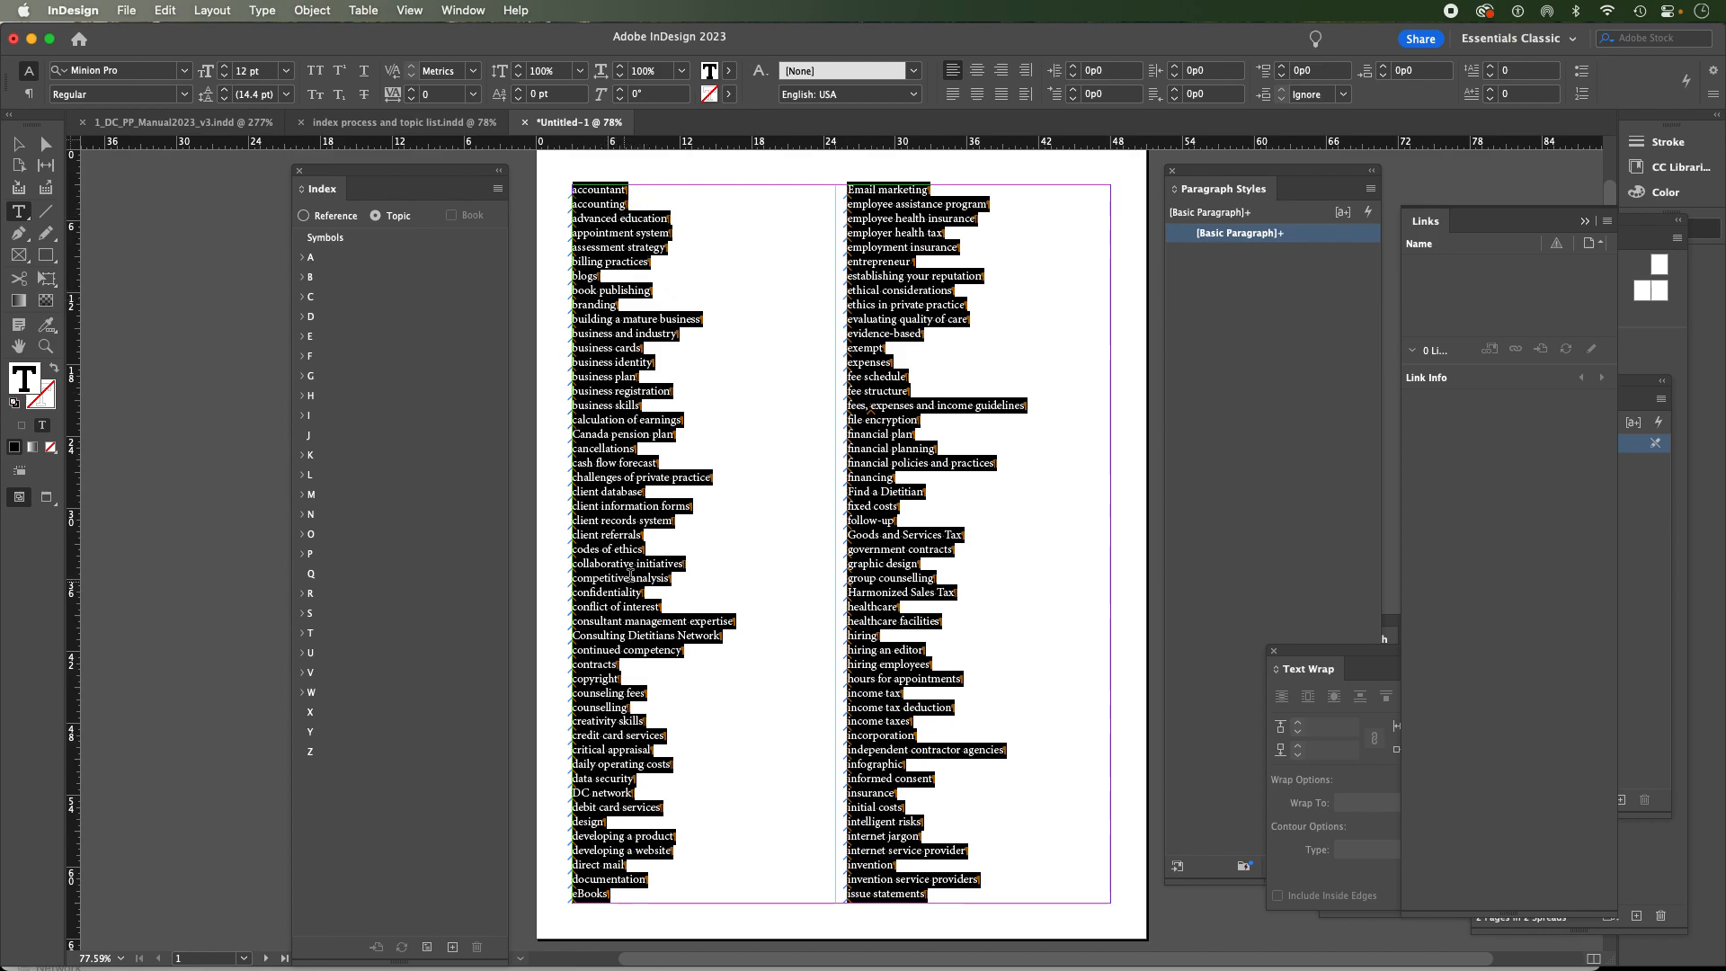
{"action": "left_click", "coordinate": [304, 257]}
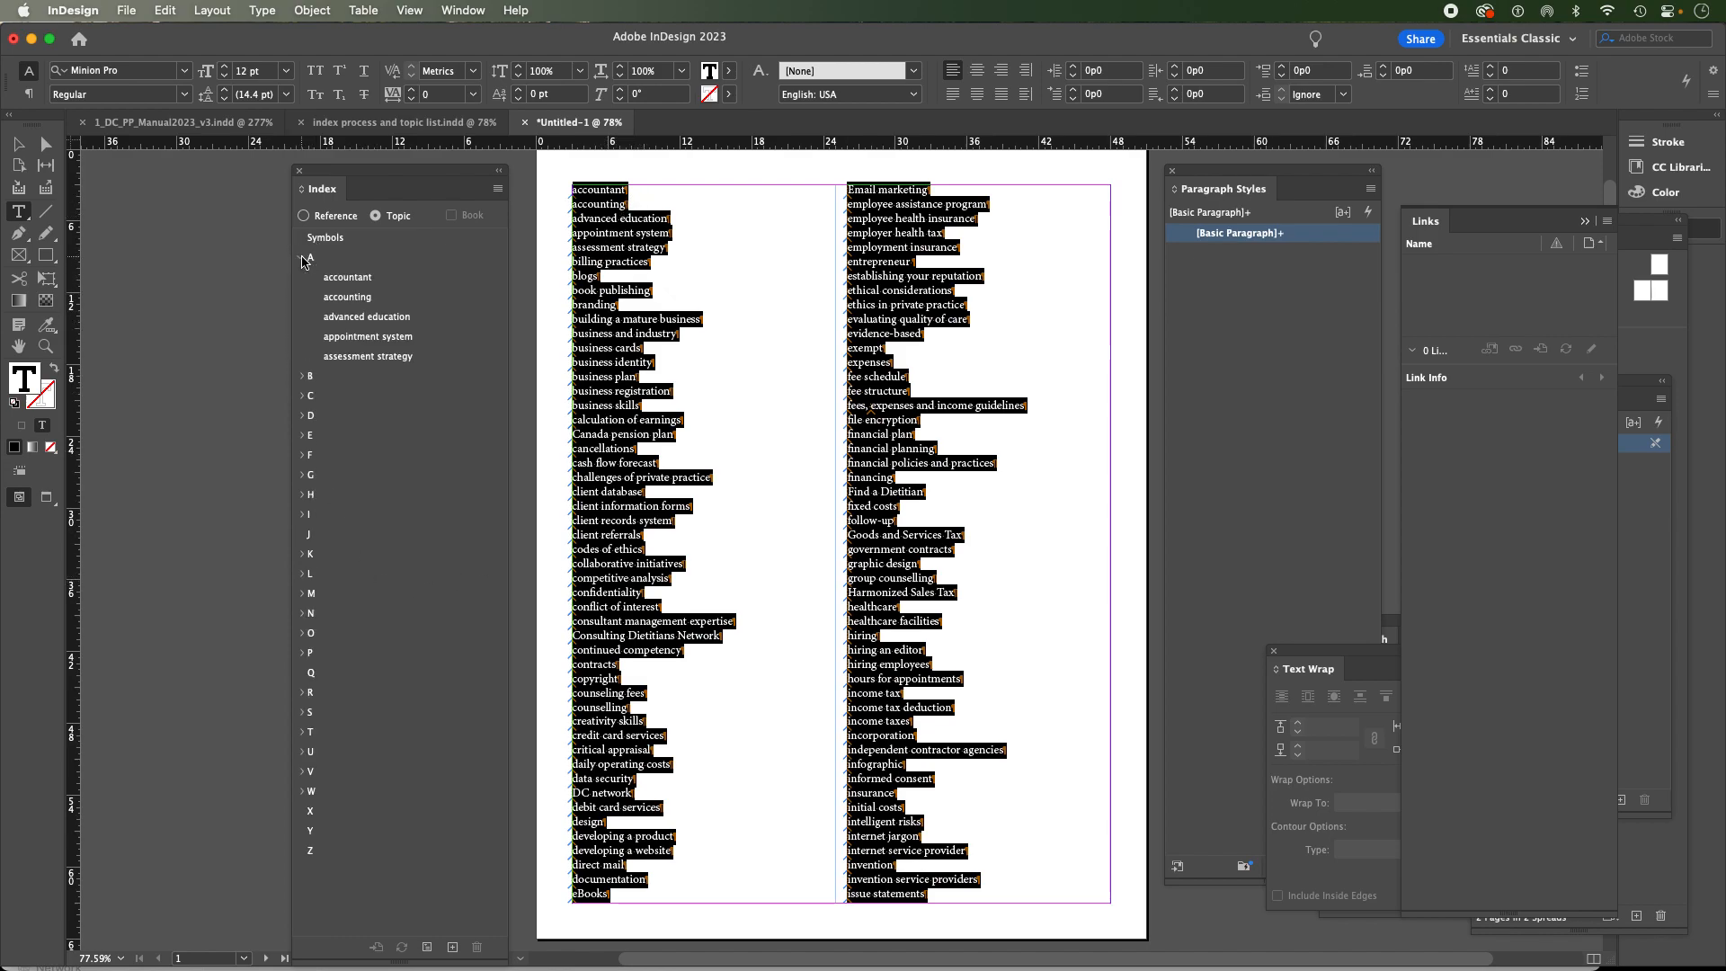
{"action": "left_click", "coordinate": [301, 257]}
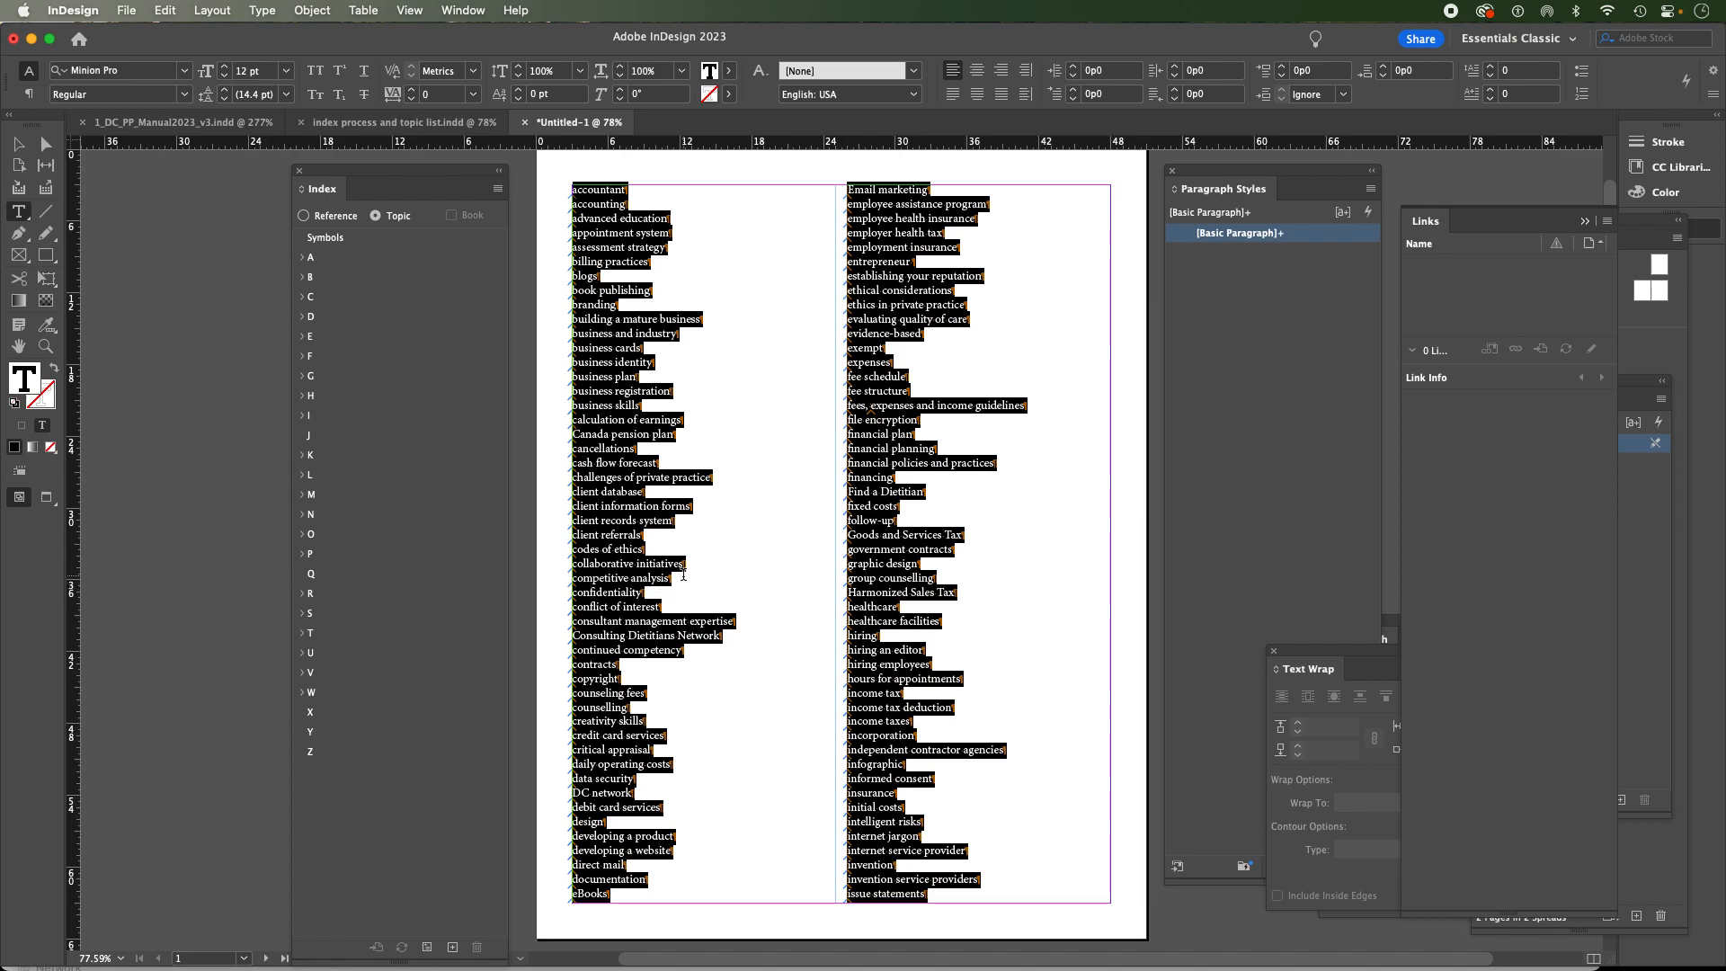
{"action": "mouse_move", "coordinate": [696, 496]}
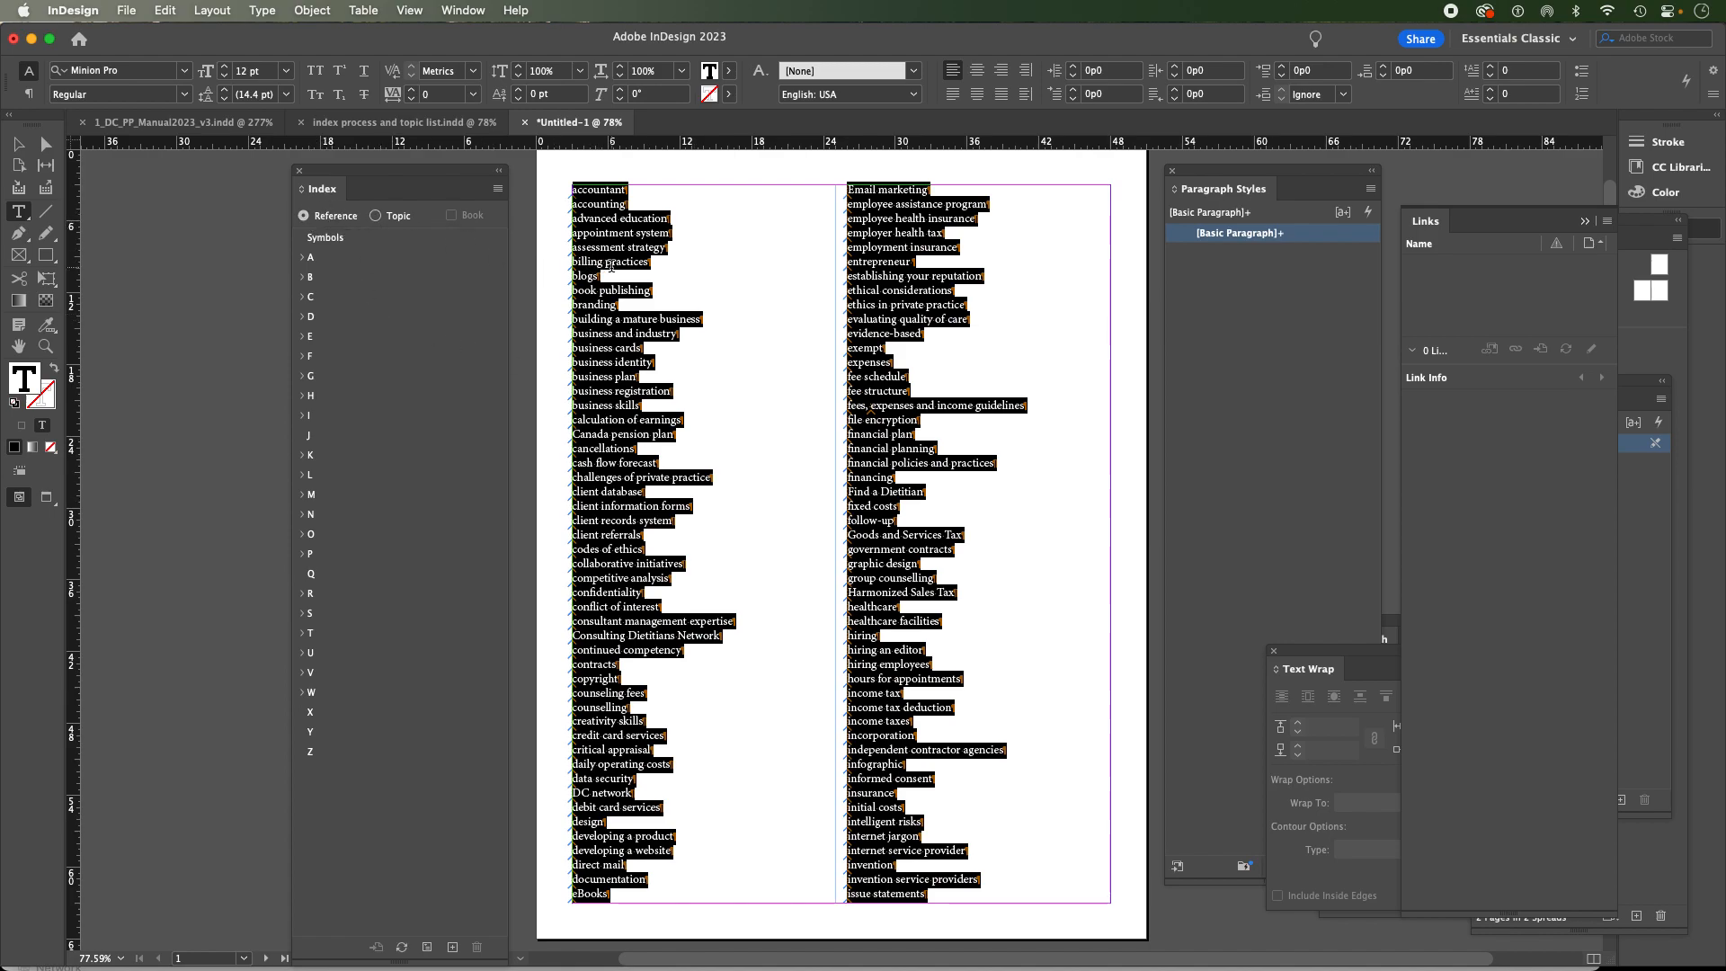
{"action": "left_click", "coordinate": [602, 275]}
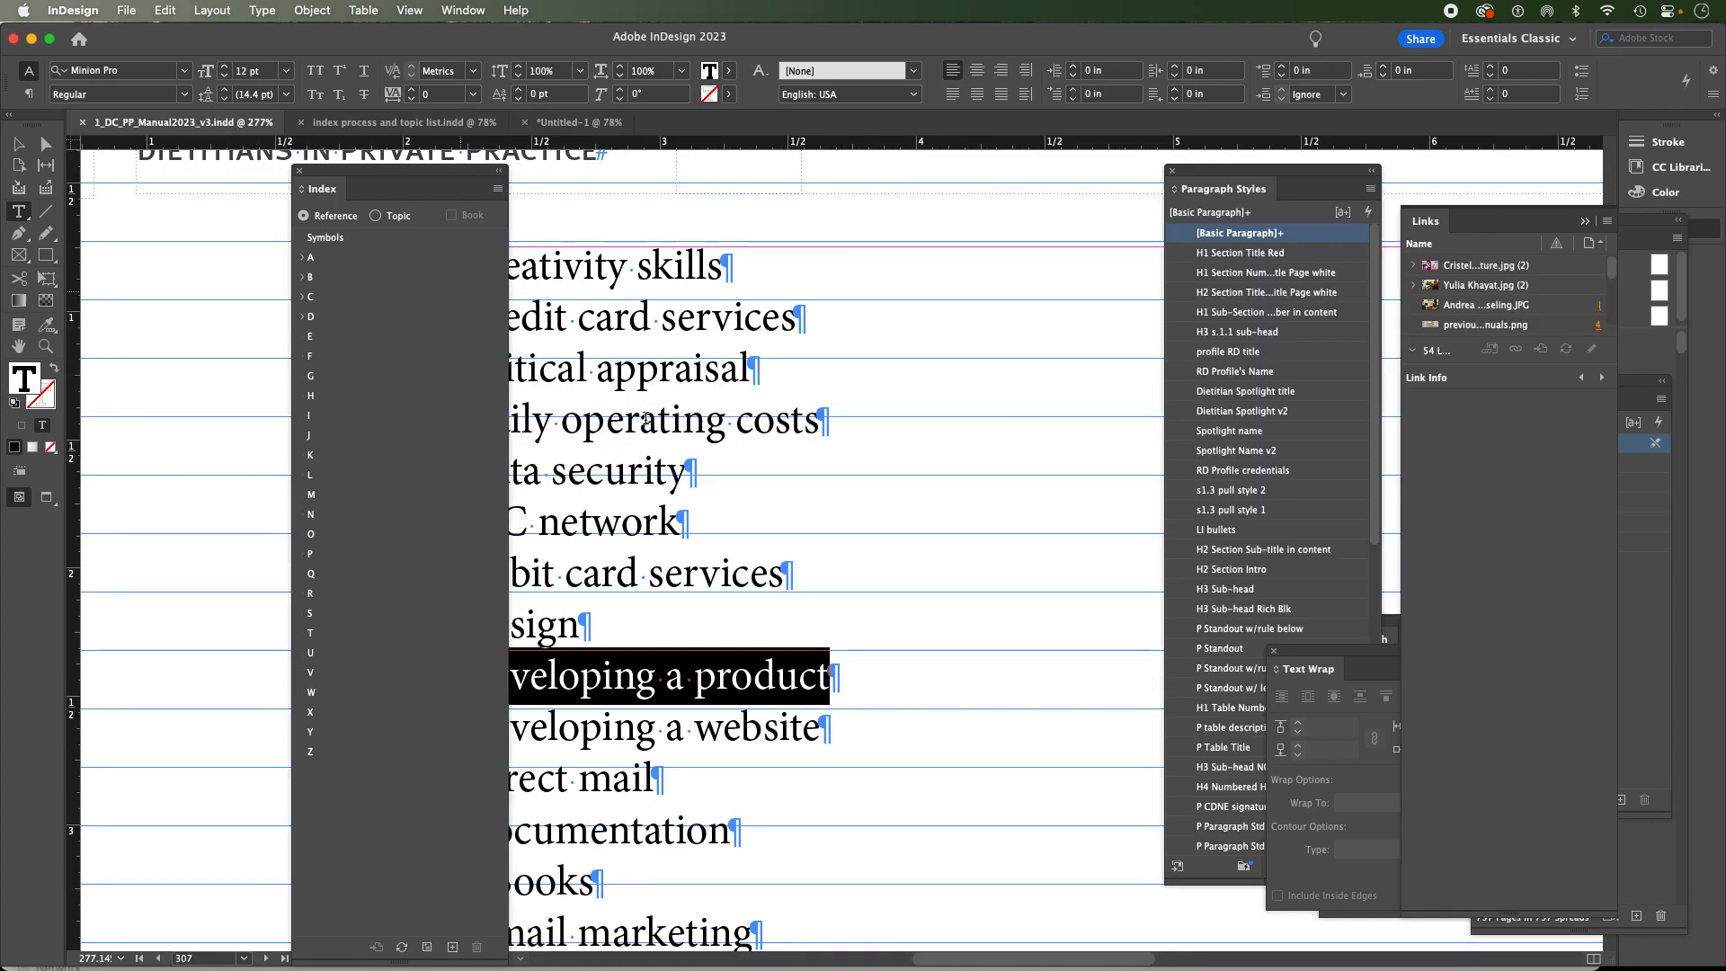
{"action": "left_click", "coordinate": [18, 144]}
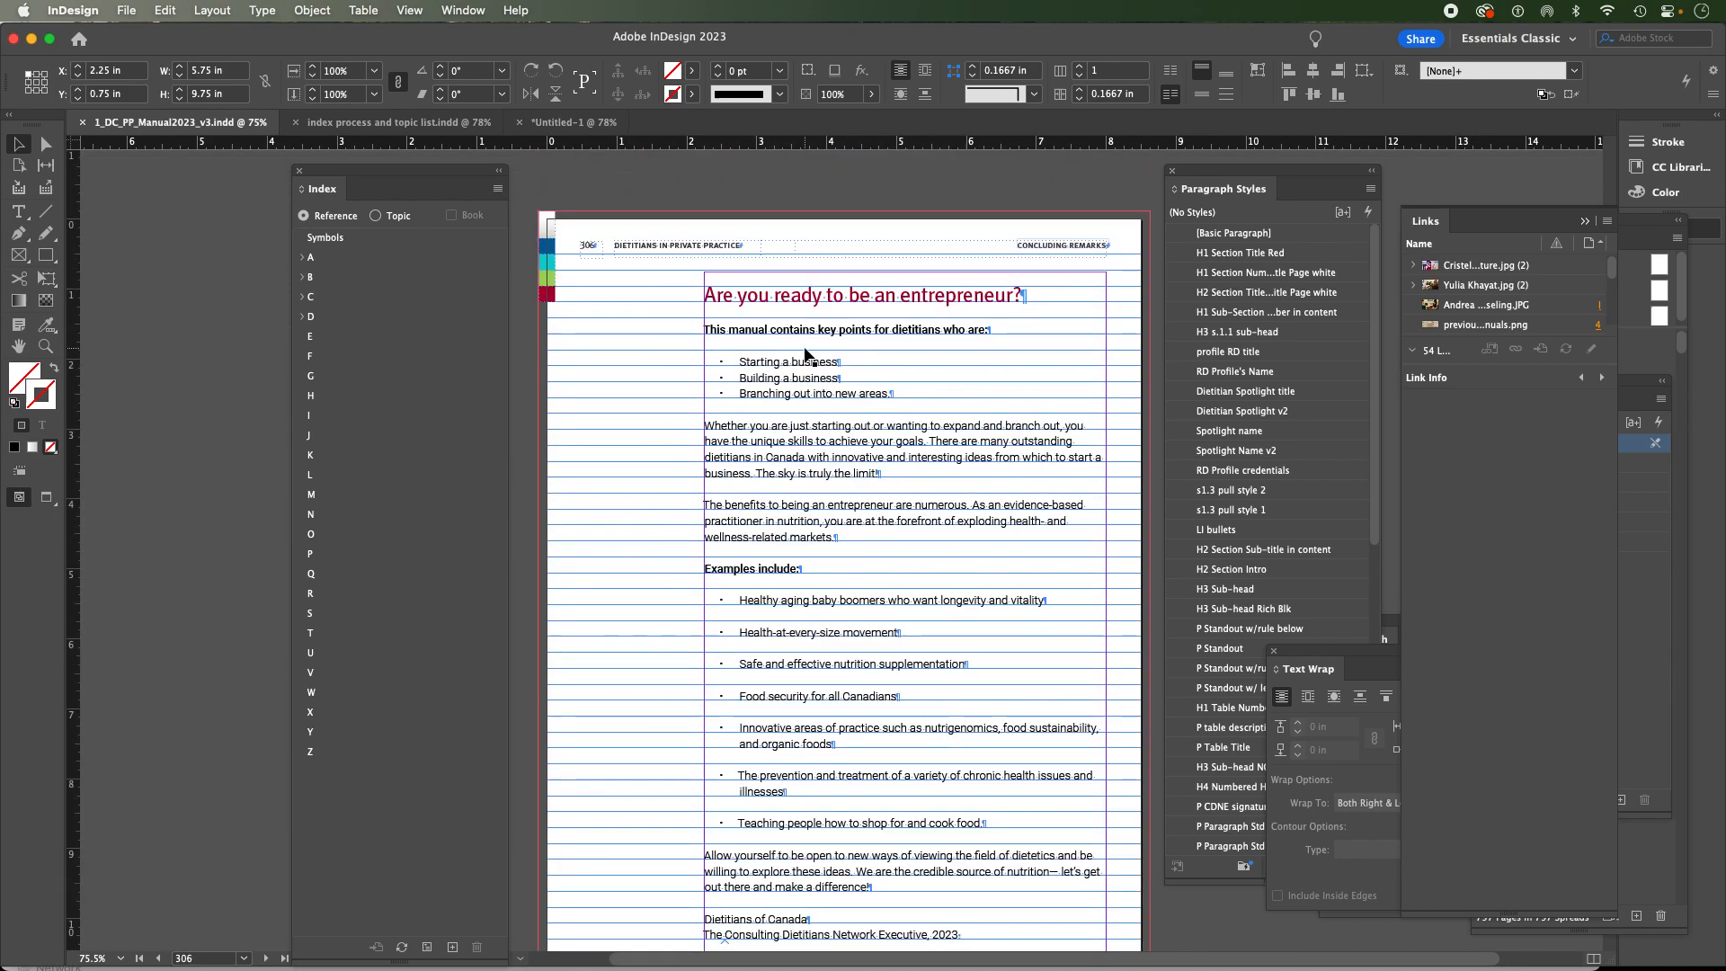
{"action": "scroll", "scroll_direction": "down", "scroll_amount": 3}
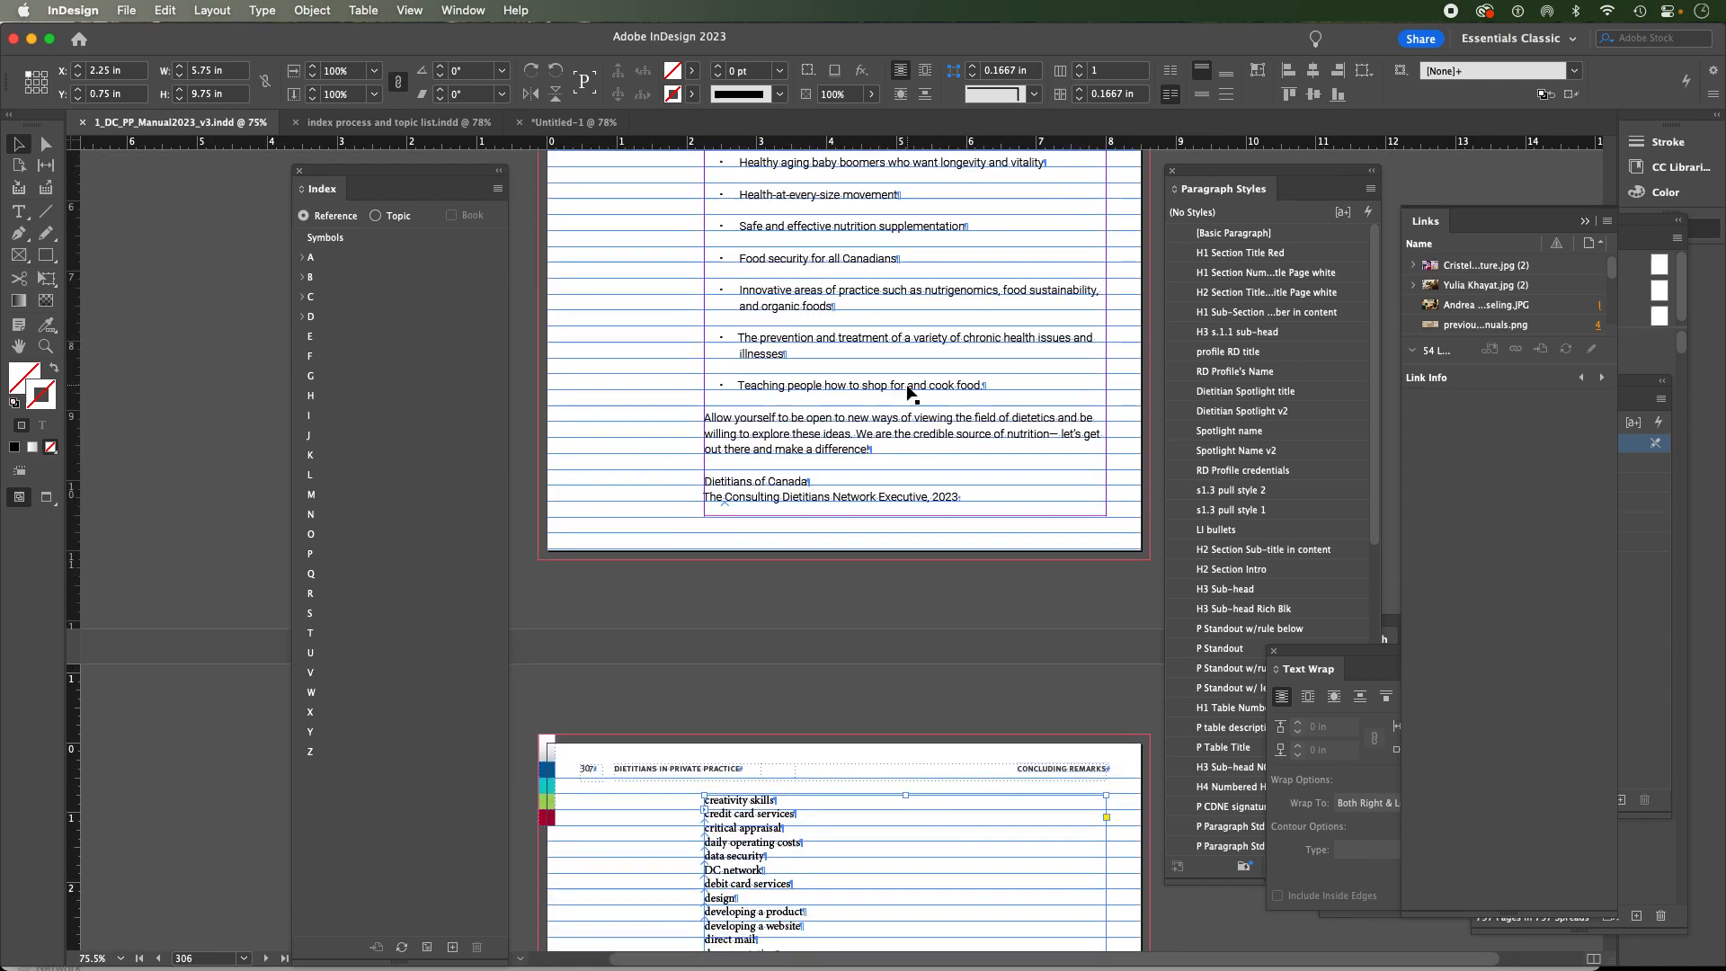
{"action": "scroll", "scroll_direction": "down", "scroll_amount": 3}
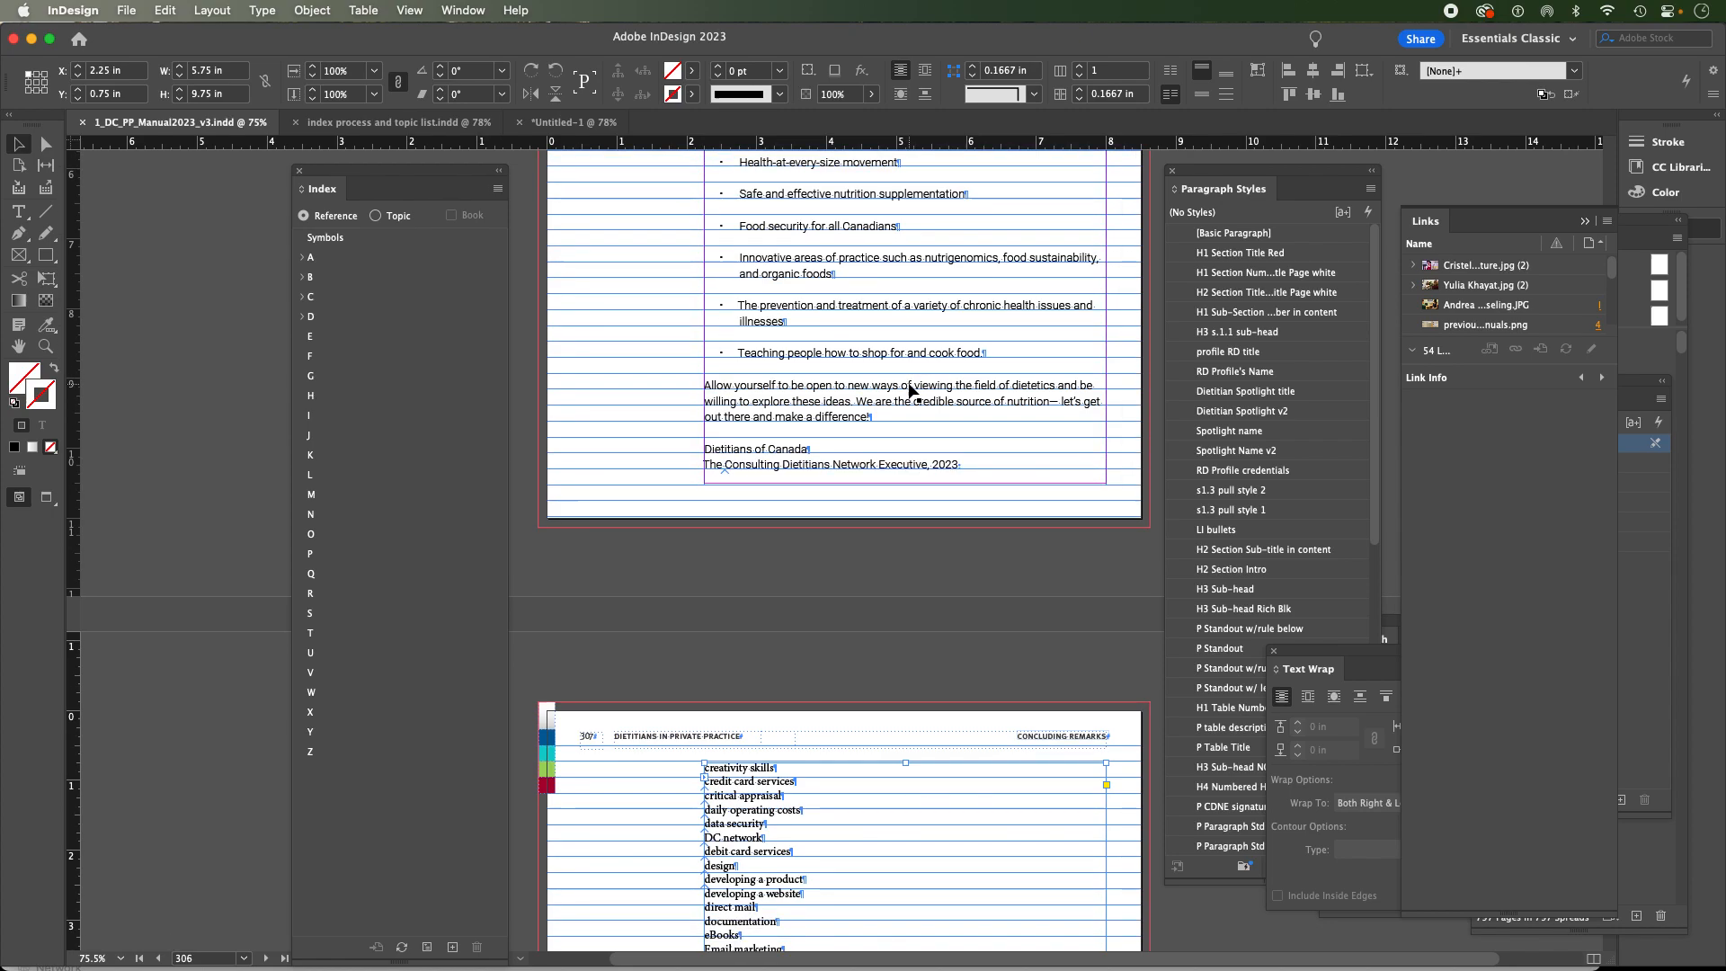
{"action": "scroll", "scroll_direction": "down", "scroll_amount": 3}
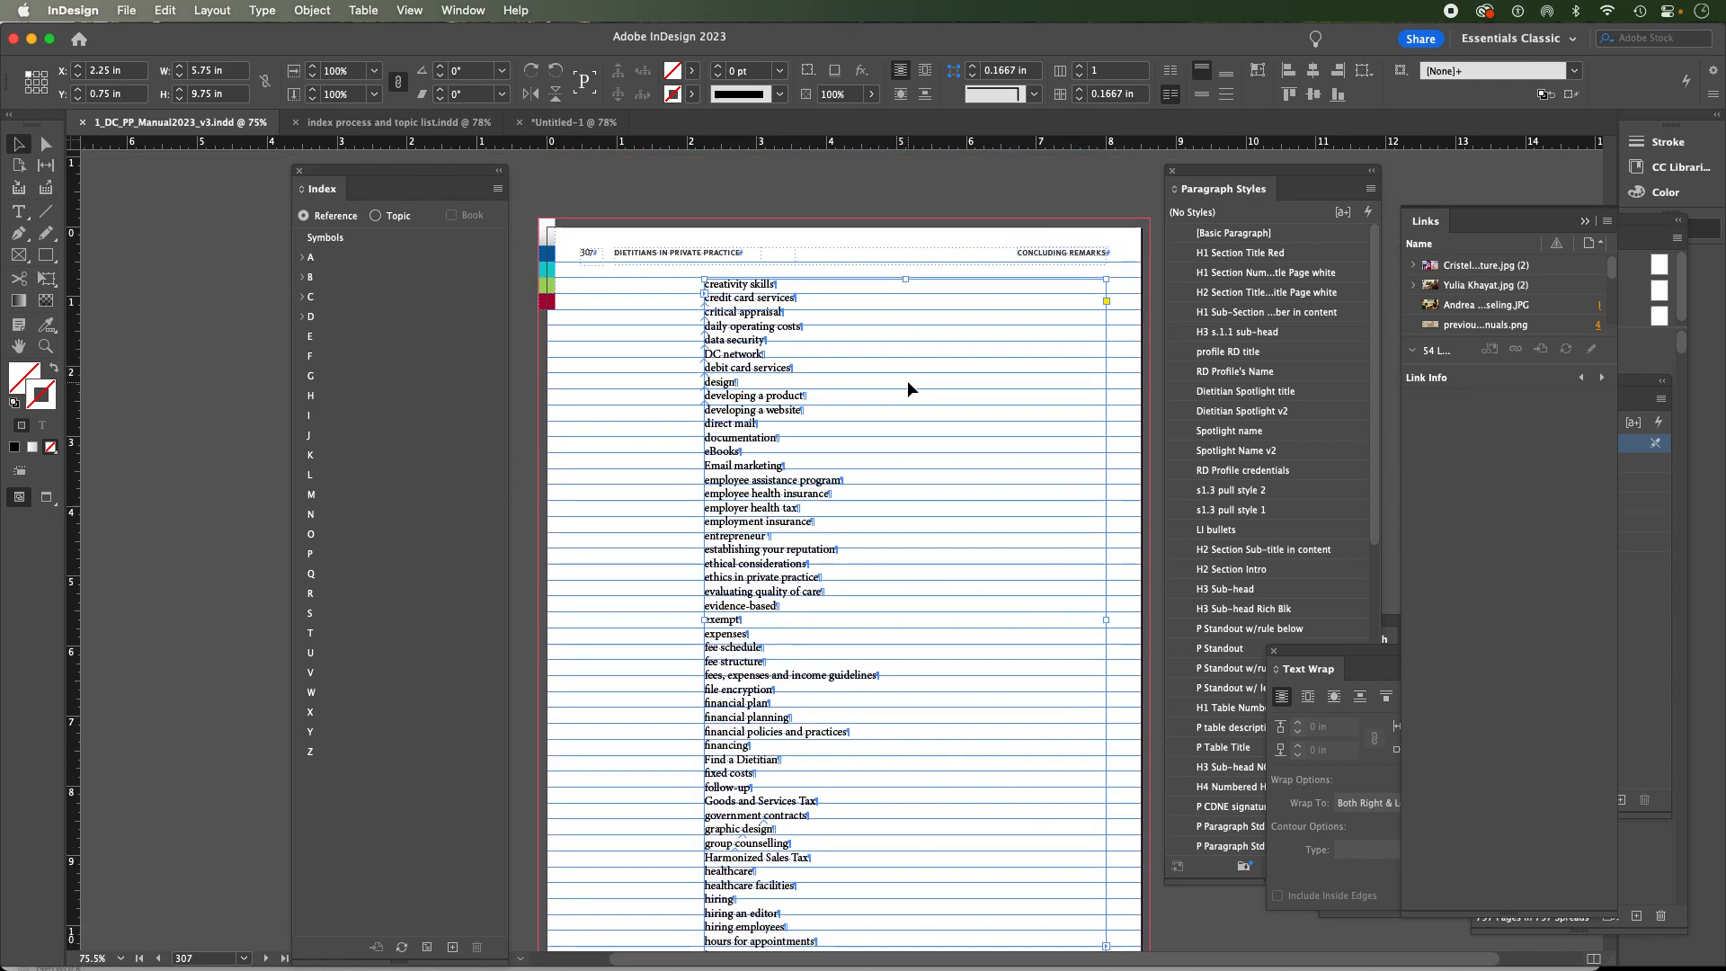
{"action": "scroll", "scroll_direction": "up", "scroll_amount": 3}
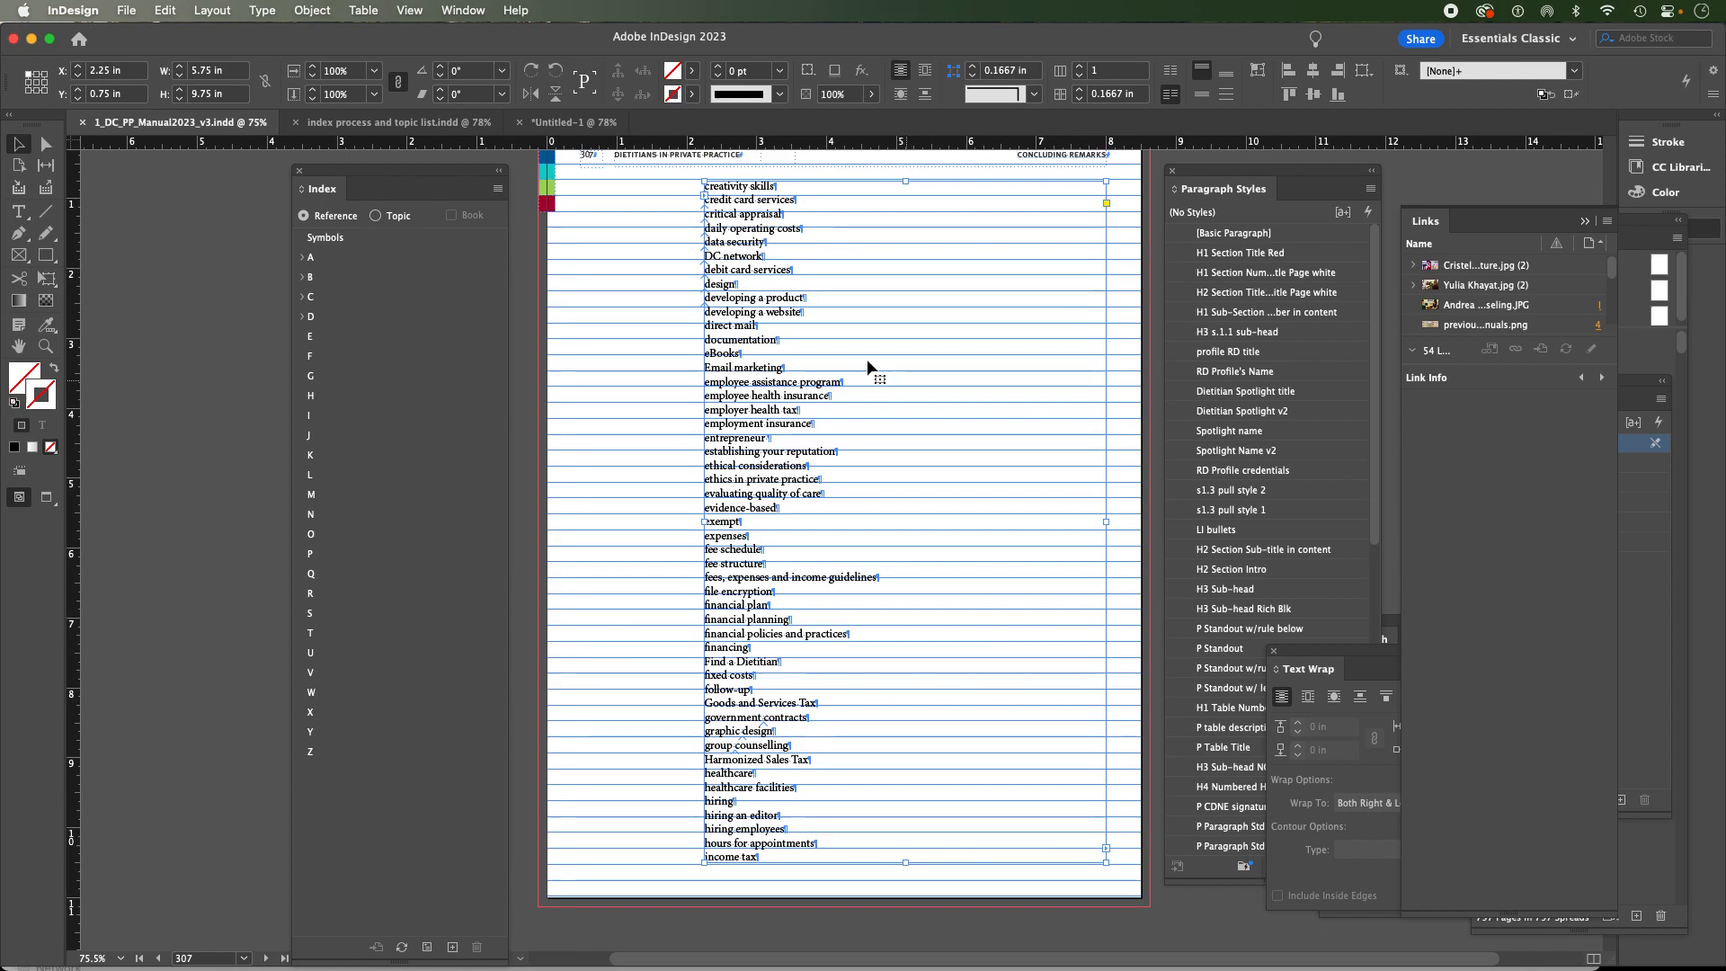
{"action": "mouse_move", "coordinate": [831, 346]}
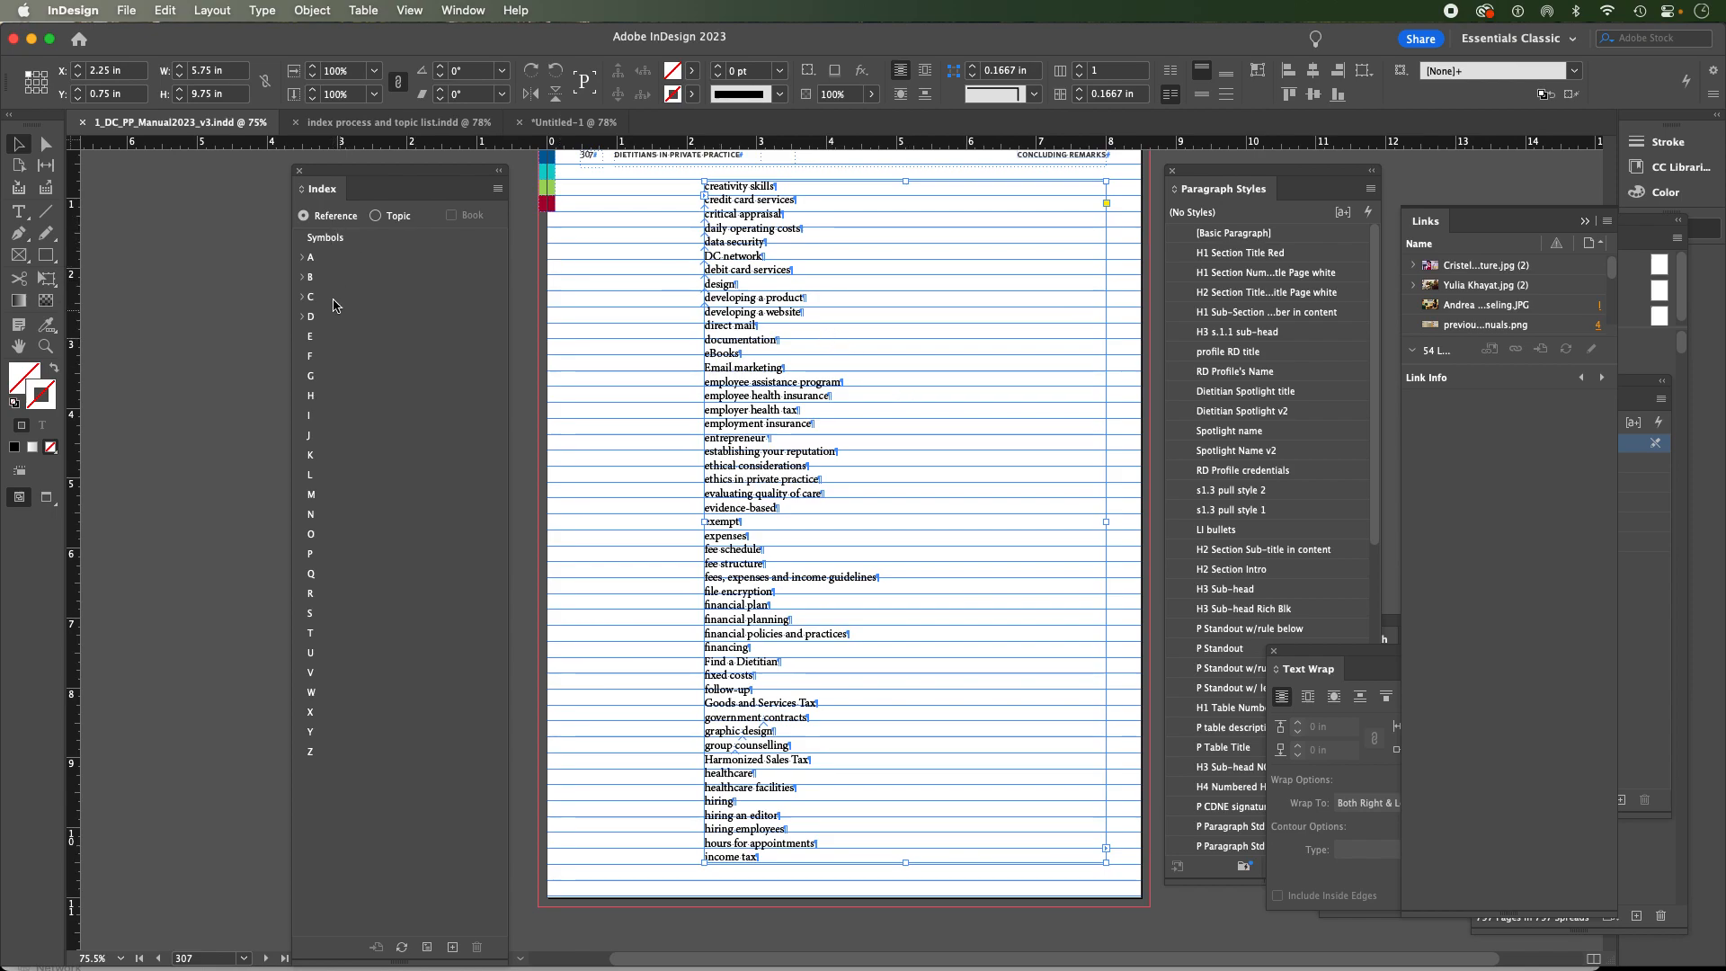
Expand the A topics, inspect accountant's Topic Options and cancel, then cancel the New Cross-reference dialog
{"action": "left_click", "coordinate": [302, 257]}
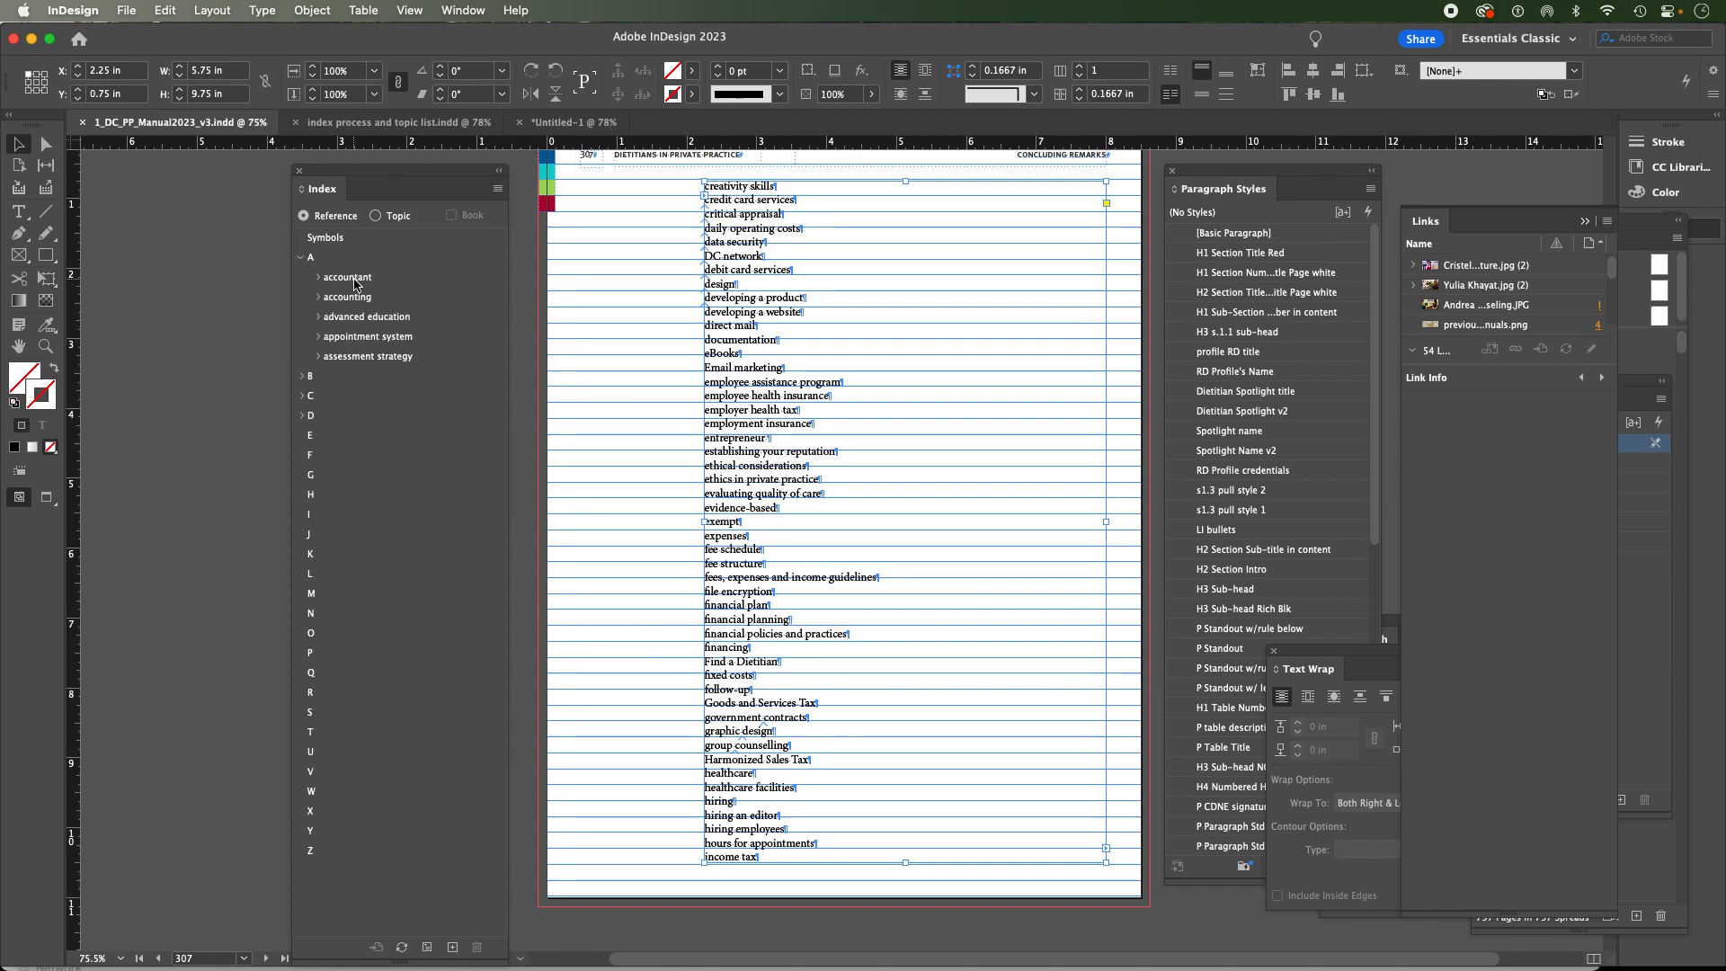
{"action": "double_click", "coordinate": [347, 277]}
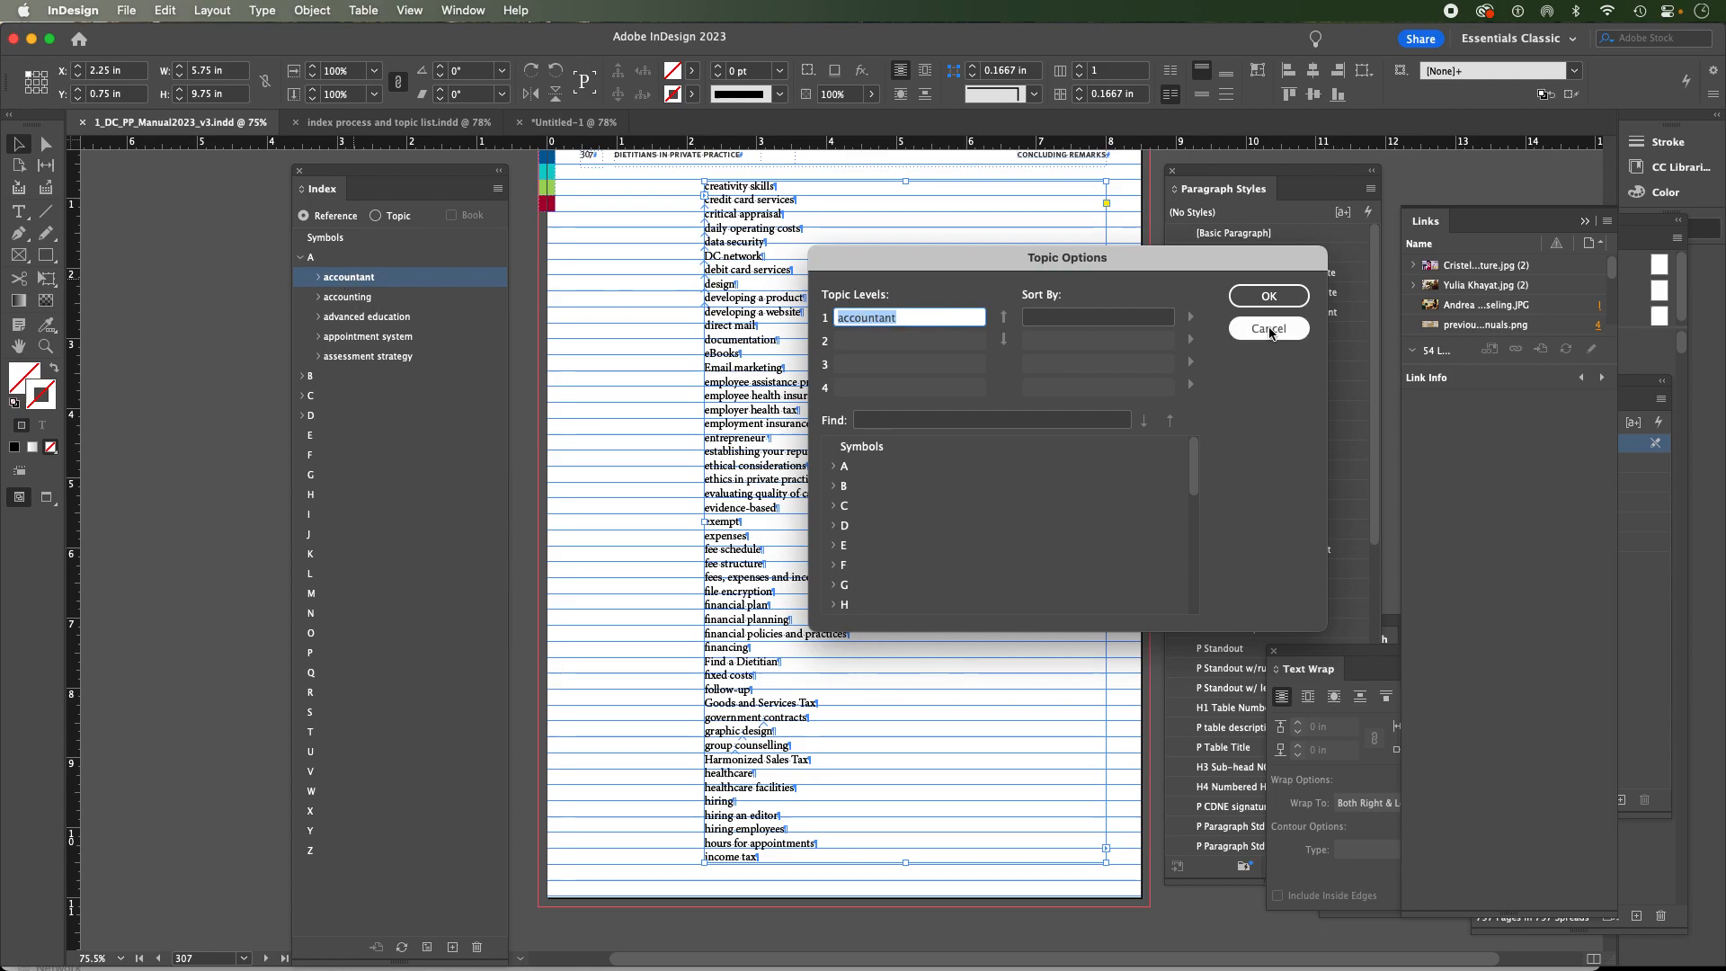
{"action": "left_click", "coordinate": [1267, 327]}
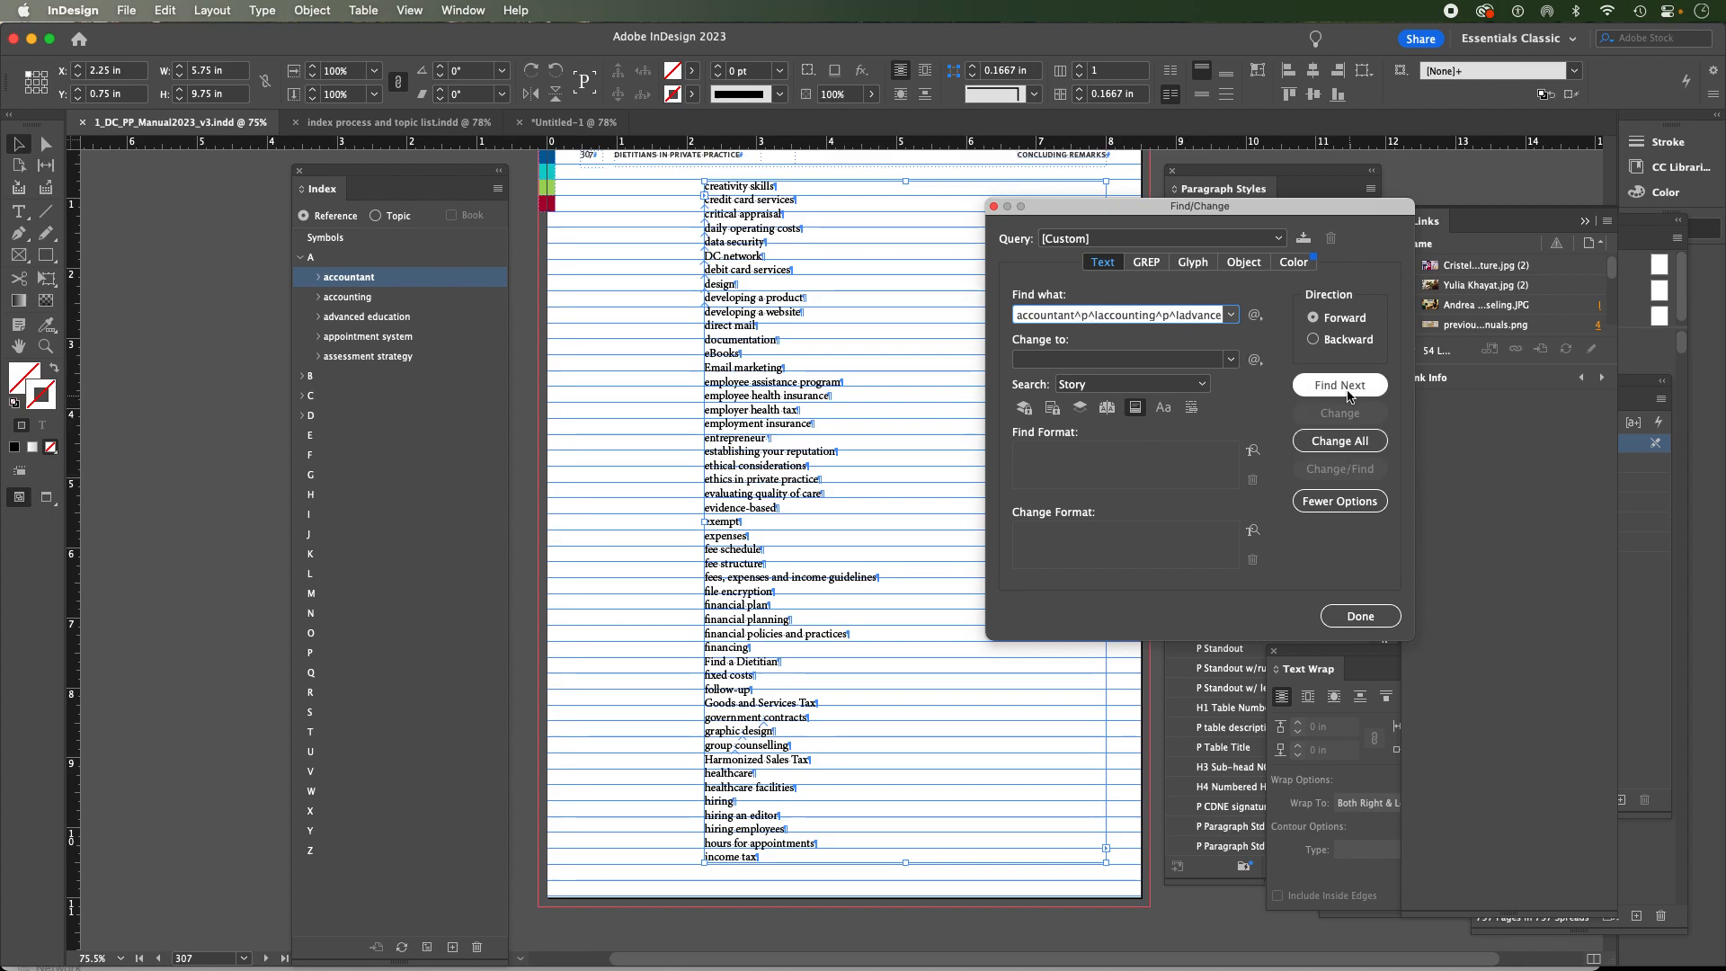
{"action": "left_click", "coordinate": [1359, 615]}
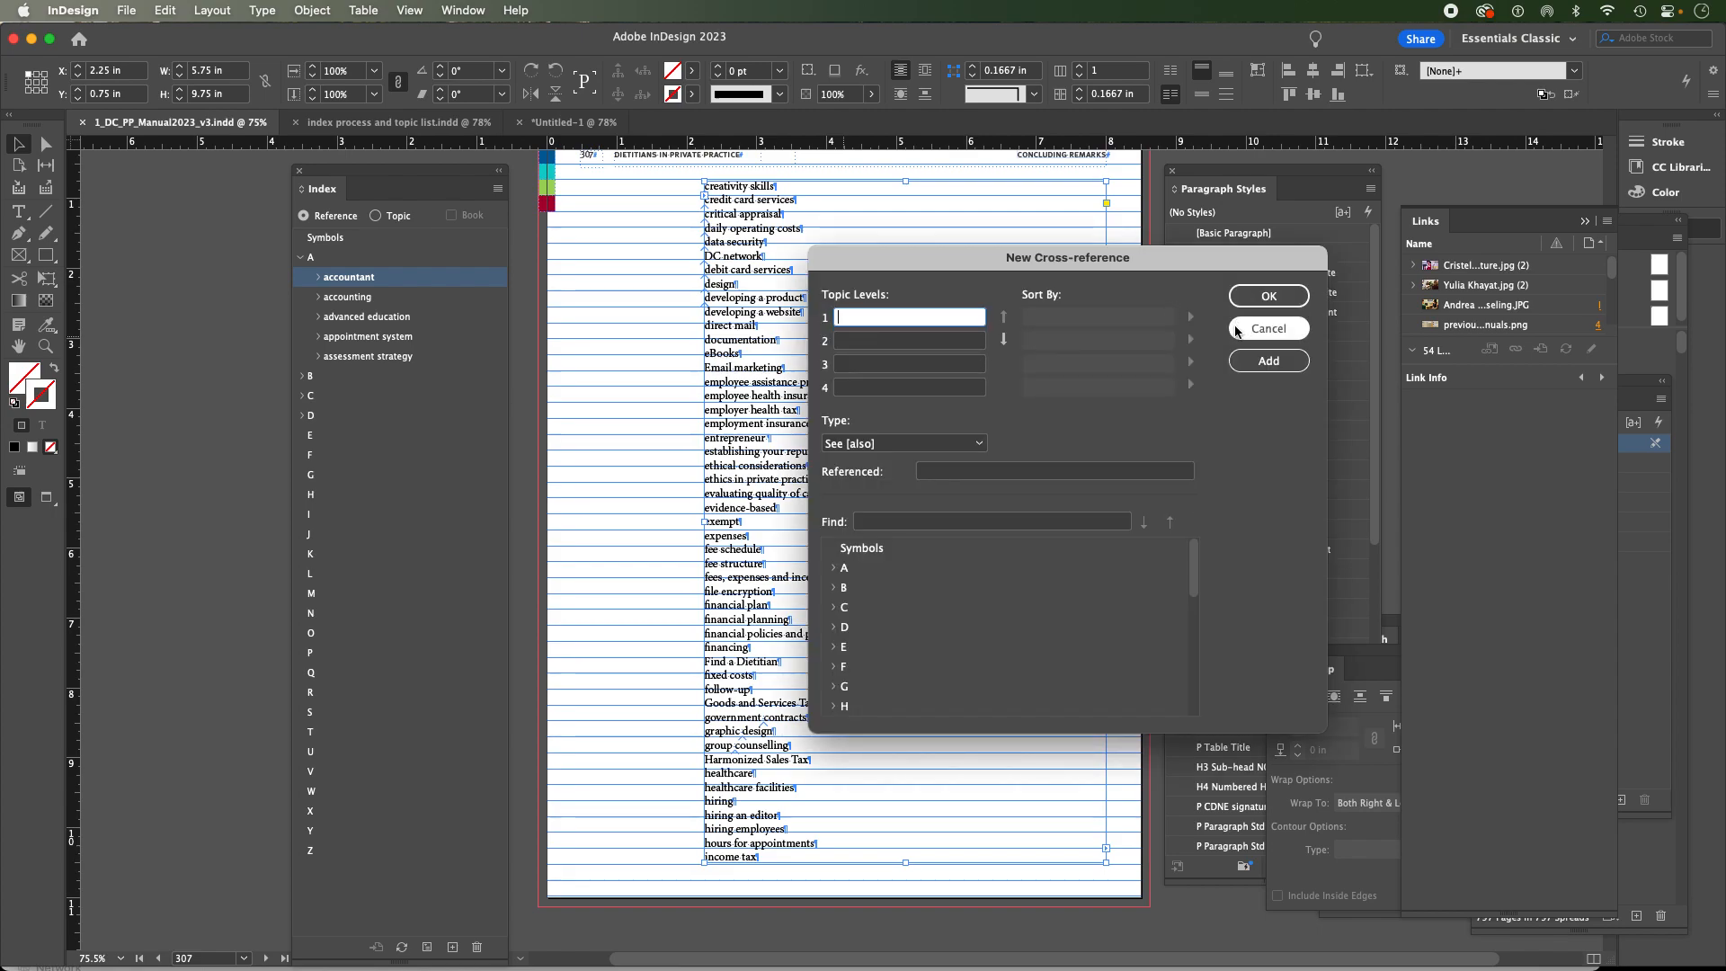
{"action": "left_click", "coordinate": [1267, 327]}
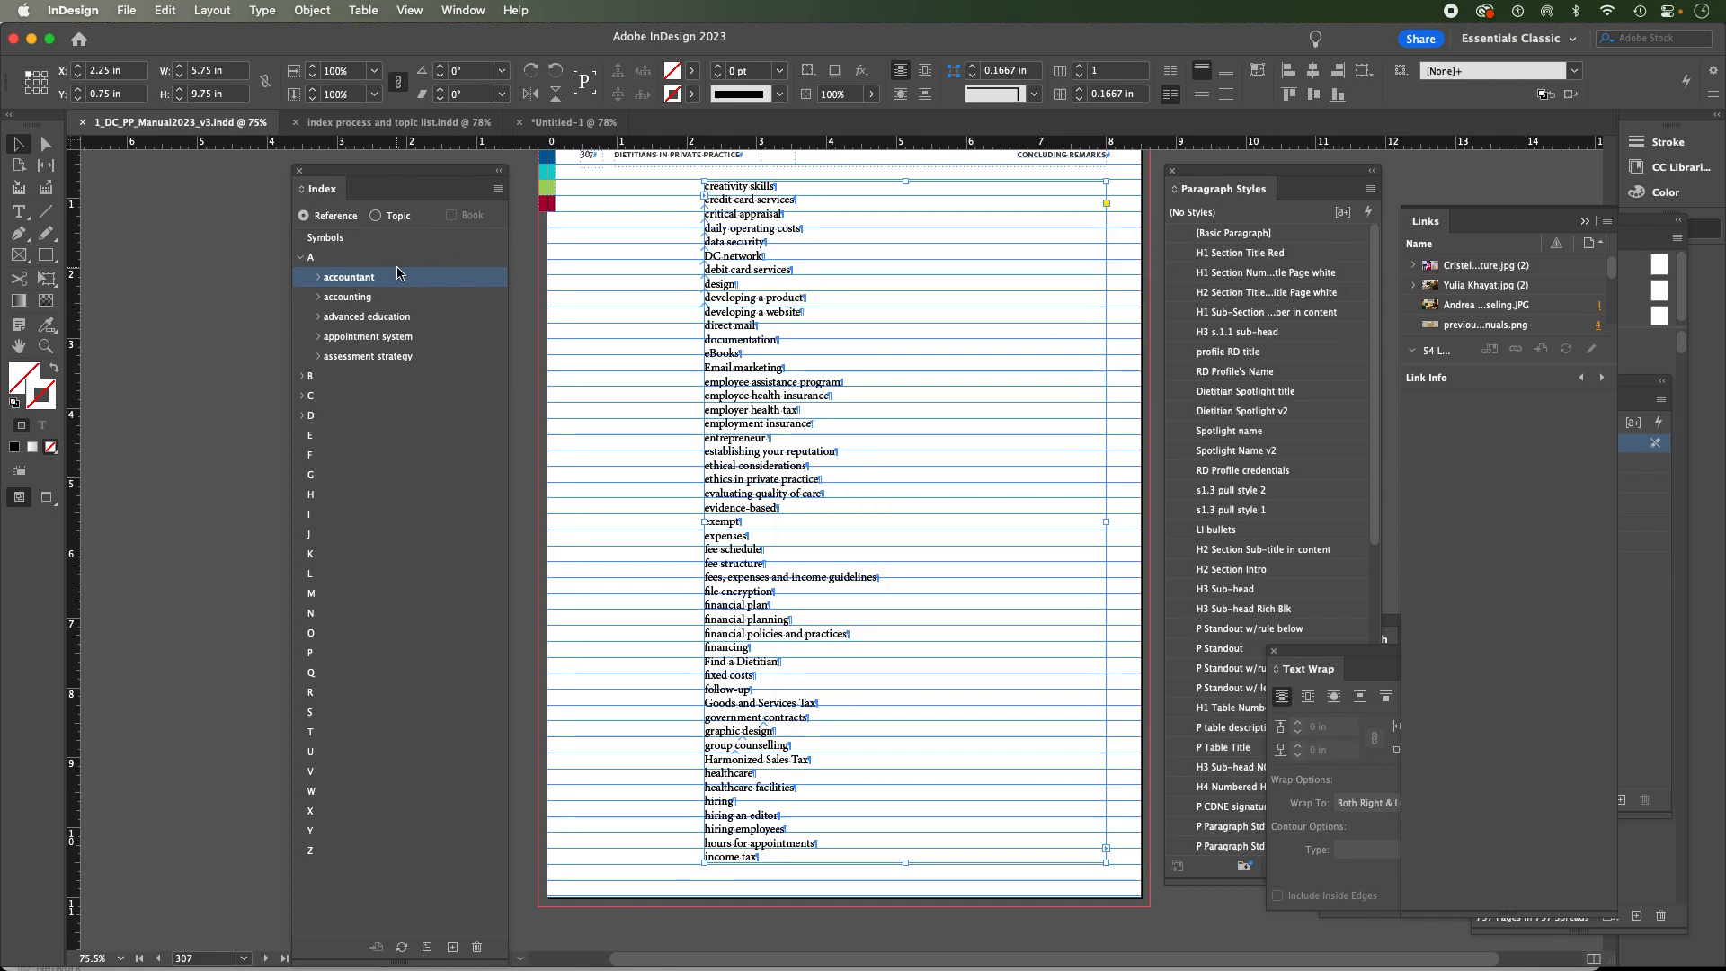
{"action": "scroll", "scroll_direction": "up", "scroll_amount": 3}
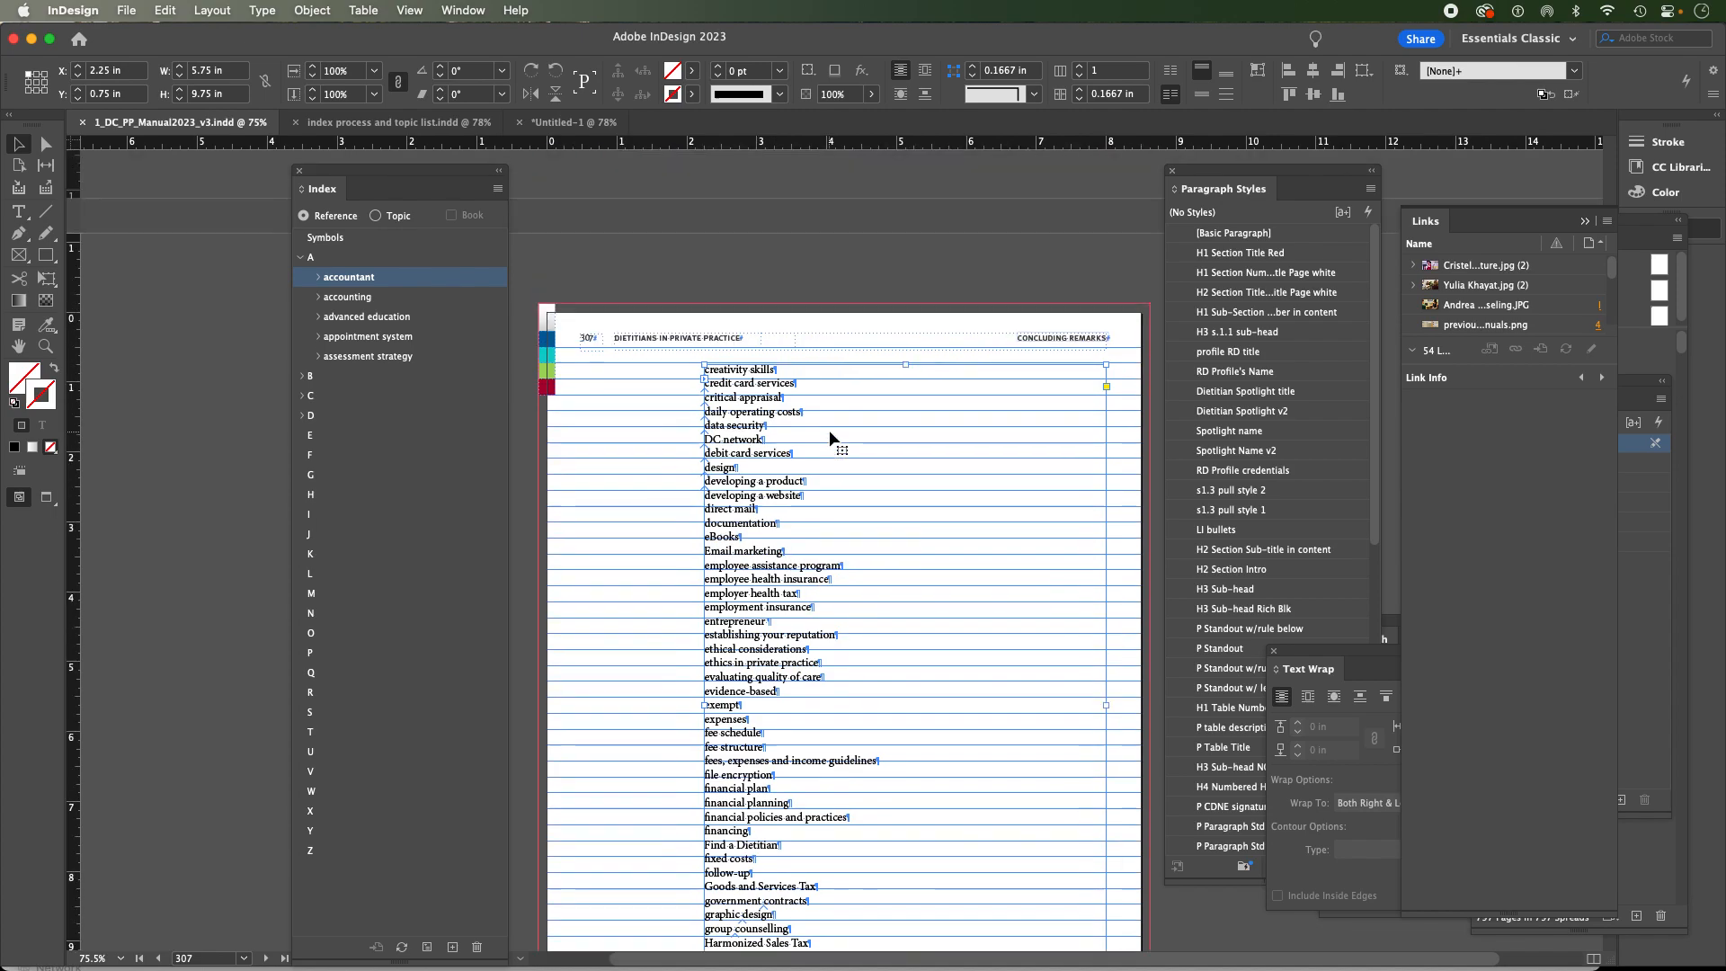
Scroll the manual's keyword list page into view
{"action": "scroll", "scroll_direction": "down", "scroll_amount": 3}
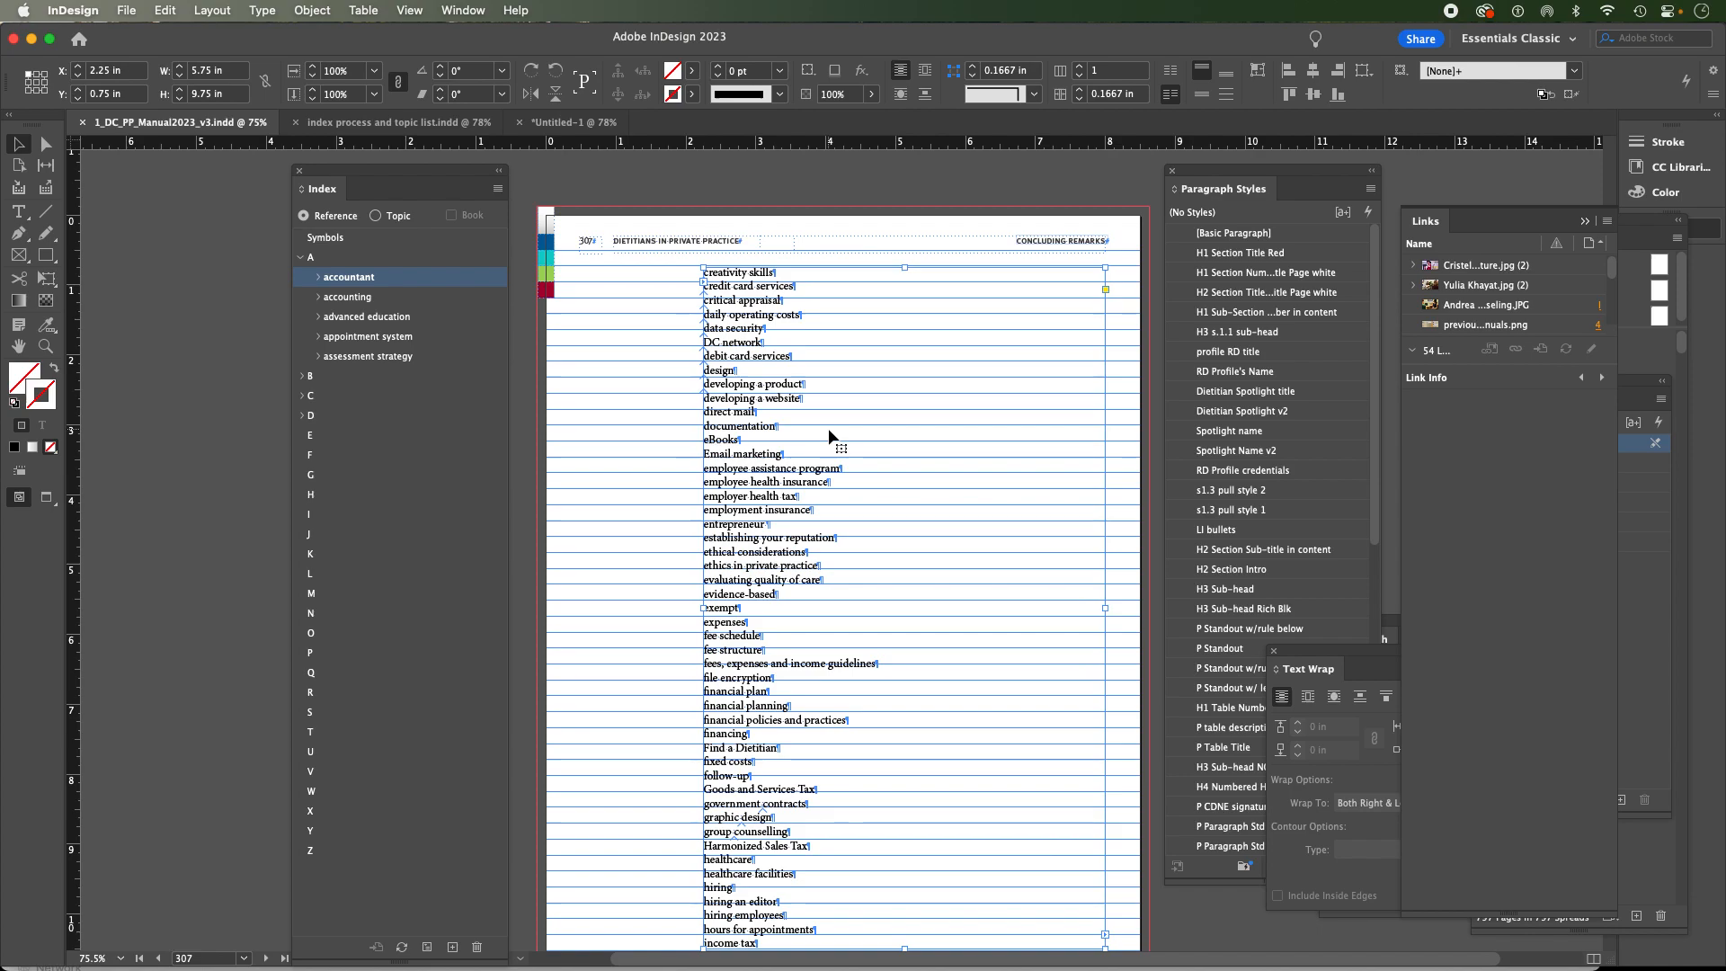
{"action": "mouse_move", "coordinate": [659, 228]}
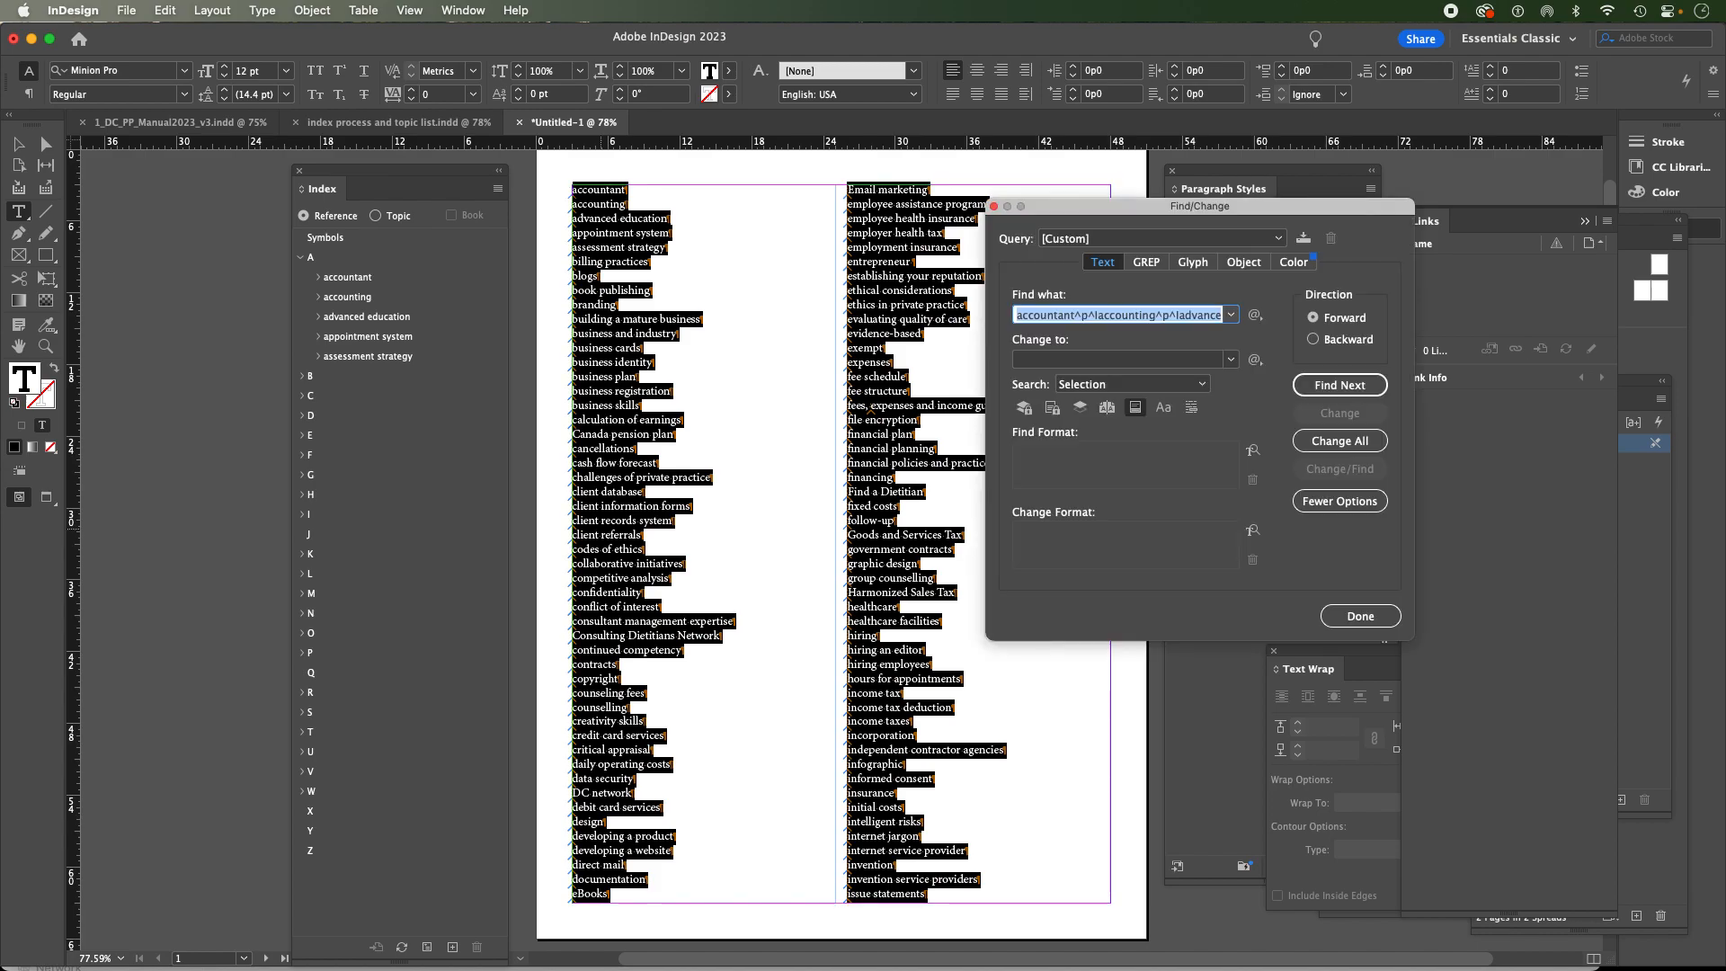
Enter the Find what code, leave Change to empty, and limit the search to the selection
{"action": "left_click", "coordinate": [1231, 313]}
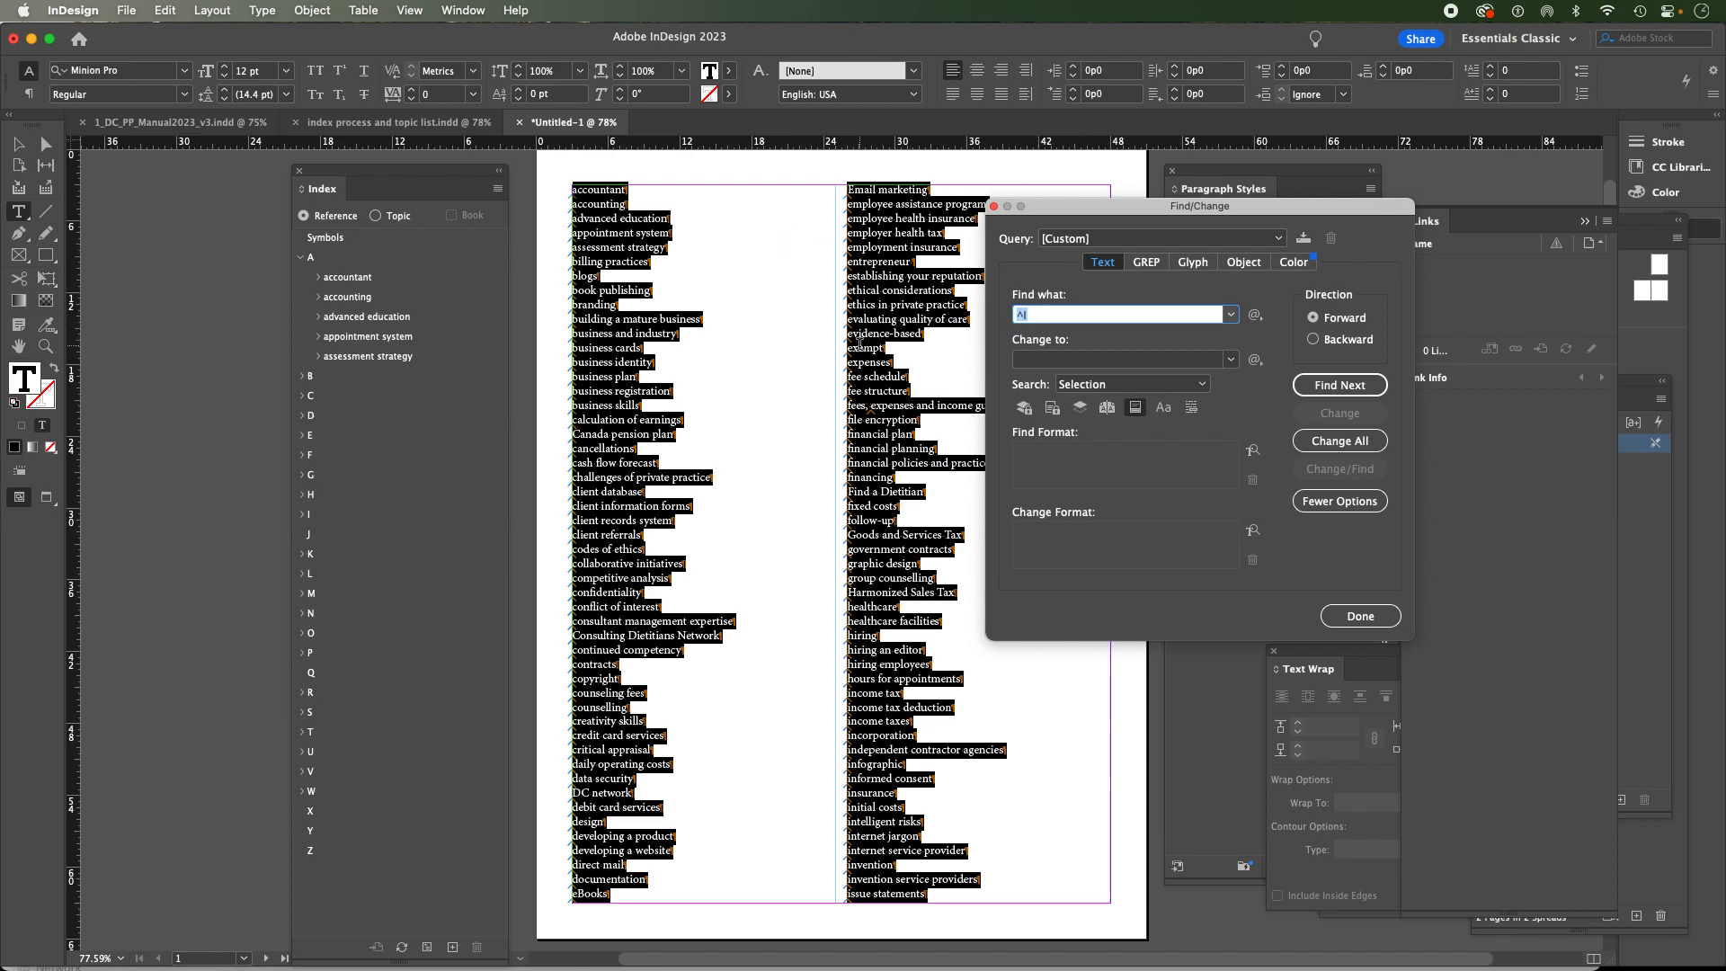
{"action": "left_click", "coordinate": [1111, 360]}
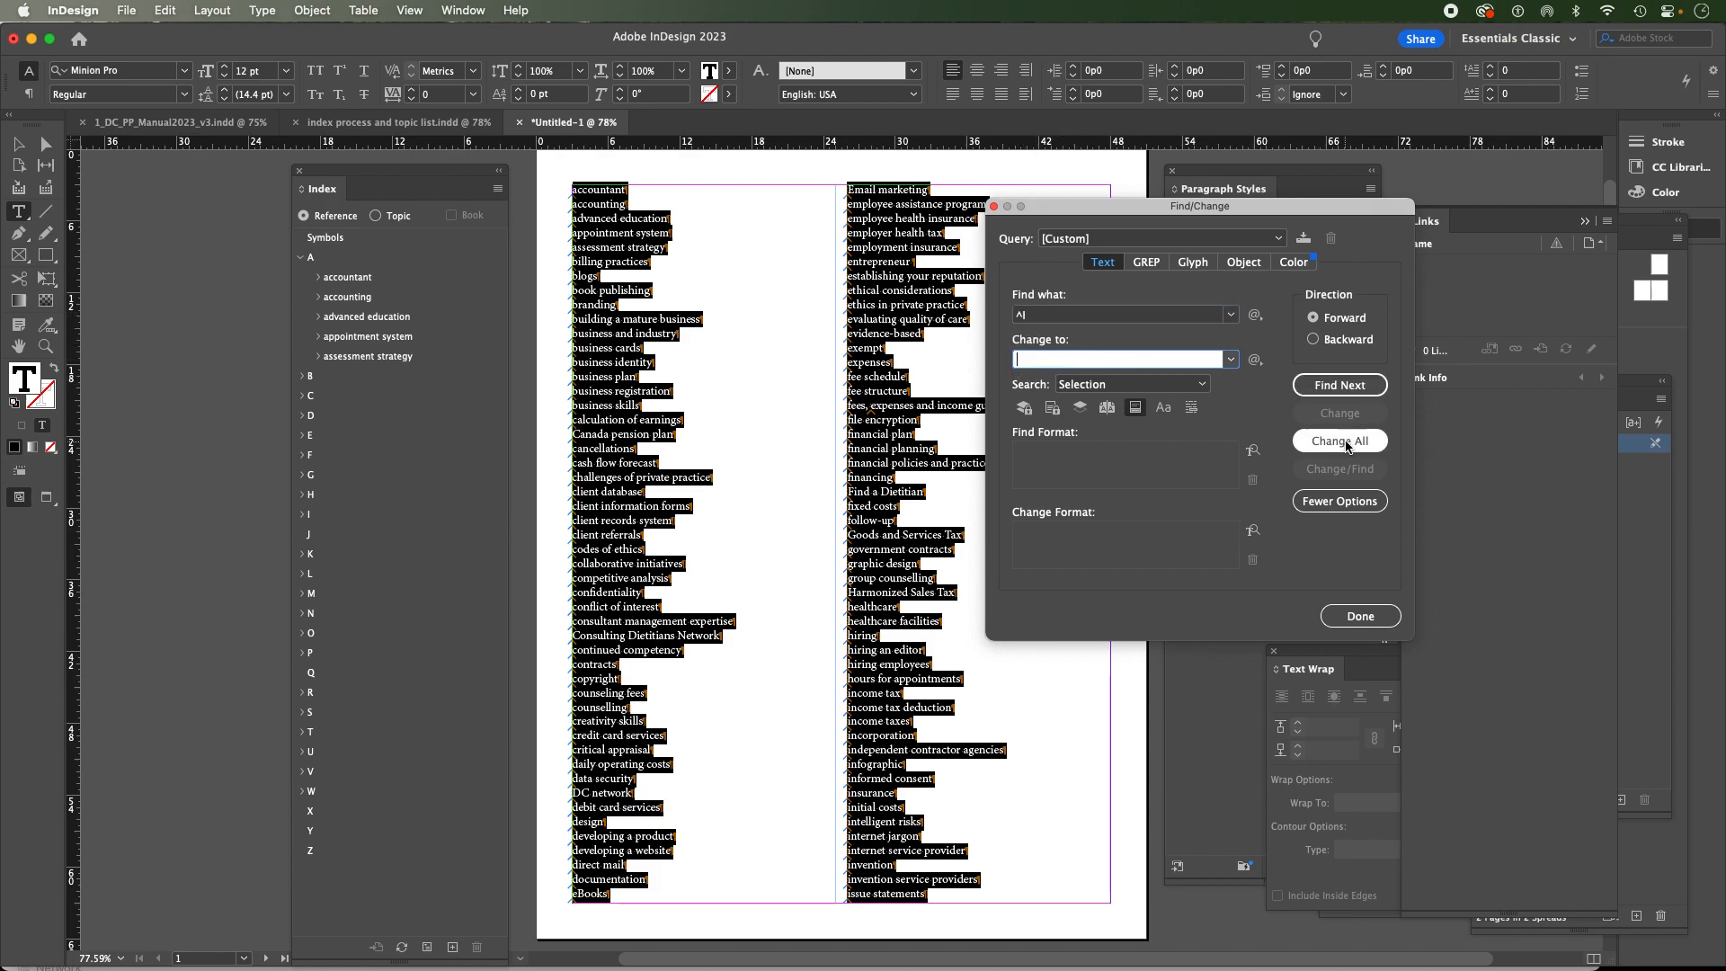
{"action": "left_click", "coordinate": [1202, 385]}
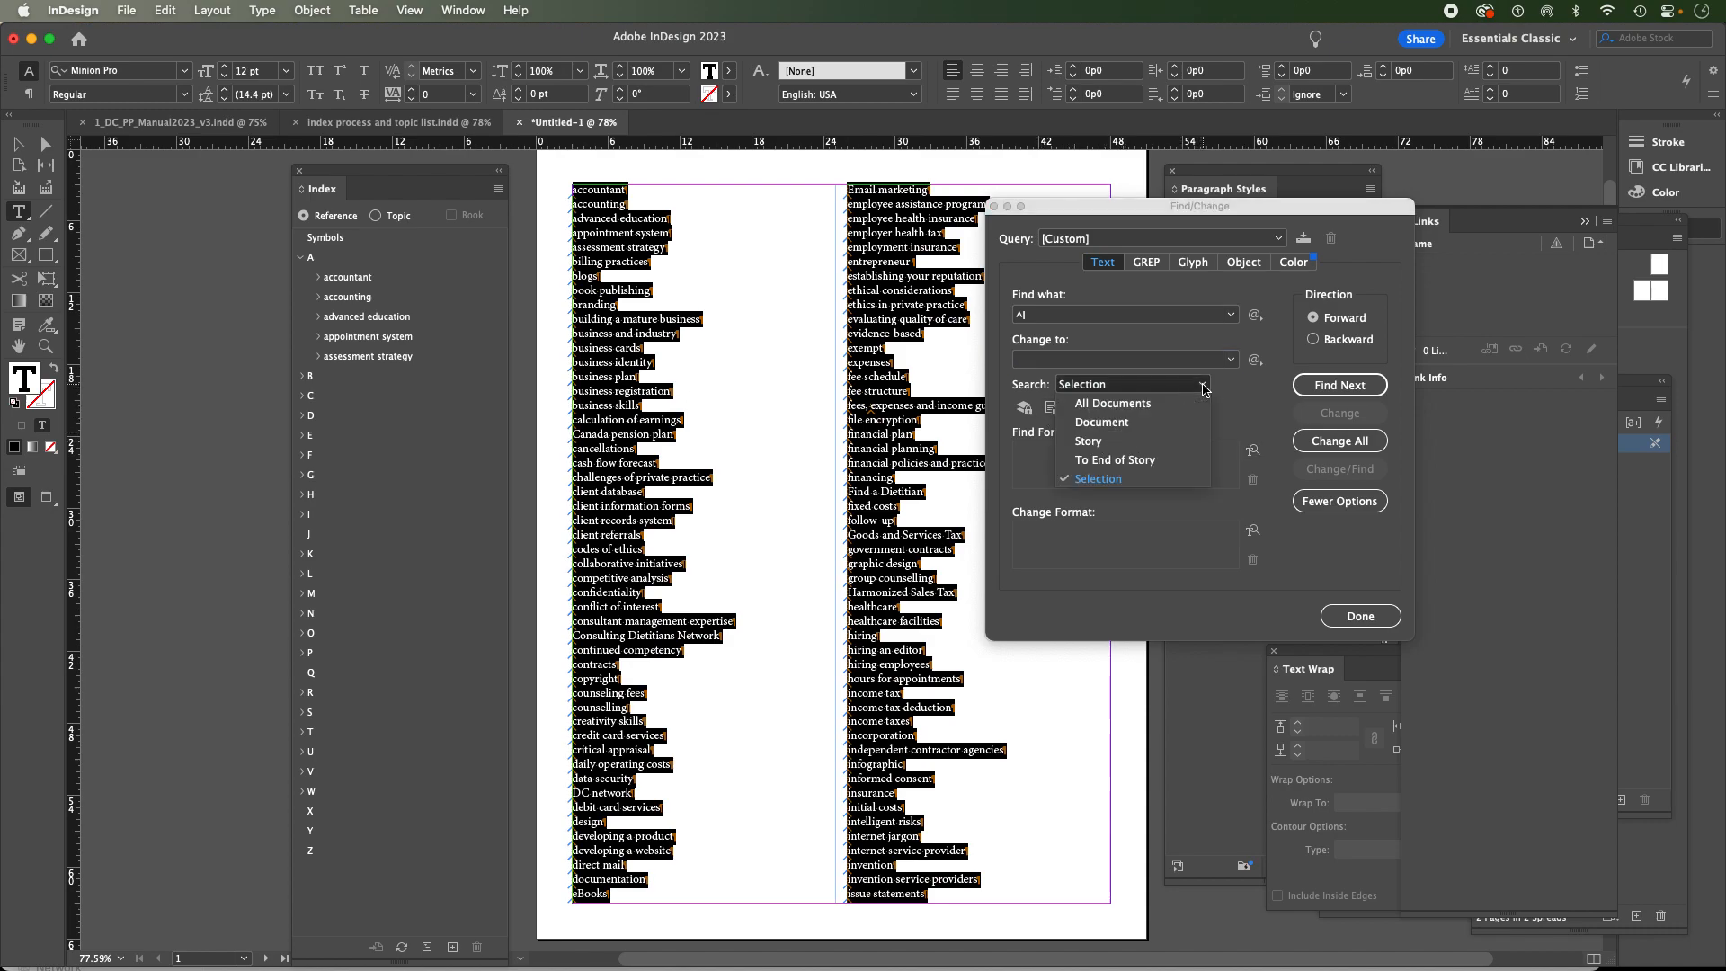
{"action": "left_click", "coordinate": [1096, 478]}
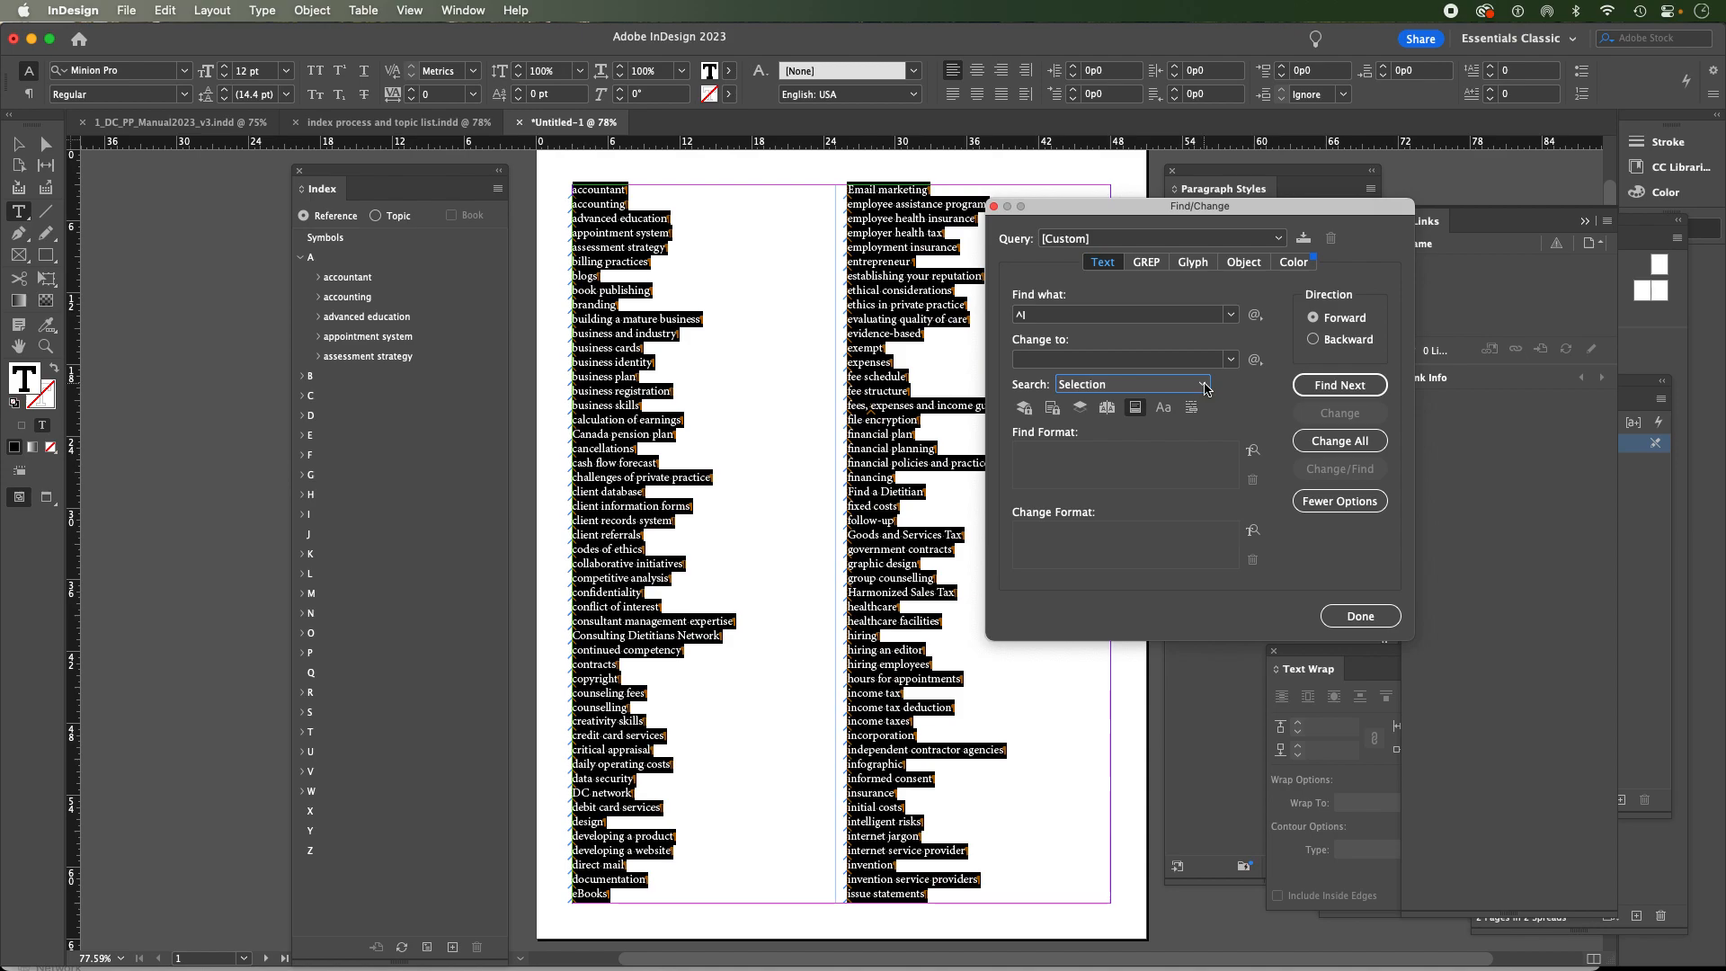
{"action": "left_click", "coordinate": [1203, 384]}
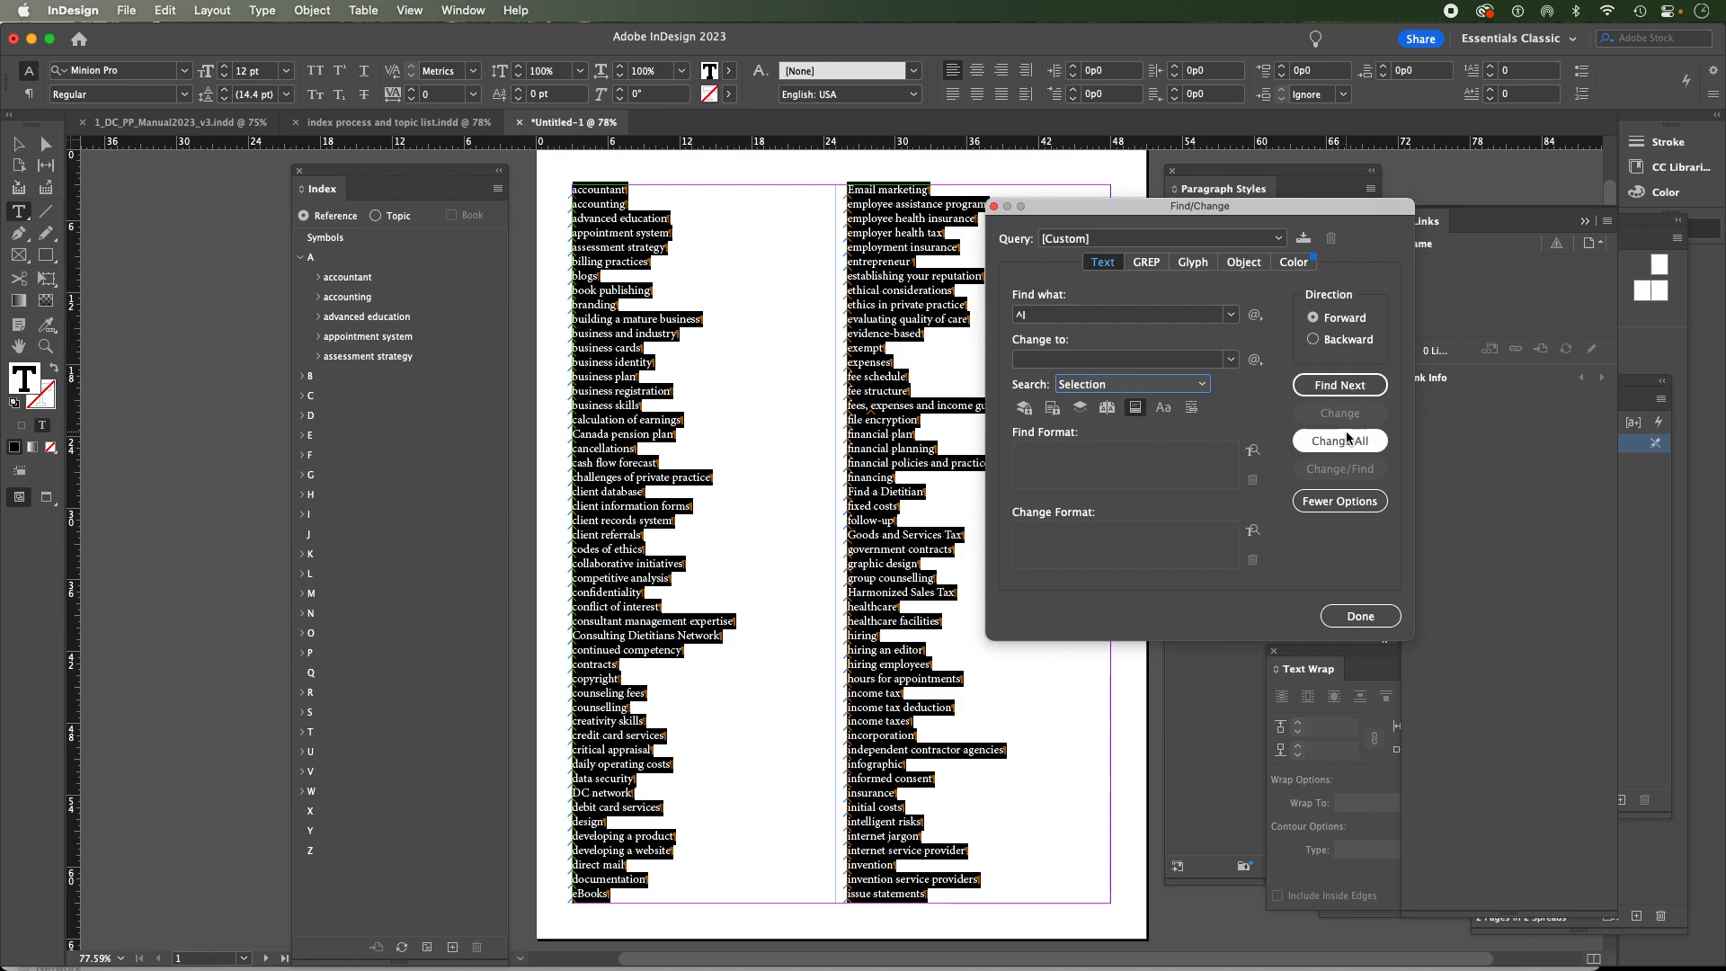
Run Change All over the selected list, acknowledge the 399 replacements, and close Find/Change
{"action": "left_click", "coordinate": [1337, 440]}
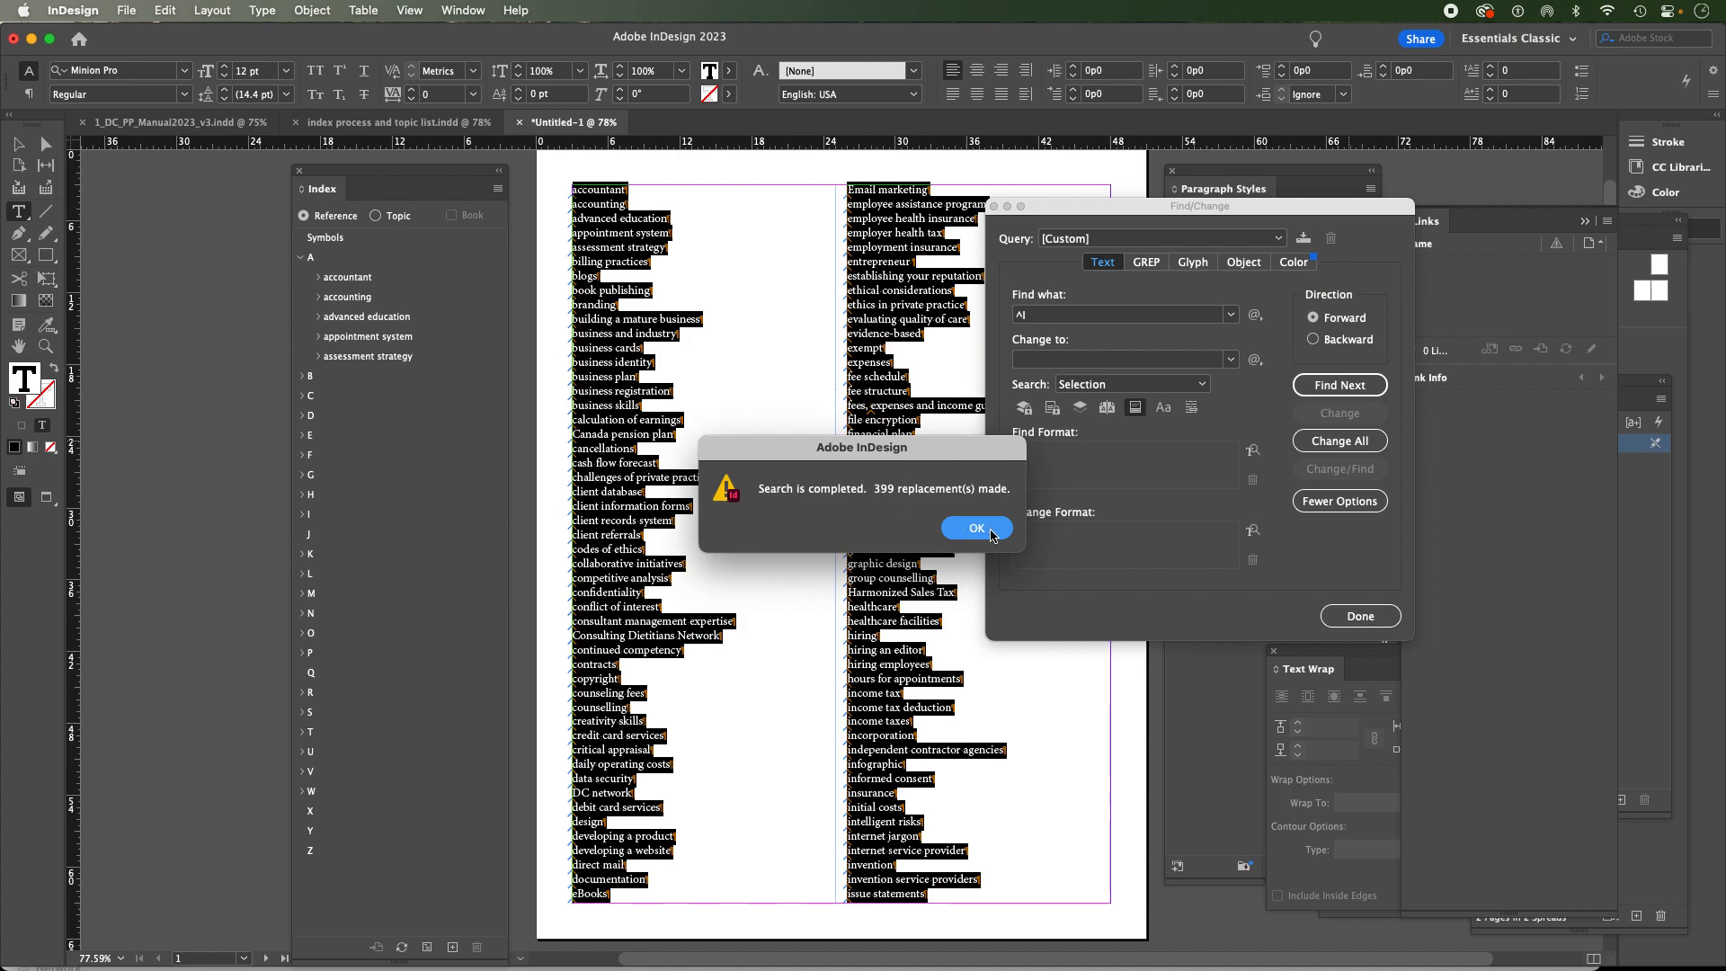
{"action": "mouse_move", "coordinate": [987, 532]}
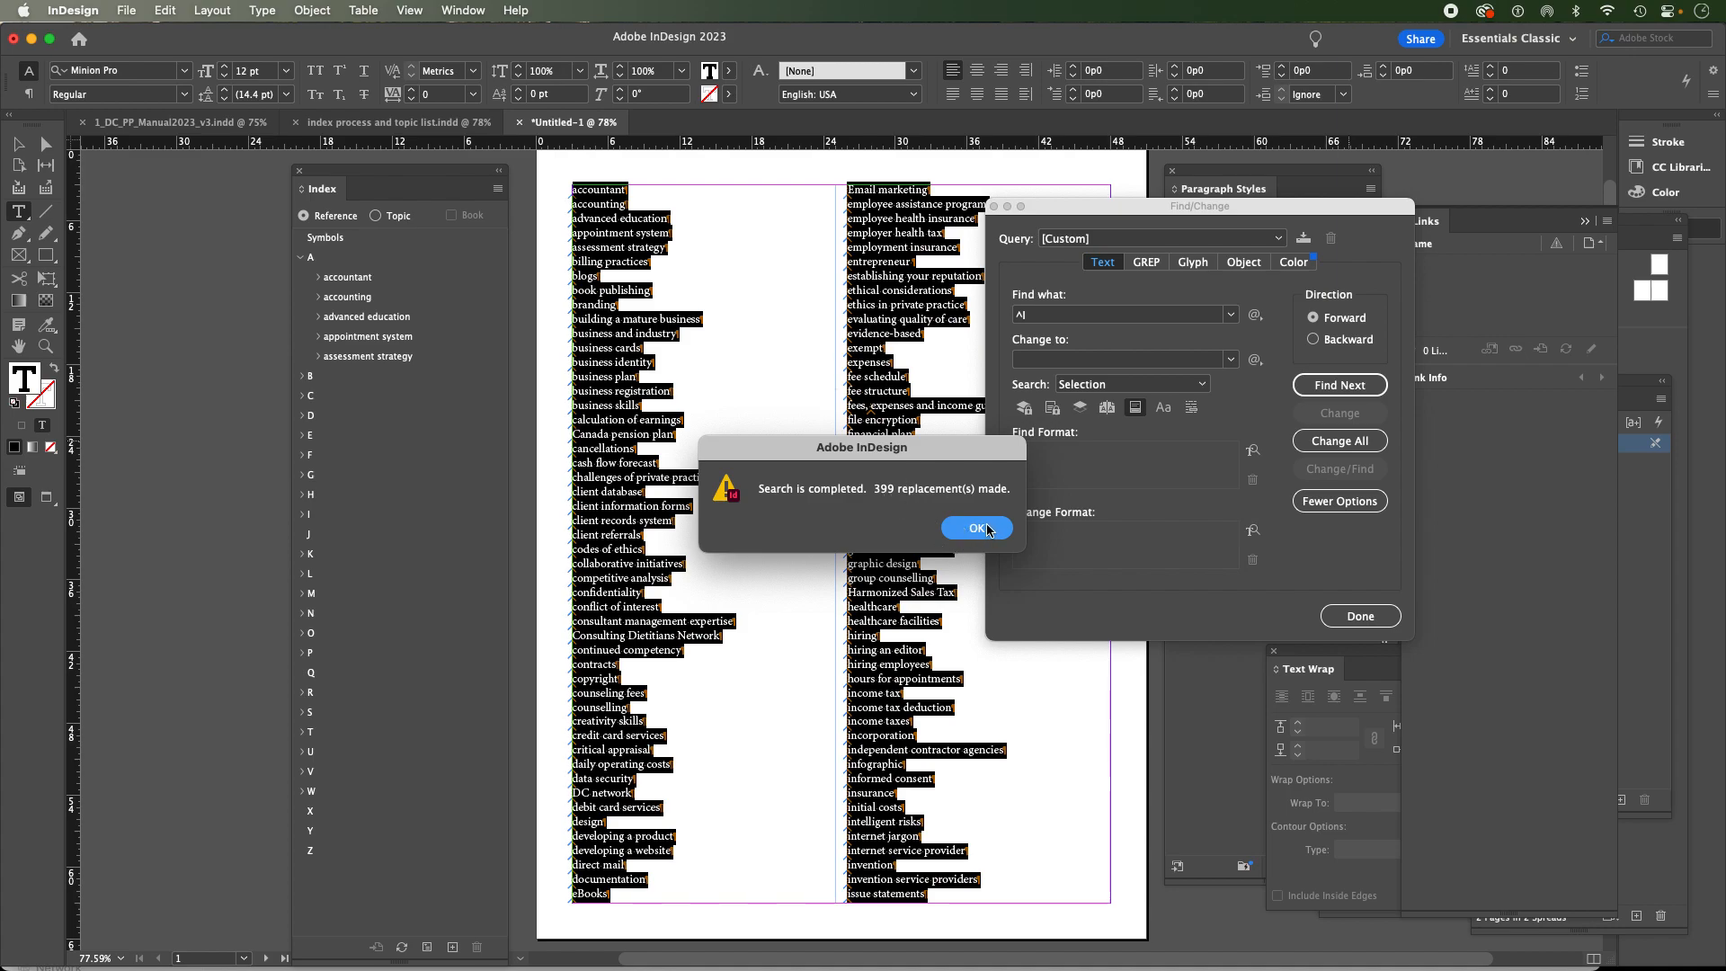
{"action": "left_click", "coordinate": [974, 527]}
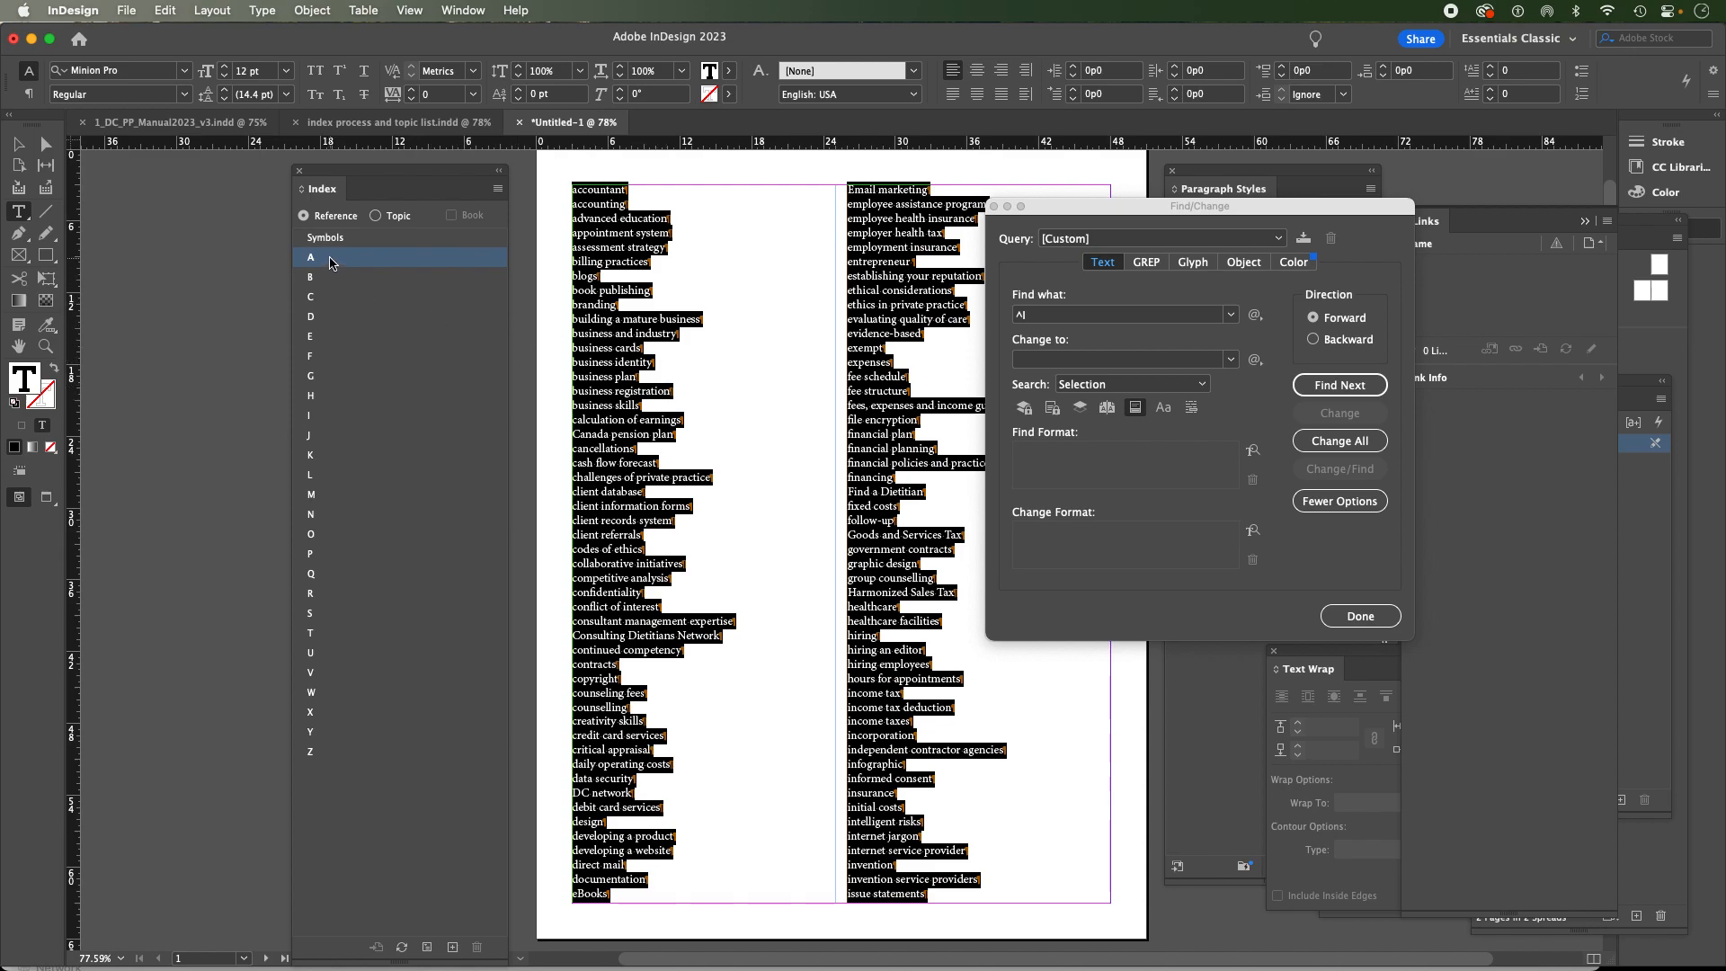
{"action": "mouse_move", "coordinate": [489, 388]}
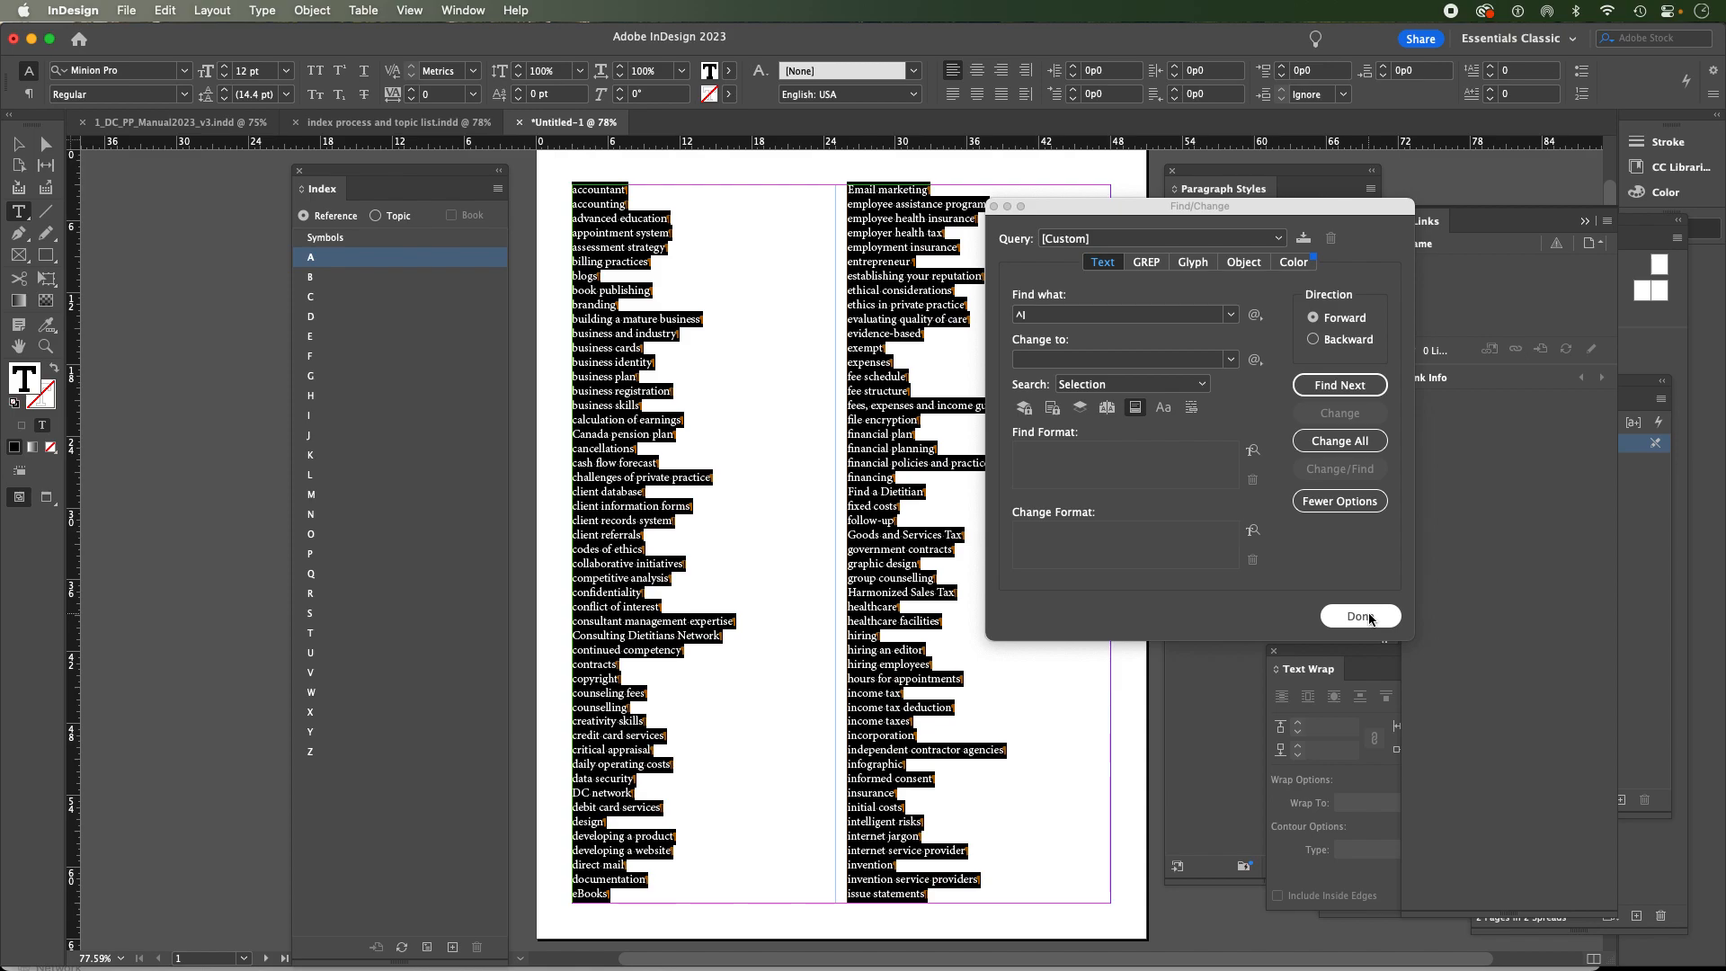
{"action": "left_click", "coordinate": [1359, 616]}
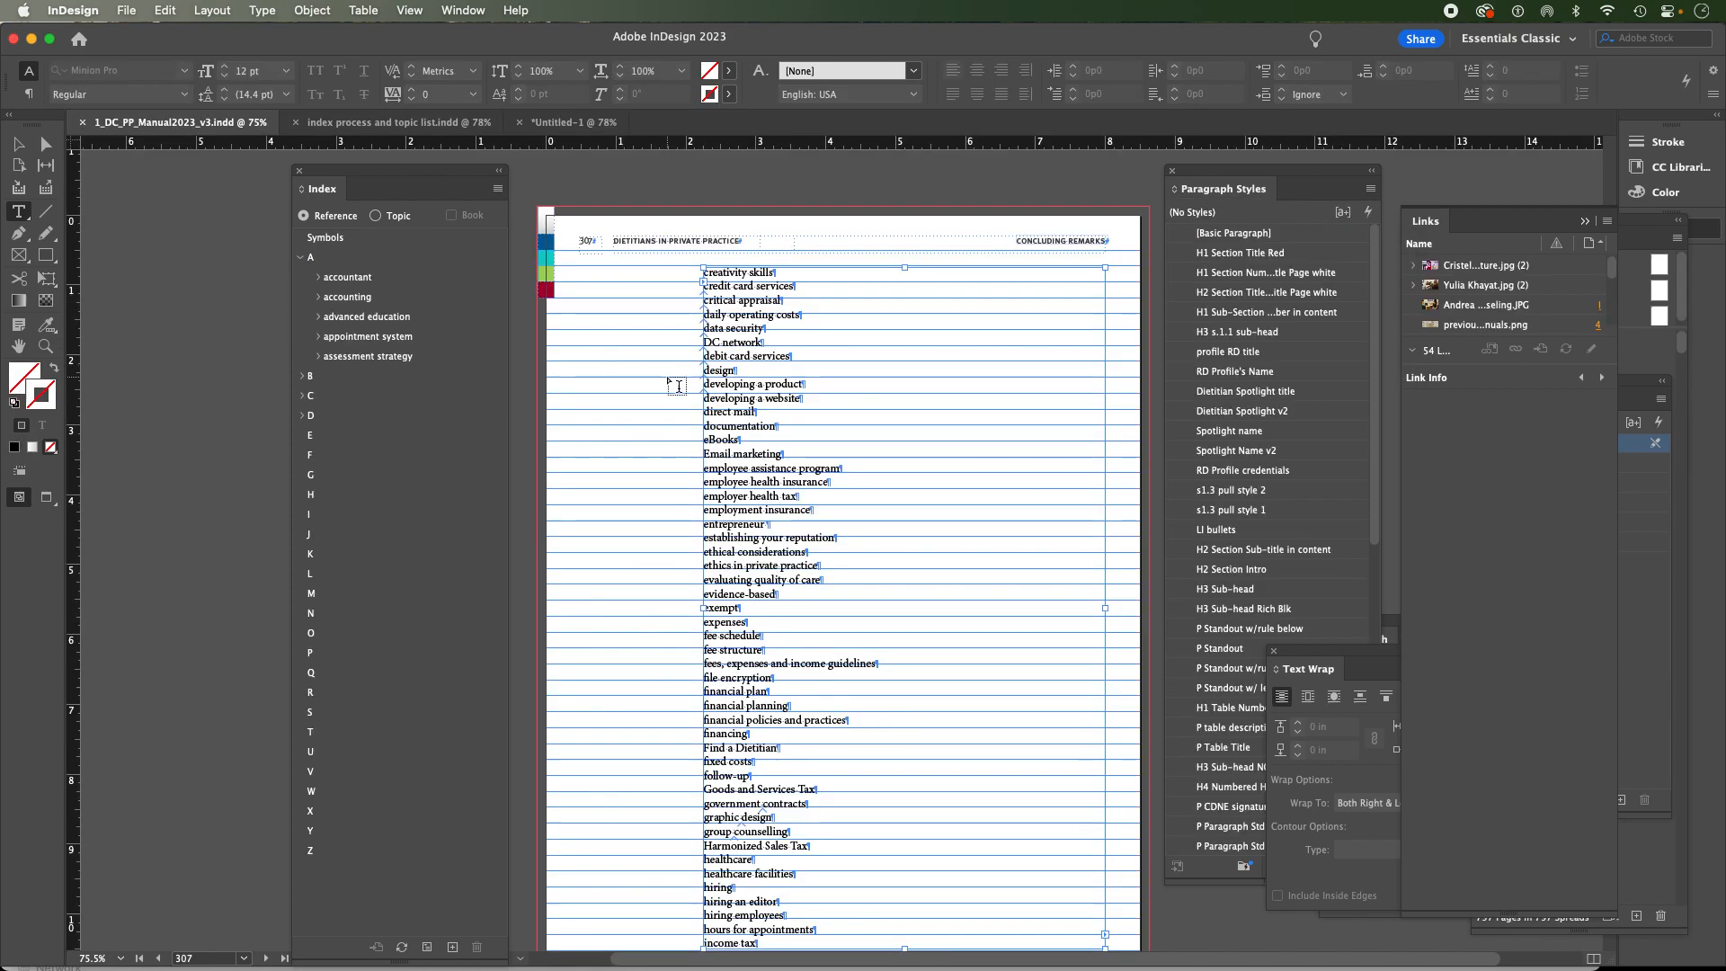
Zoom into the keyword list, collapse the A topics, and place the cursor in developing a website
{"action": "scroll", "scroll_direction": "down", "scroll_amount": 3}
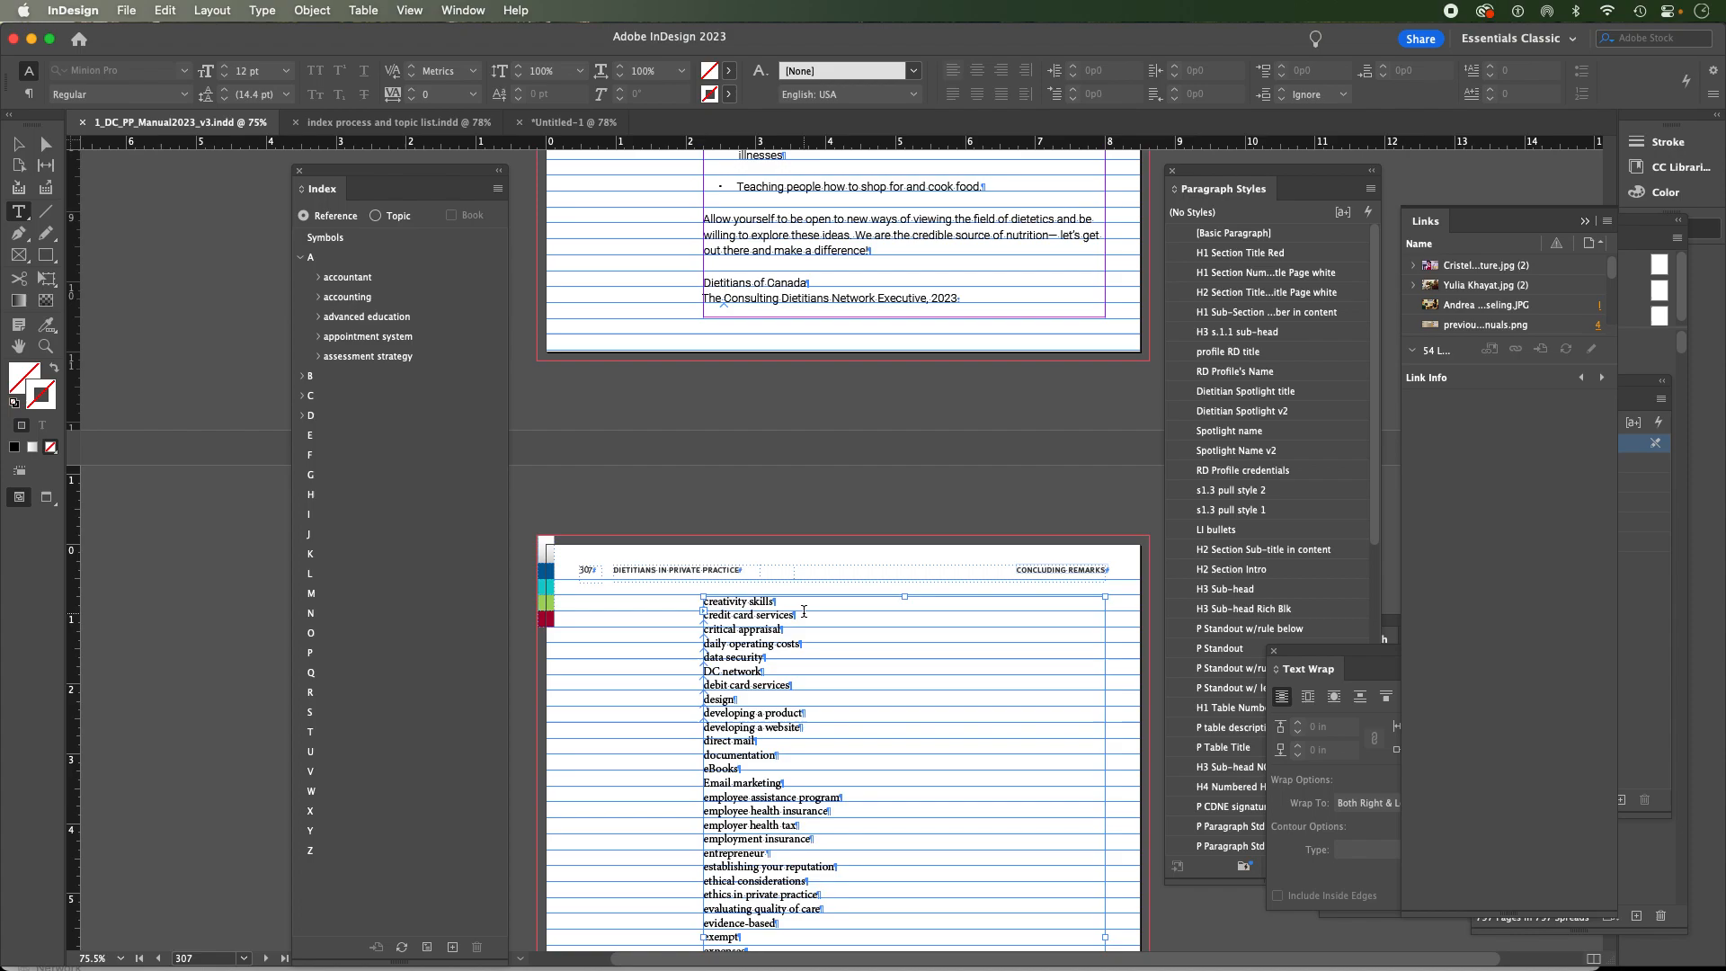
{"action": "scroll", "scroll_direction": "down", "scroll_amount": 3}
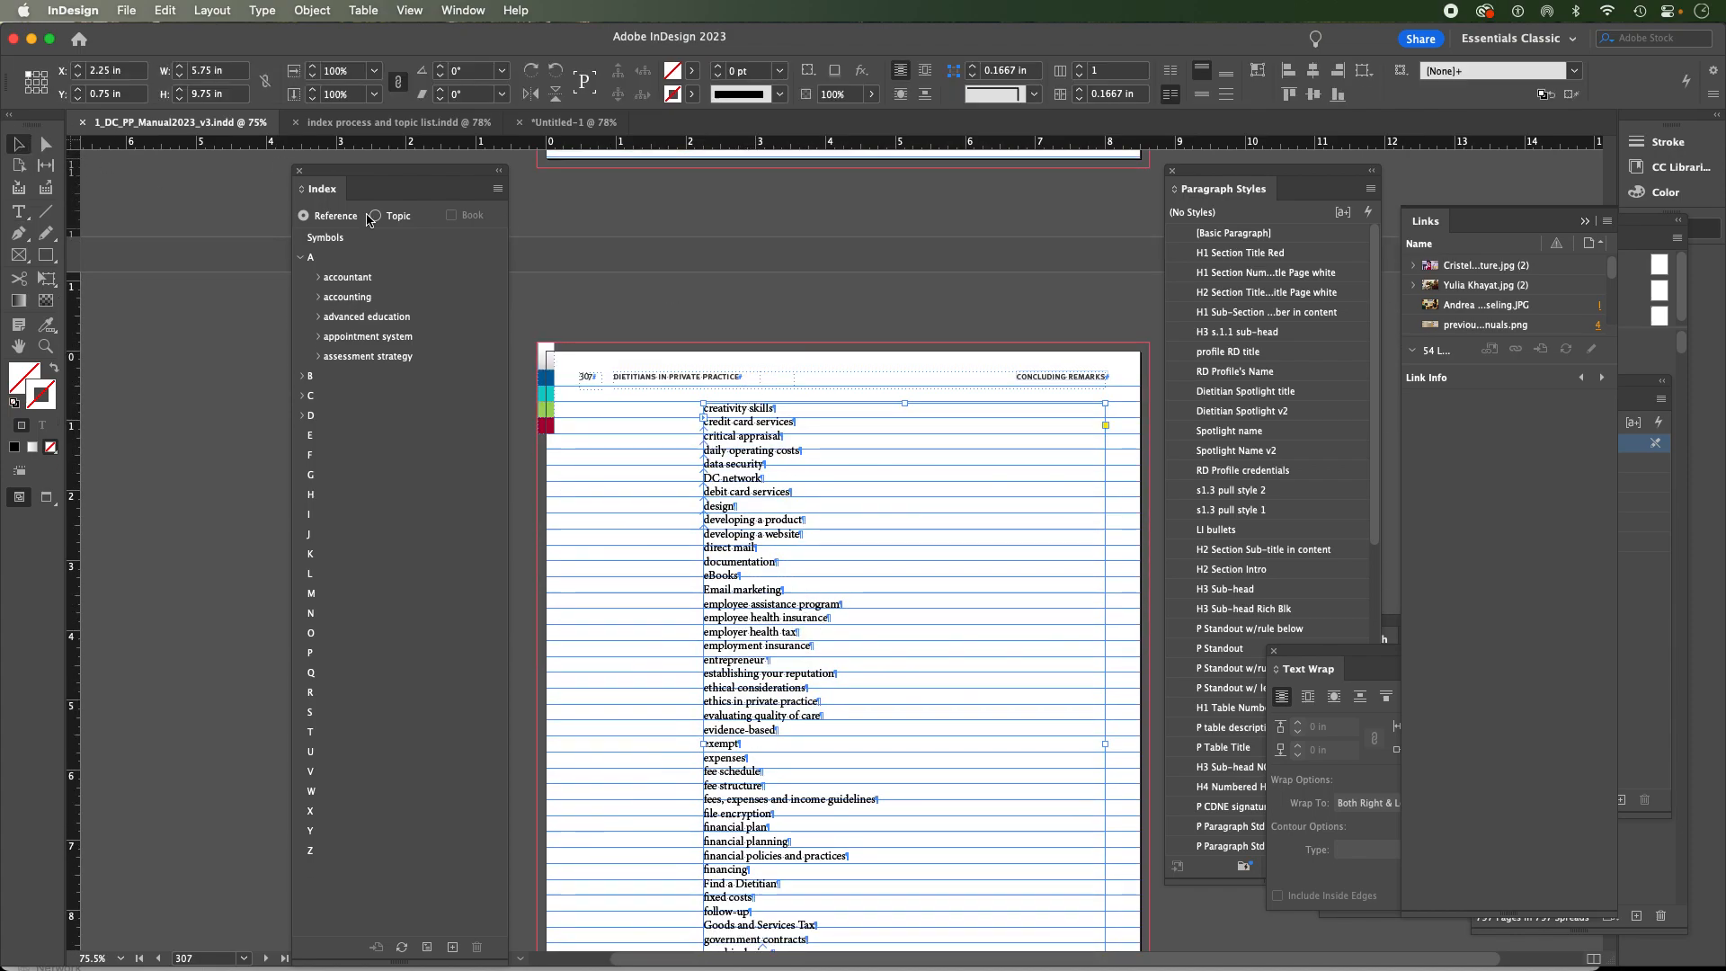
{"action": "mouse_move", "coordinate": [708, 388]}
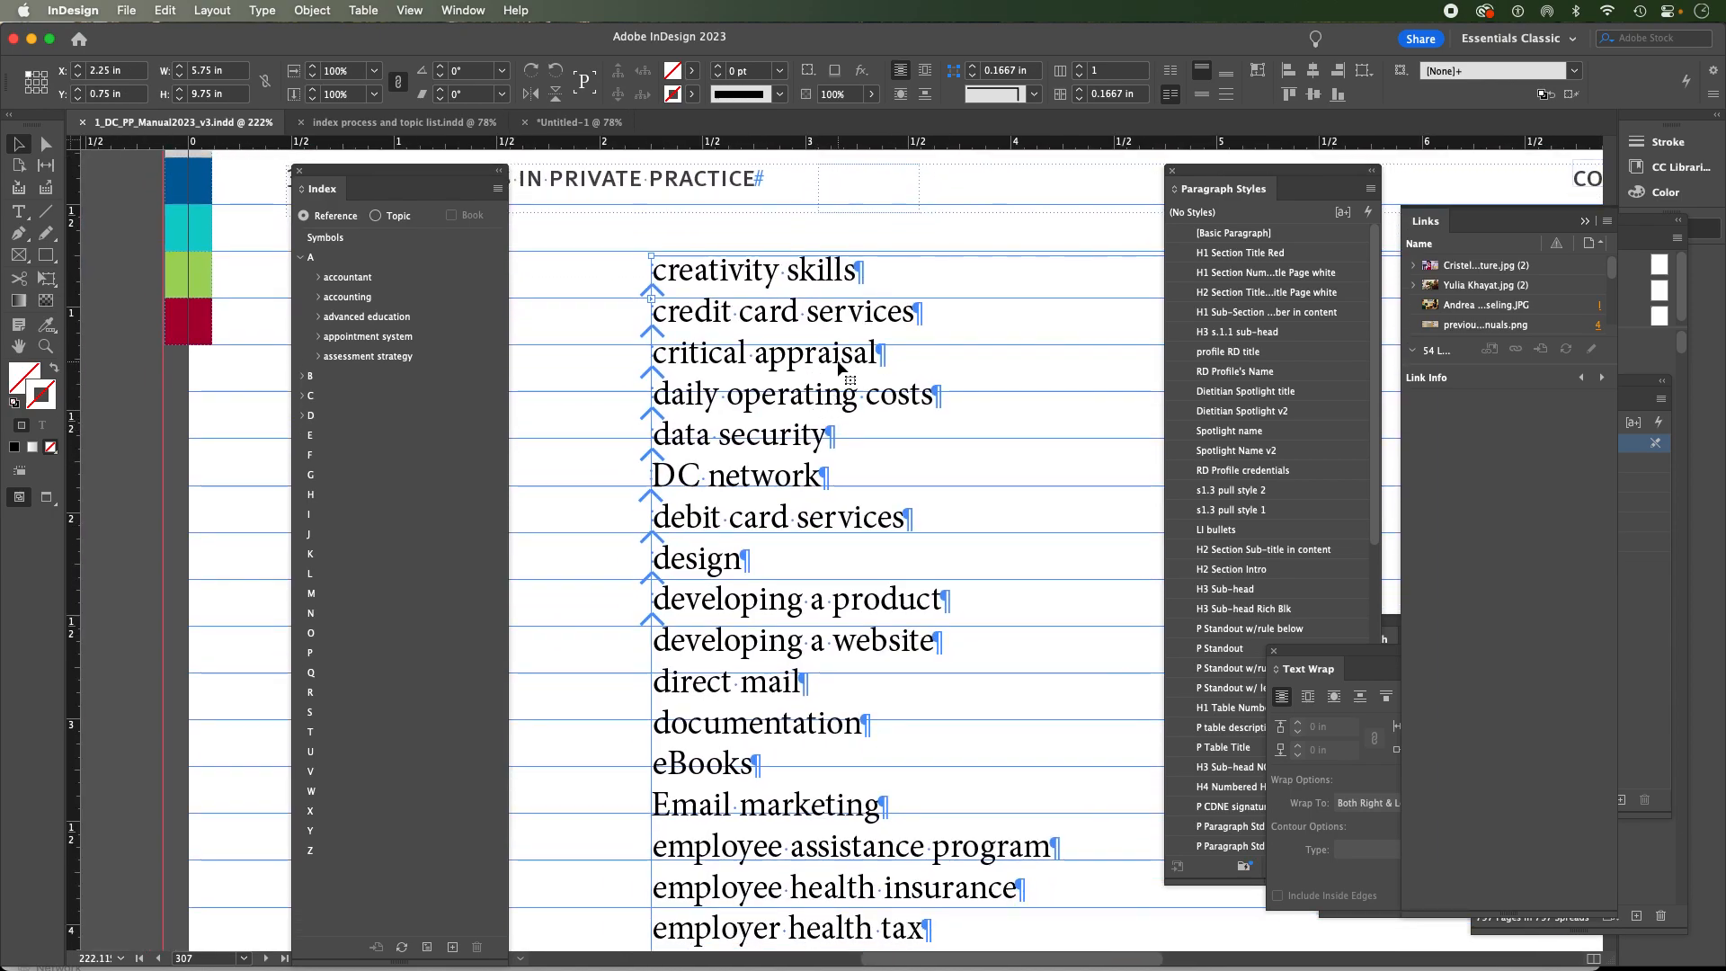
{"action": "scroll", "scroll_direction": "down", "scroll_amount": 3}
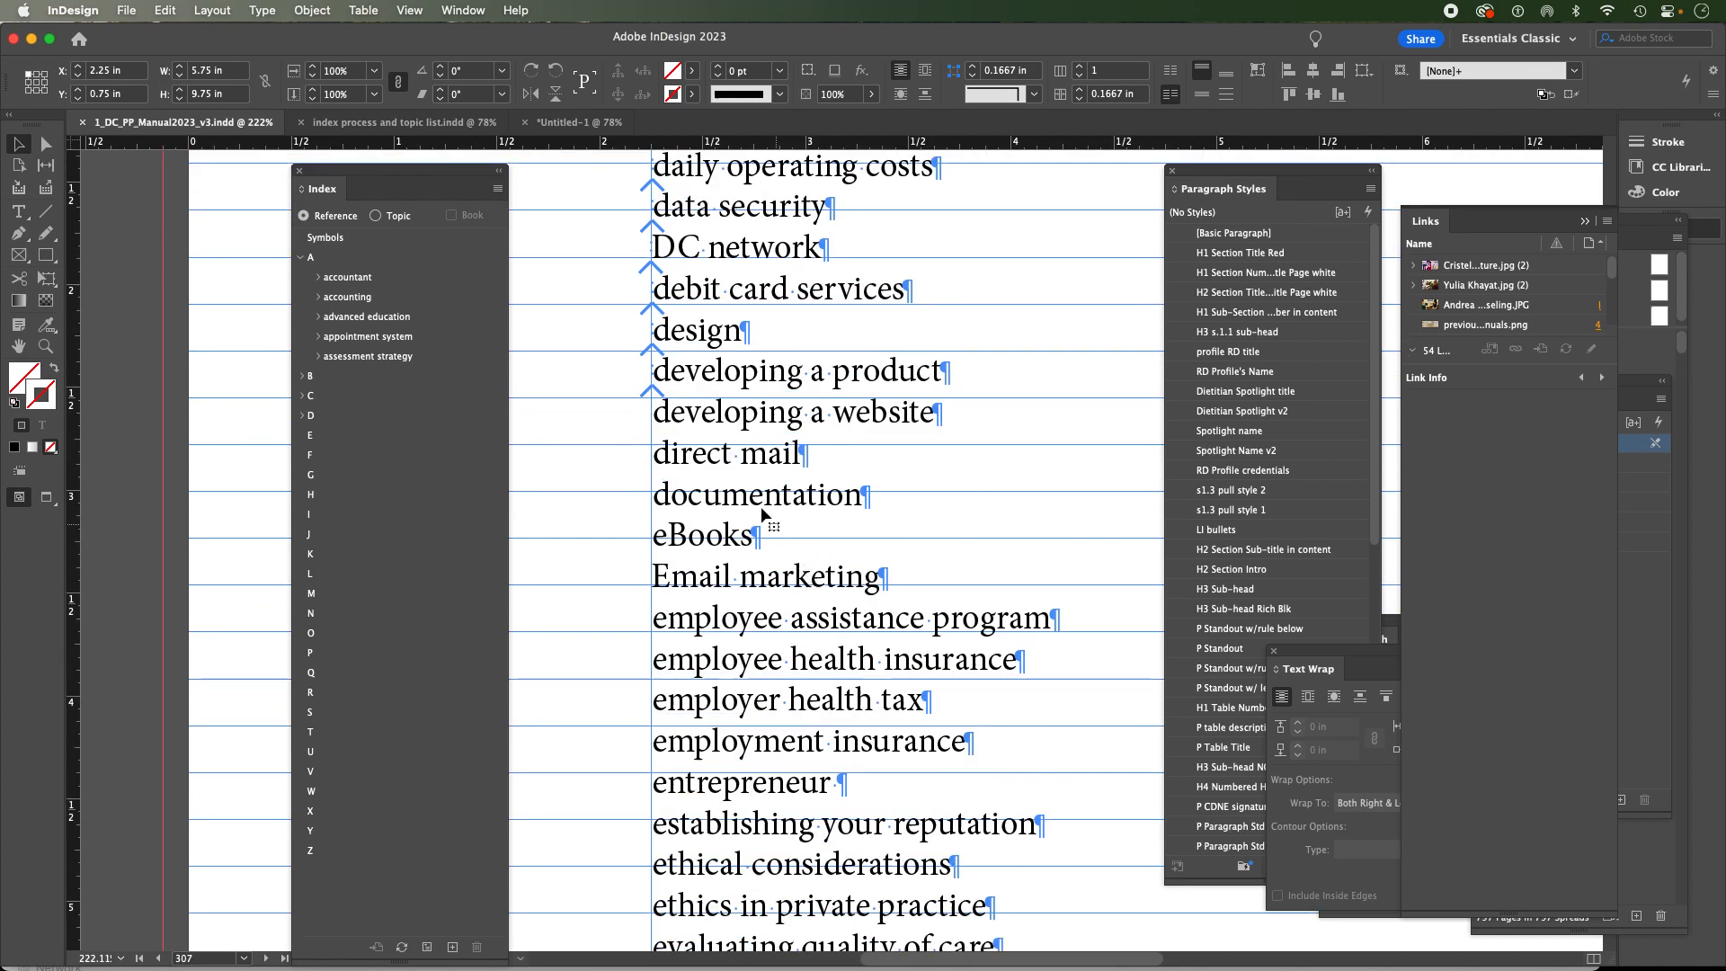
{"action": "mouse_move", "coordinate": [379, 372]}
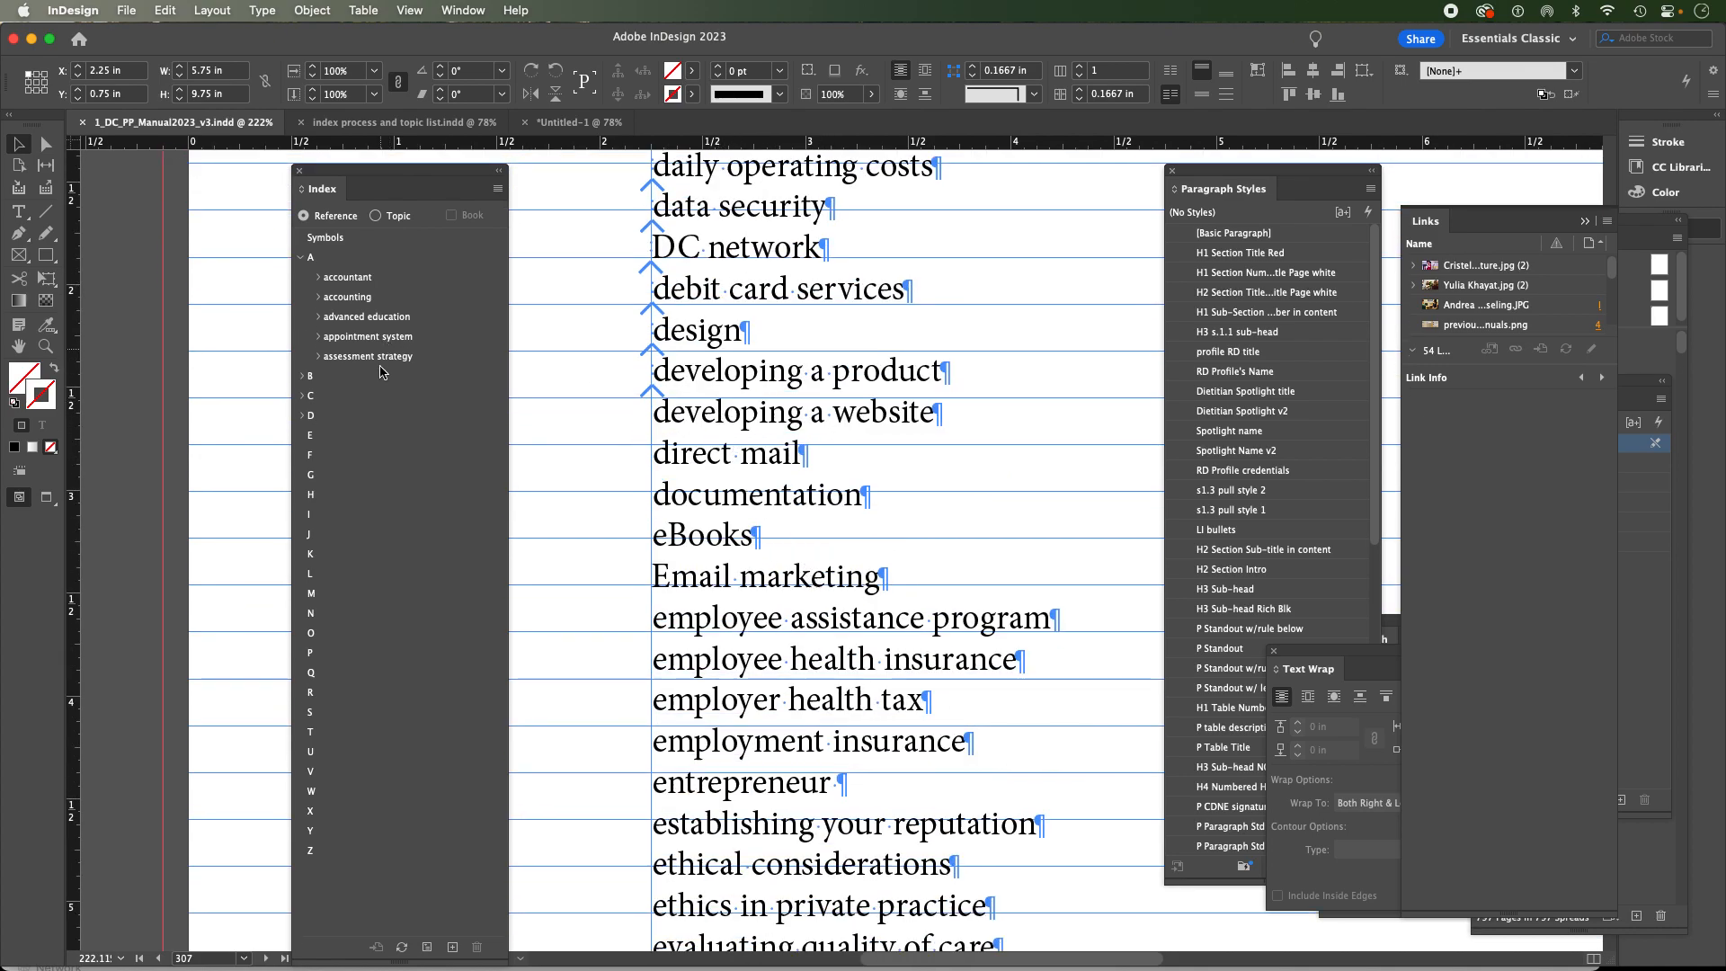
{"action": "left_click", "coordinate": [300, 257]}
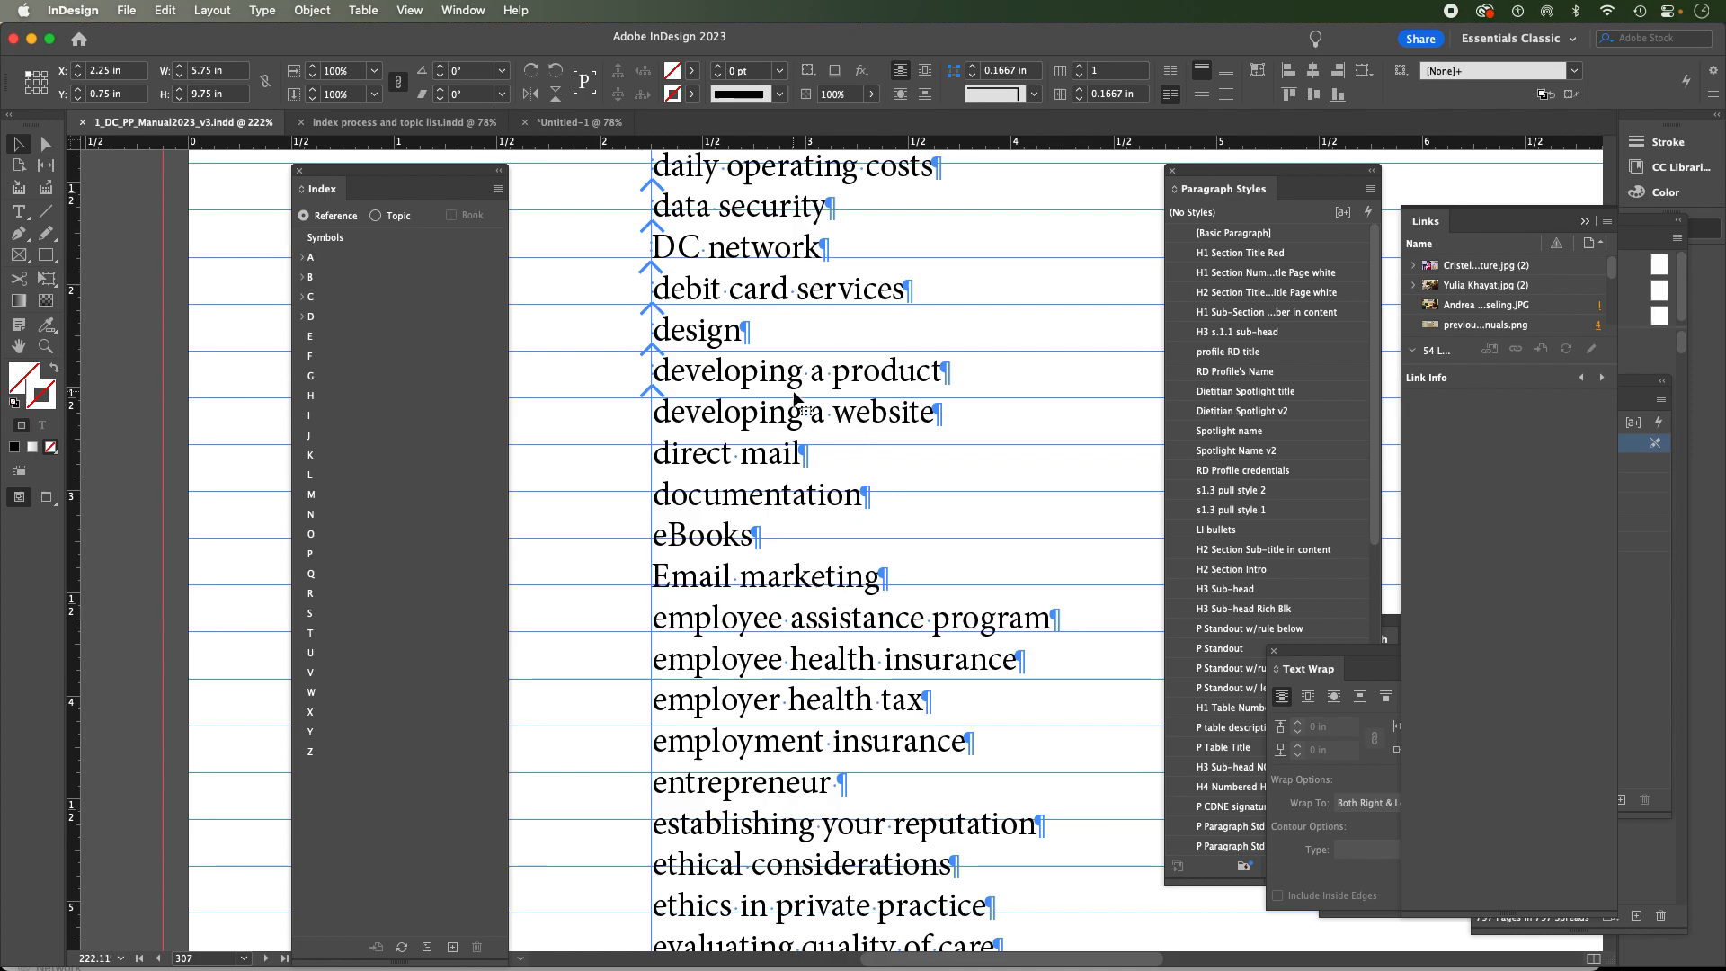
{"action": "left_click", "coordinate": [898, 414]}
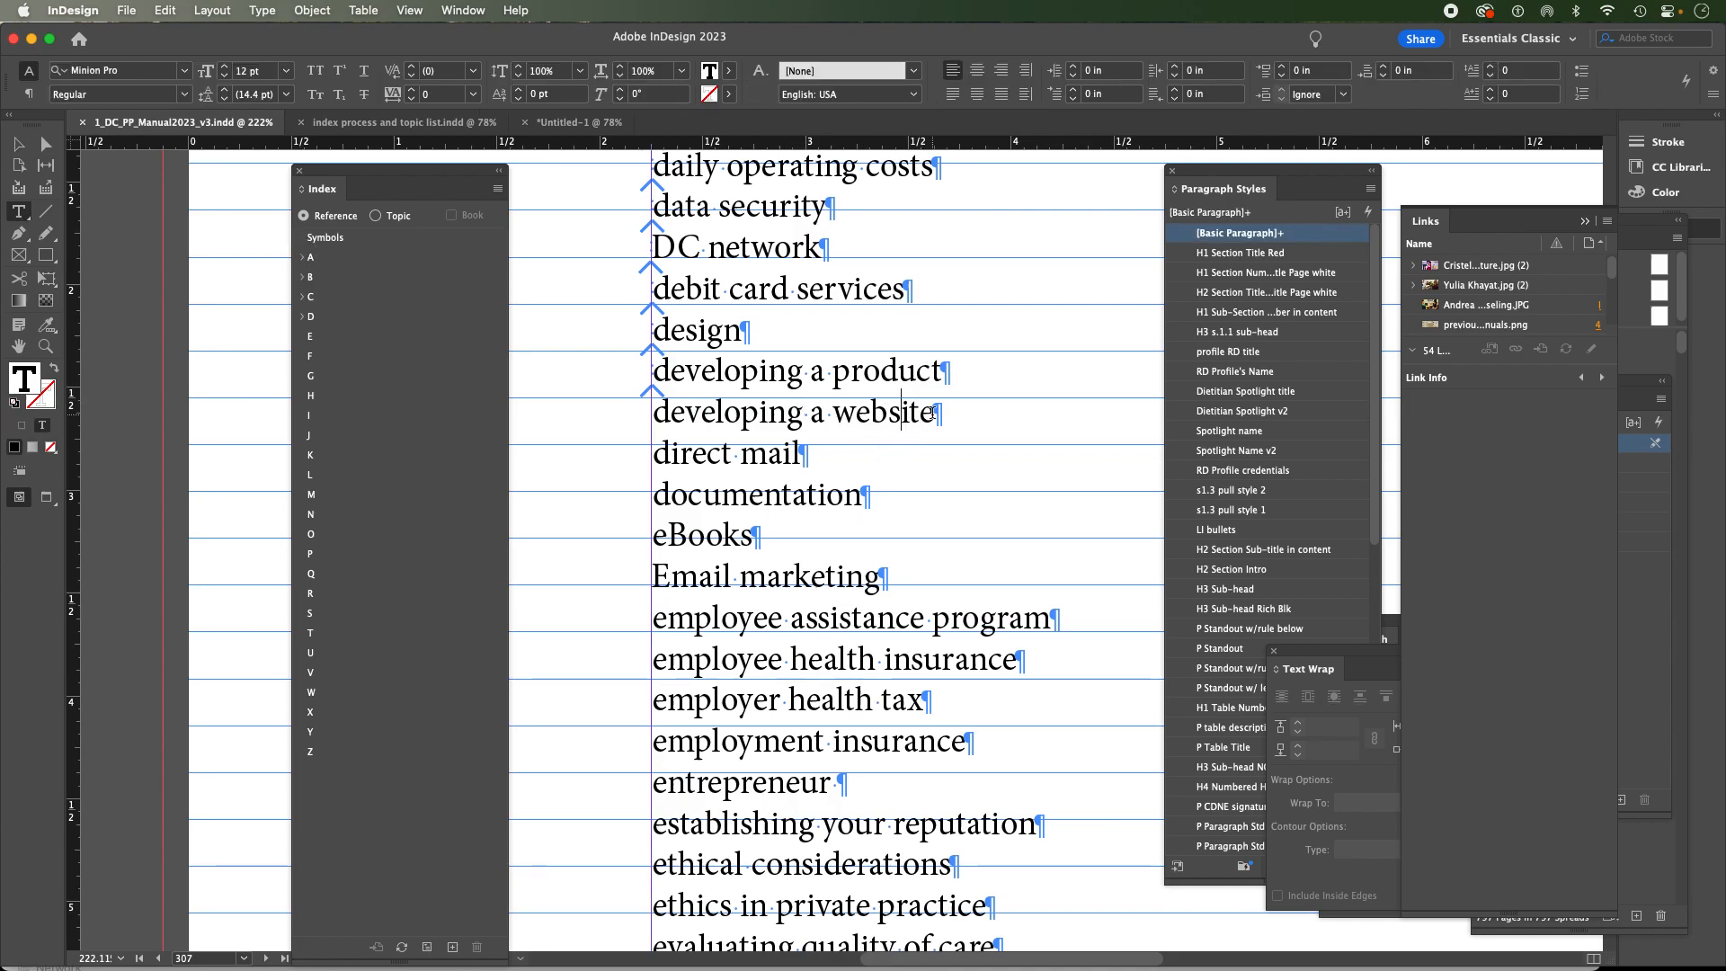
Add a New Page Reference for developing a website with Add All, then reveal the D entries
{"action": "triple_click", "coordinate": [795, 414]}
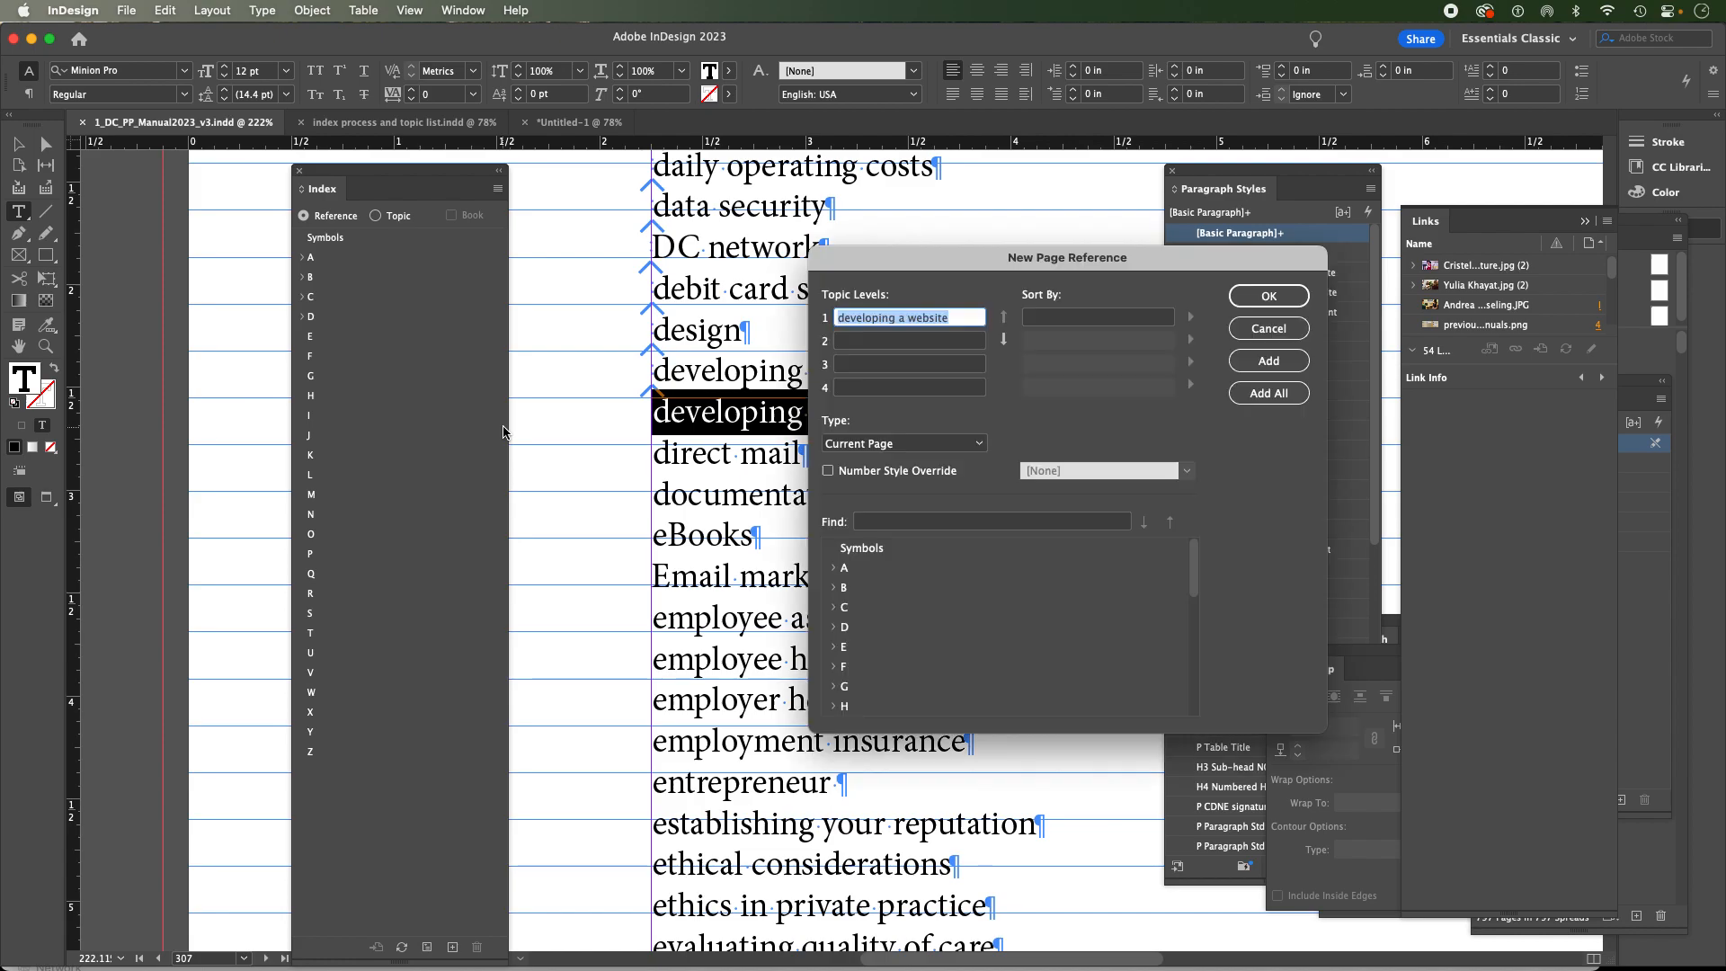
{"action": "mouse_move", "coordinate": [498, 190]}
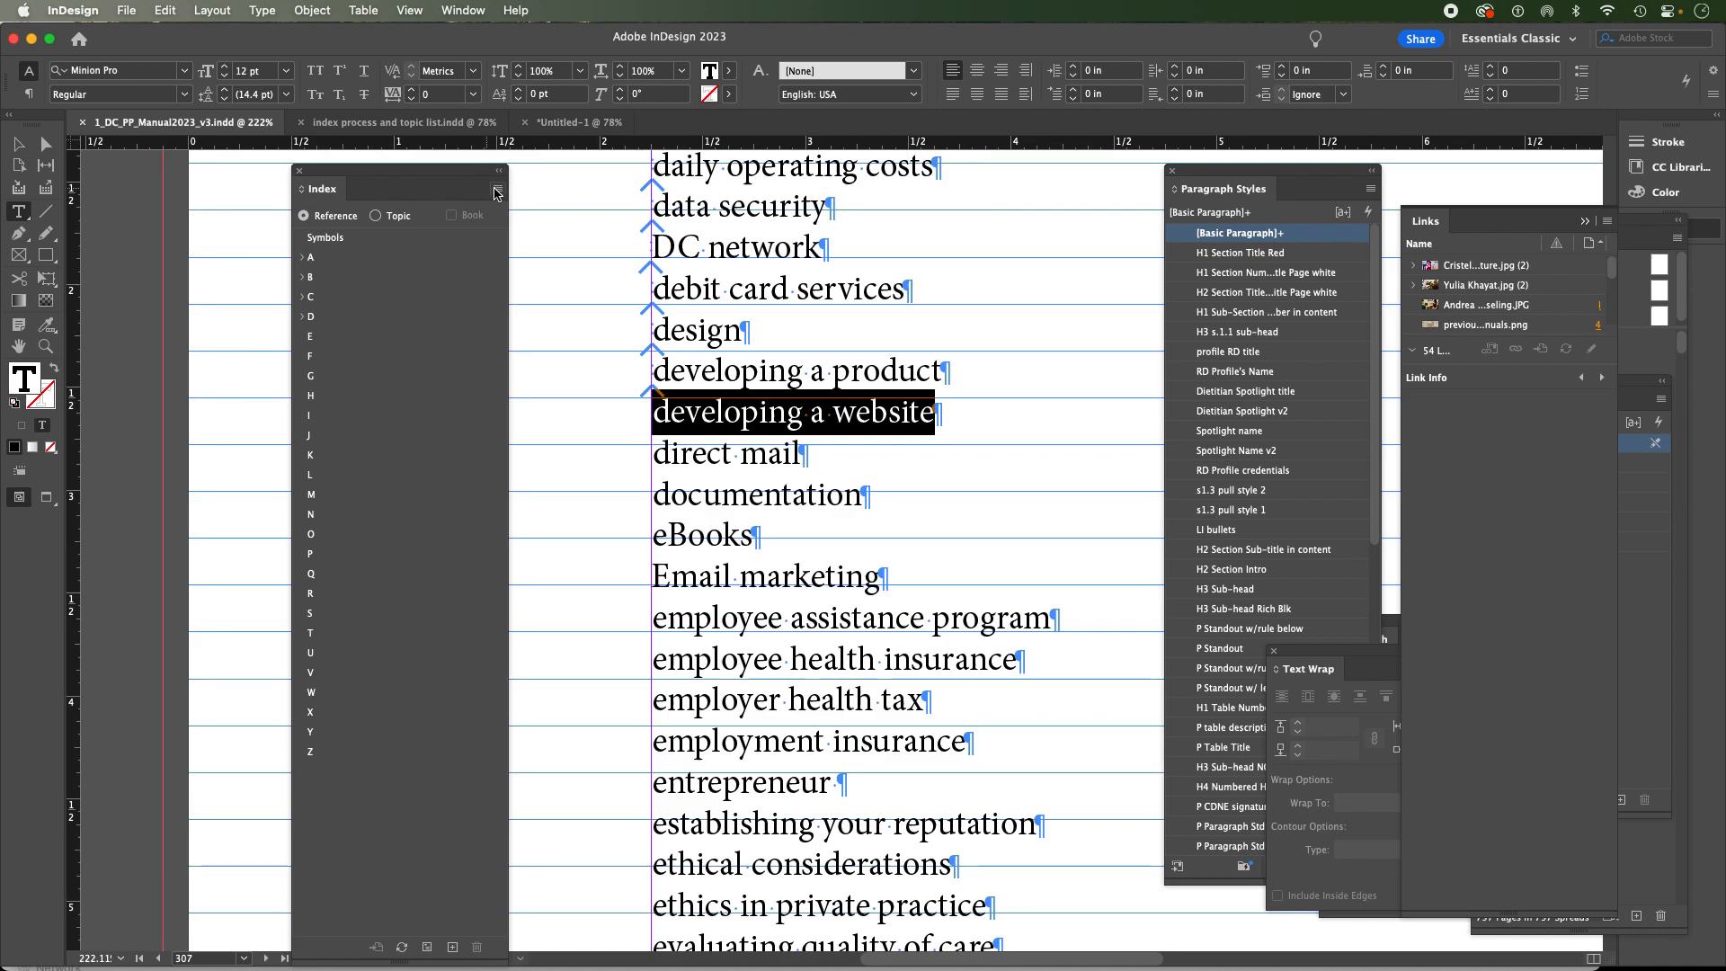
{"action": "left_click", "coordinate": [498, 189]}
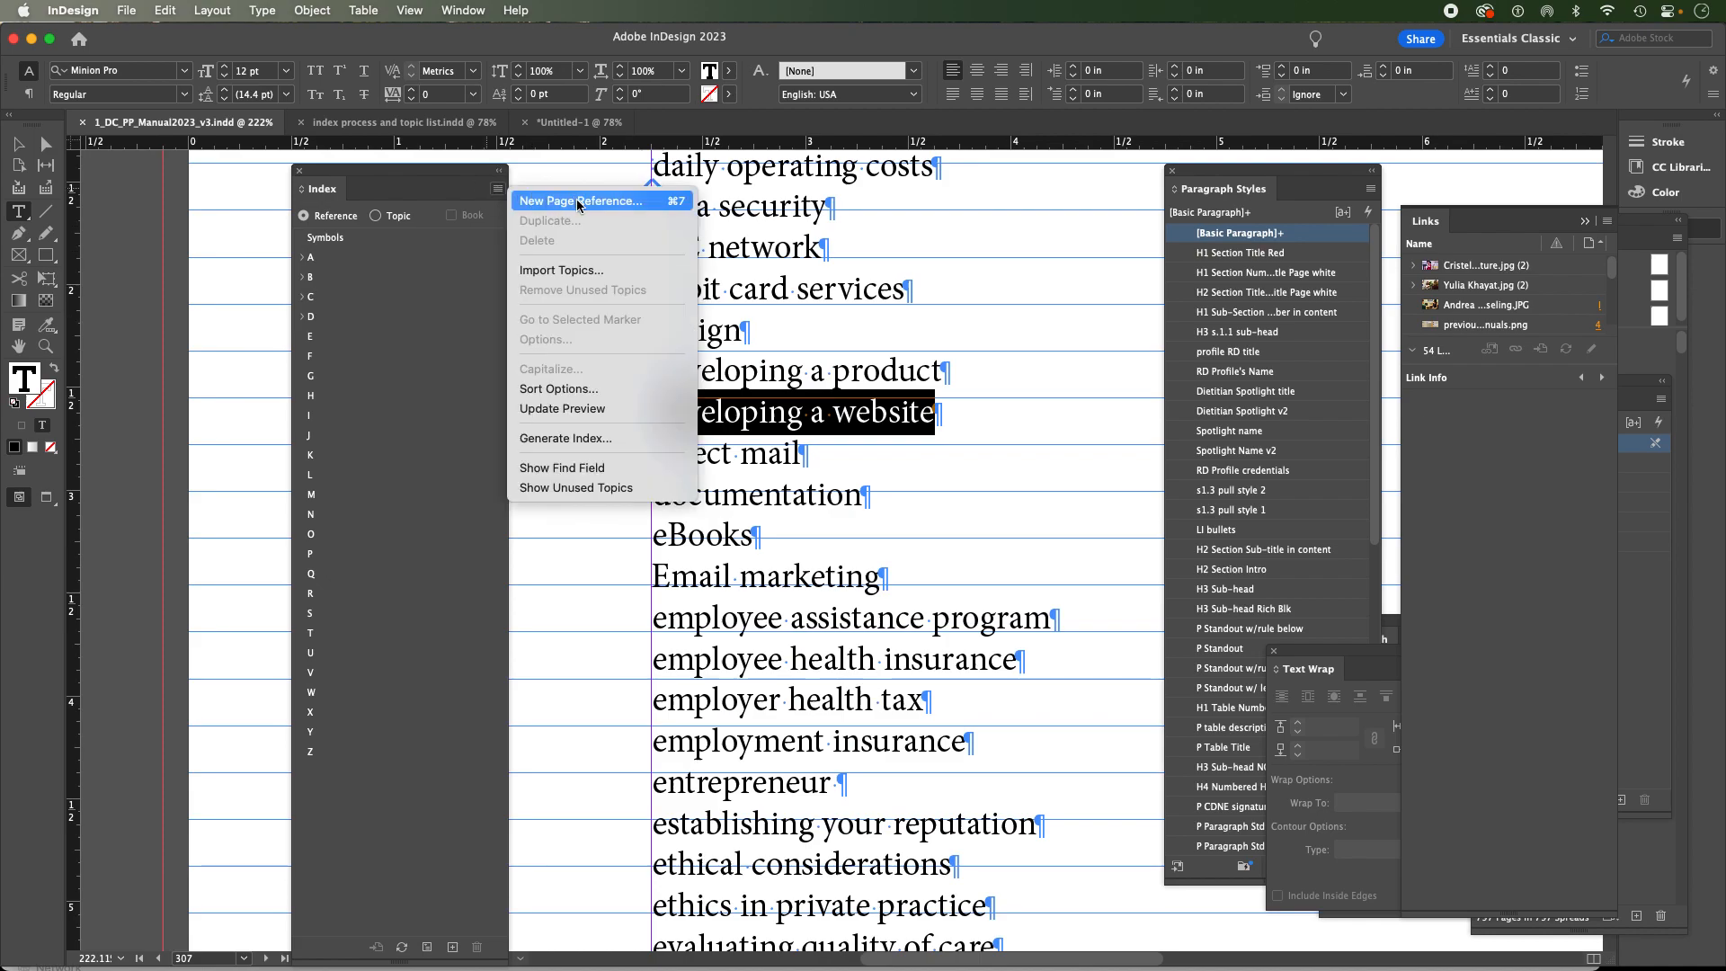
{"action": "left_click", "coordinate": [580, 199]}
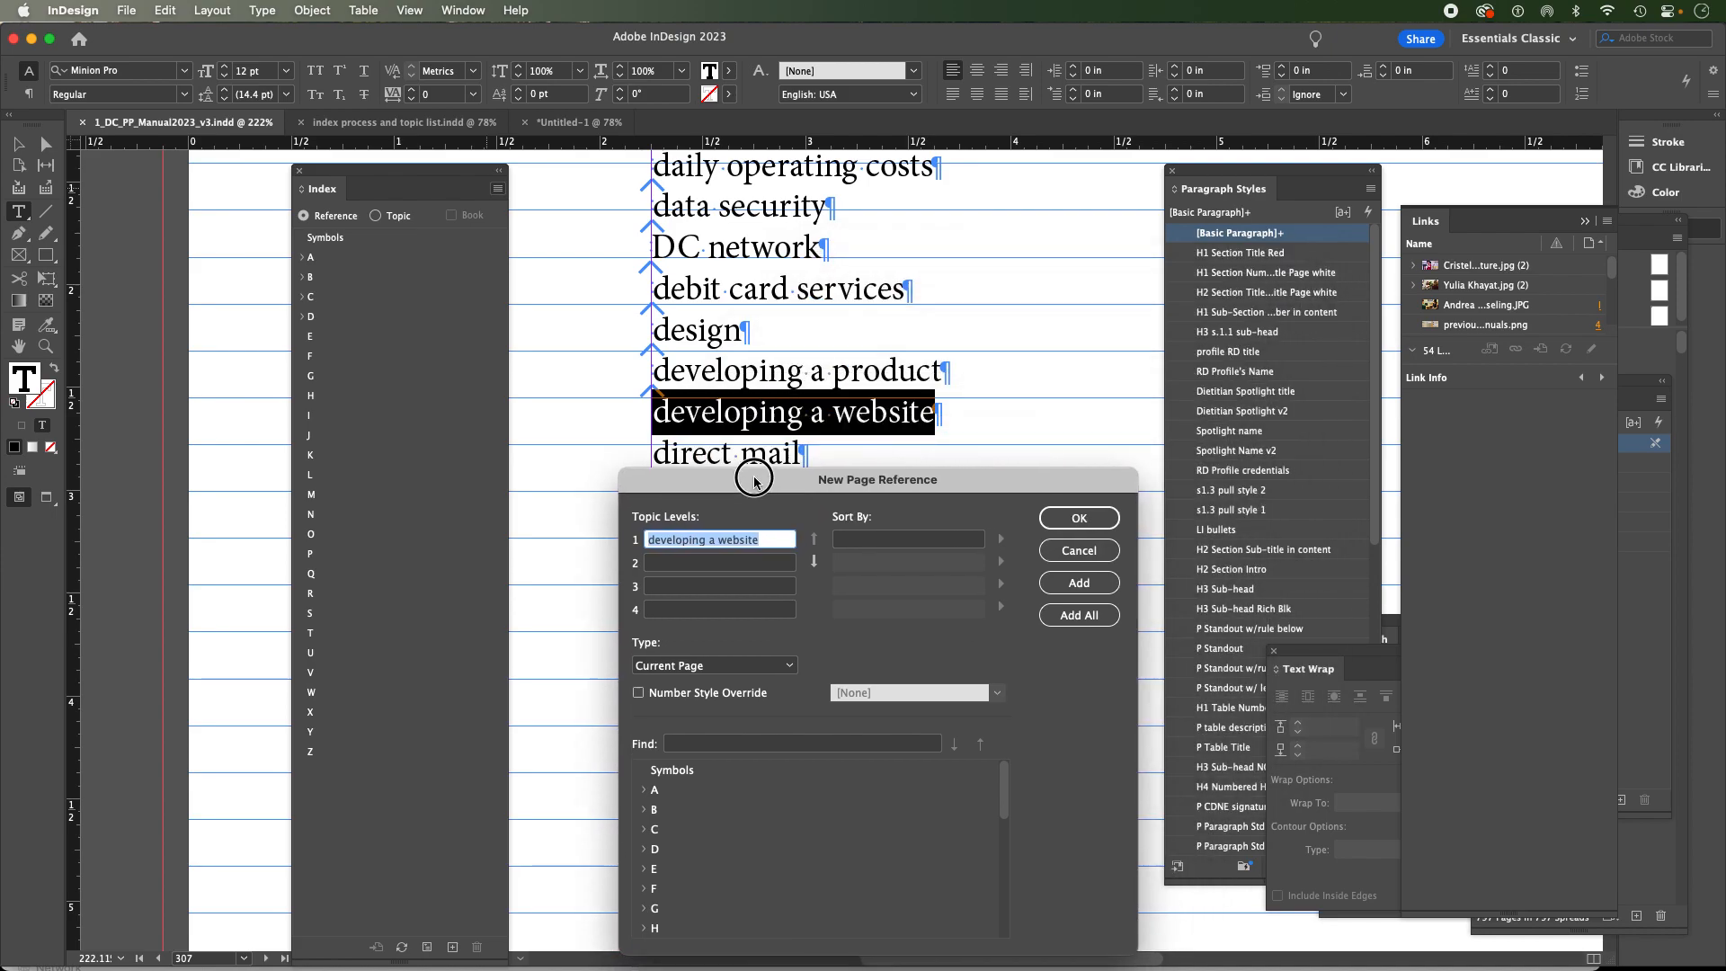
{"action": "mouse_move", "coordinate": [938, 455]}
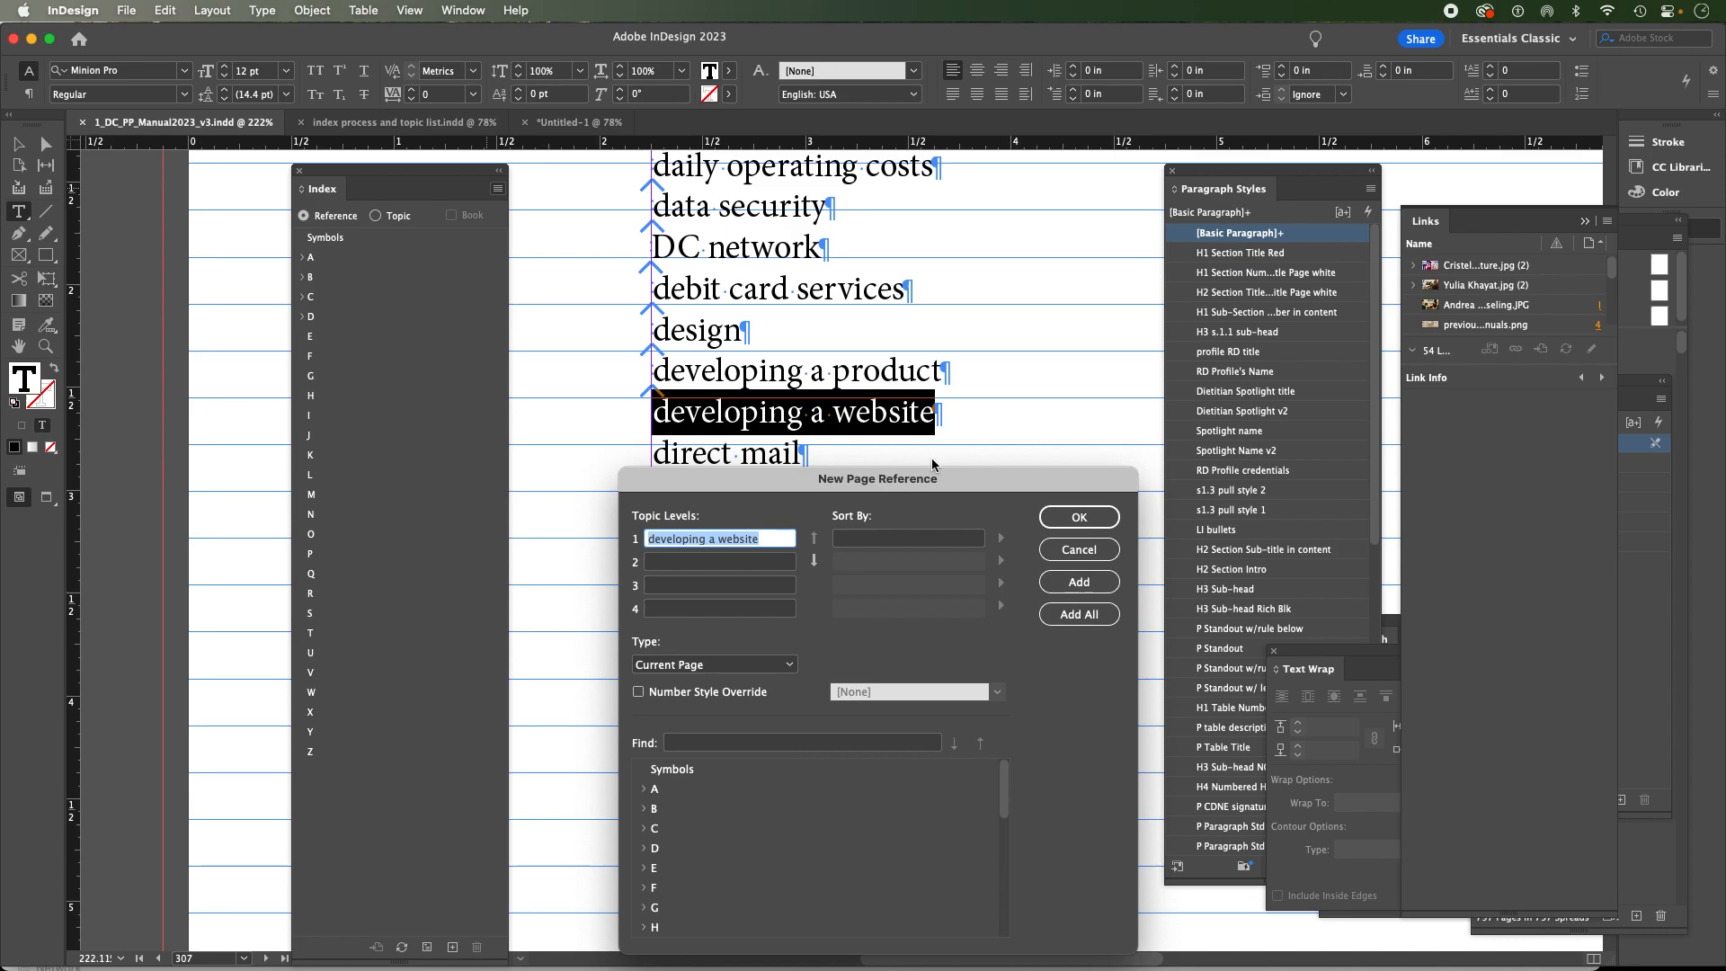
{"action": "mouse_move", "coordinate": [839, 550]}
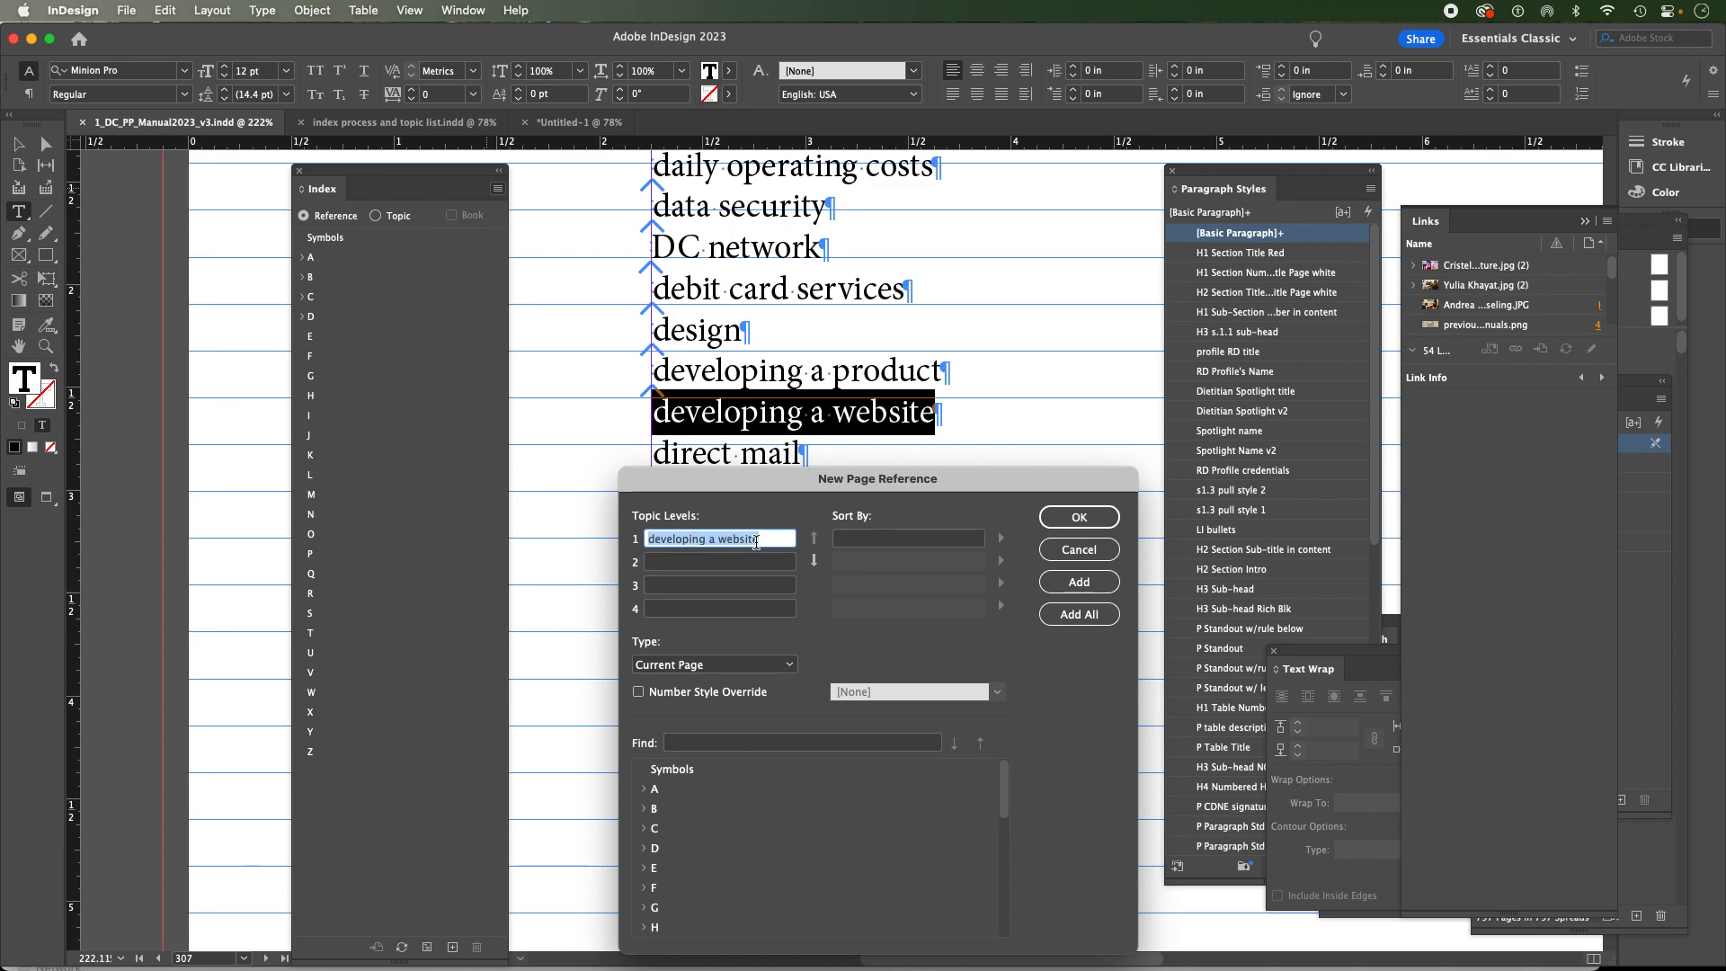
{"action": "mouse_move", "coordinate": [762, 555]}
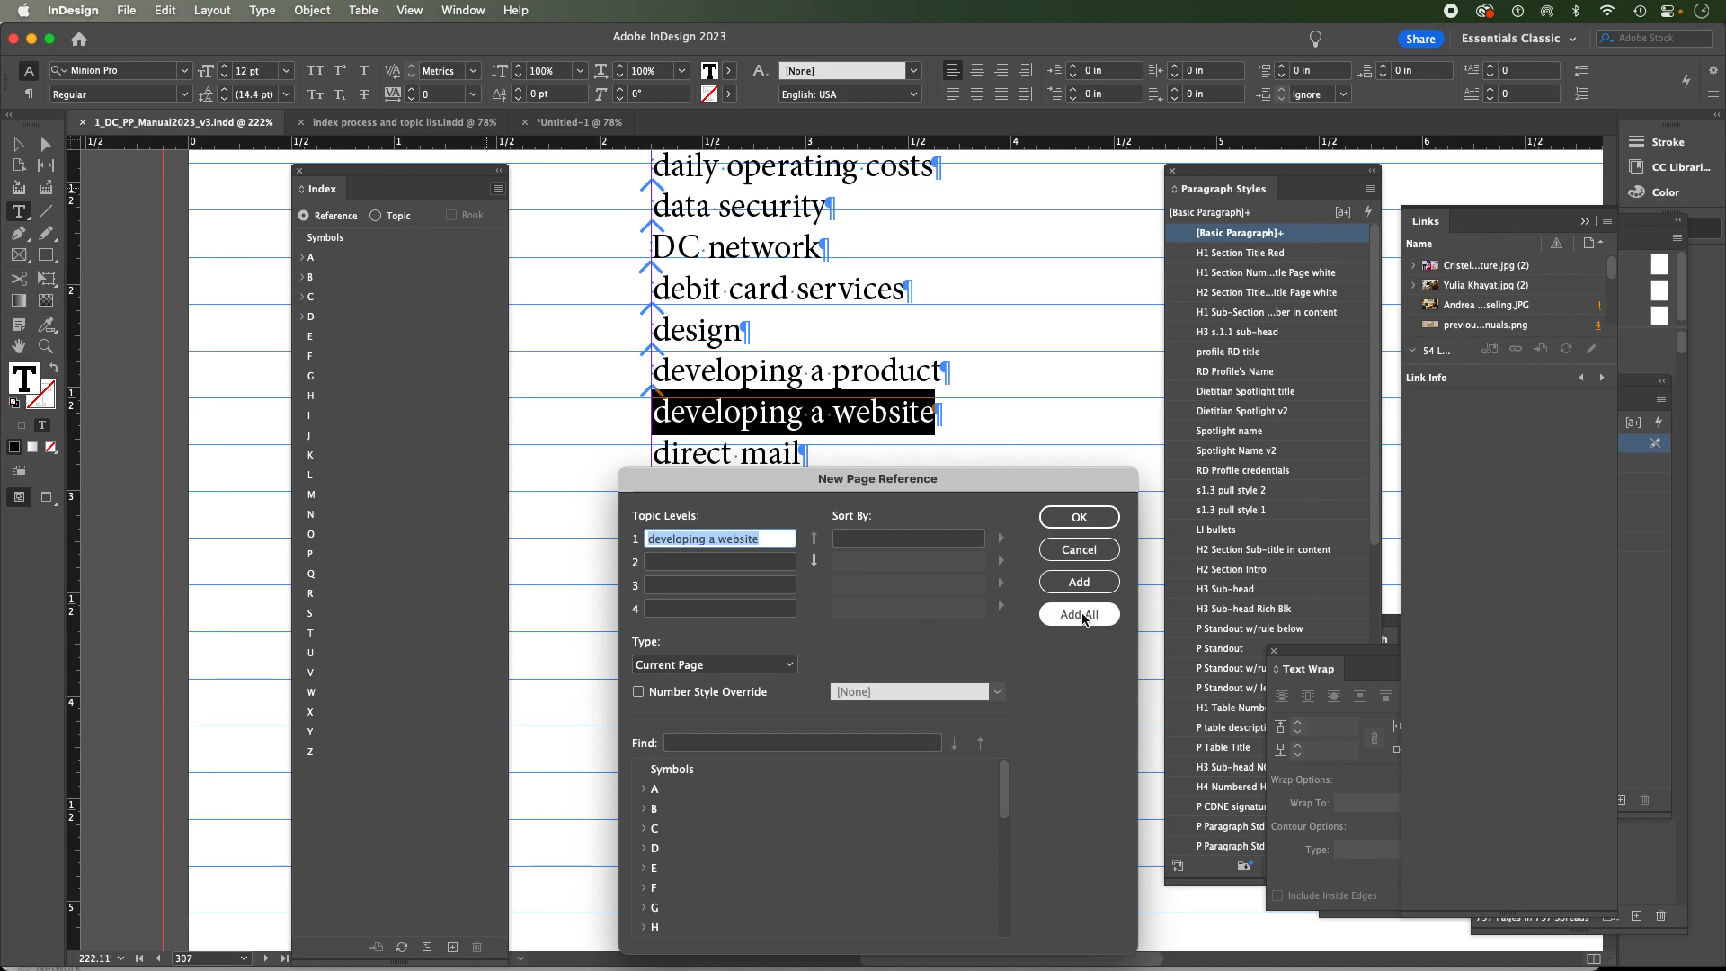
{"action": "left_click", "coordinate": [1077, 614]}
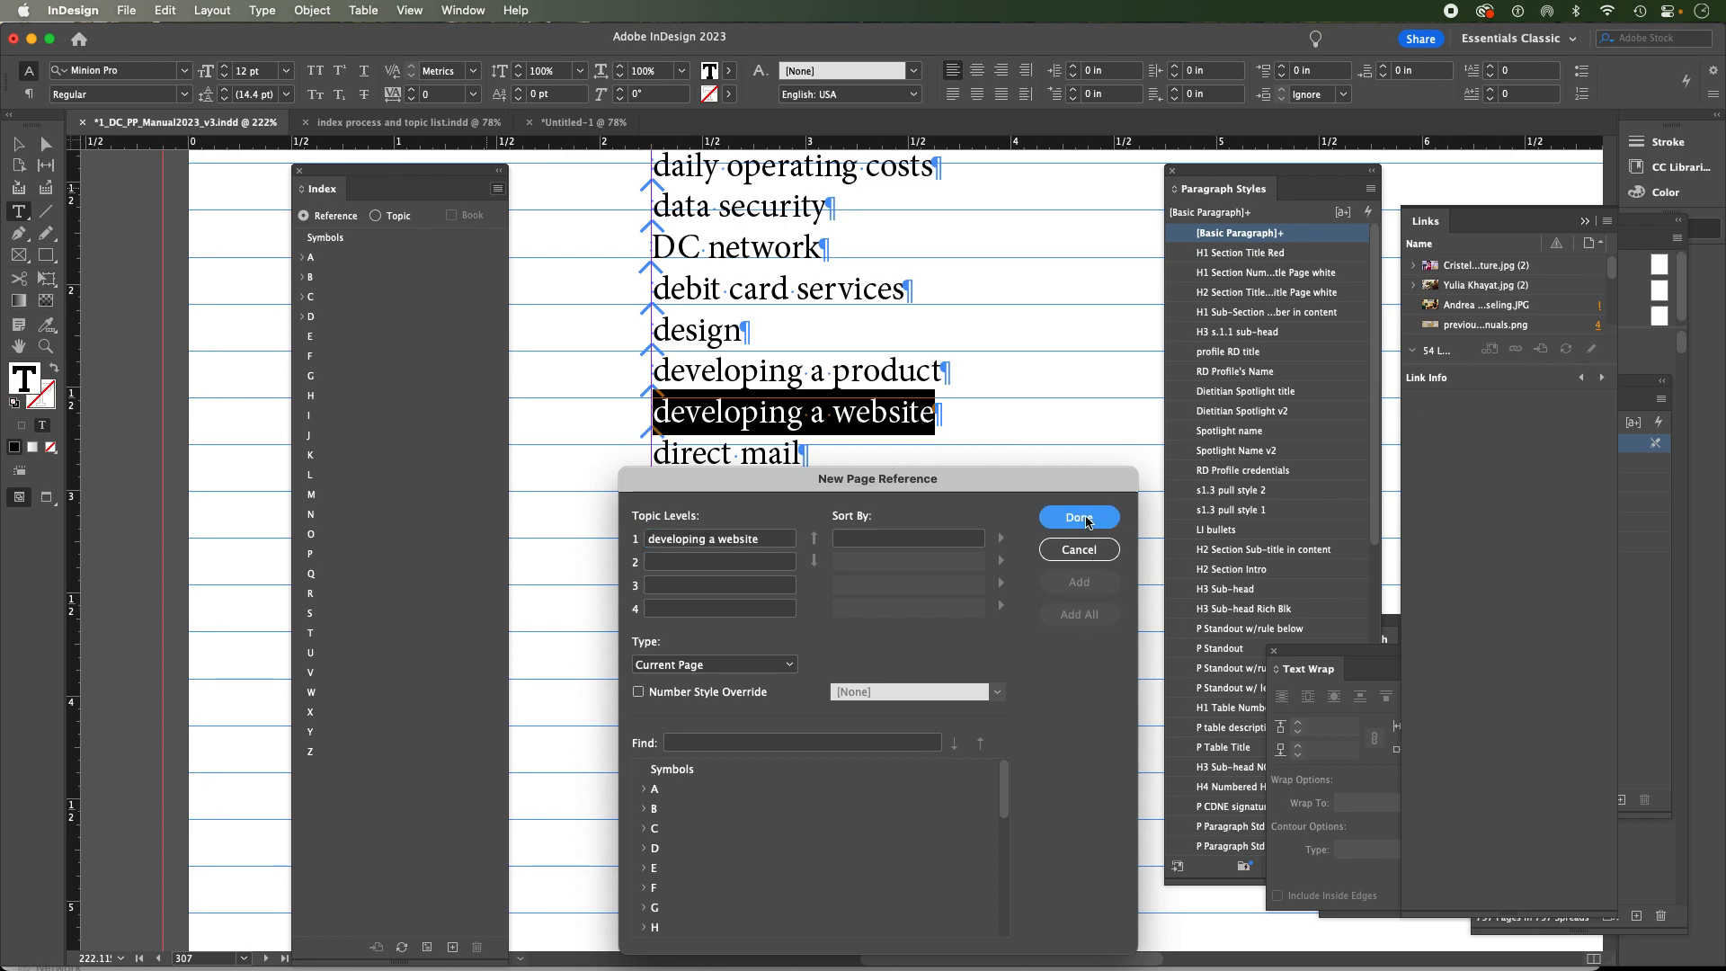
{"action": "left_click", "coordinate": [1079, 517]}
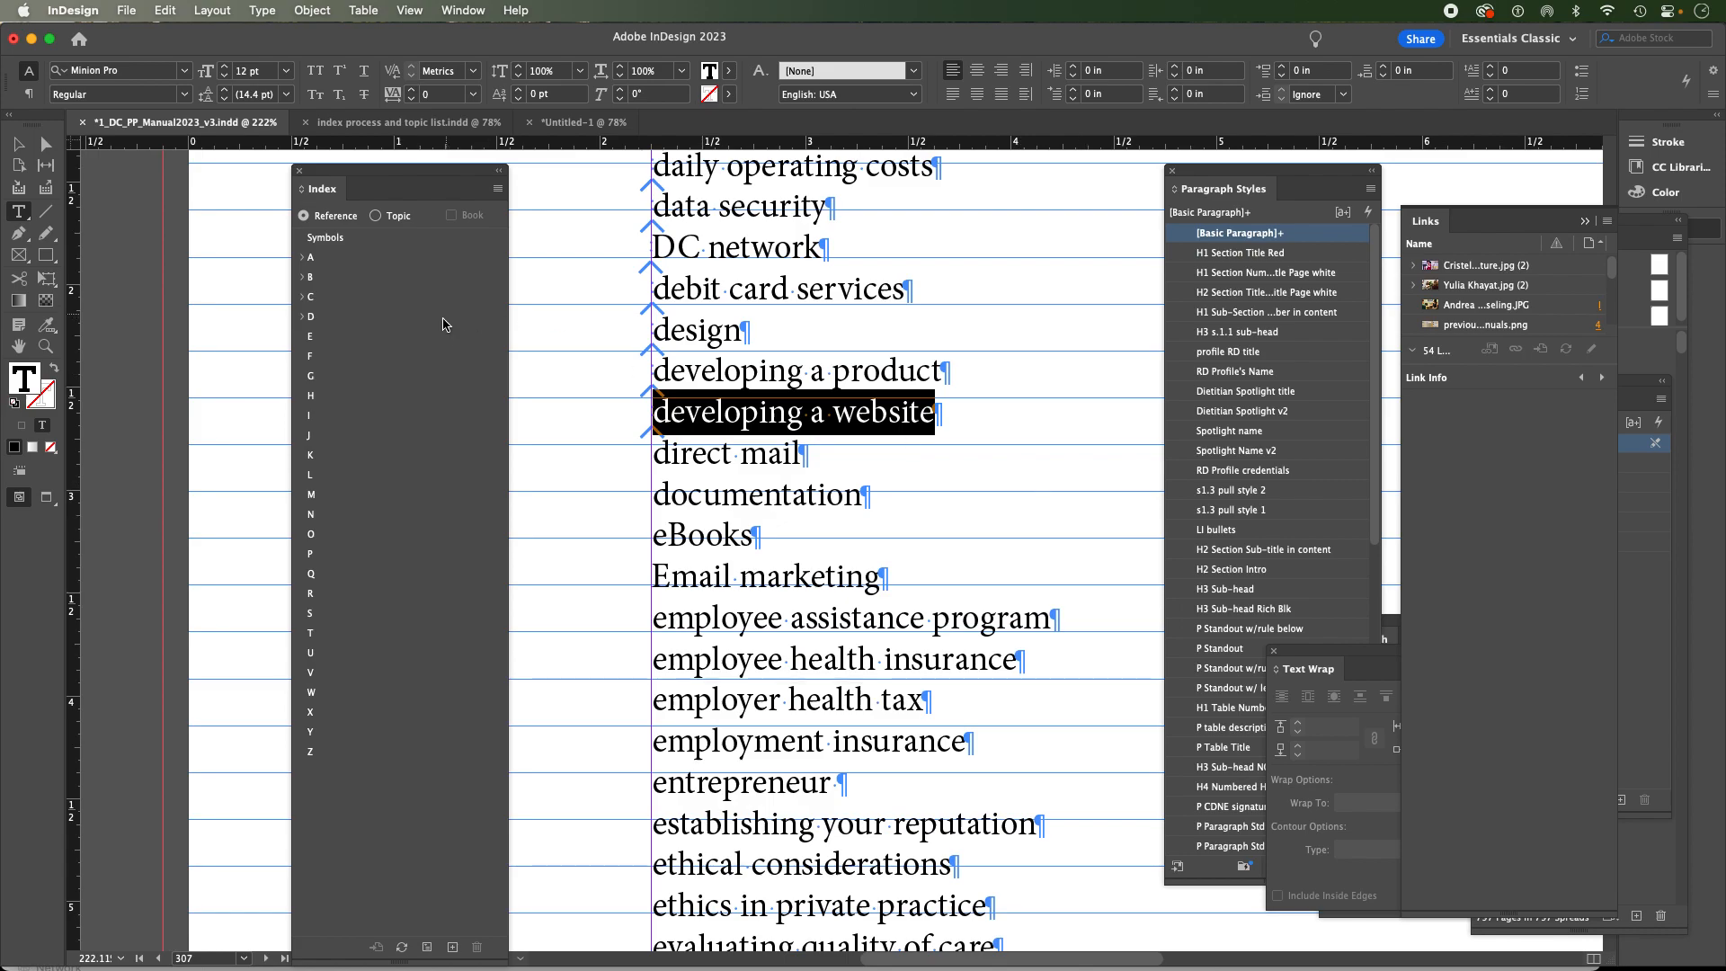
{"action": "left_click", "coordinate": [301, 317]}
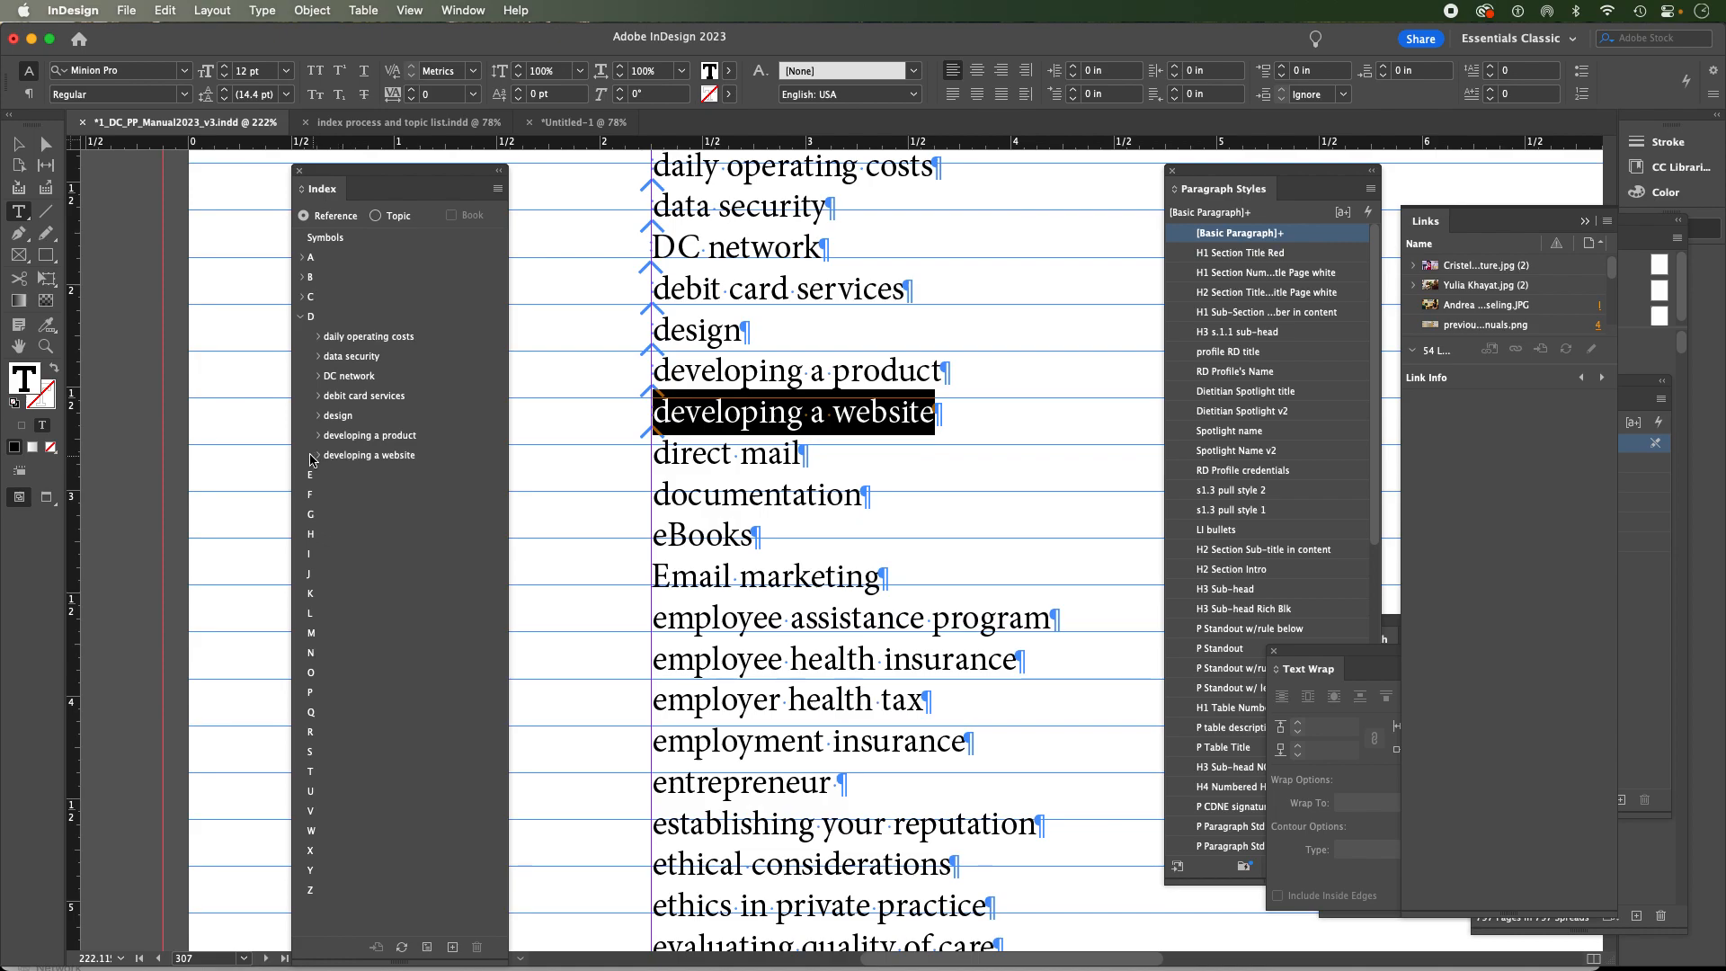
Toggle developing a website's entry to check its page references, 64 and 307
{"action": "left_click", "coordinate": [311, 455]}
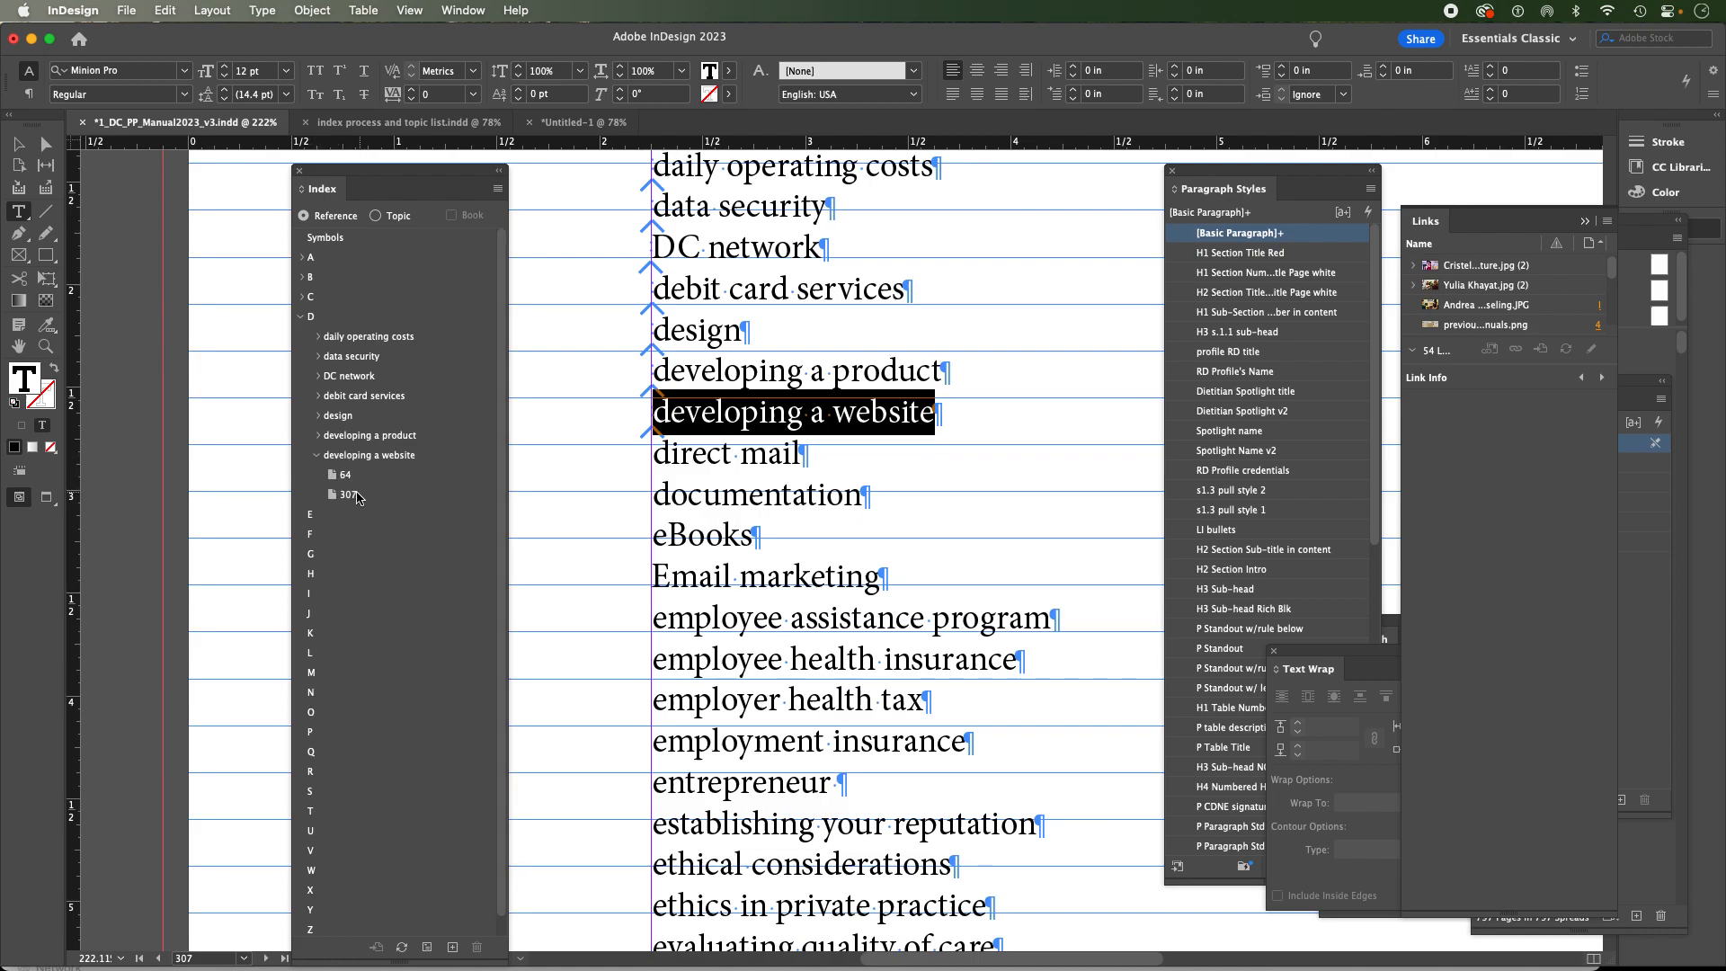
{"action": "left_click", "coordinate": [312, 455]}
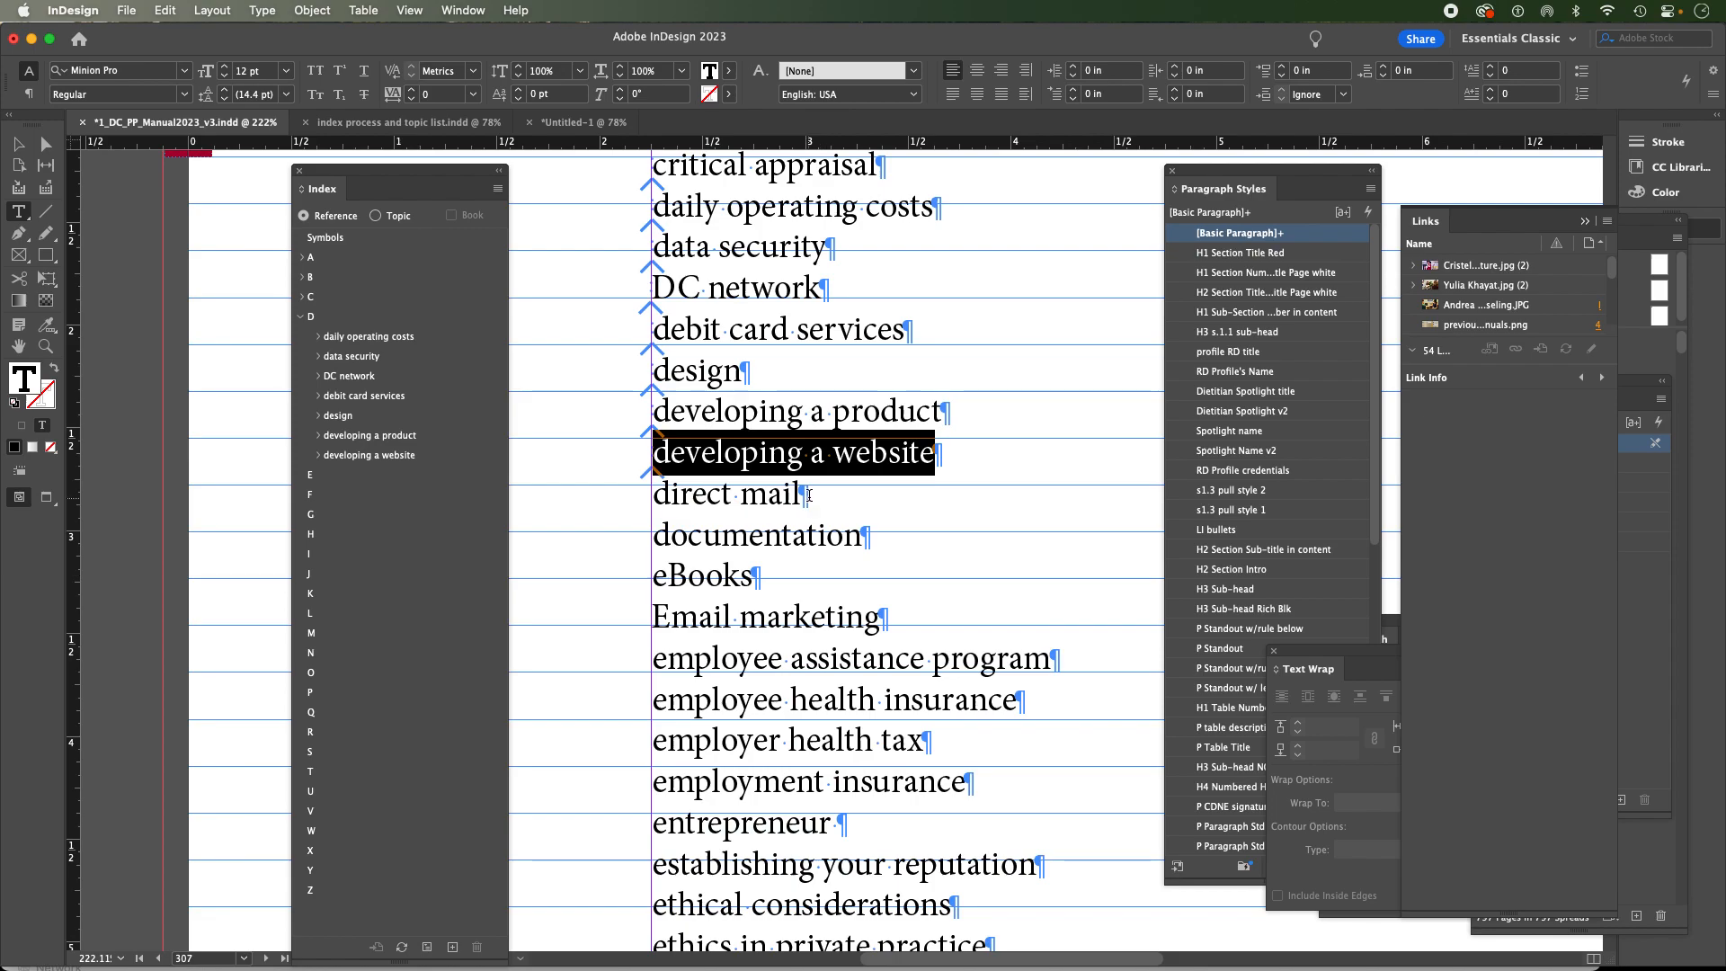
{"action": "left_click", "coordinate": [316, 455]}
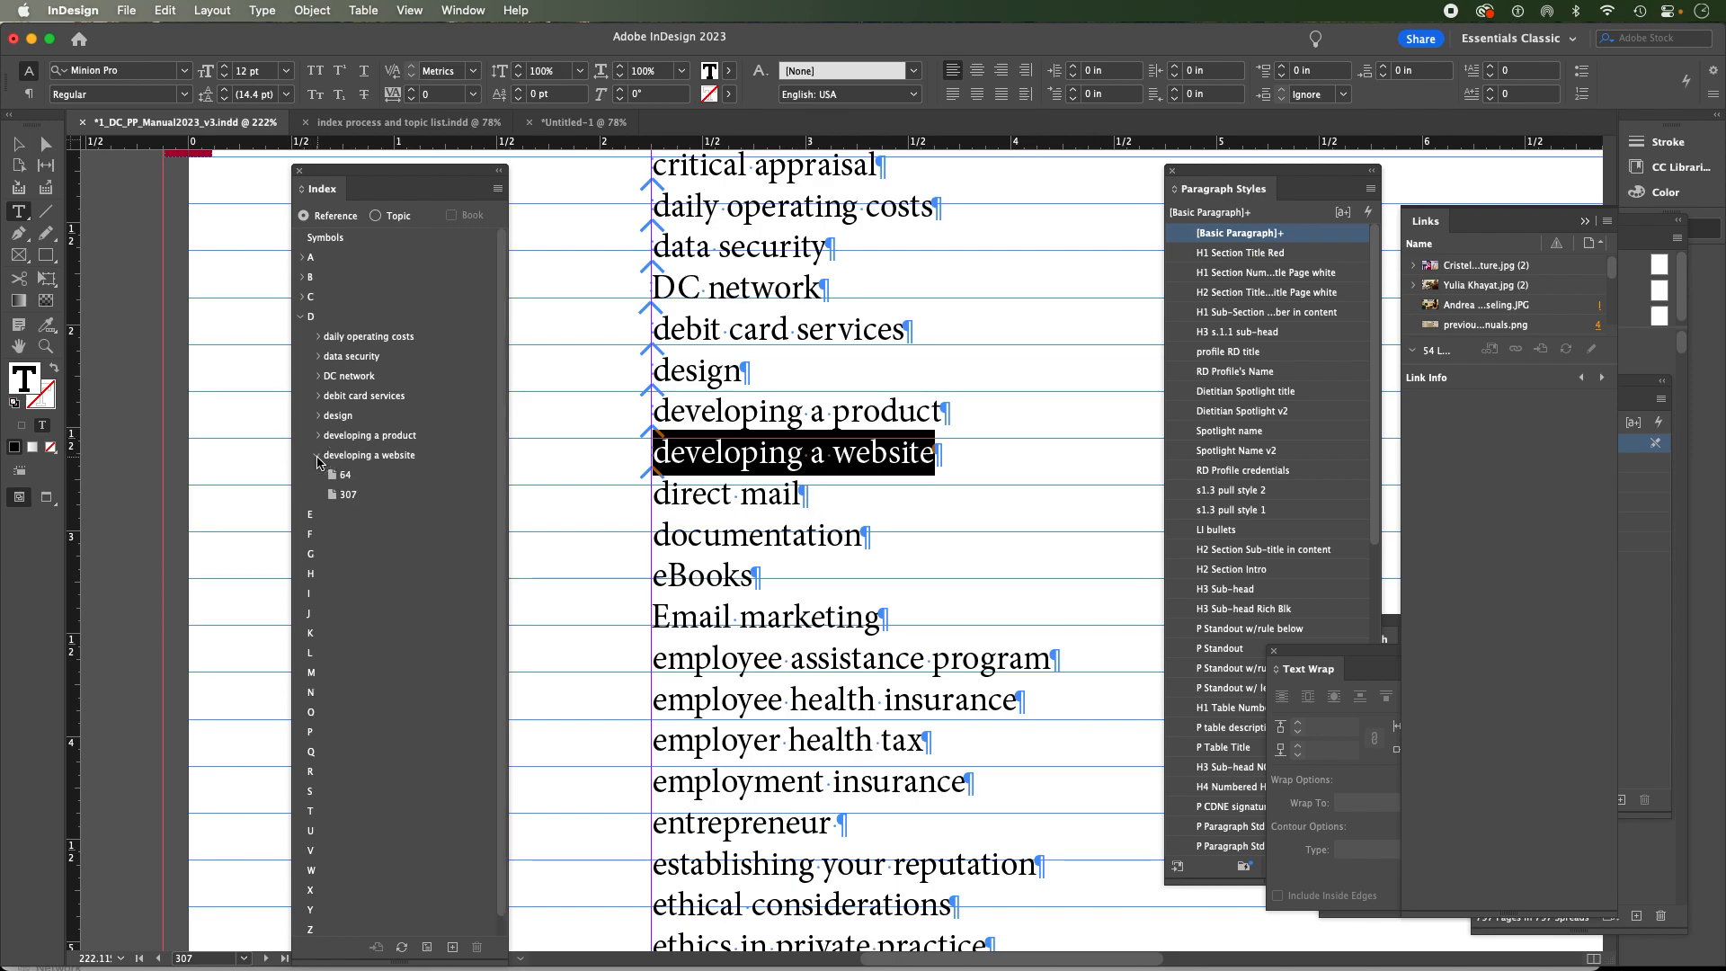
{"action": "left_click", "coordinate": [316, 454]}
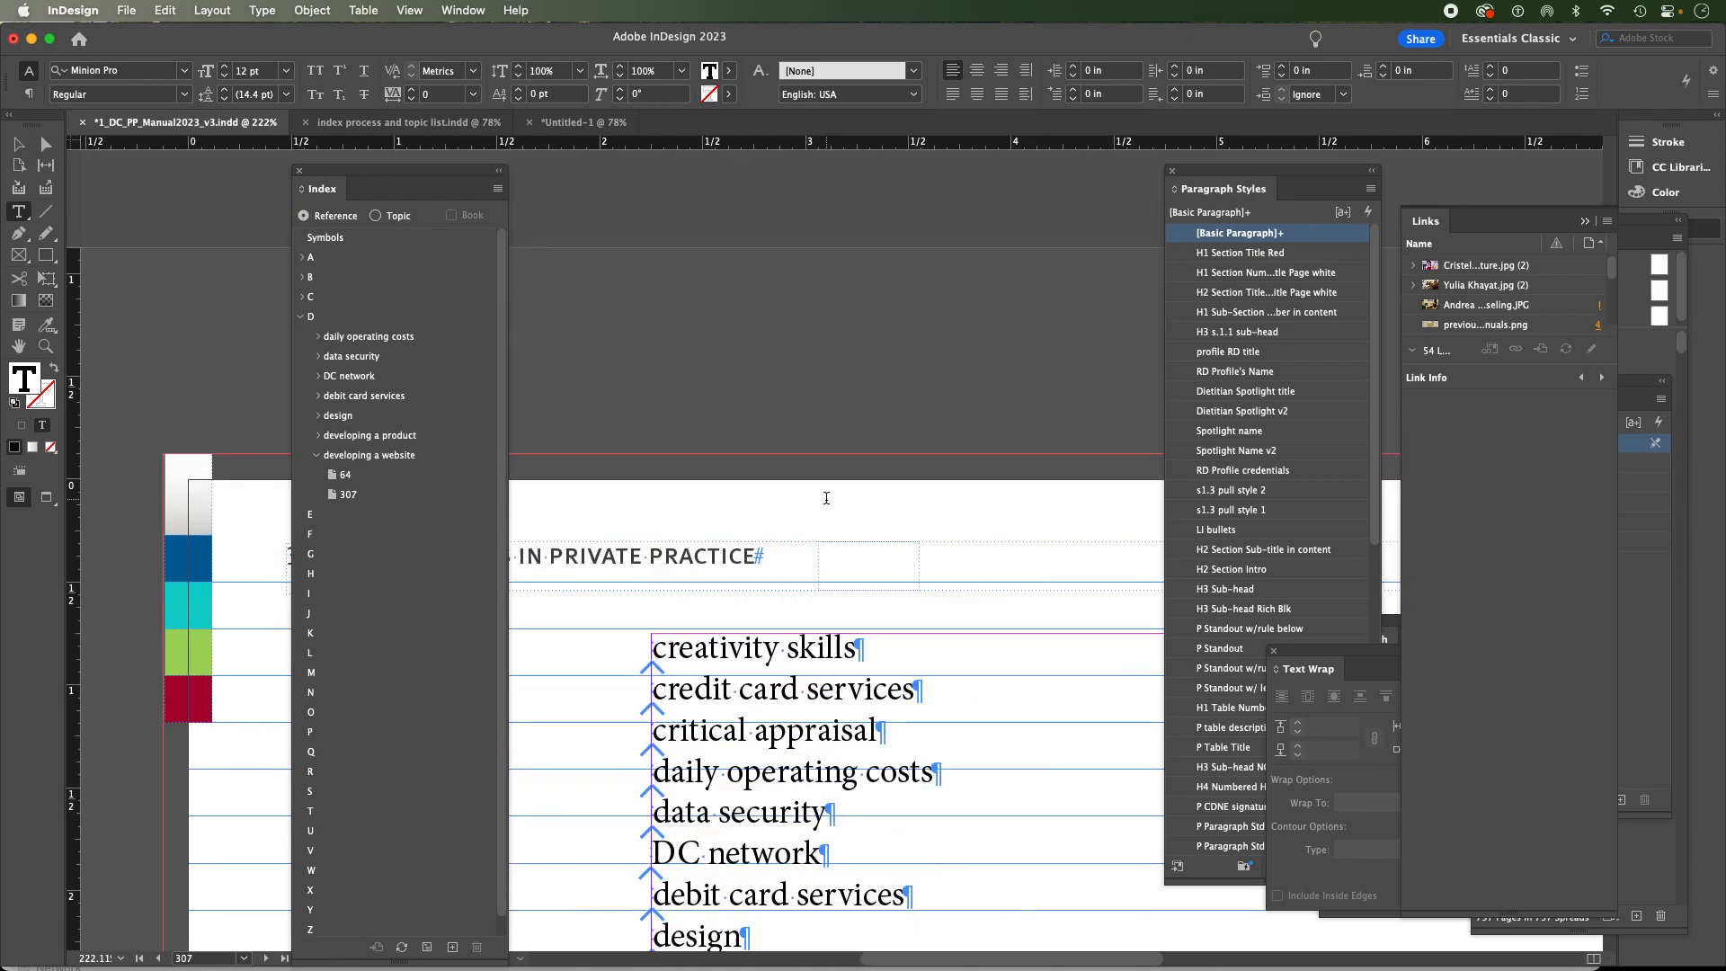
{"action": "scroll", "scroll_direction": "down", "scroll_amount": 3}
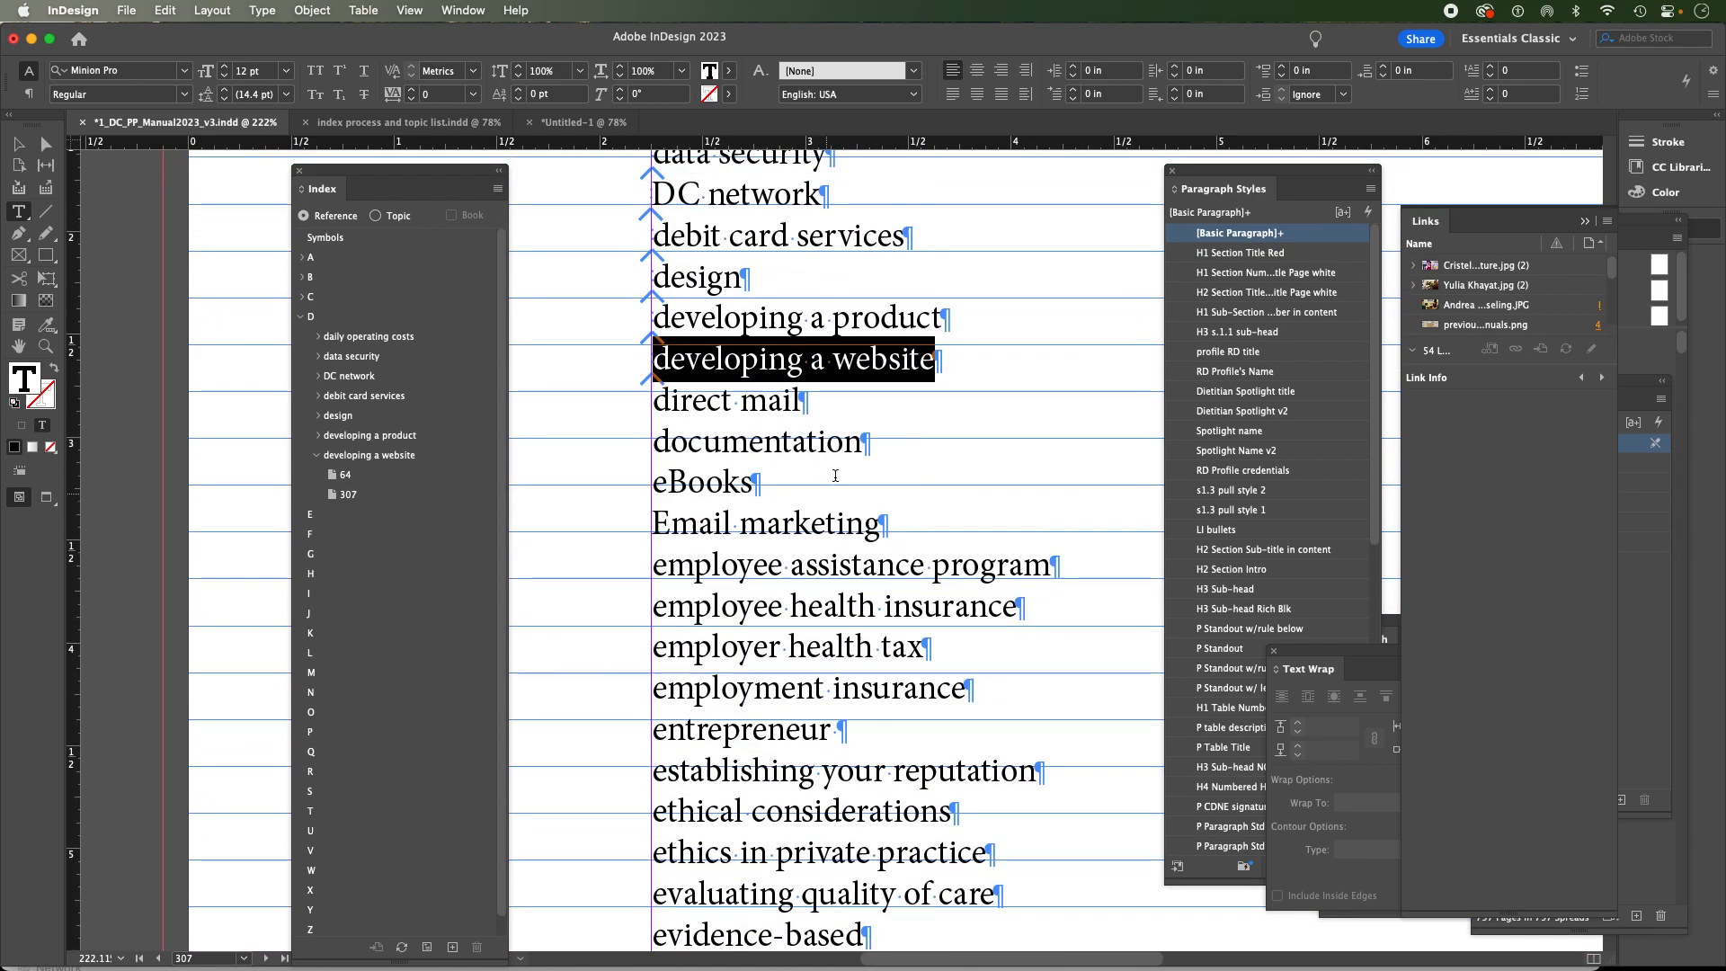
{"action": "mouse_move", "coordinate": [904, 378]}
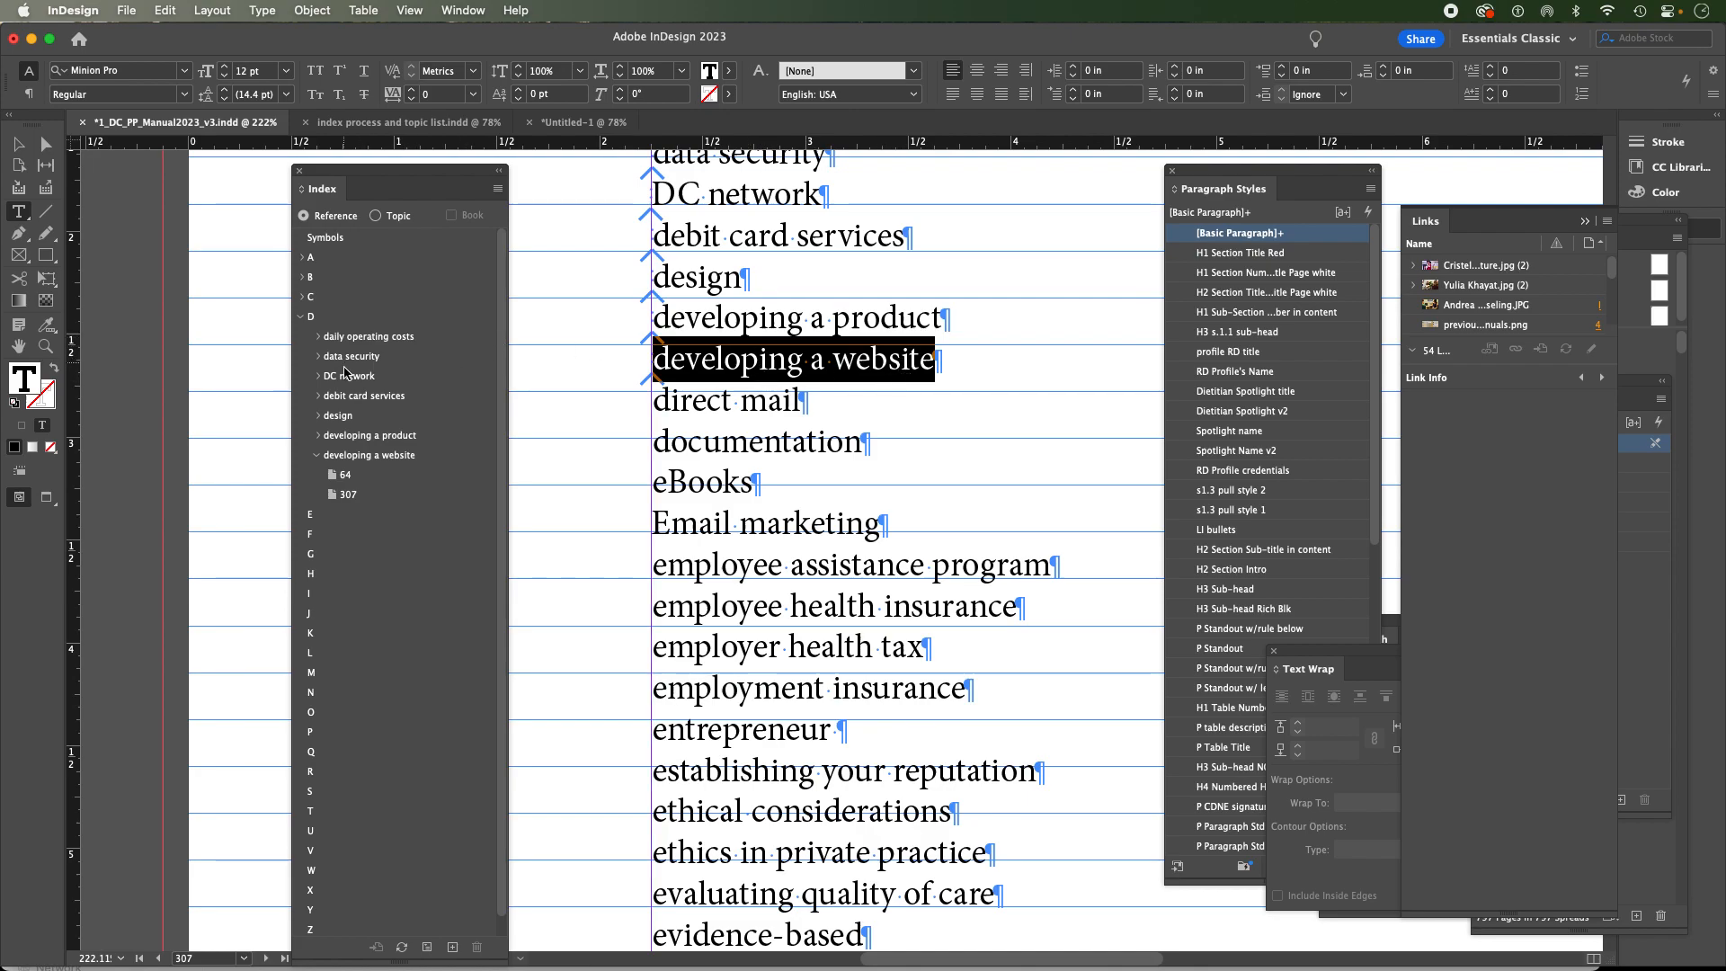
{"action": "mouse_move", "coordinate": [377, 460]}
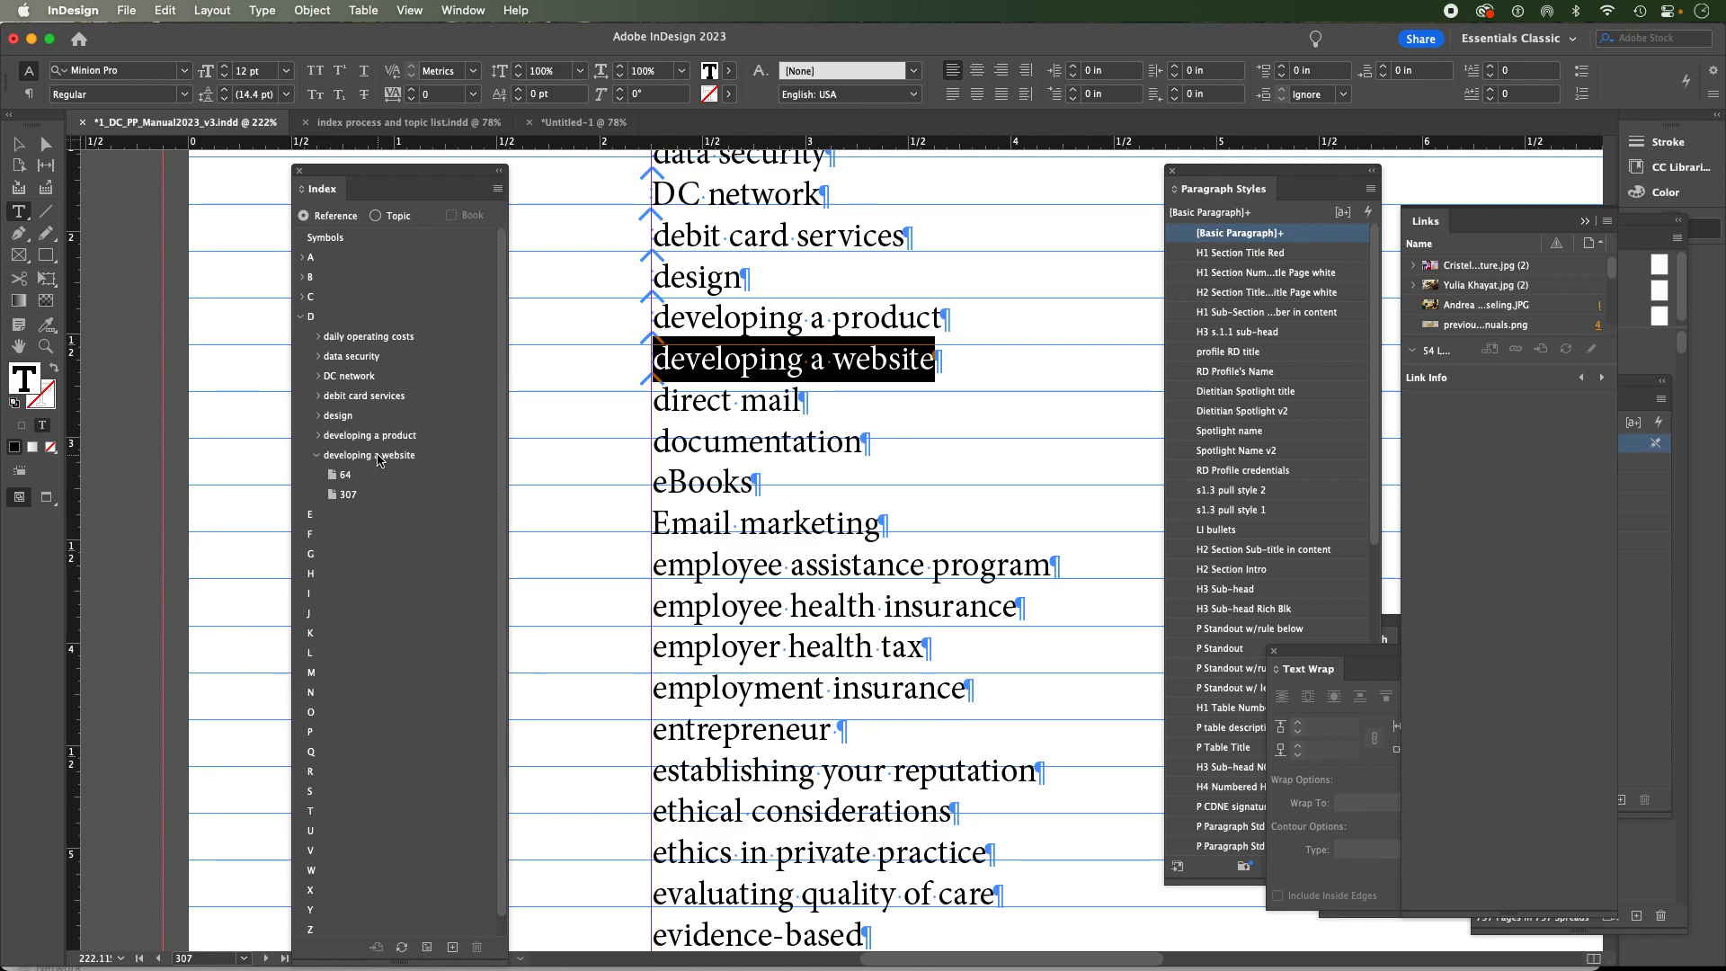
{"action": "double_click", "coordinate": [370, 454]}
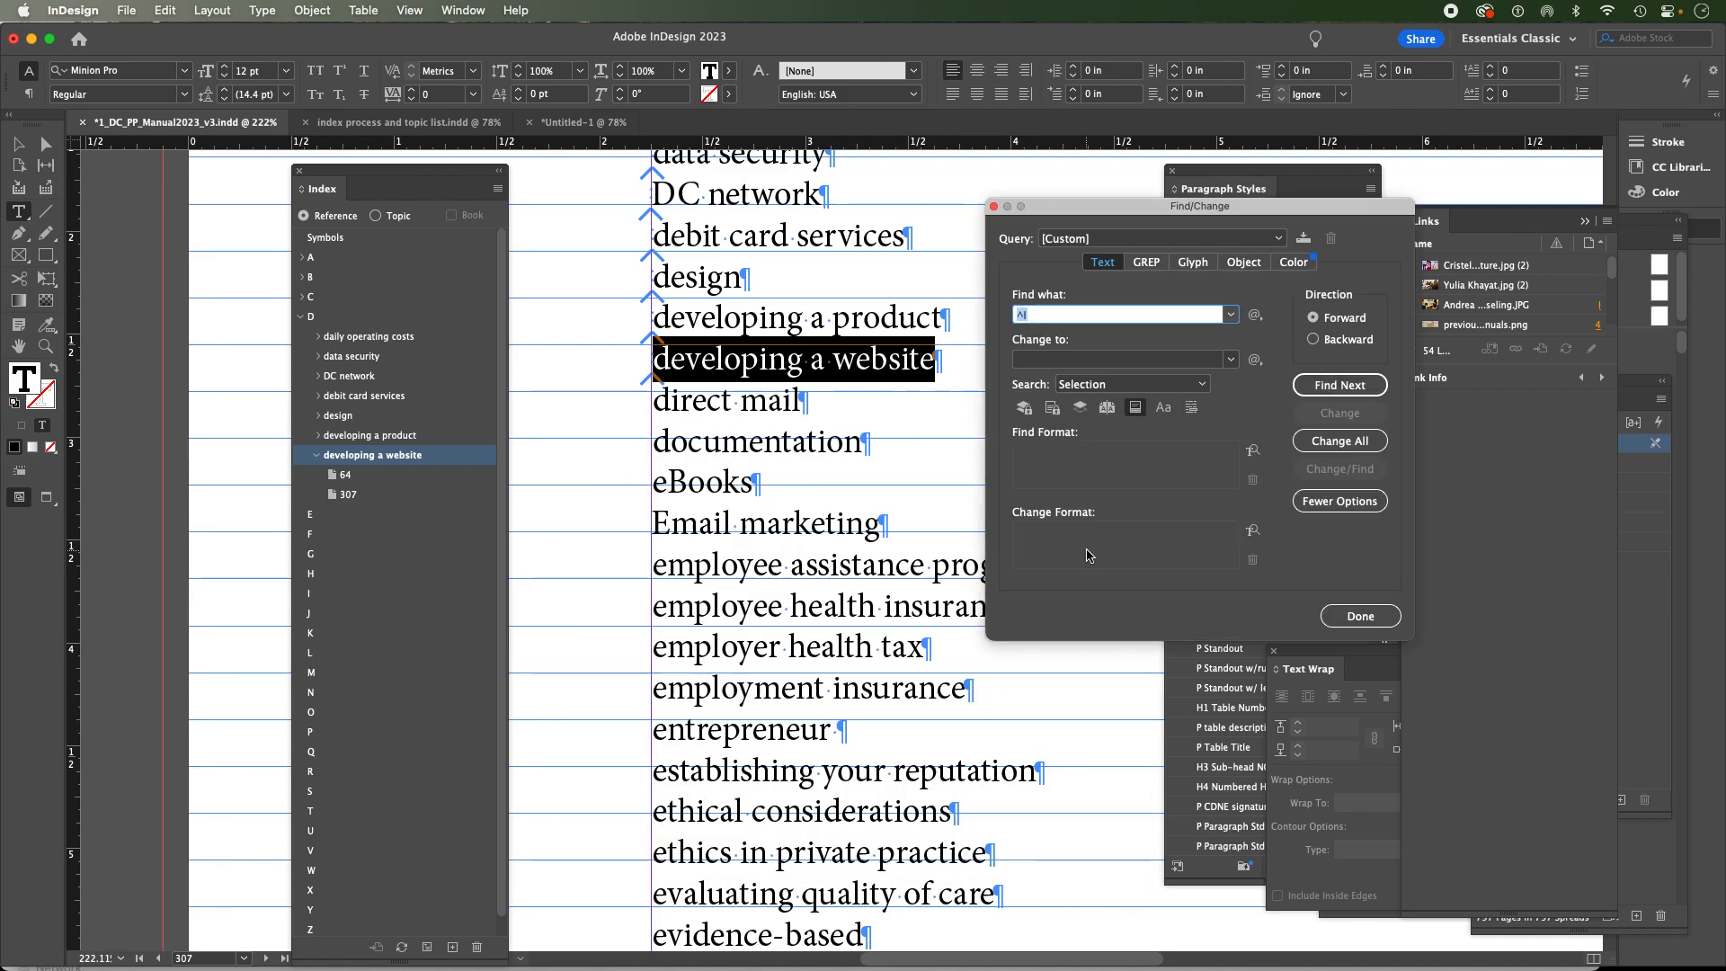
{"action": "type", "text": "developing a website"}
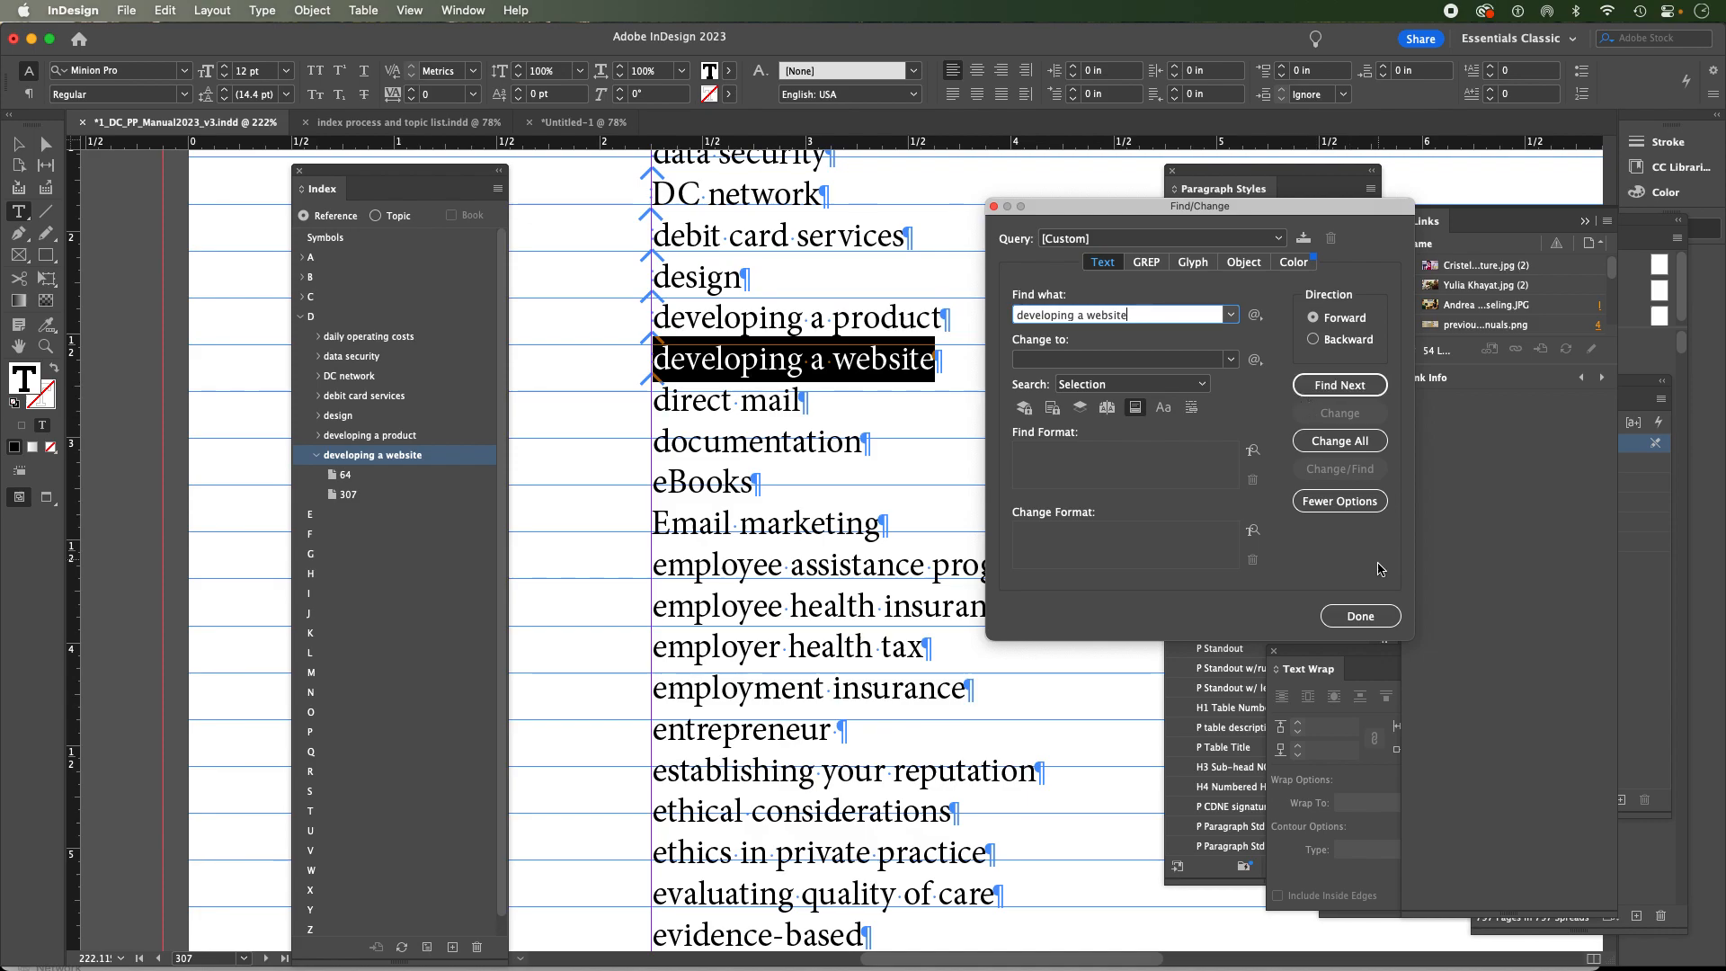
{"action": "left_click", "coordinate": [1359, 615]}
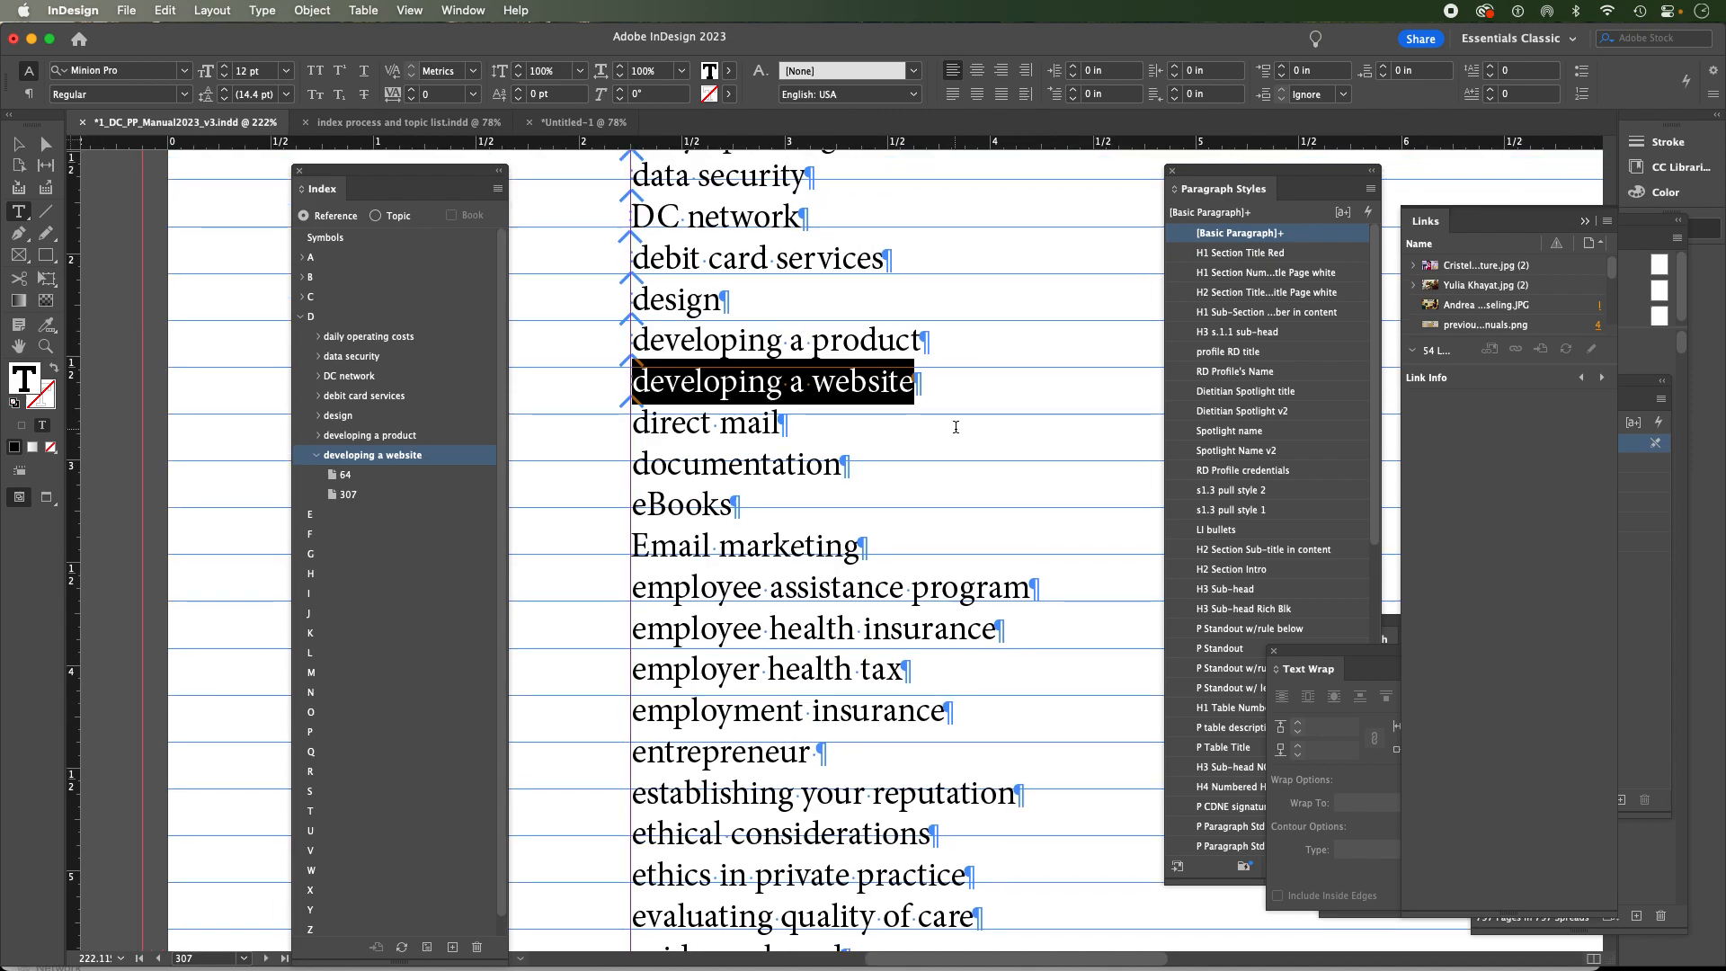
{"action": "mouse_move", "coordinate": [840, 410]}
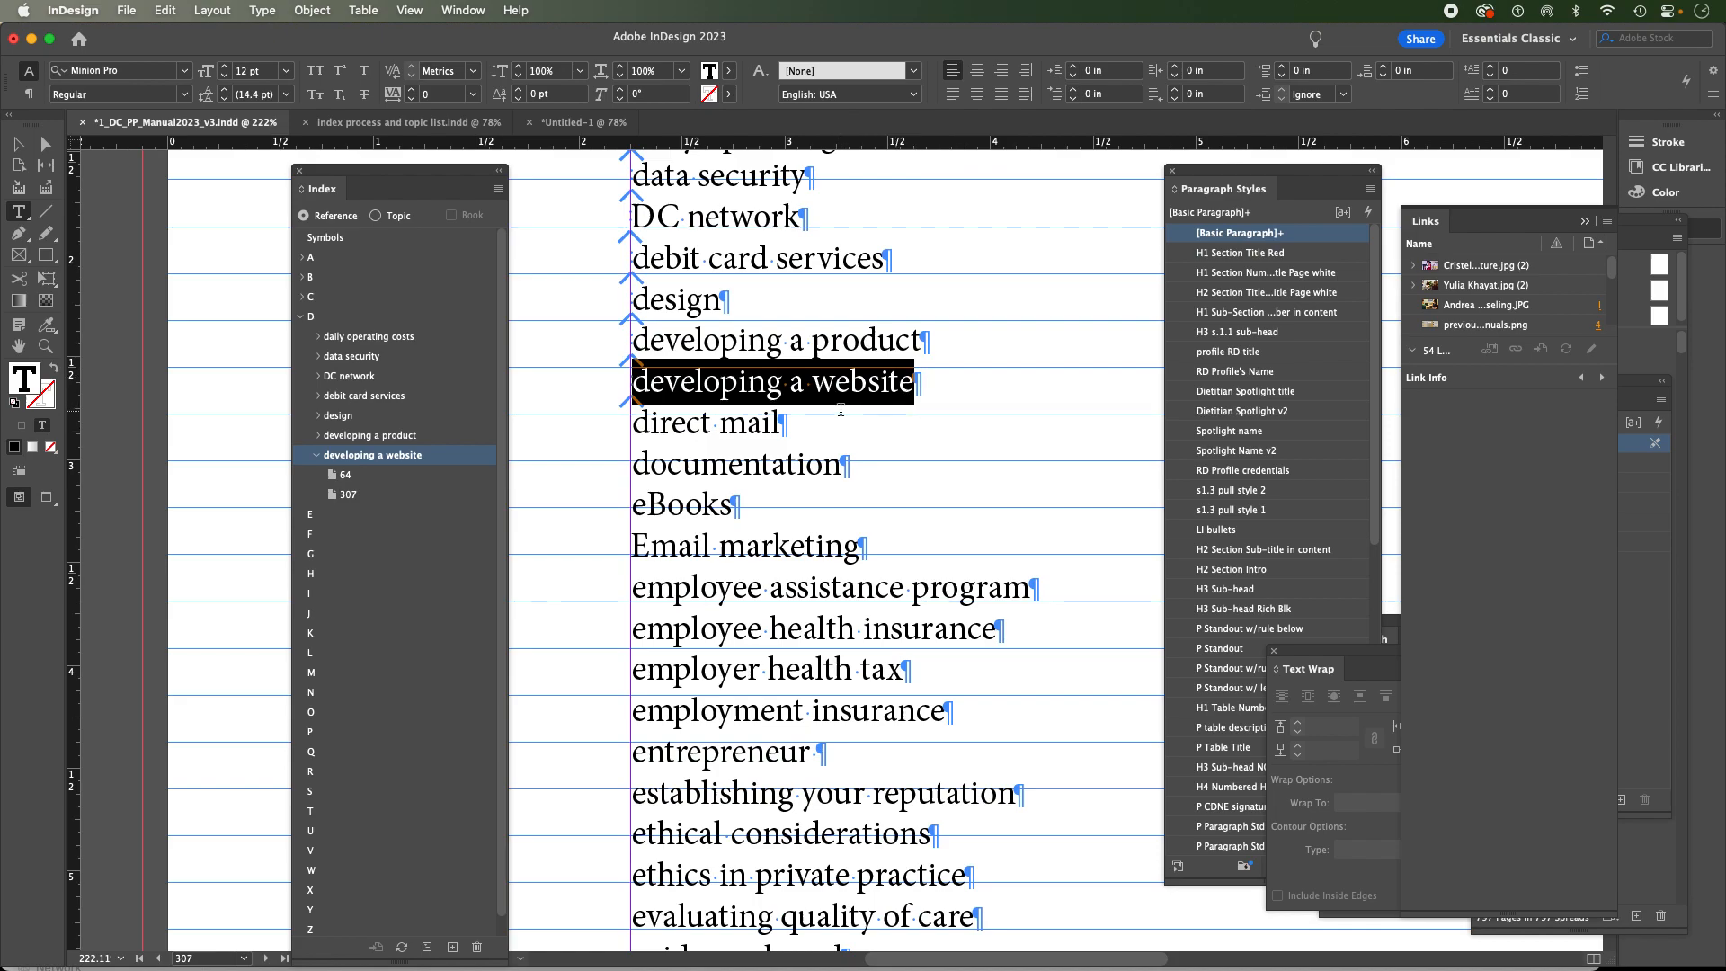
{"action": "mouse_move", "coordinate": [847, 448]}
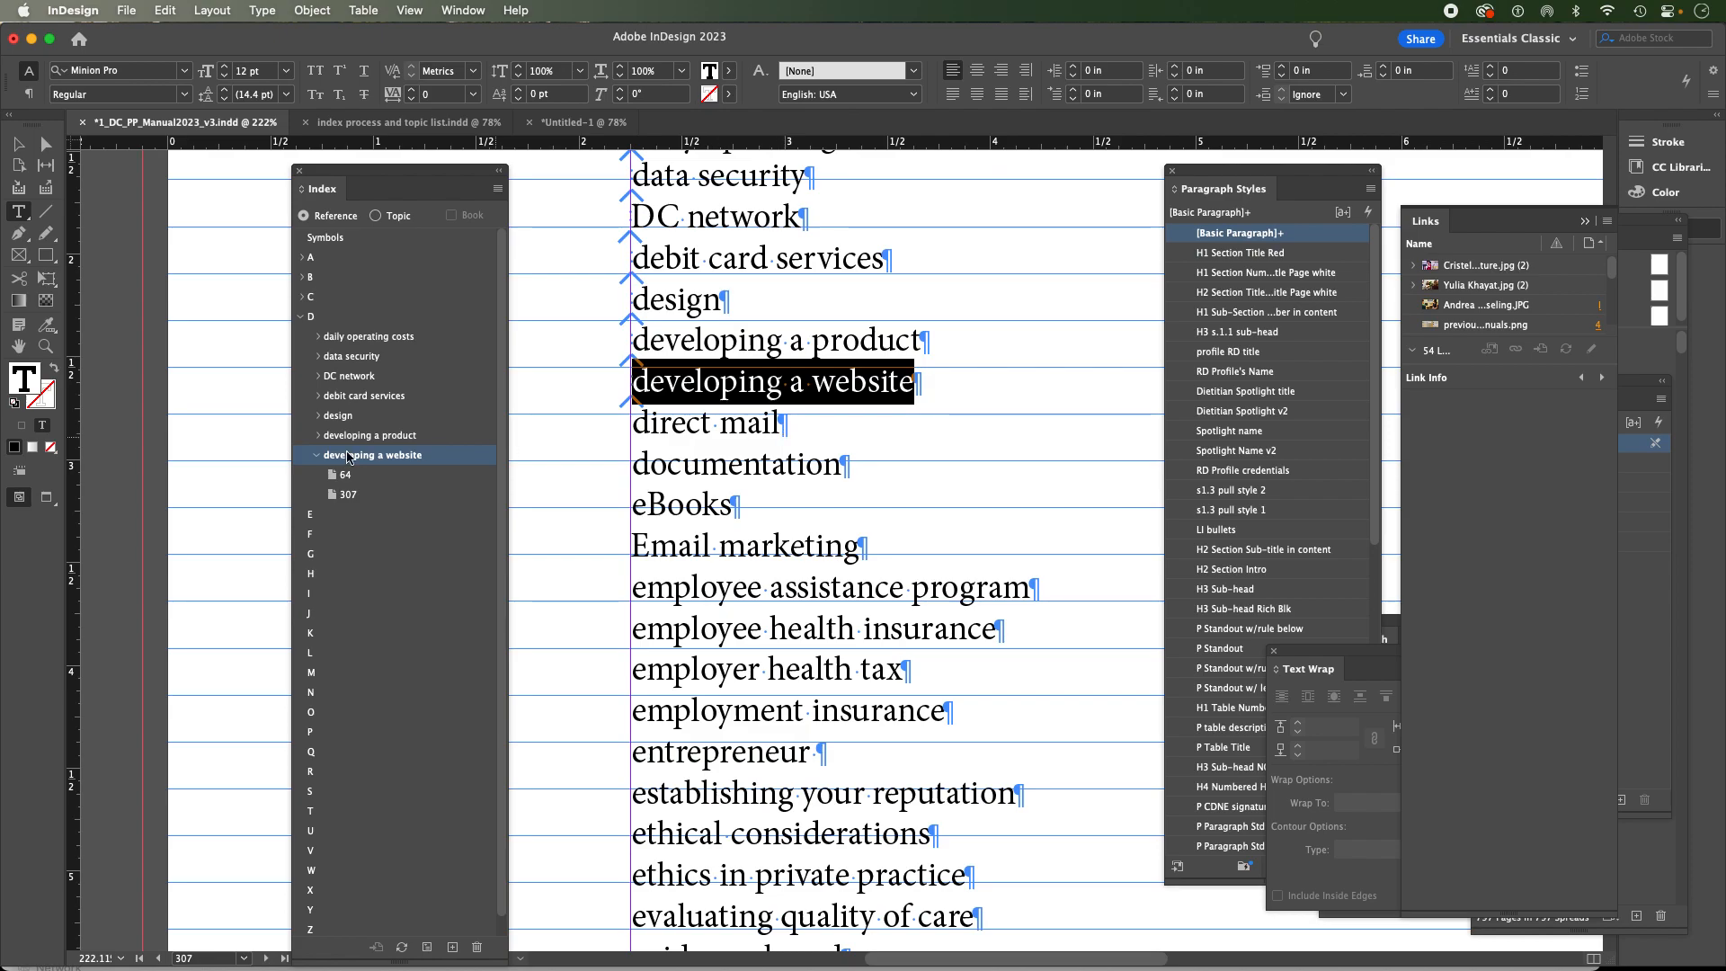
Collapse the entry, then add page references for direct mail and documentation with Add All
{"action": "left_click", "coordinate": [316, 454]}
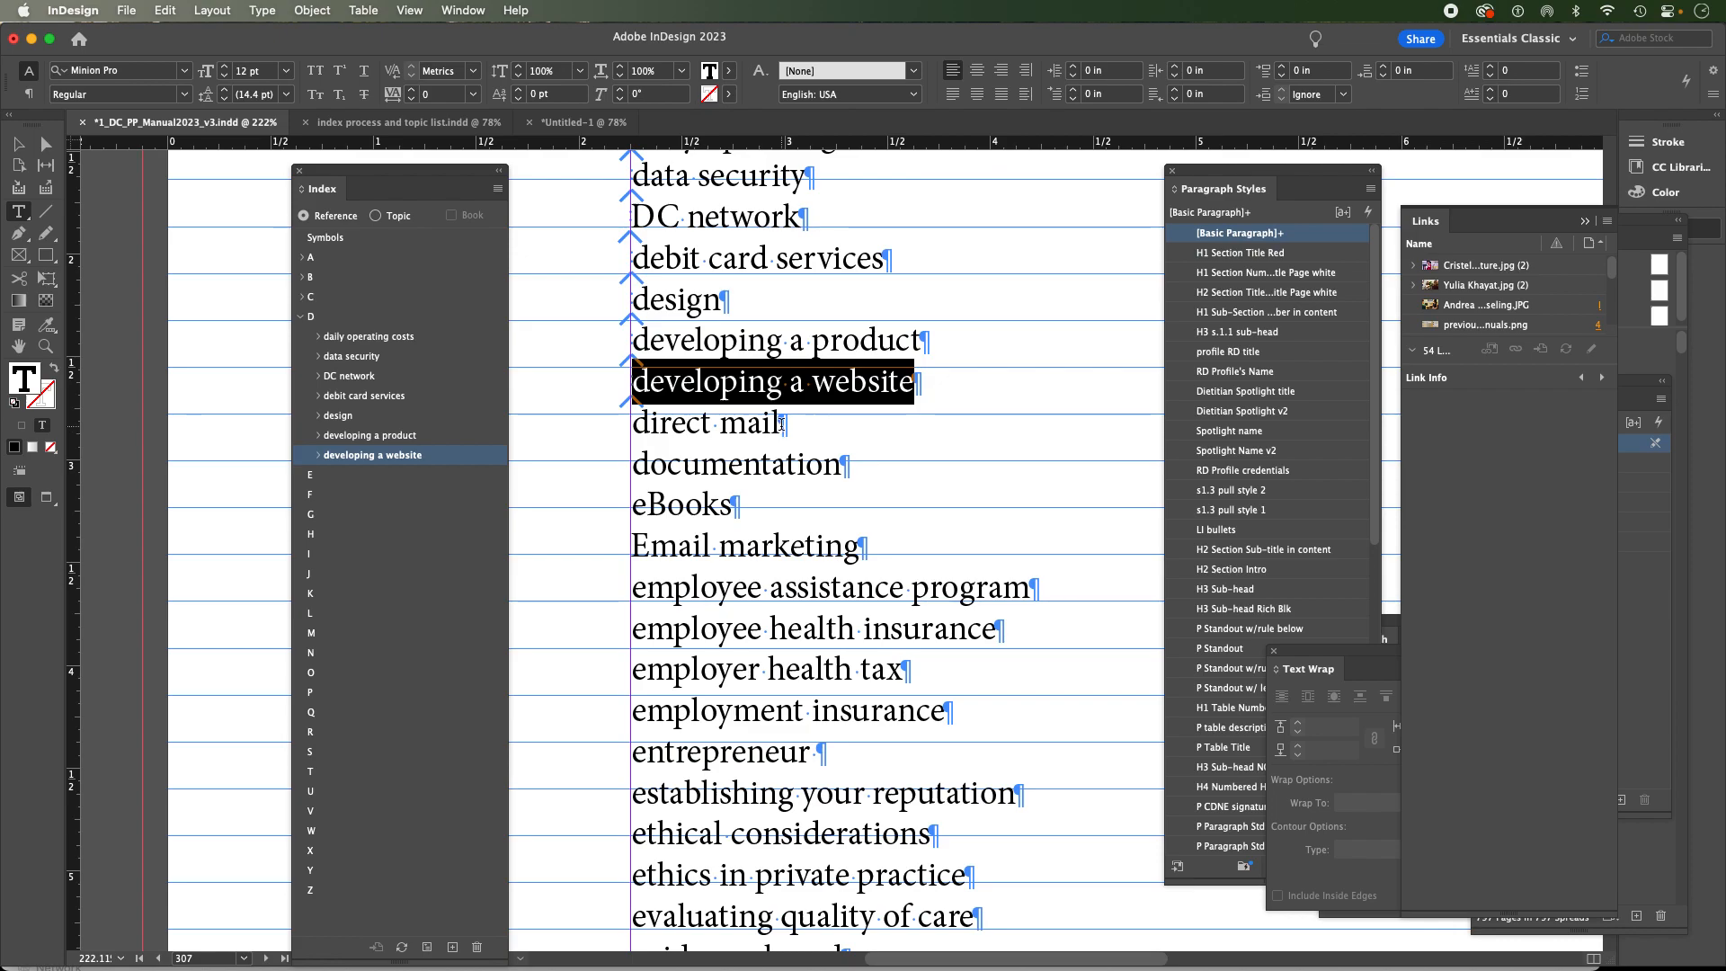
{"action": "left_click", "coordinate": [705, 420]}
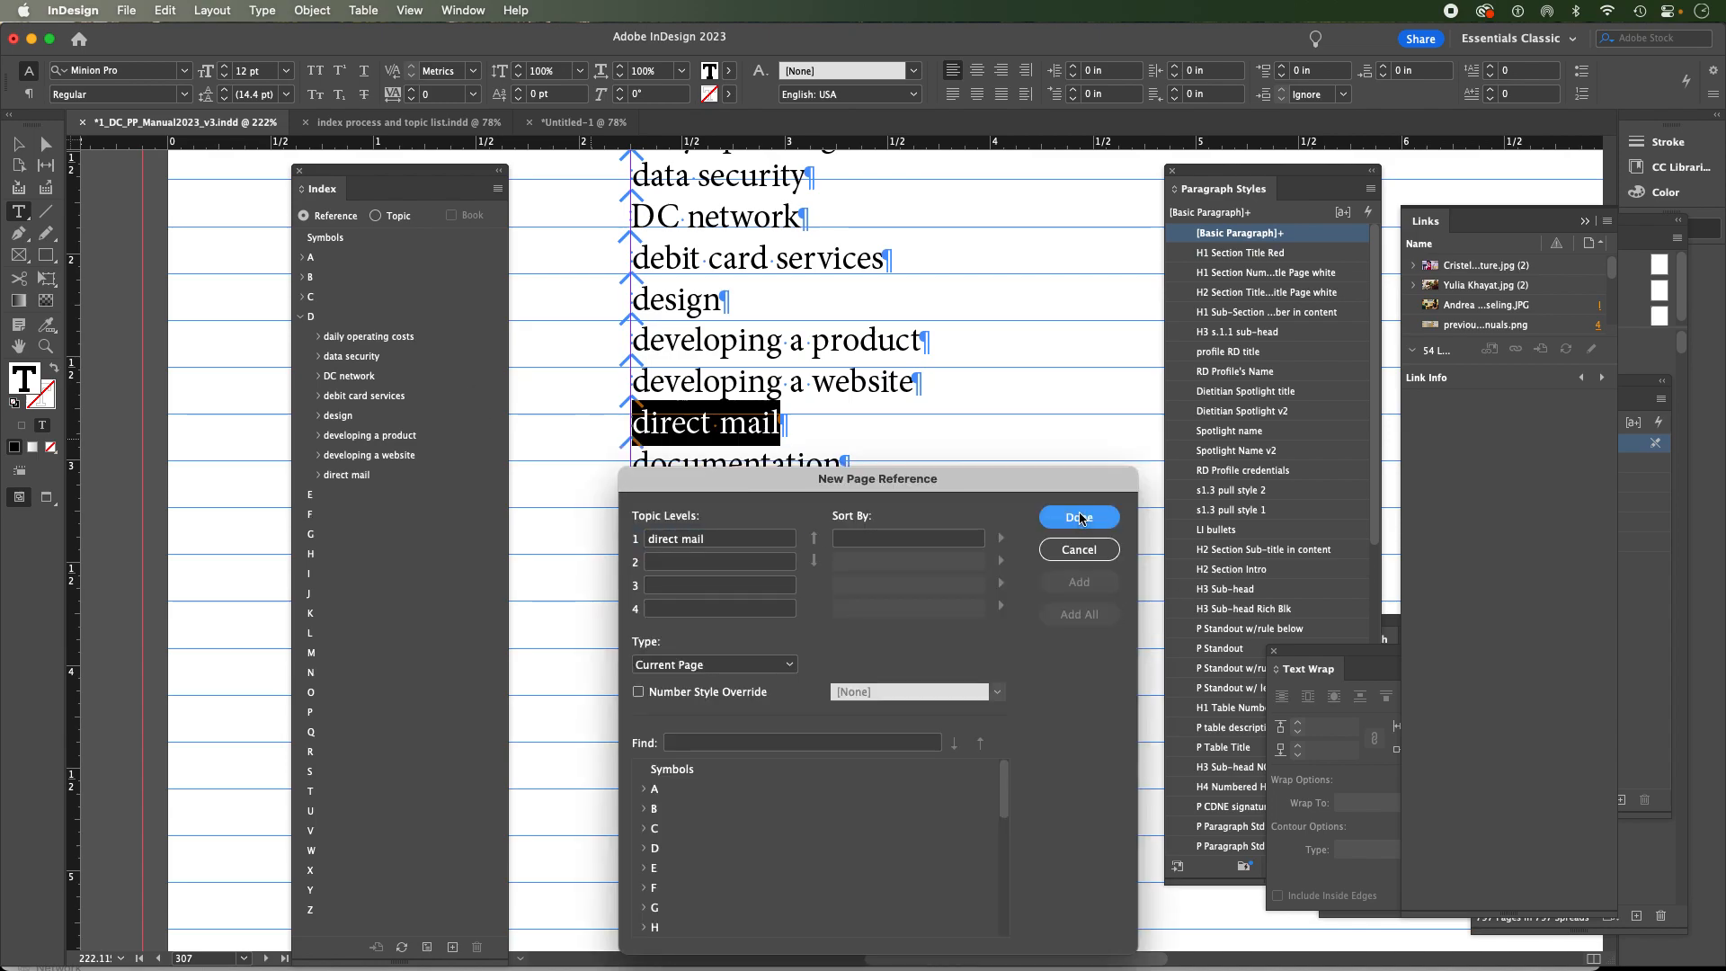
{"action": "left_click", "coordinate": [1077, 517]}
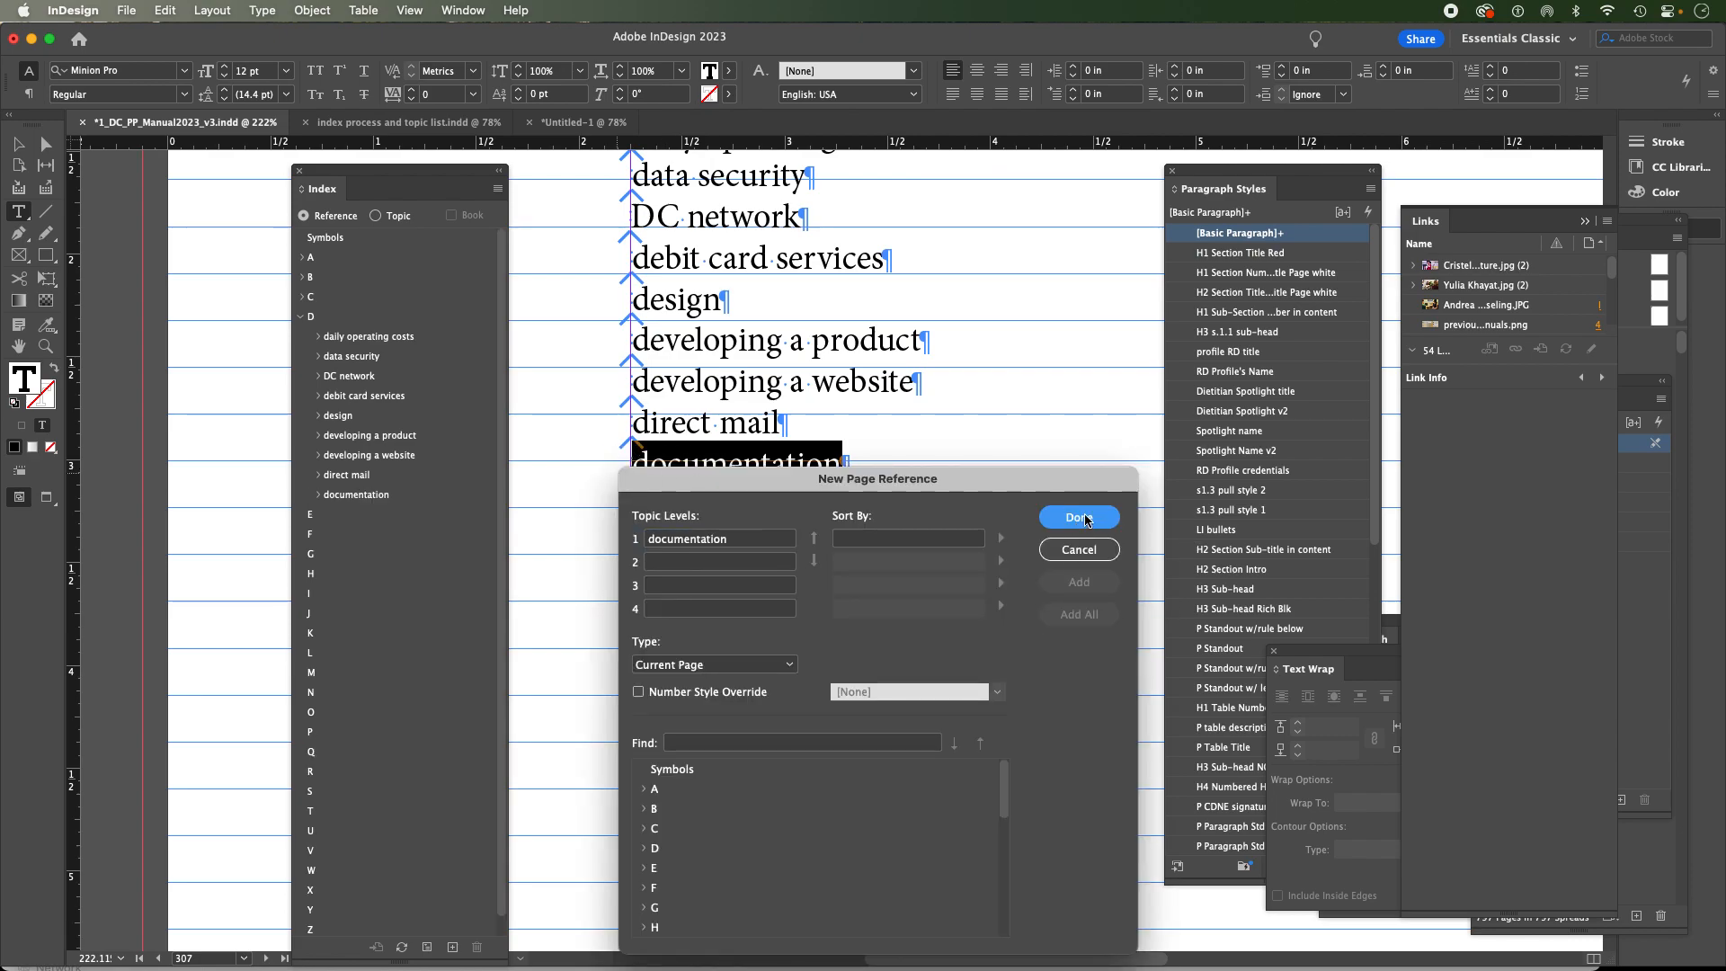
{"action": "left_click", "coordinate": [1077, 517]}
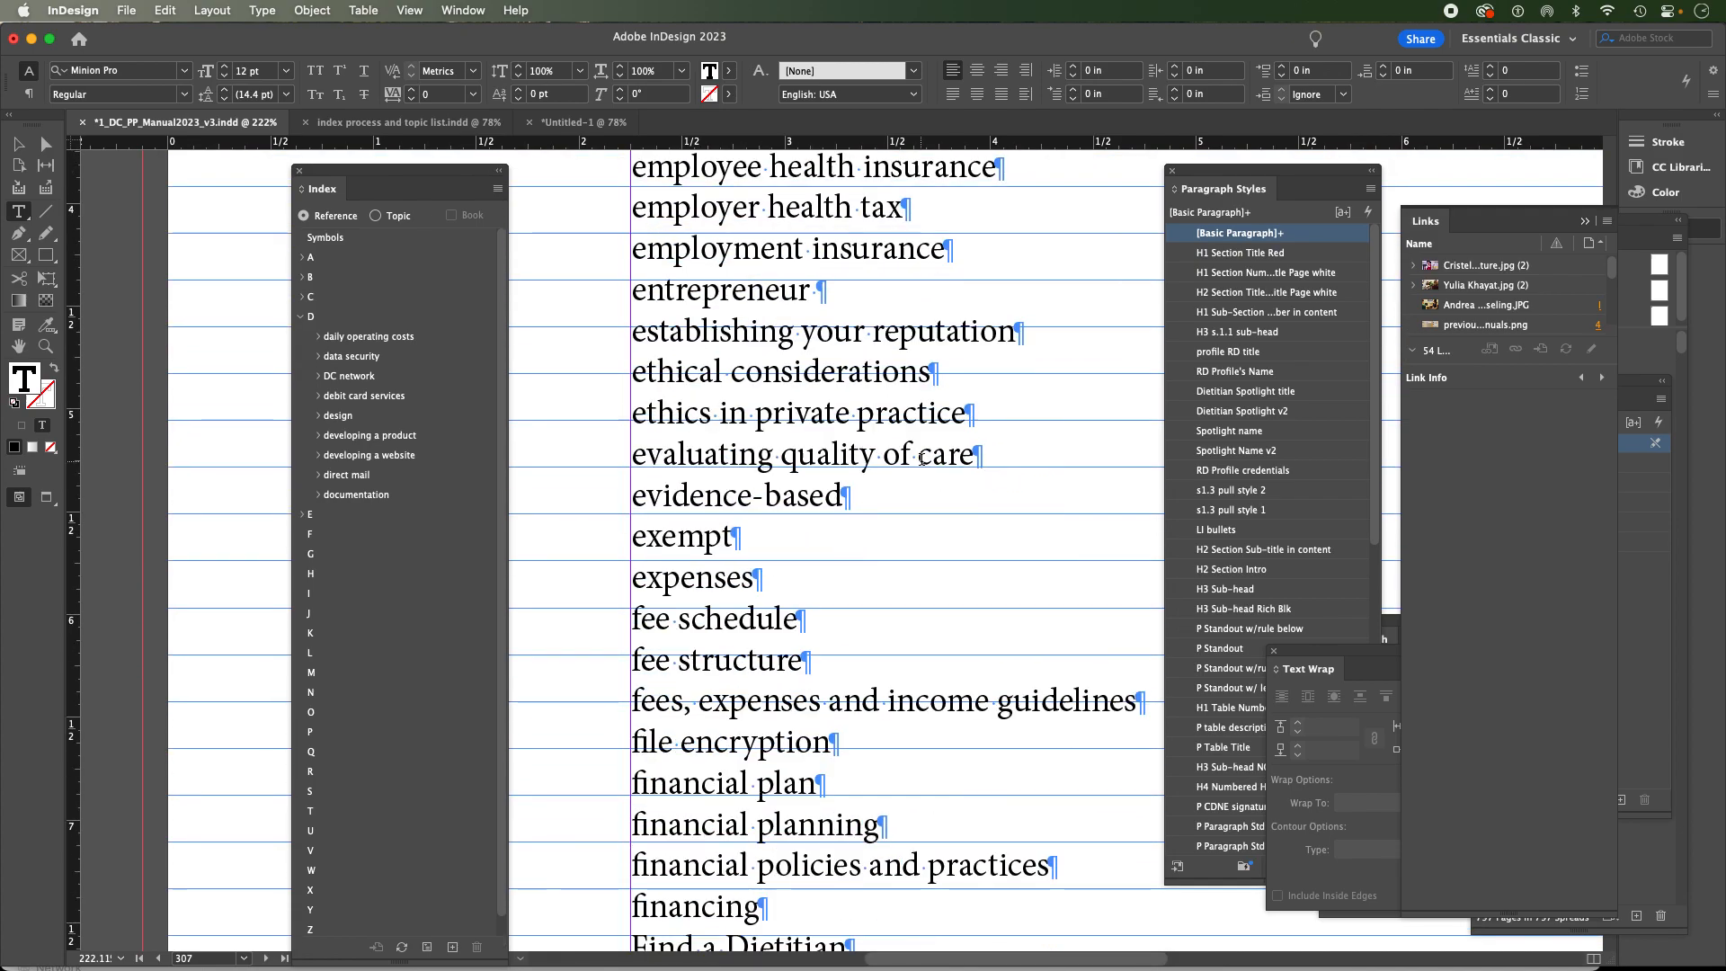
{"action": "scroll", "scroll_direction": "up", "scroll_amount": 3}
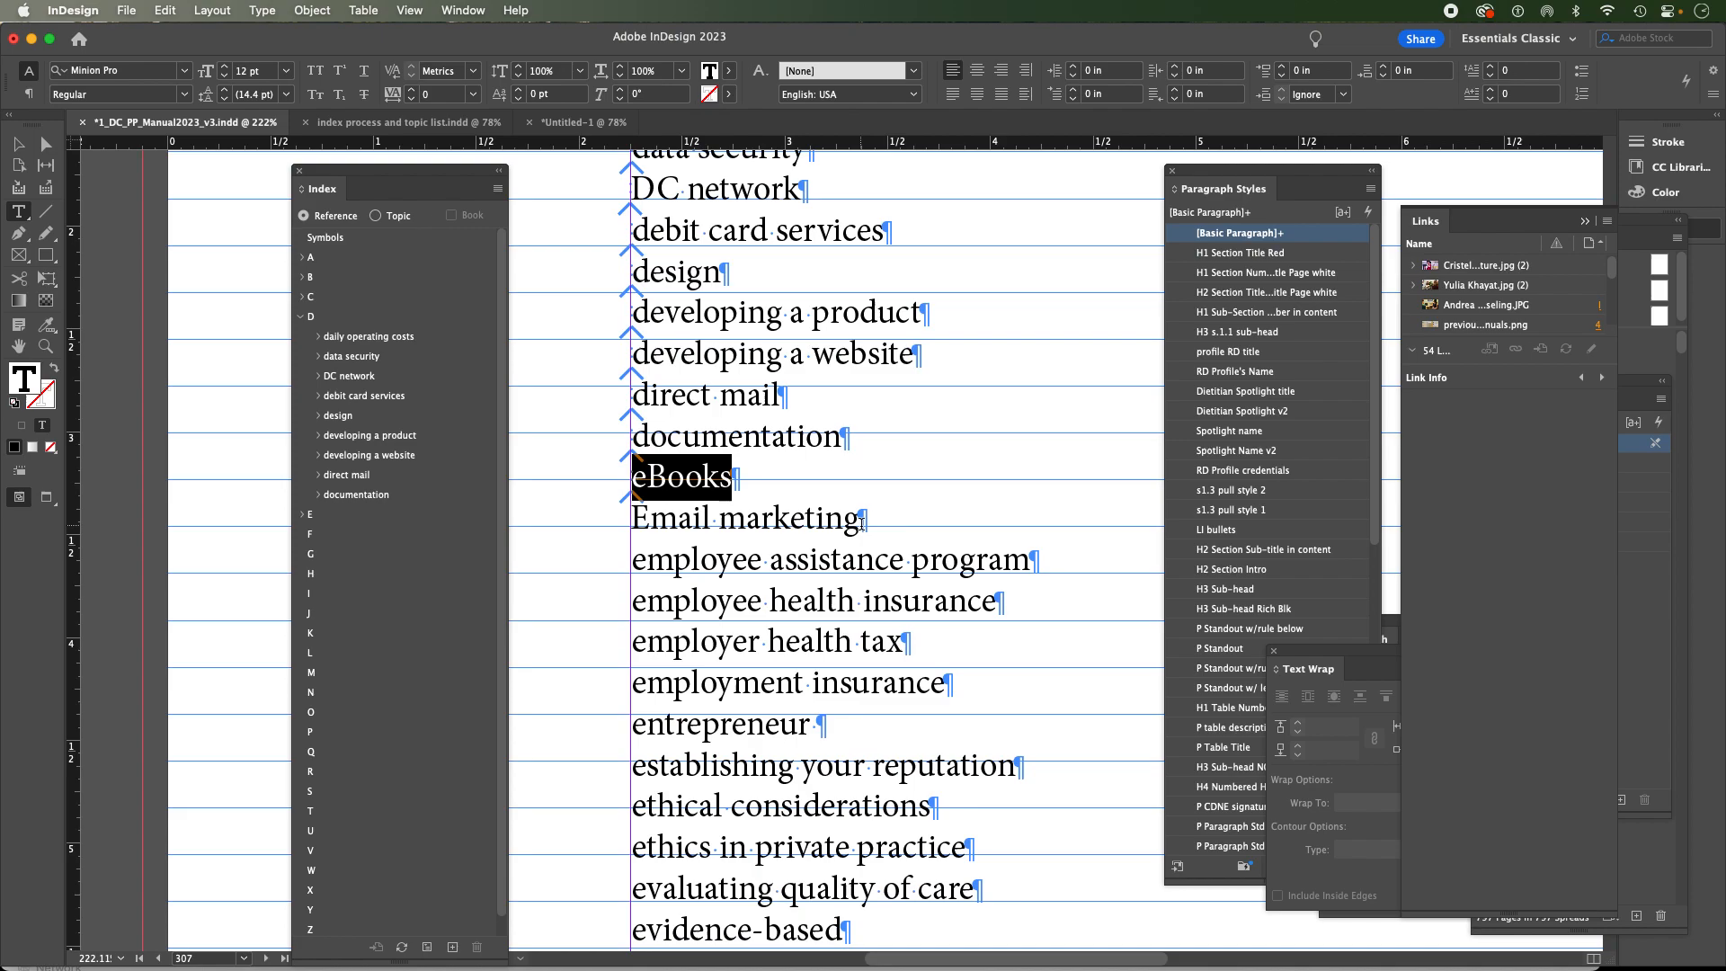
{"action": "left_click", "coordinate": [320, 474]}
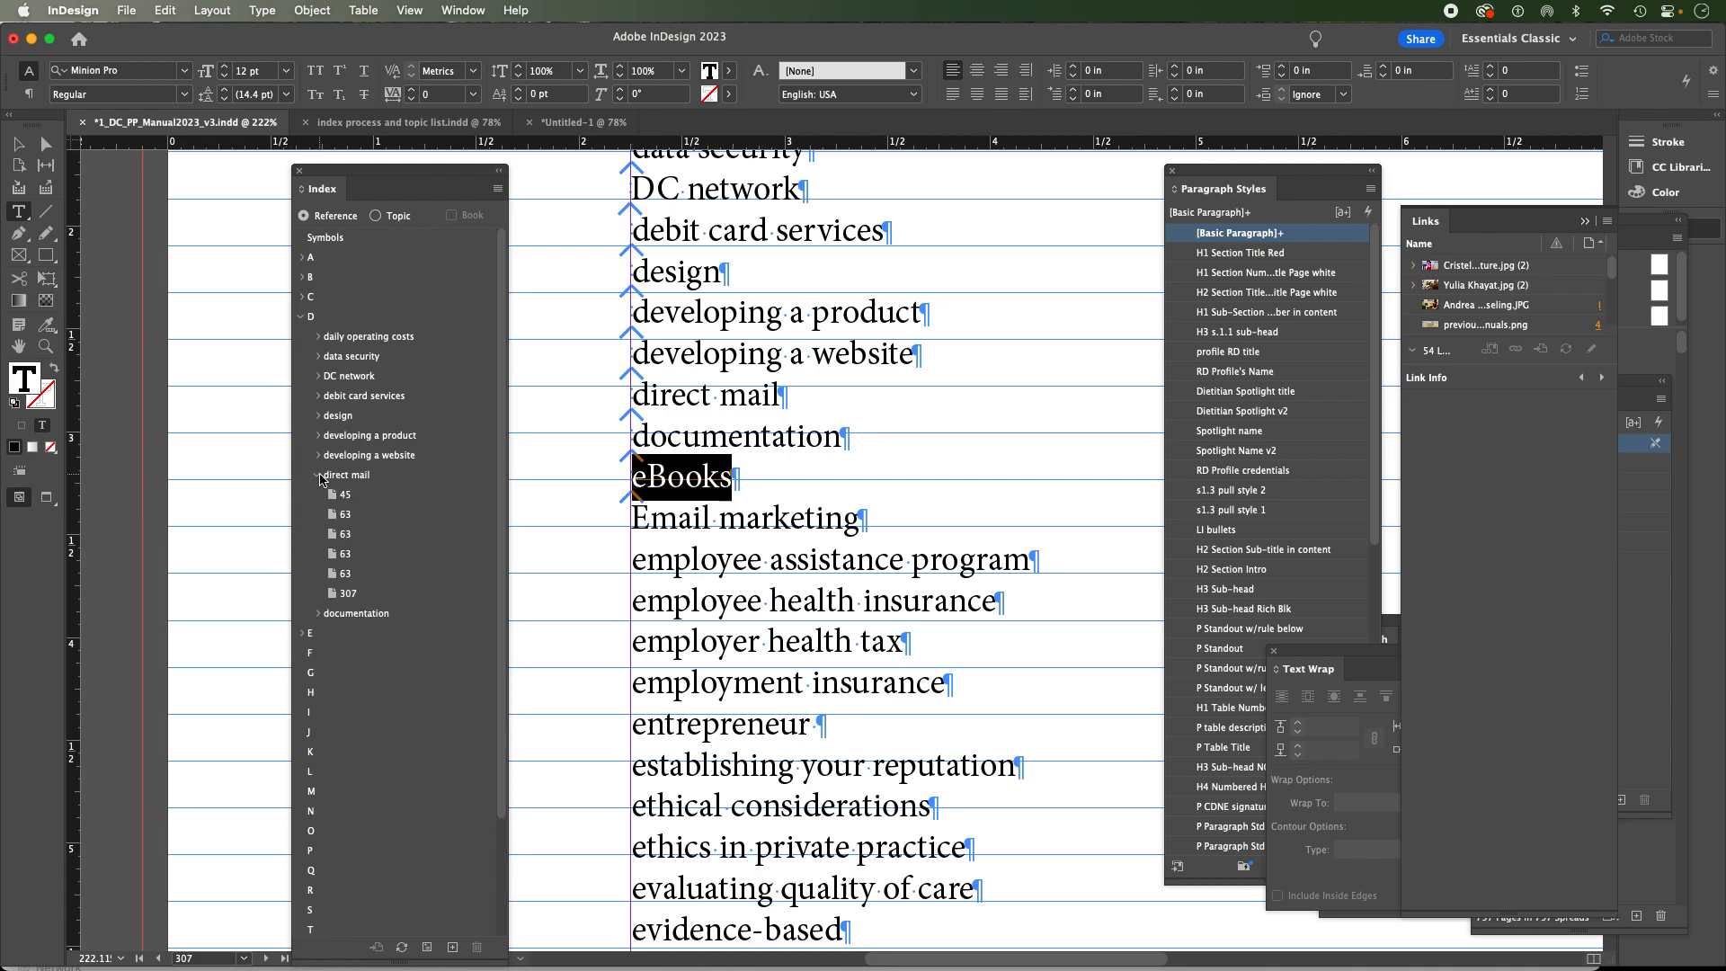
{"action": "left_click", "coordinate": [318, 474]}
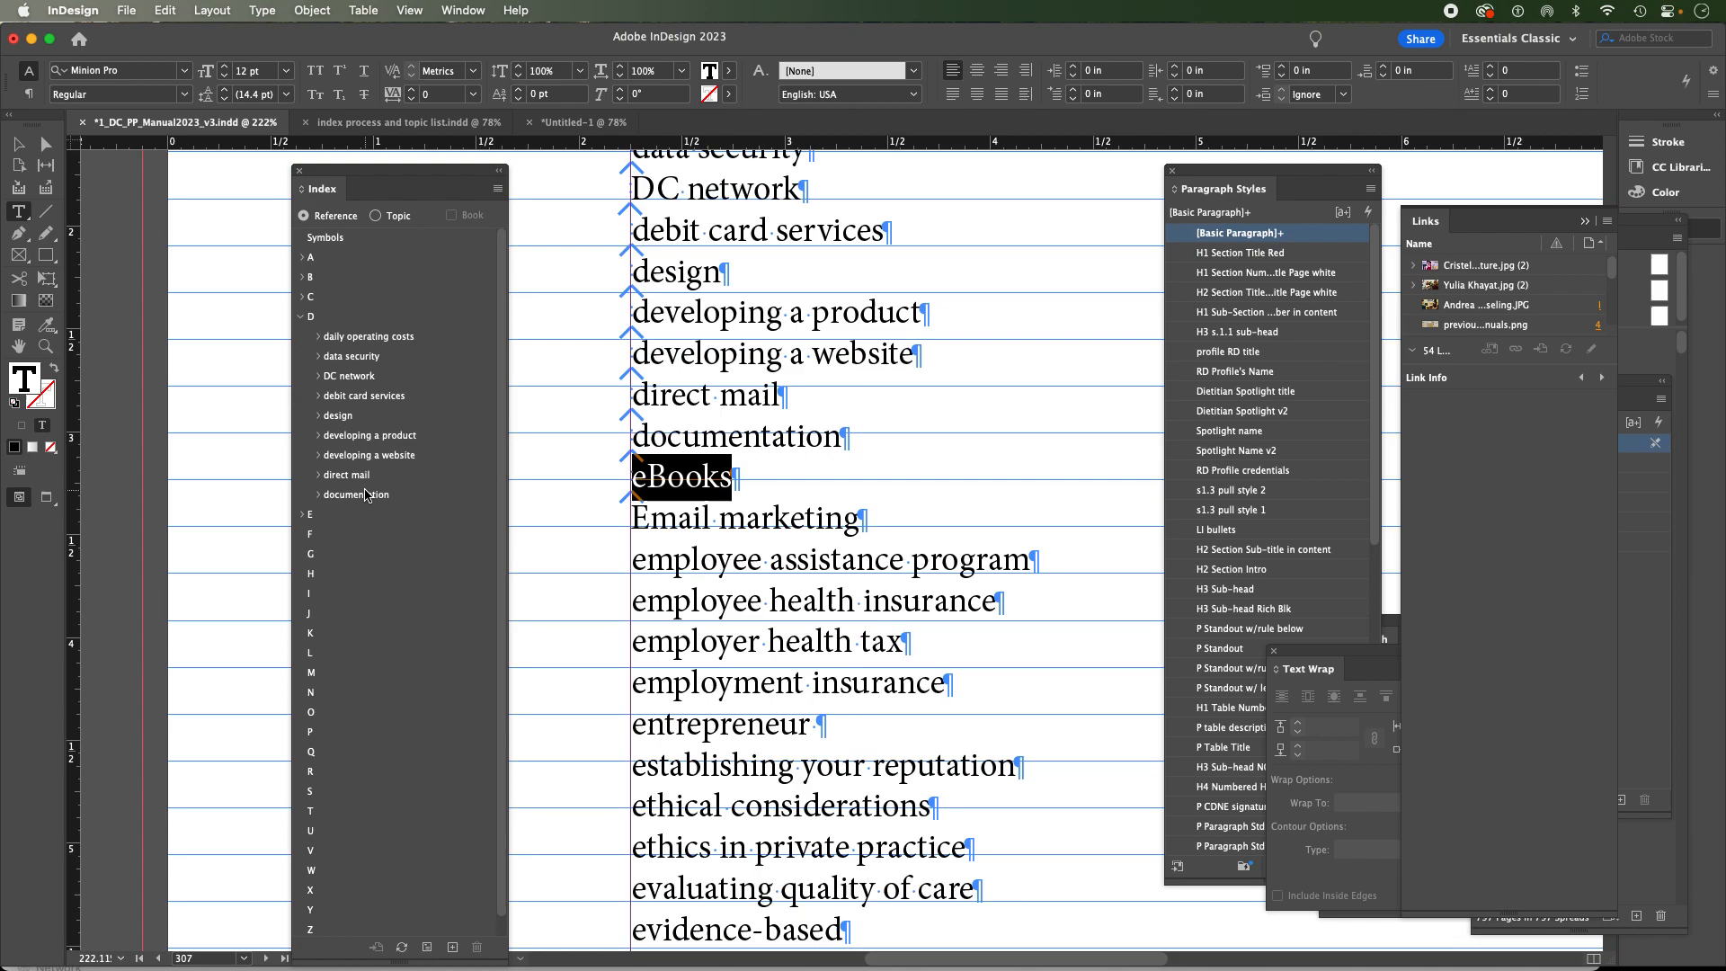
{"action": "mouse_move", "coordinate": [367, 496]}
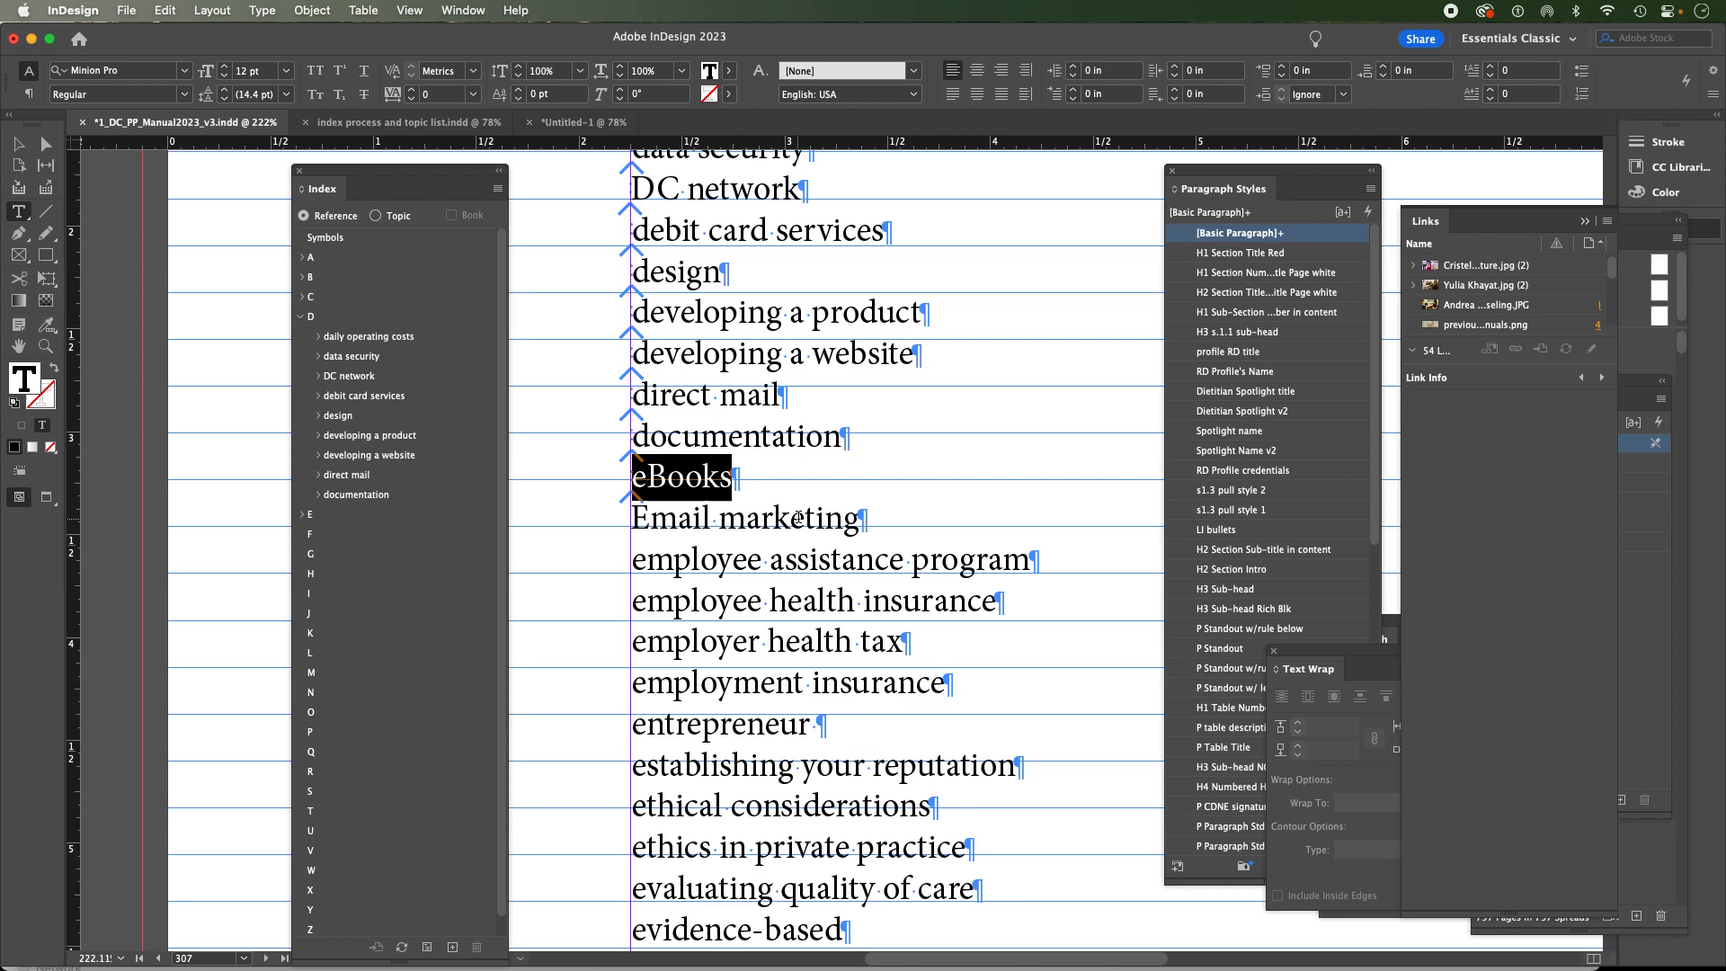
{"action": "mouse_move", "coordinate": [870, 539]}
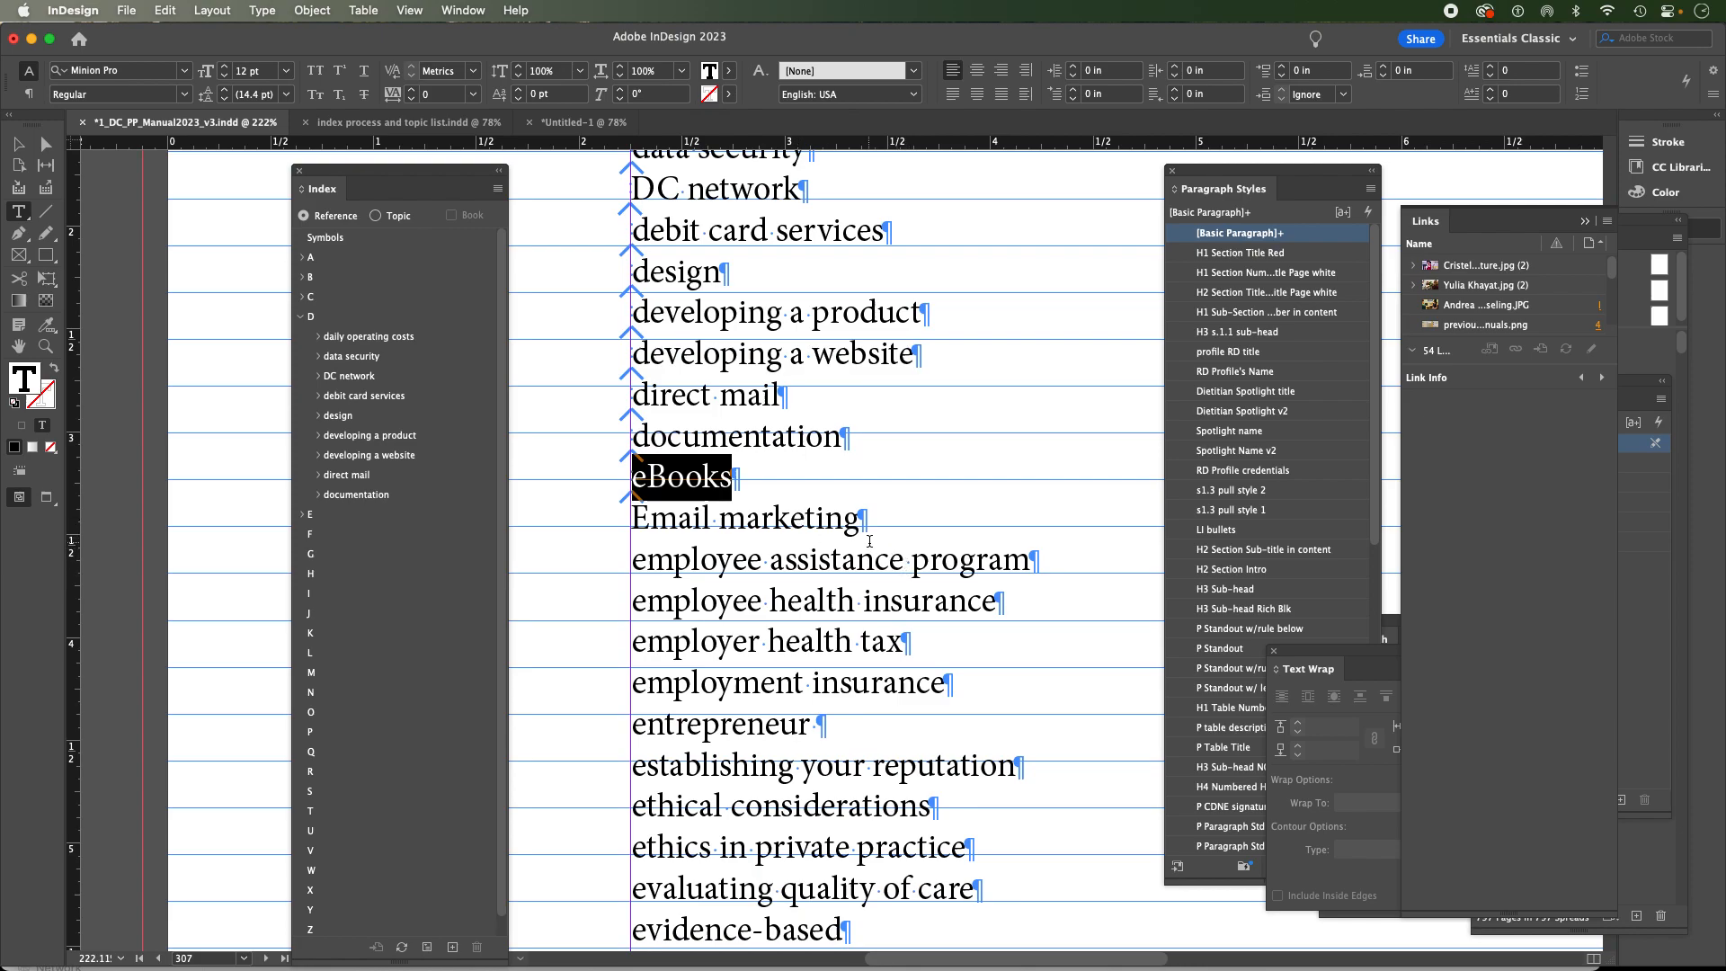
{"action": "scroll", "scroll_direction": "down", "scroll_amount": 3}
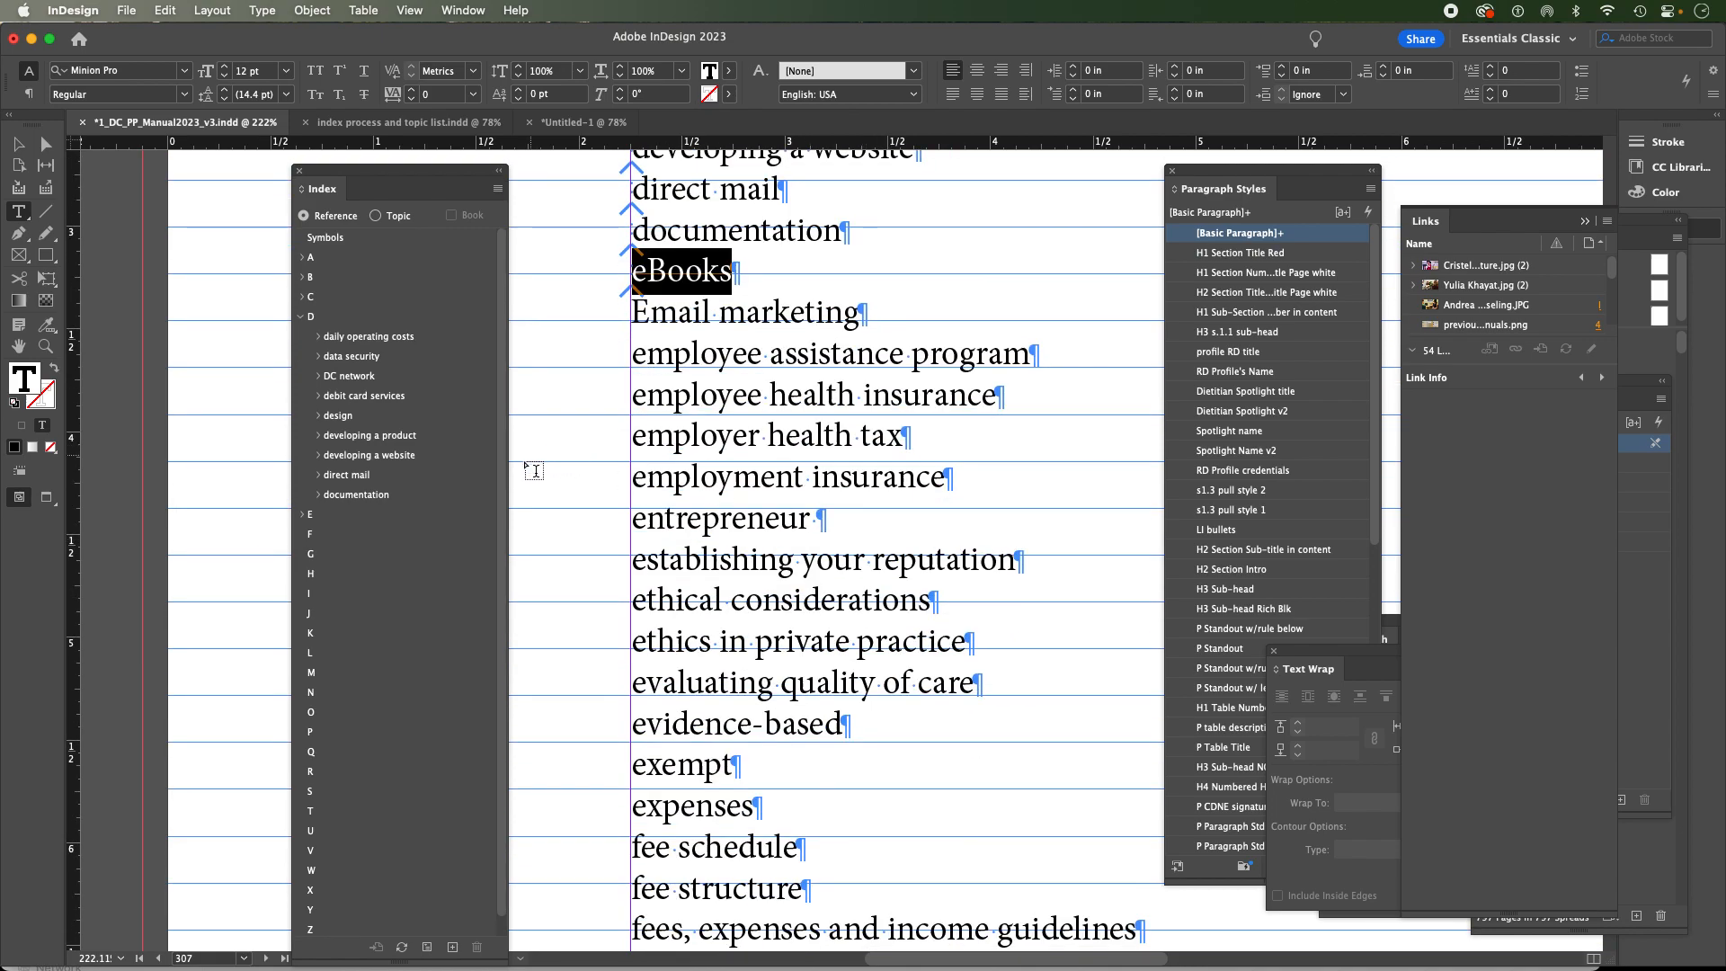
{"action": "mouse_move", "coordinate": [972, 460]}
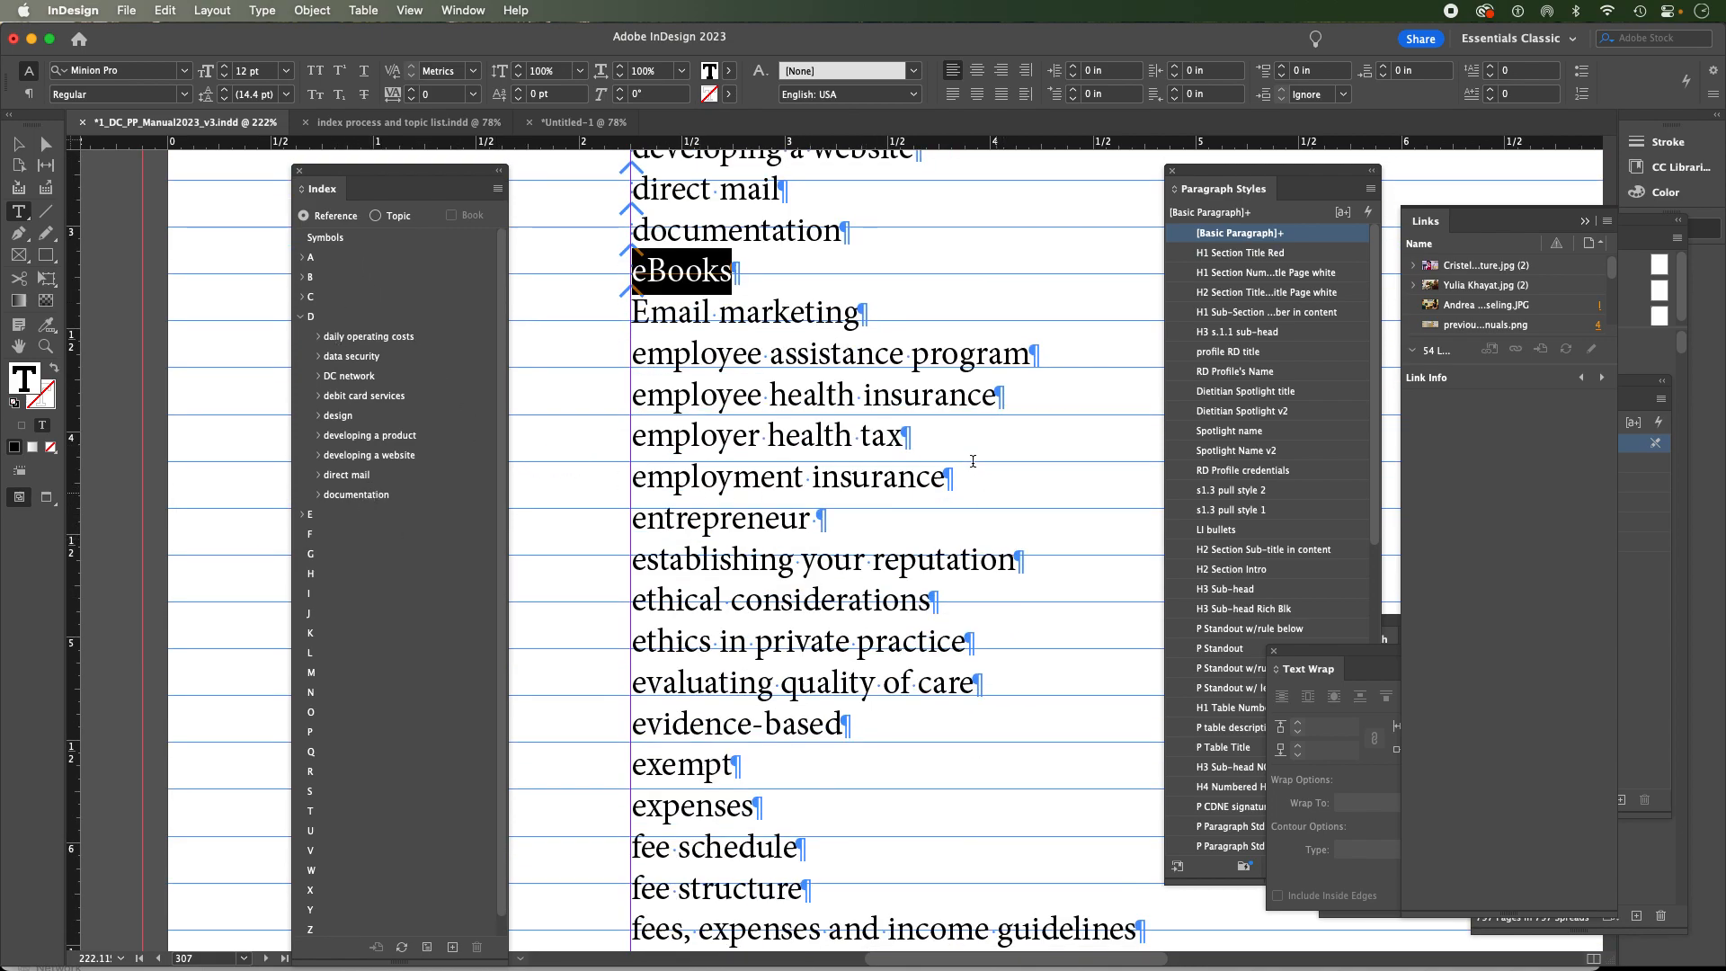